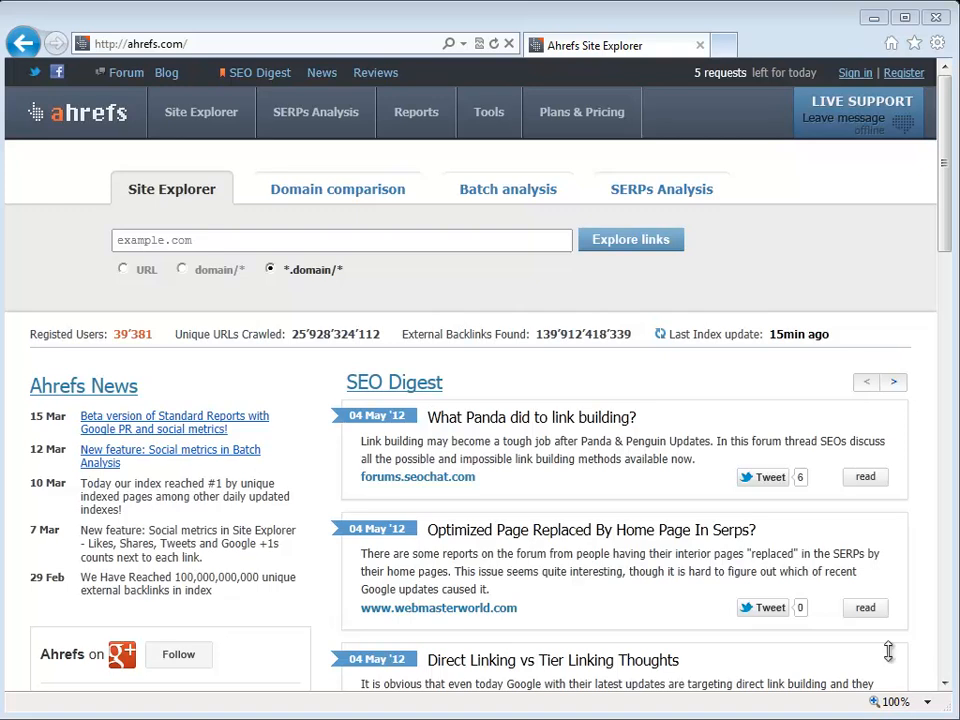
mouse_move(424, 278)
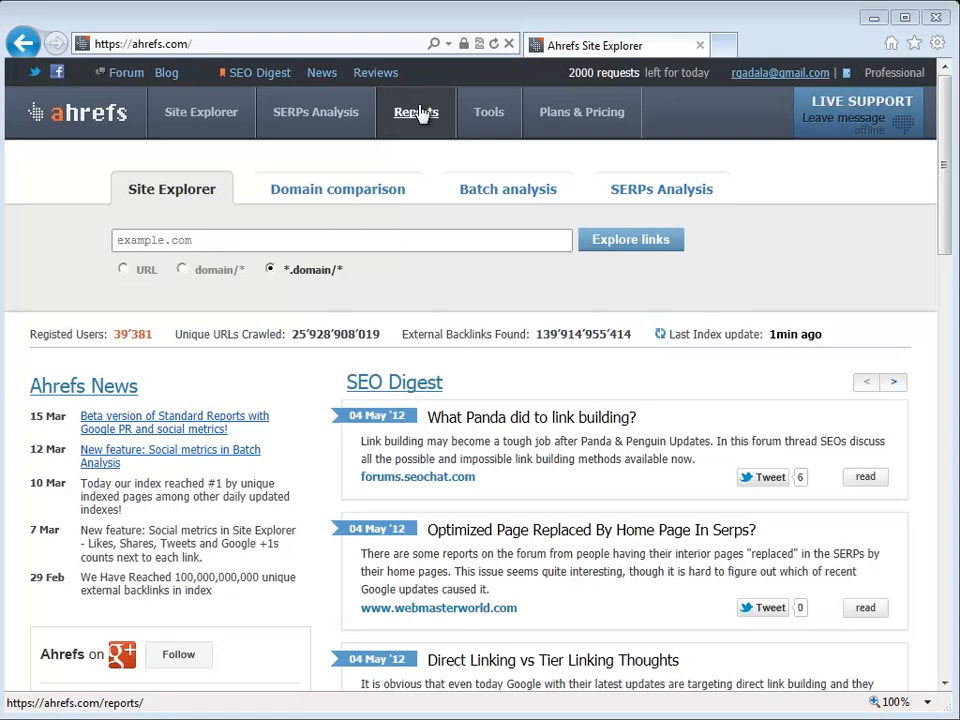
mouse_move(582, 216)
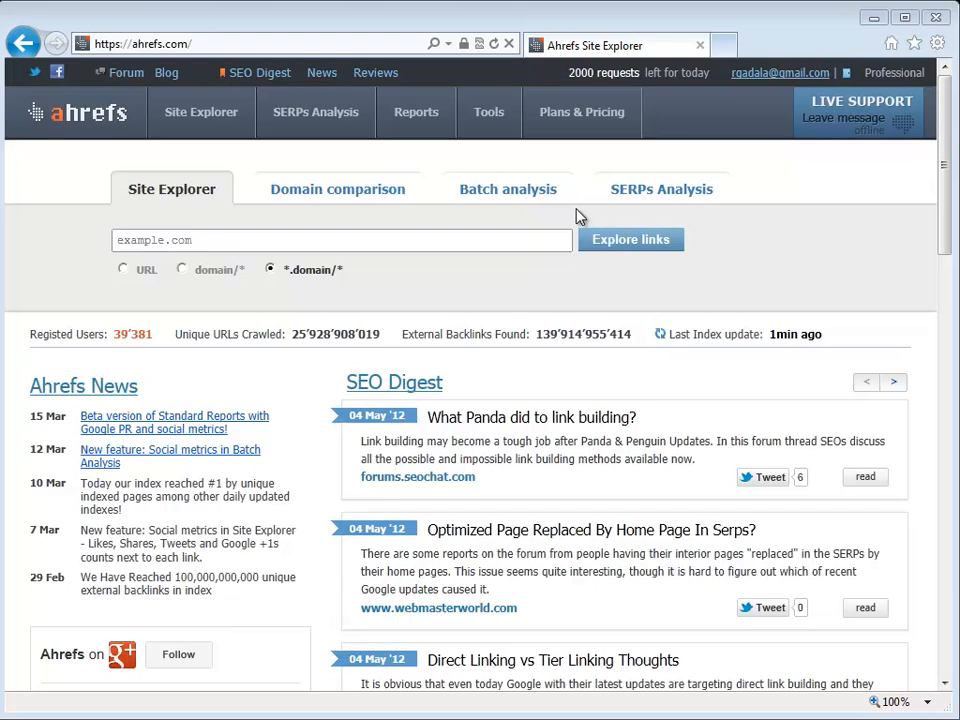
mouse_move(448, 232)
type("custommaxima.com")
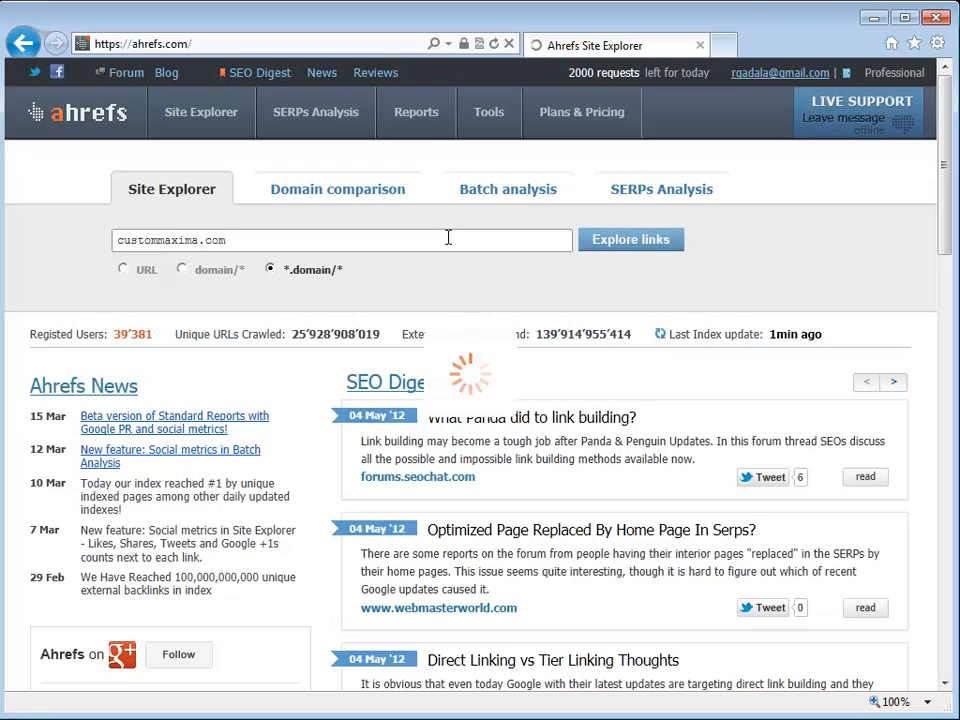
Review custommaxima.com's external backlinks overview: 815 backlinks, 220 referring domains, results page 1 of 782
left_click(630, 240)
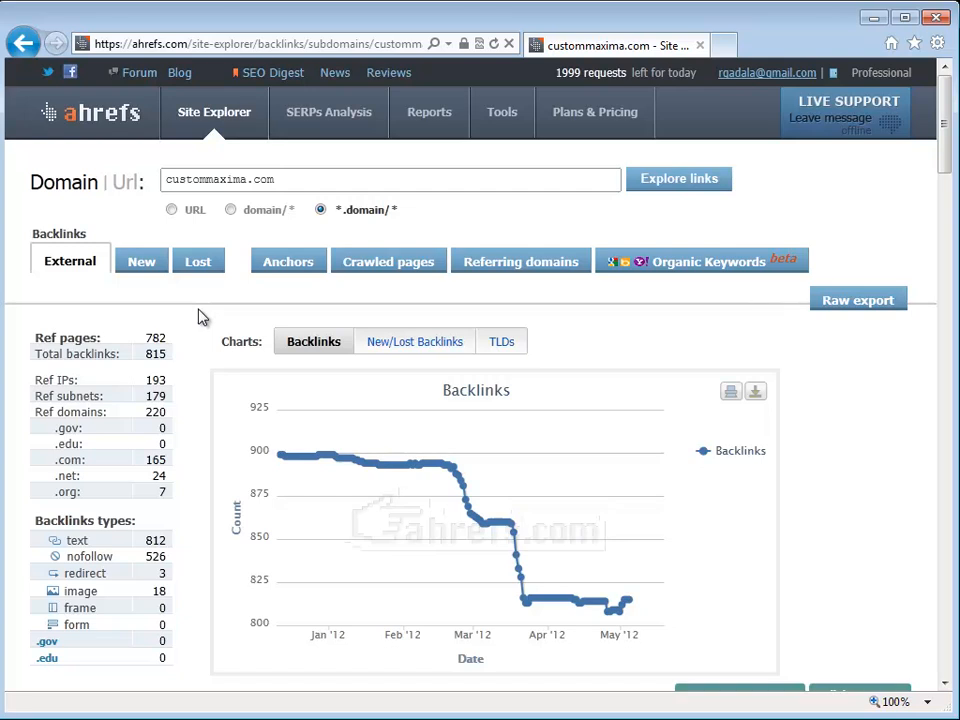
scroll("down", 3)
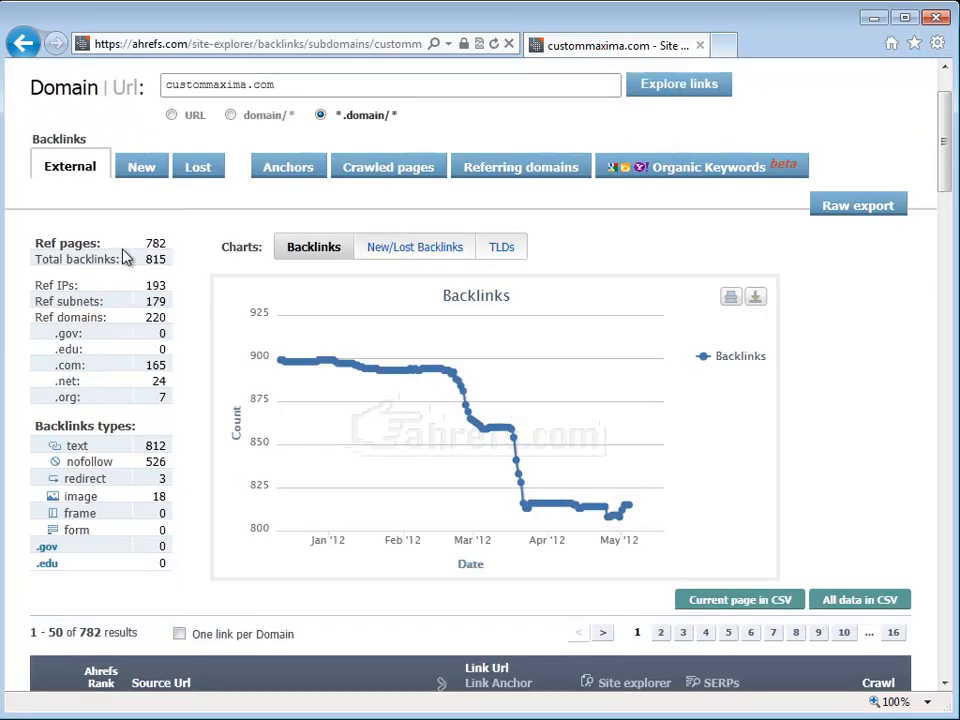
mouse_move(150, 284)
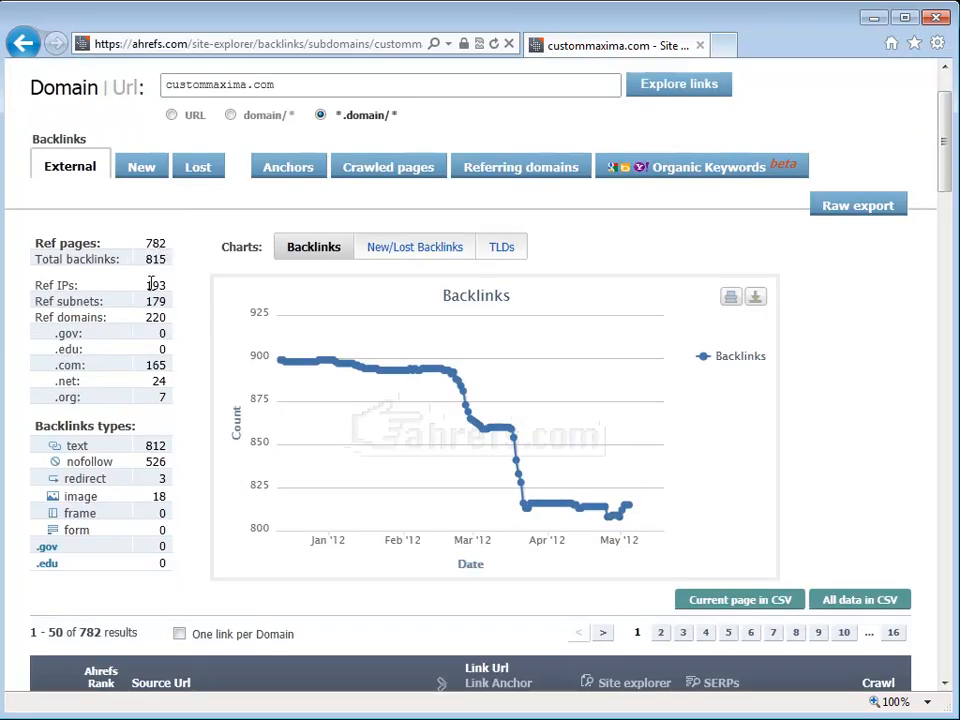
double_click(154, 316)
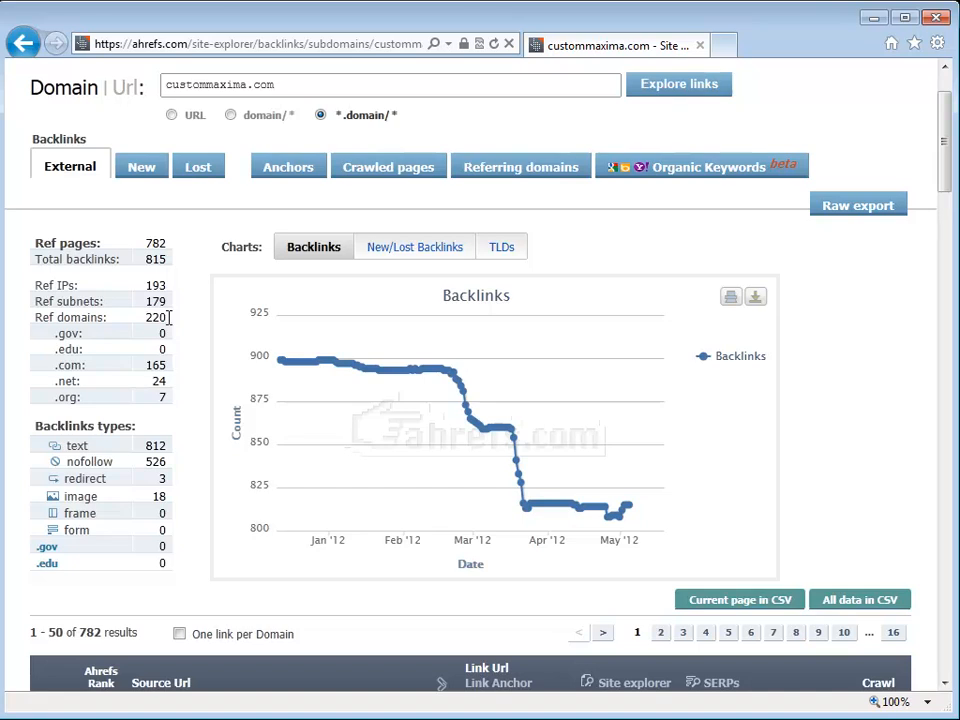
mouse_move(156, 300)
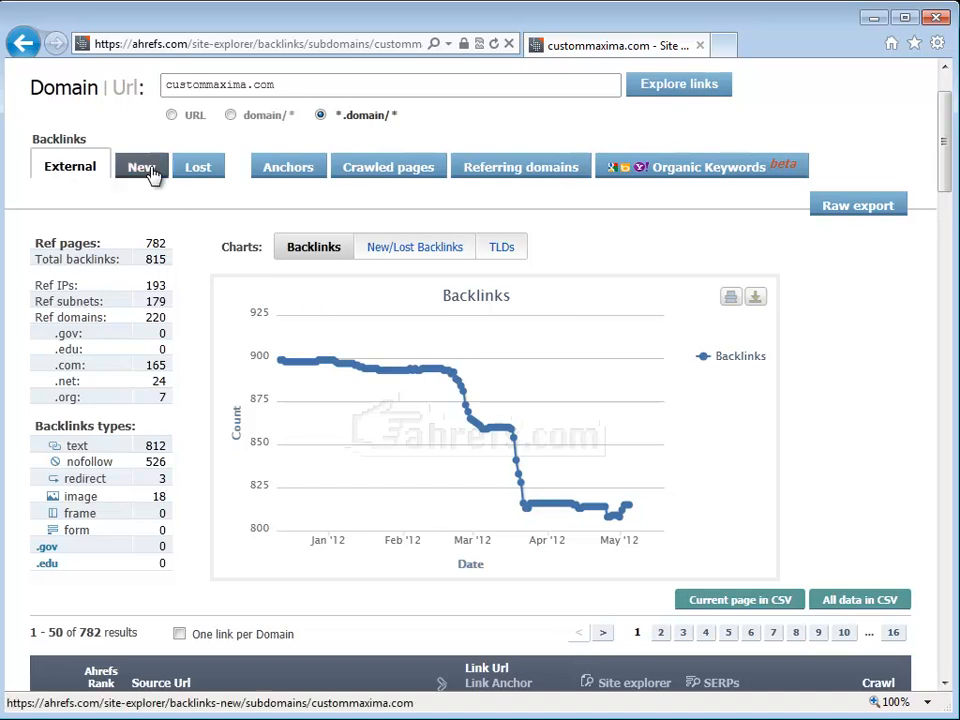
View the New backlinks calendar for April 2012, then switch to the Lost backlinks calendar
left_click(140, 166)
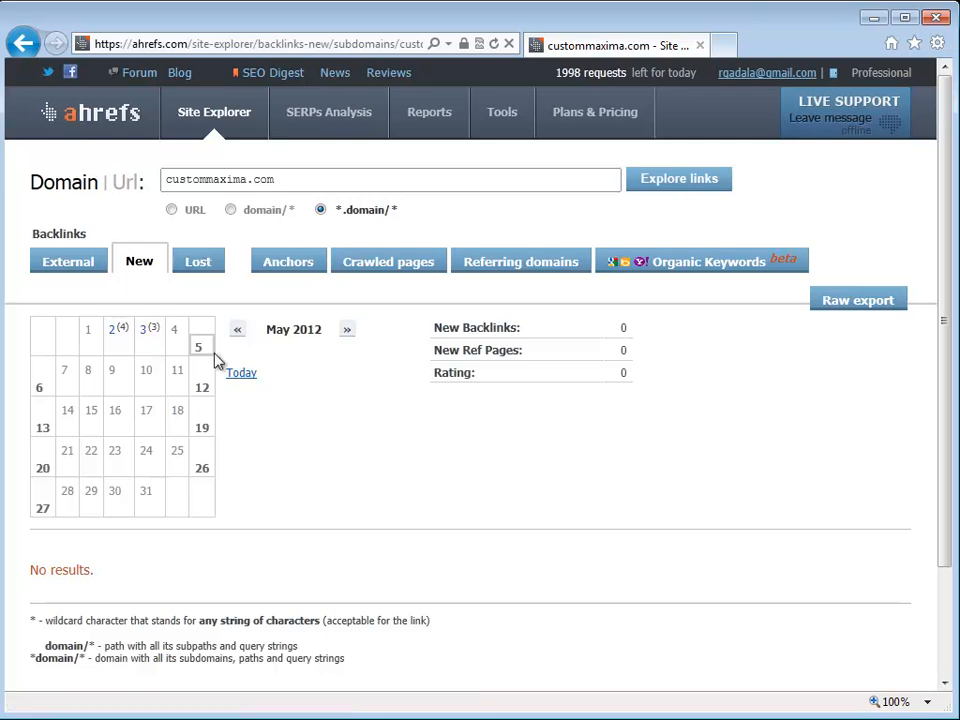
left_click(238, 328)
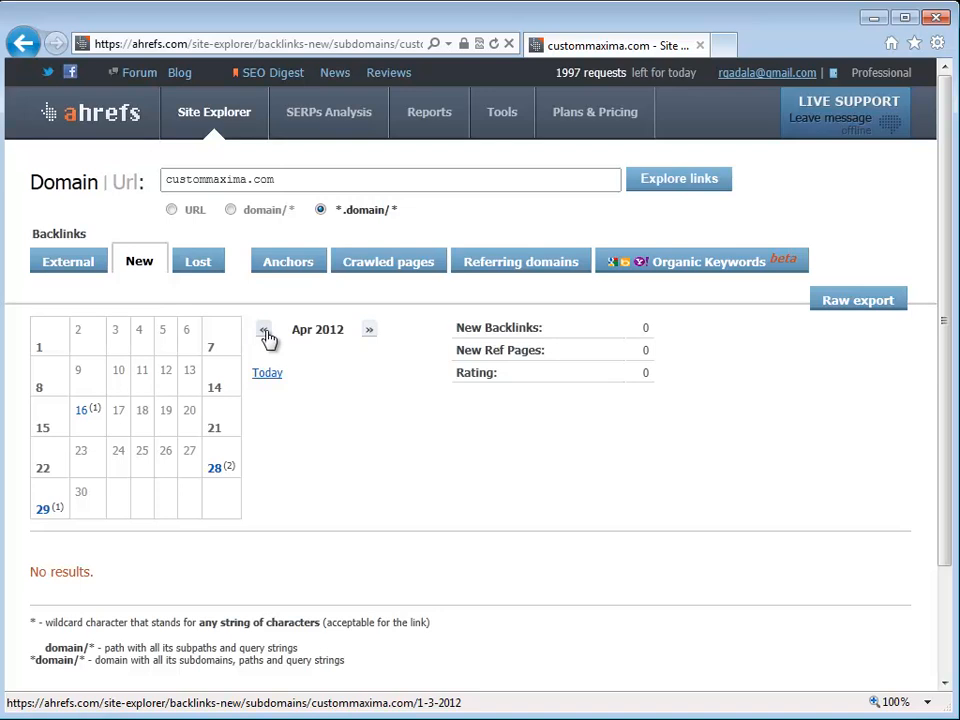
left_click(198, 260)
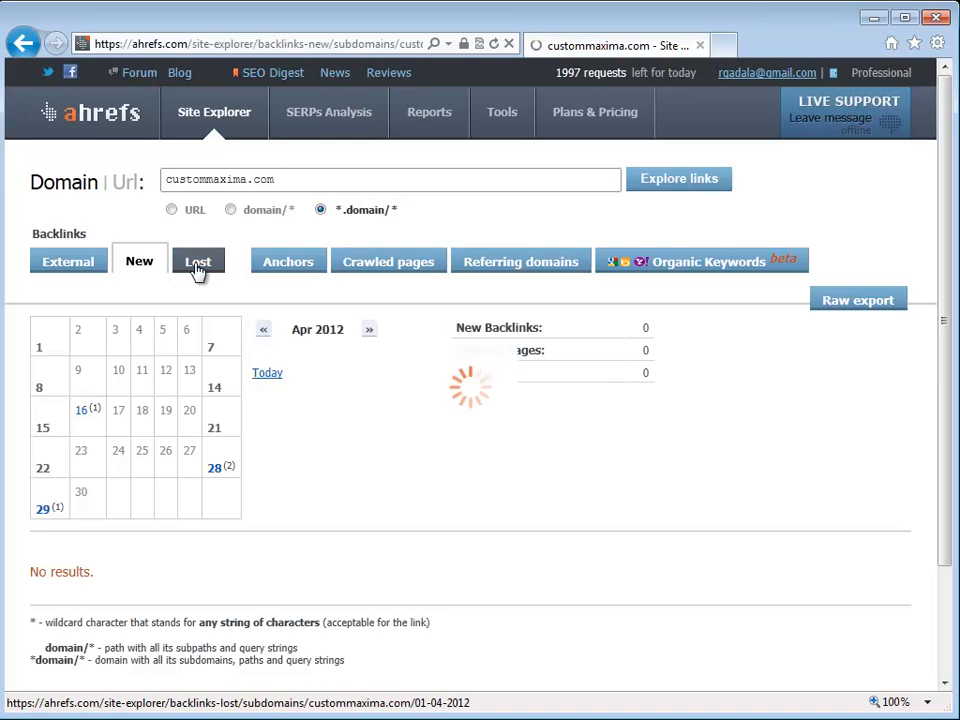
left_click(196, 260)
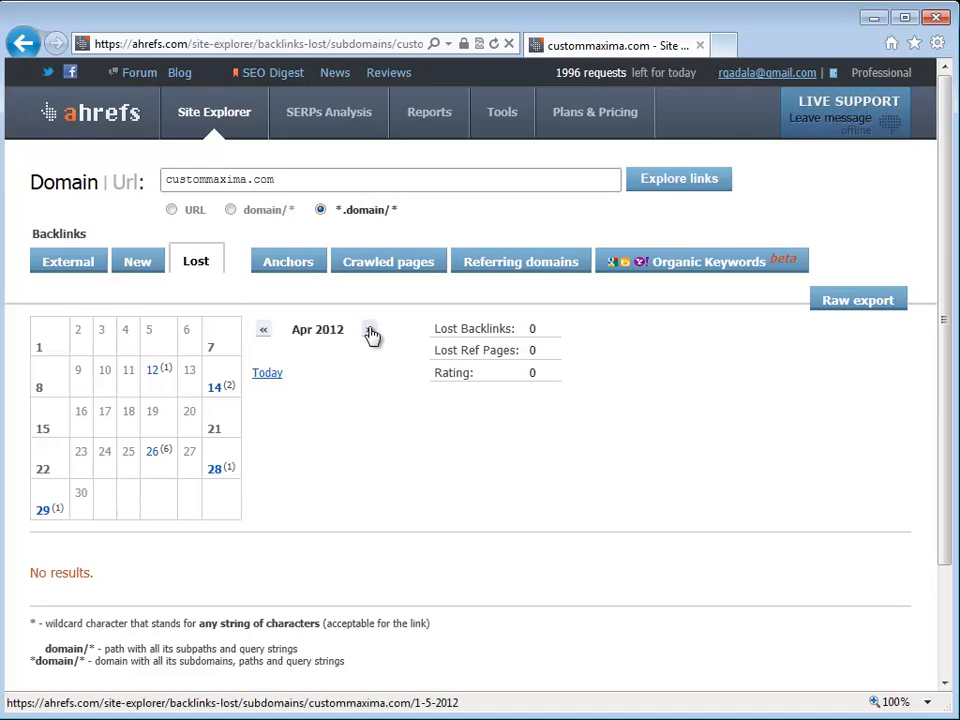
left_click(288, 260)
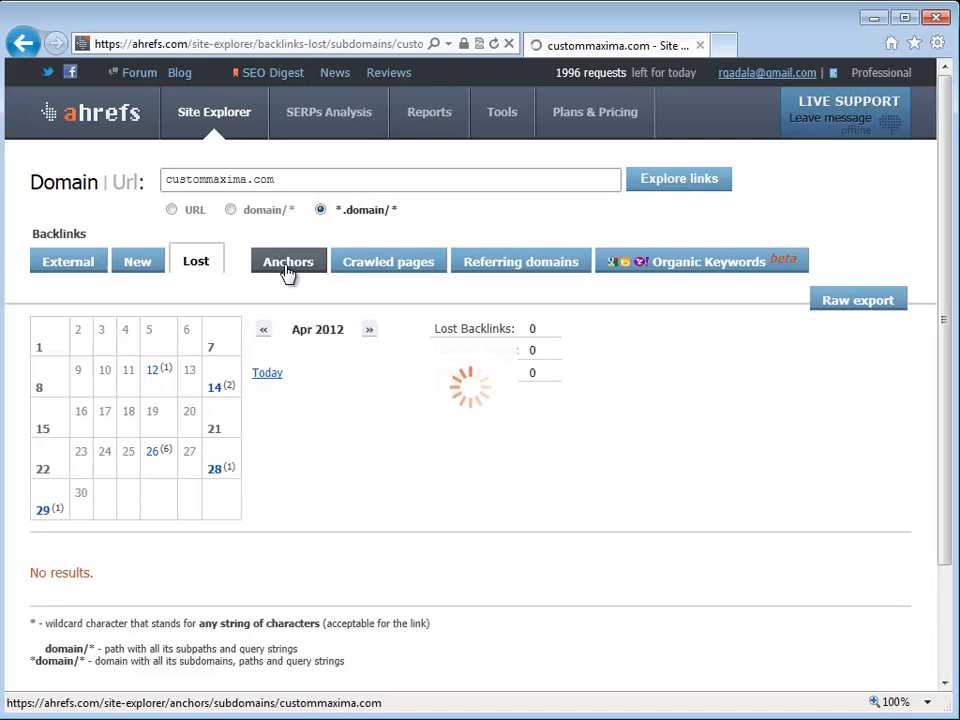
List the 104 anchor texts and expand then collapse the 'nissan maxima performance parts' referring domains
left_click(286, 260)
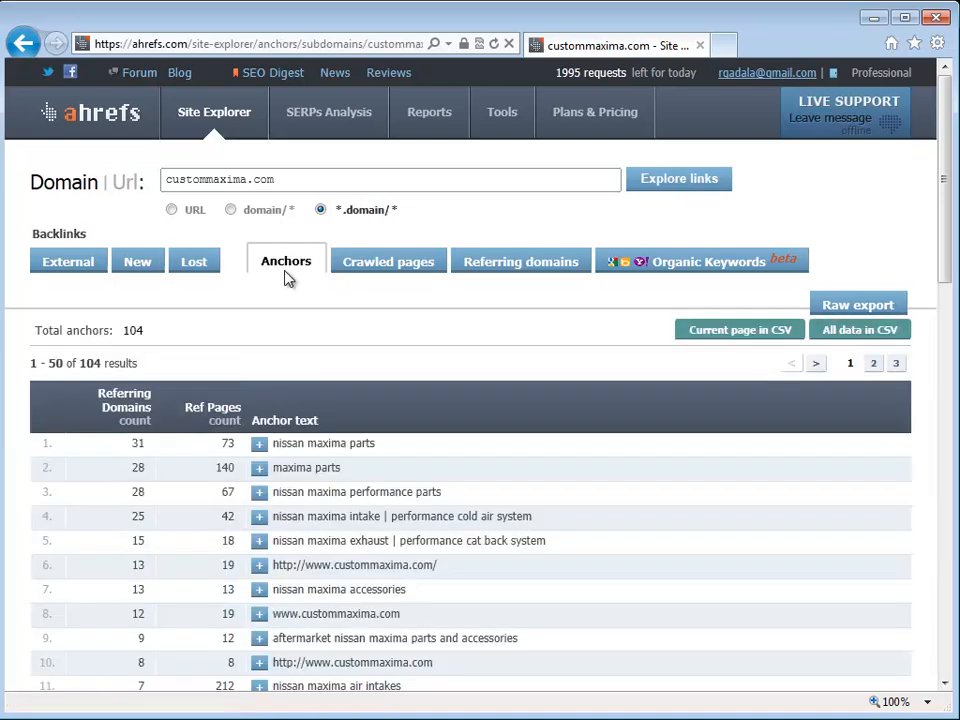
scroll("down", 3)
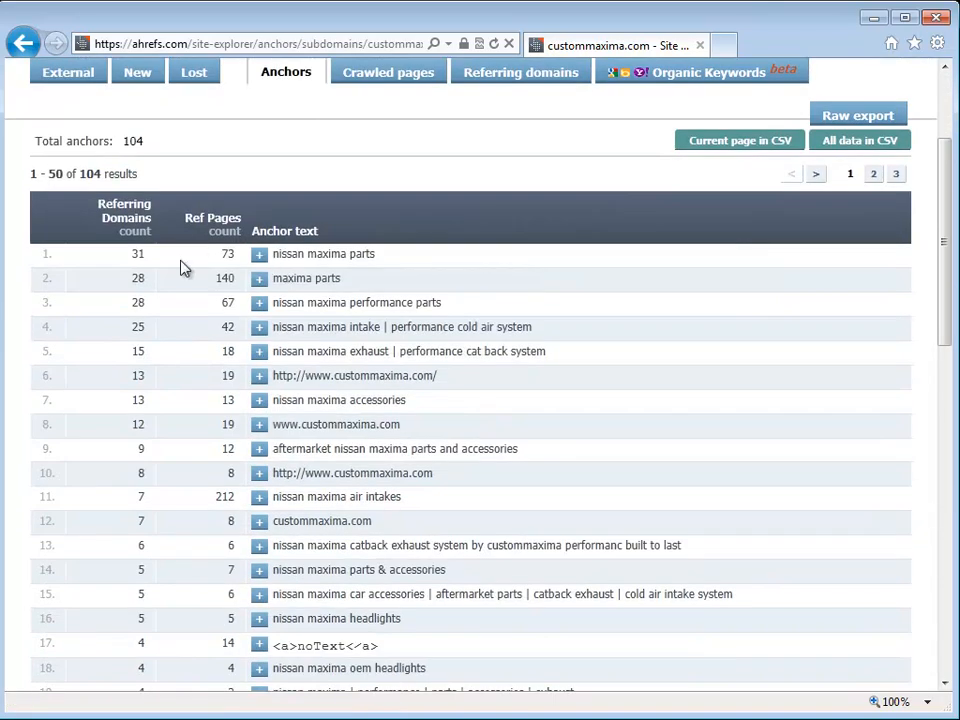
mouse_move(270, 304)
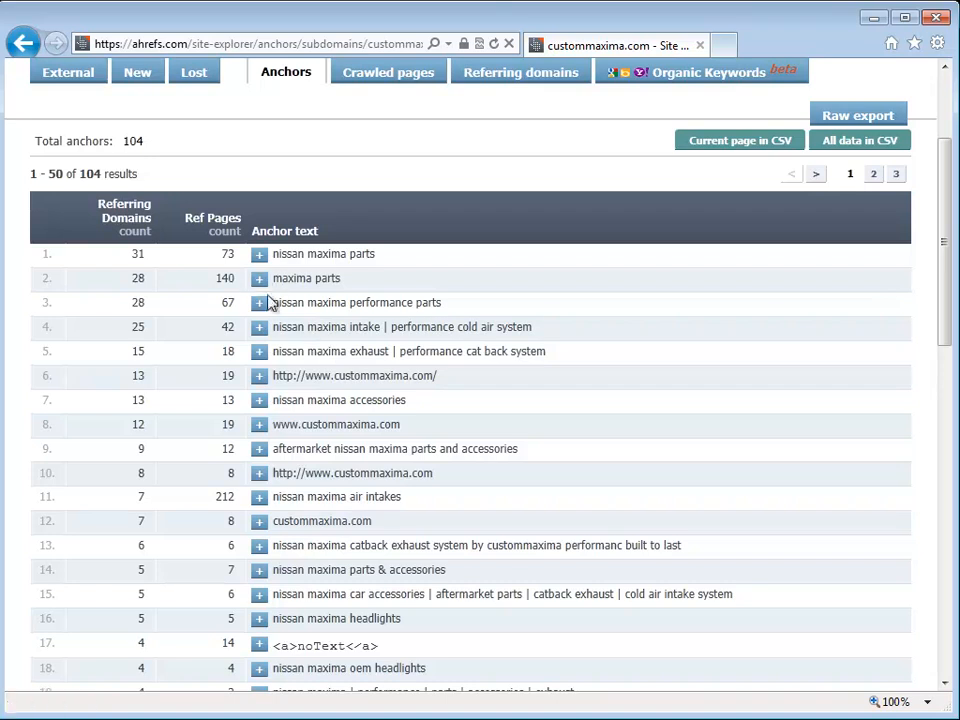
left_click(260, 302)
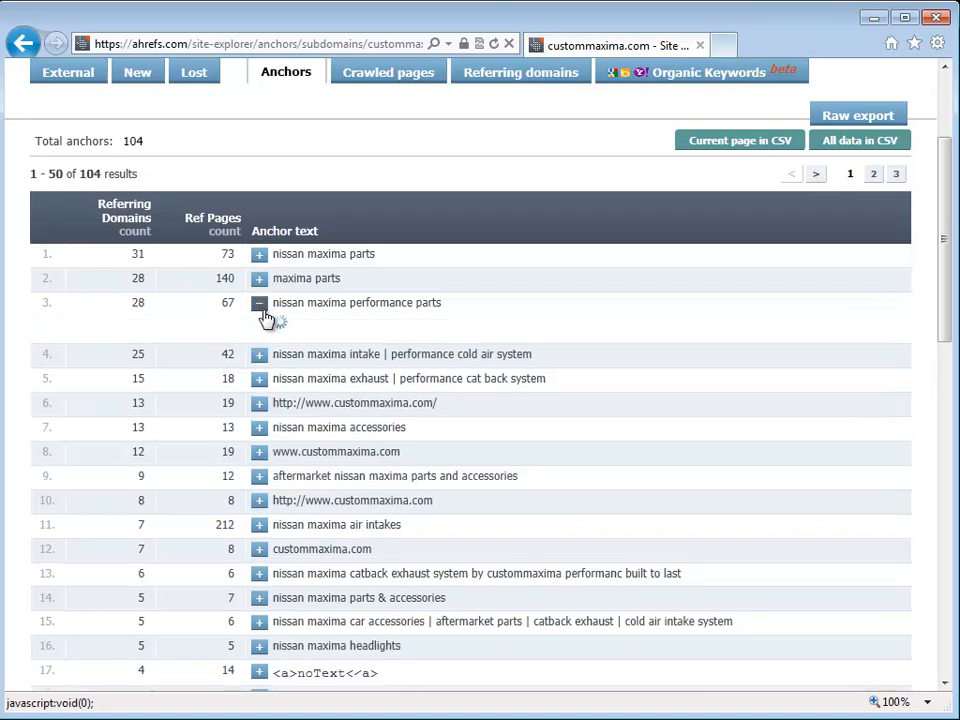
left_click(260, 302)
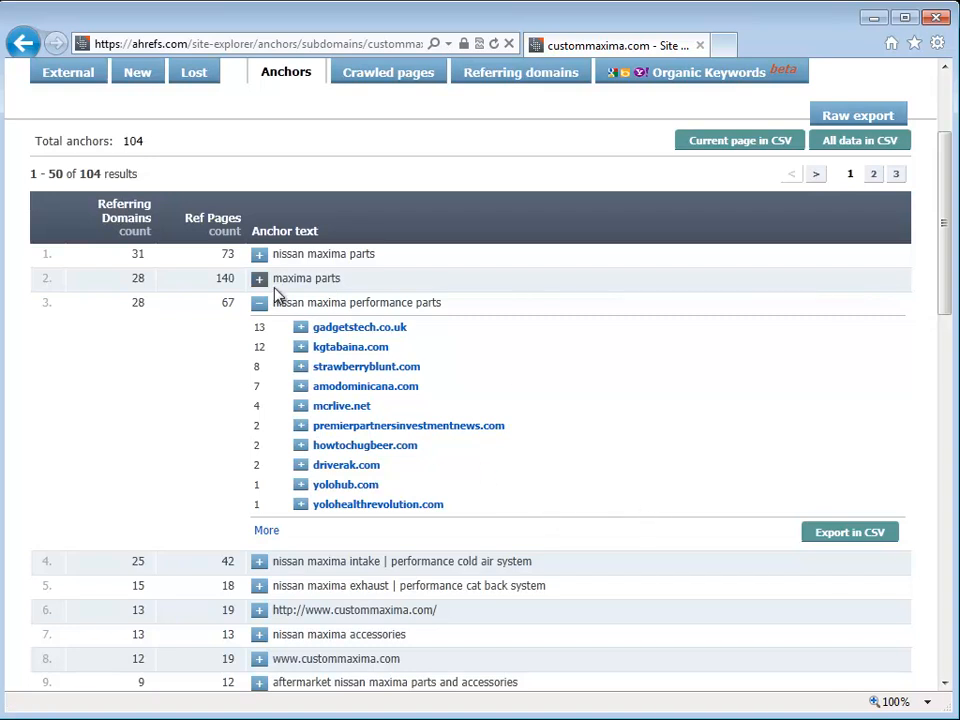
left_click(260, 302)
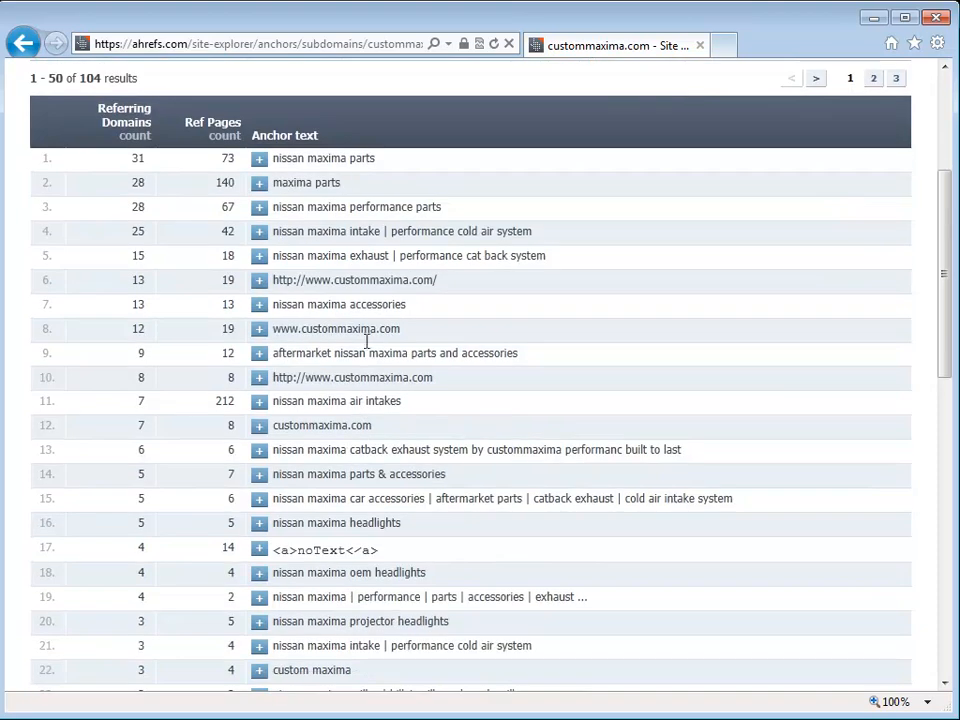
mouse_move(376, 400)
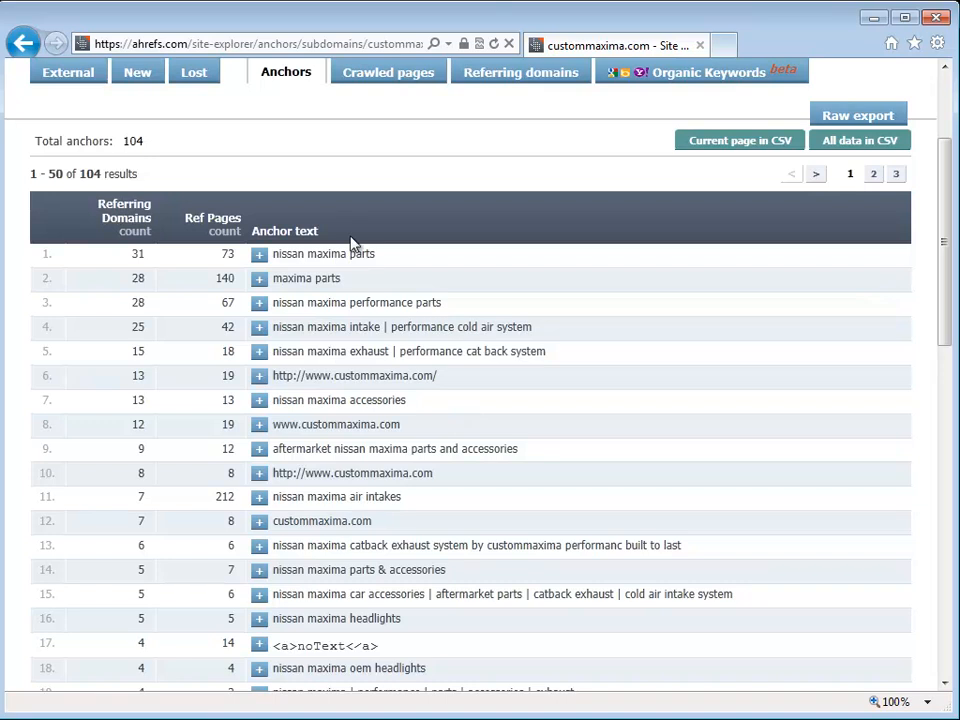
scroll("up", 3)
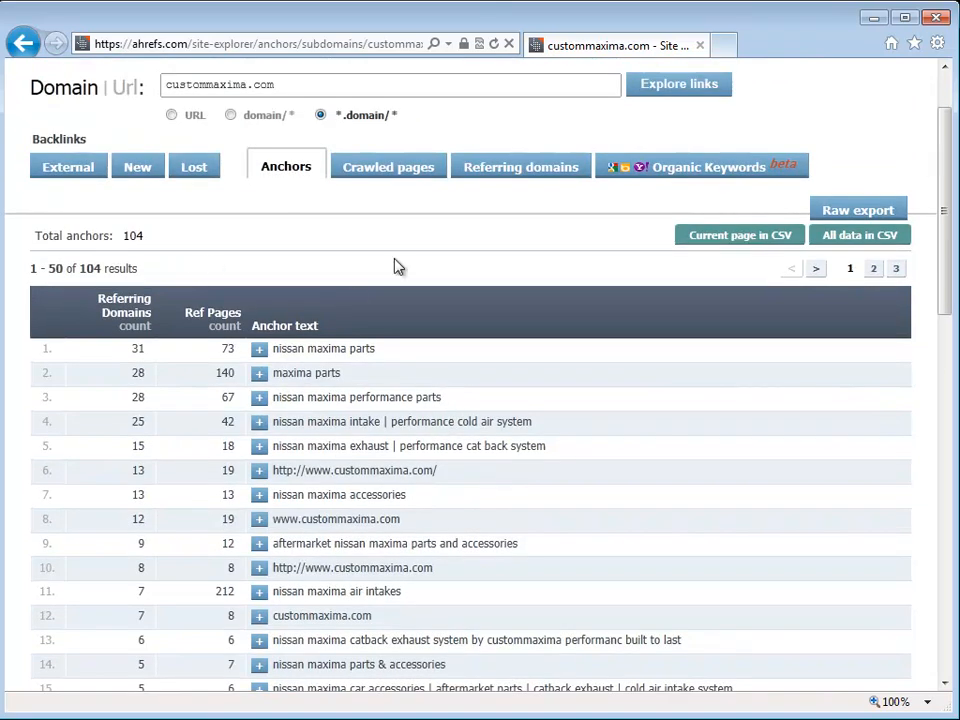
mouse_move(310, 248)
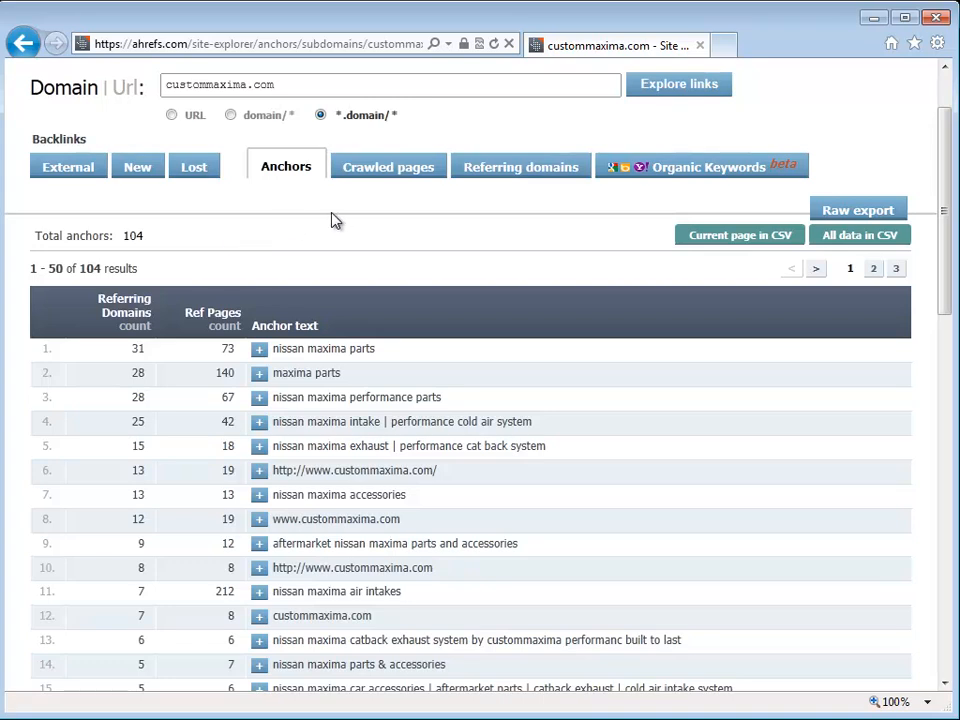
Show the Referring Domains report listing 220 domains led by cheryl-online.net
left_click(520, 166)
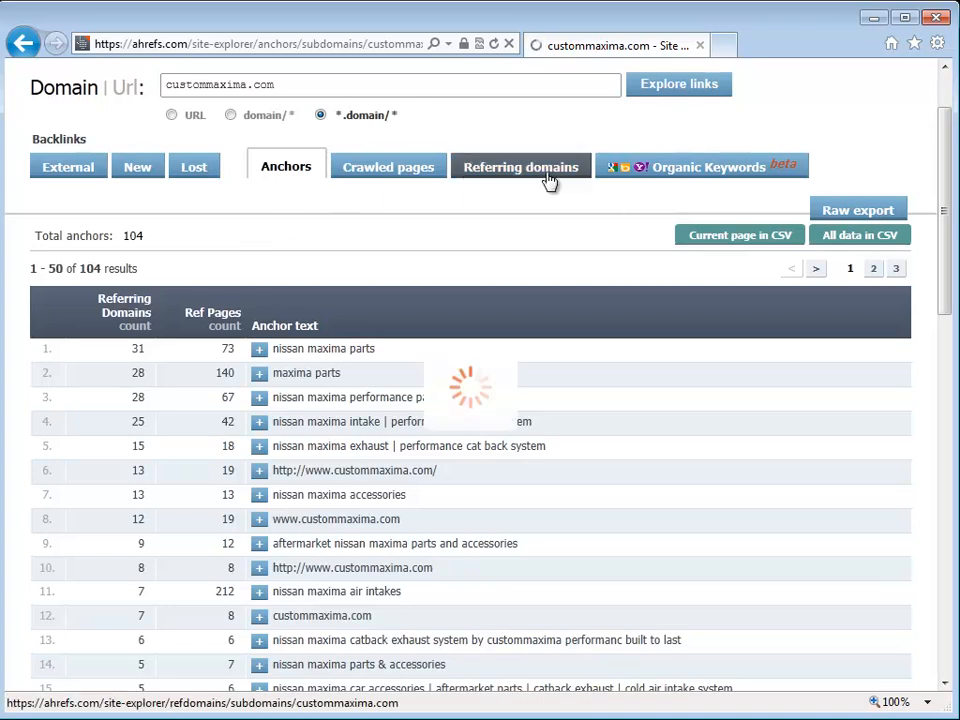
left_click(520, 166)
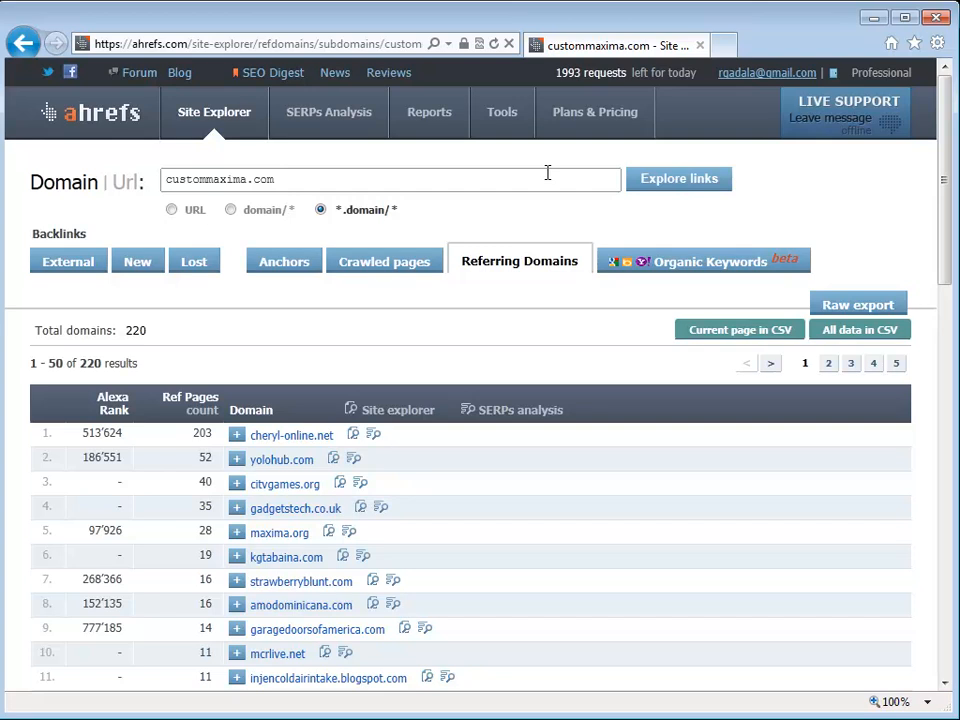
scroll("down", 3)
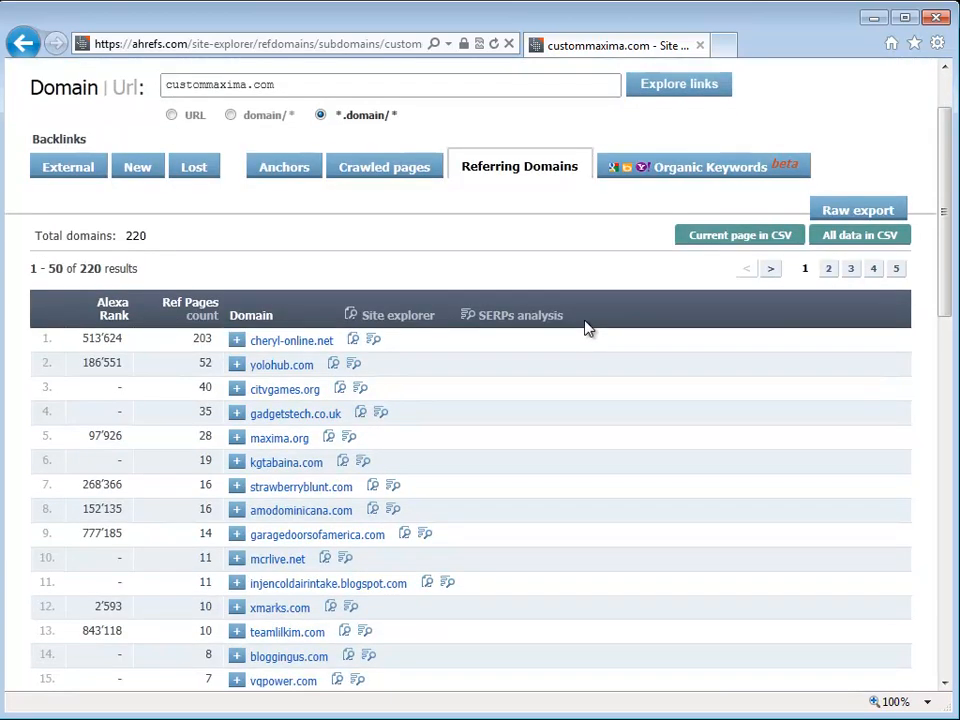
mouse_move(292, 316)
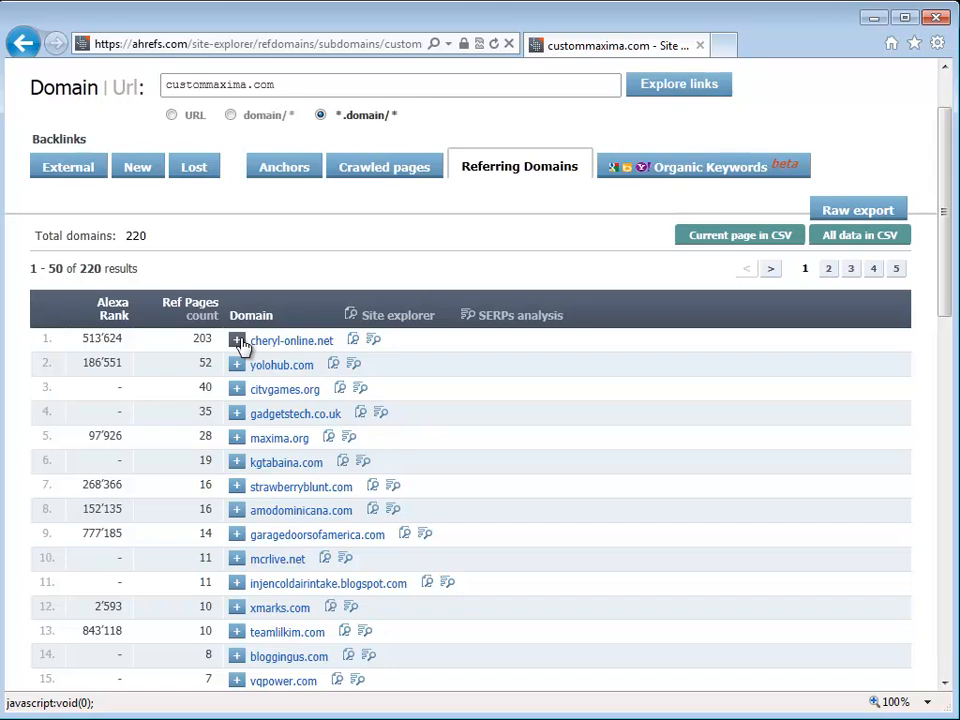
scroll("down", 3)
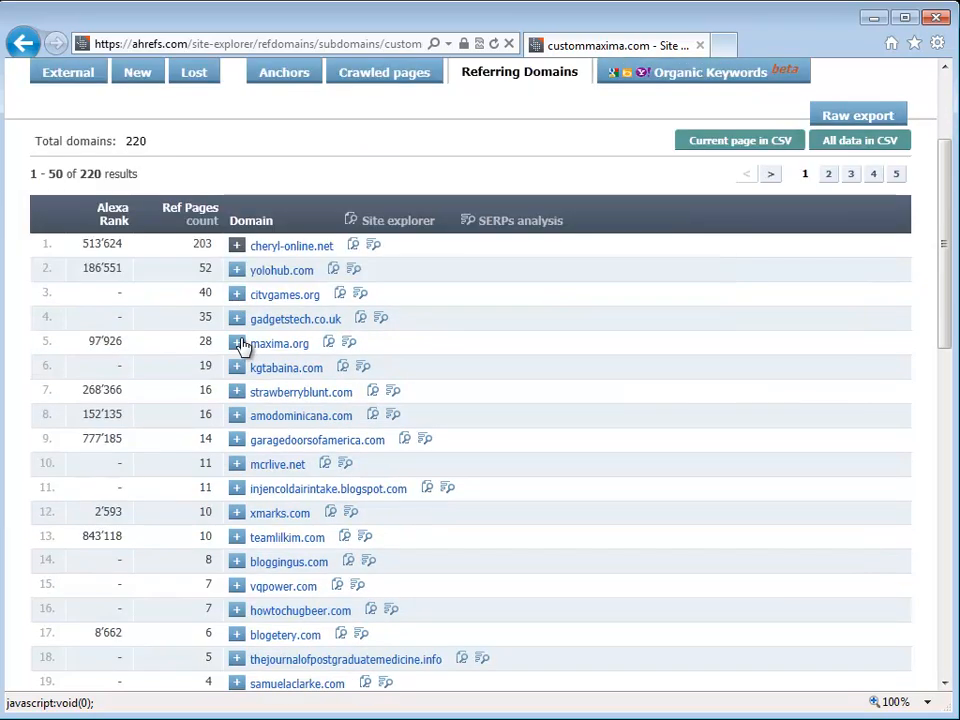
mouse_move(228, 334)
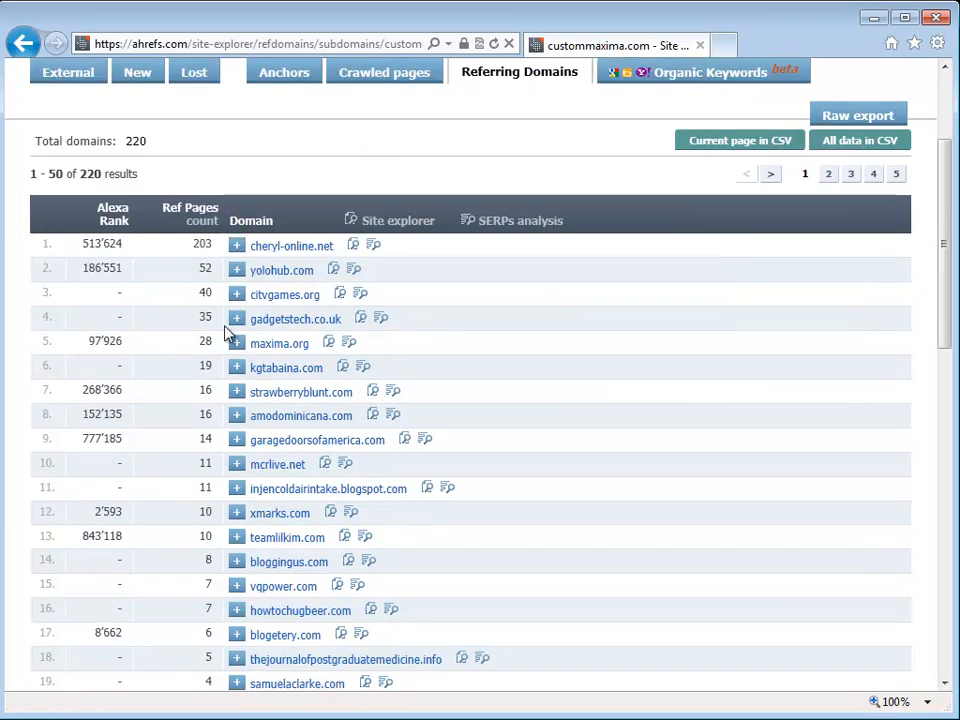
scroll("up", 3)
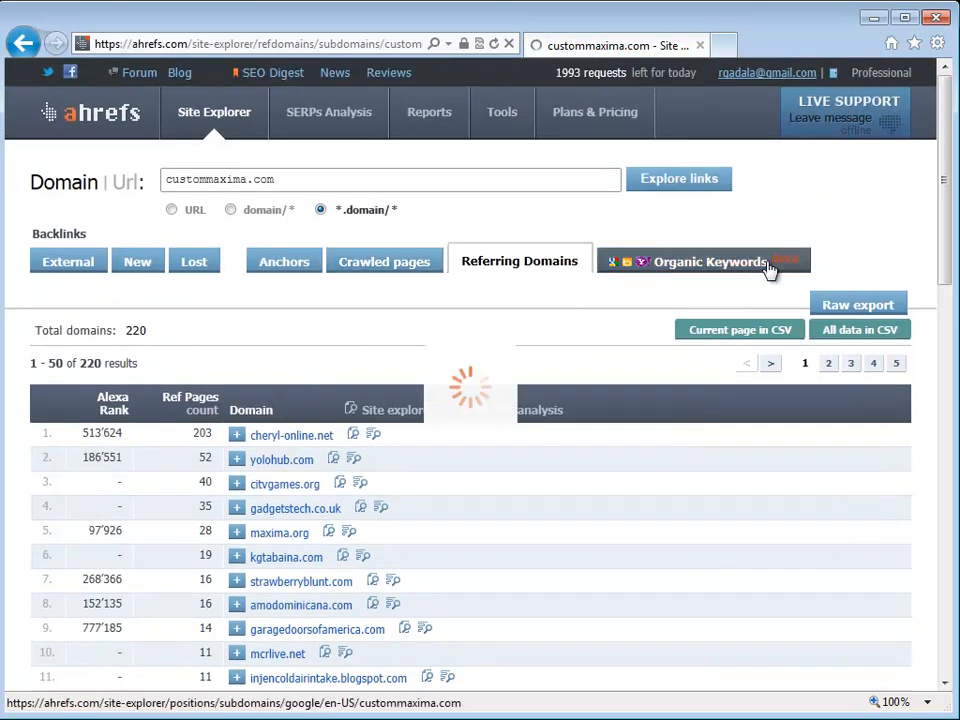
Show the Organic Keywords report with 784 Google US keywords and scan the list
left_click(710, 260)
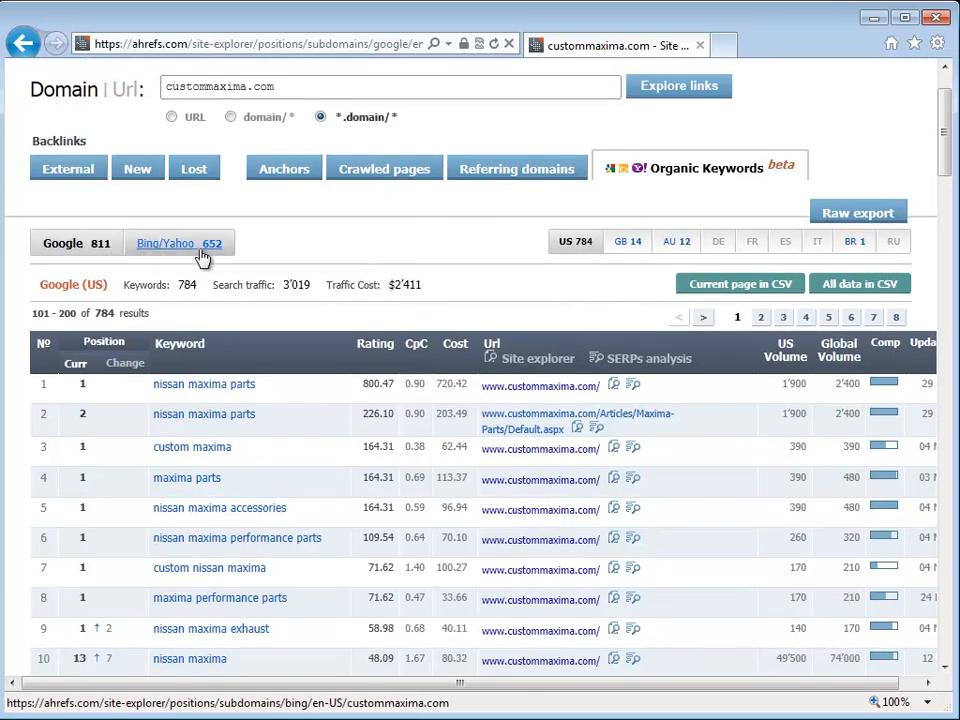
scroll("down", 3)
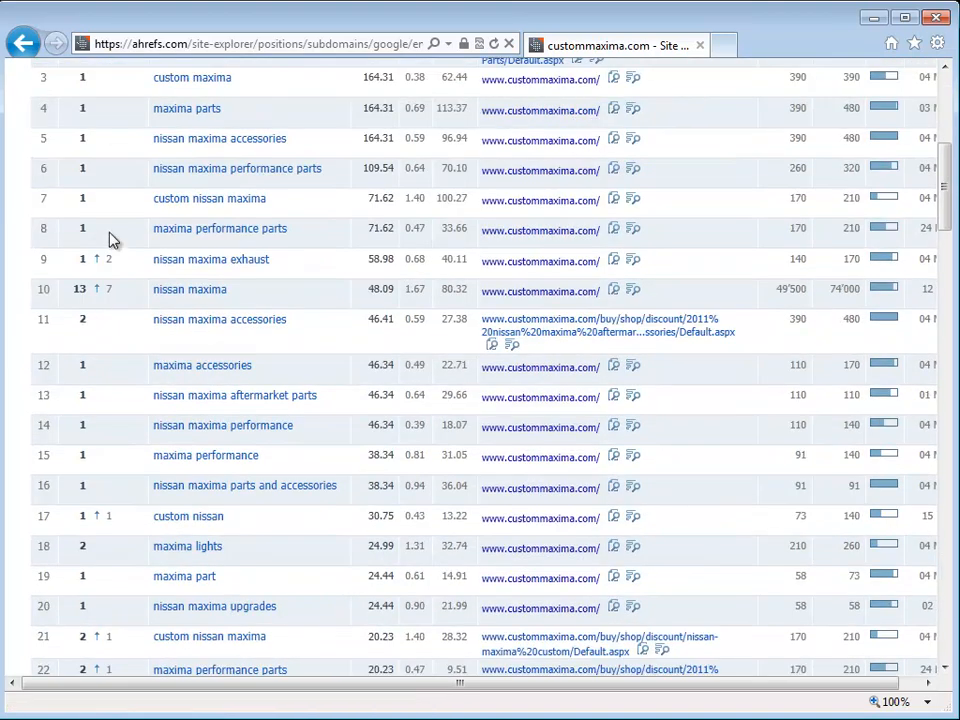
scroll("down", 3)
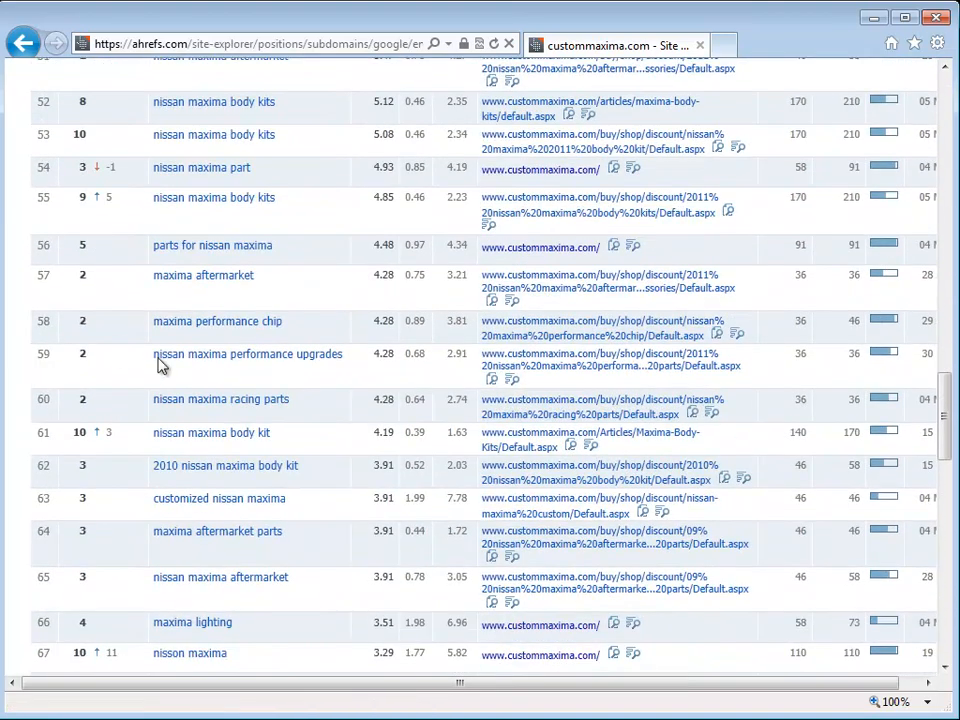
scroll("down", 3)
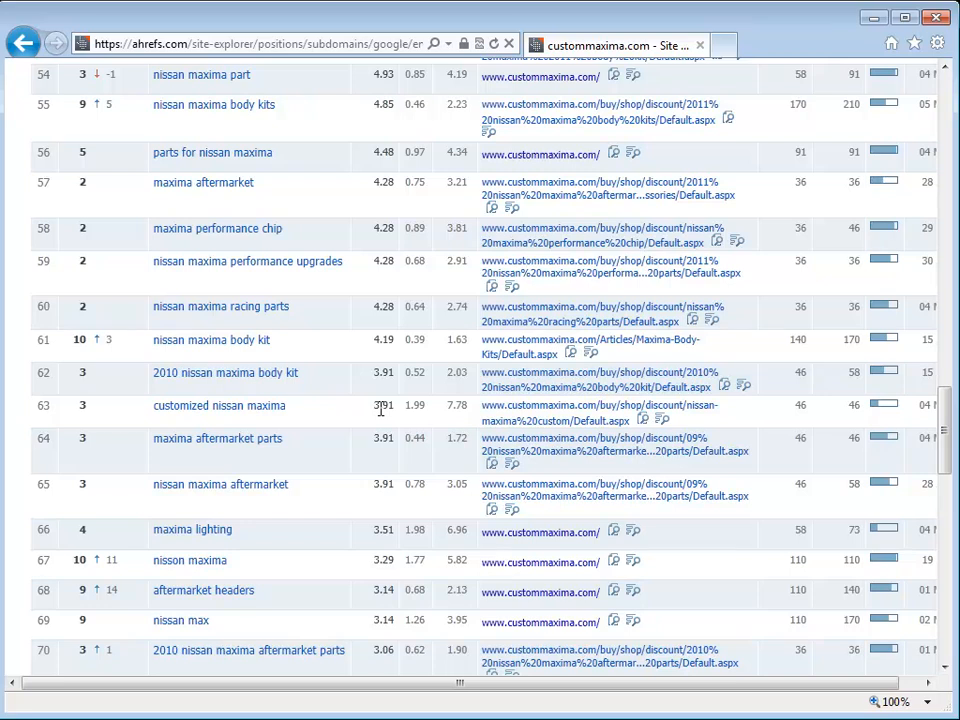
scroll("up", 3)
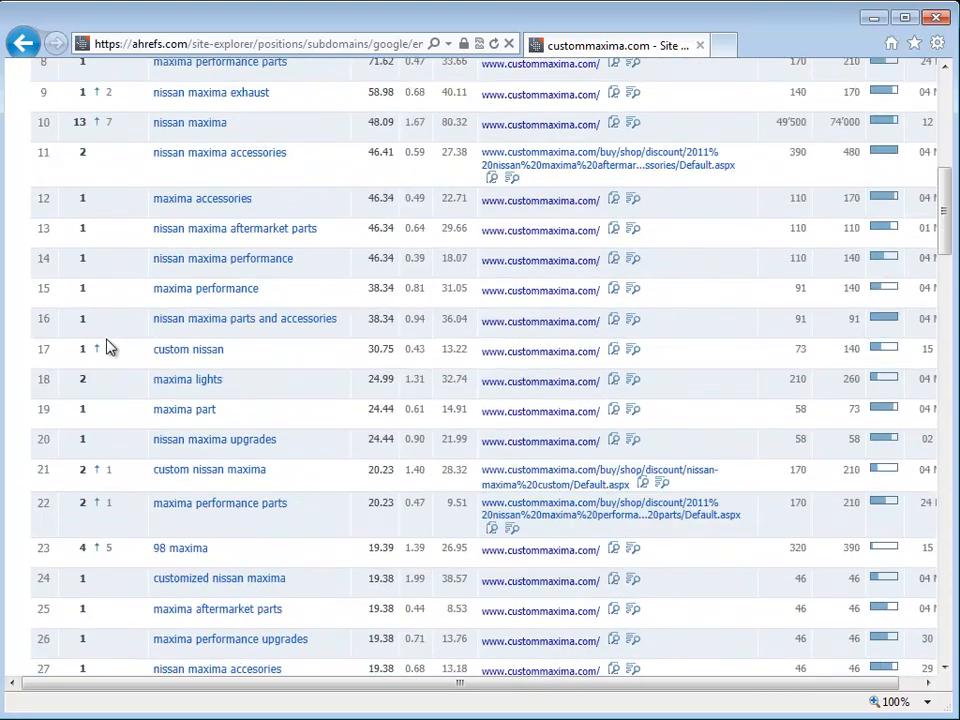
scroll("up", 3)
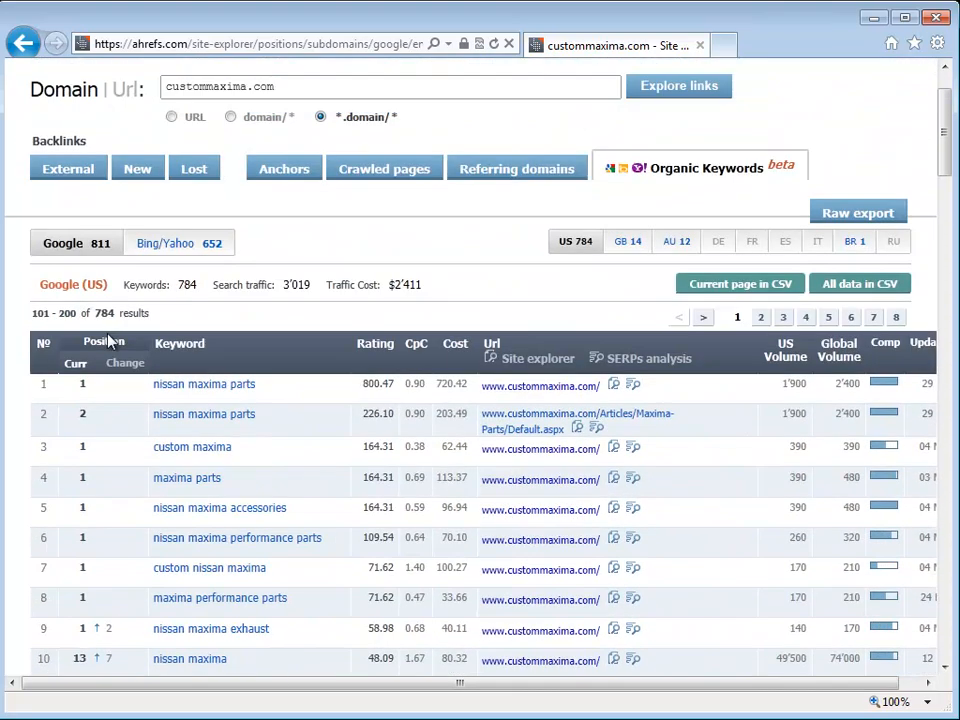
mouse_move(260, 690)
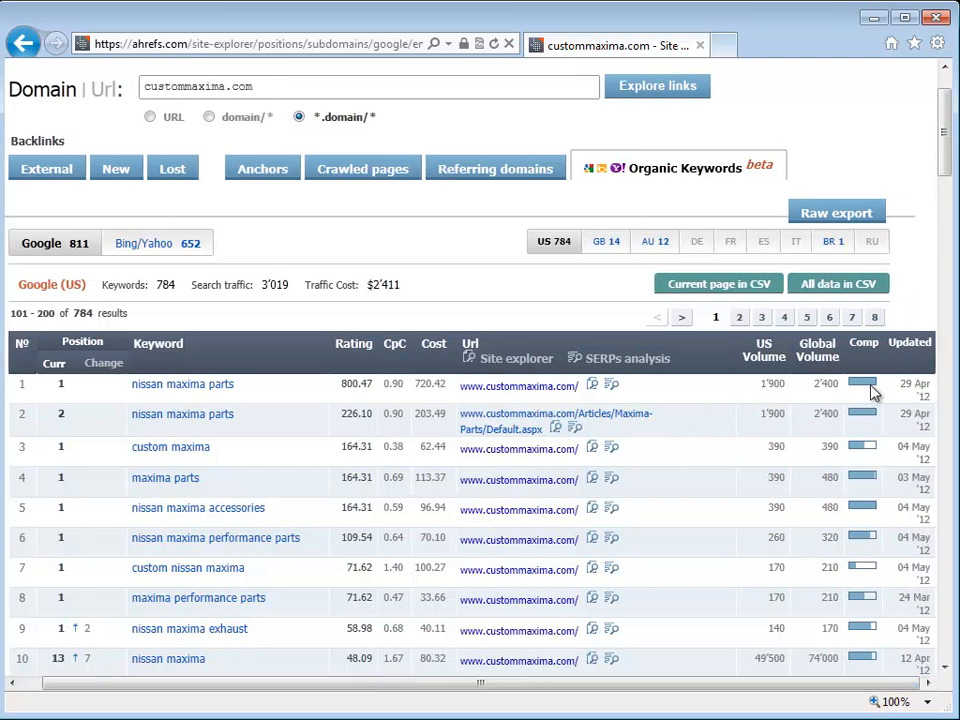
mouse_move(872, 452)
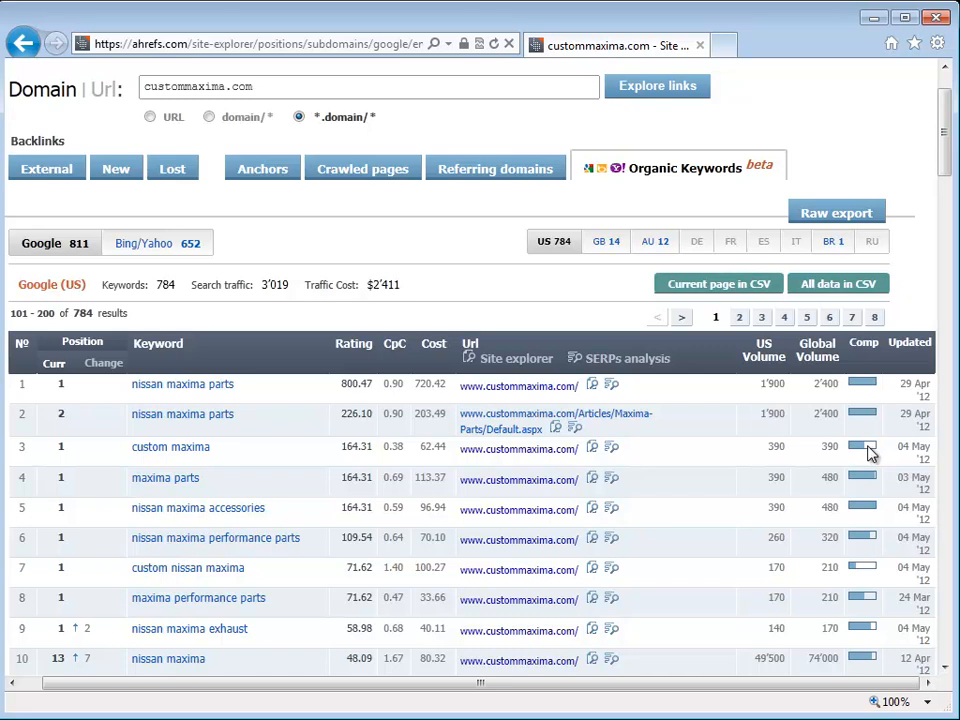
mouse_move(528, 420)
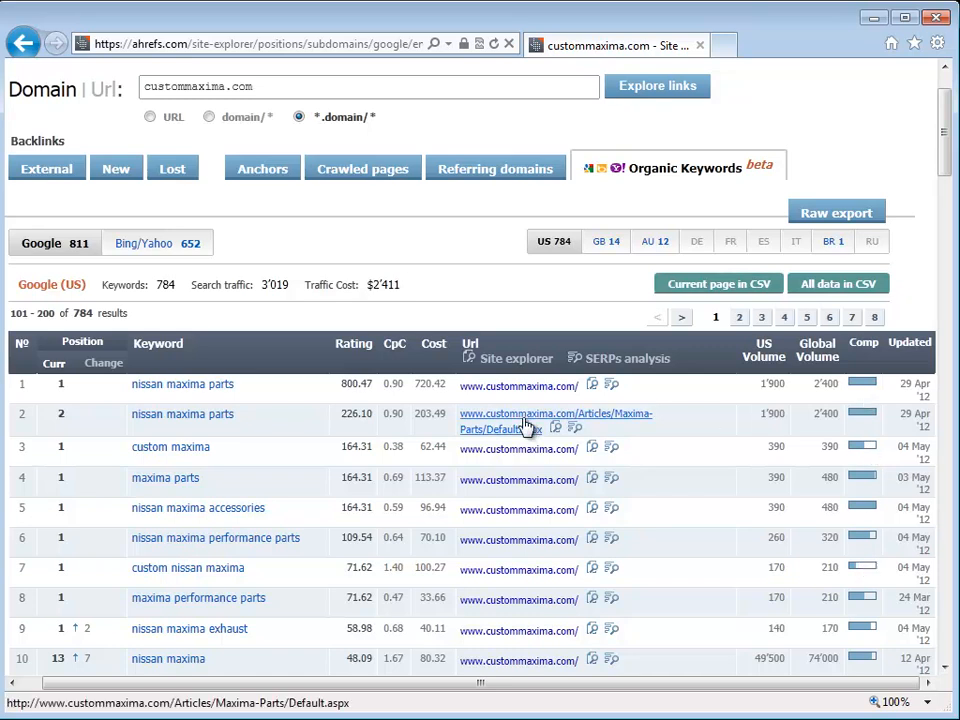
mouse_move(868, 420)
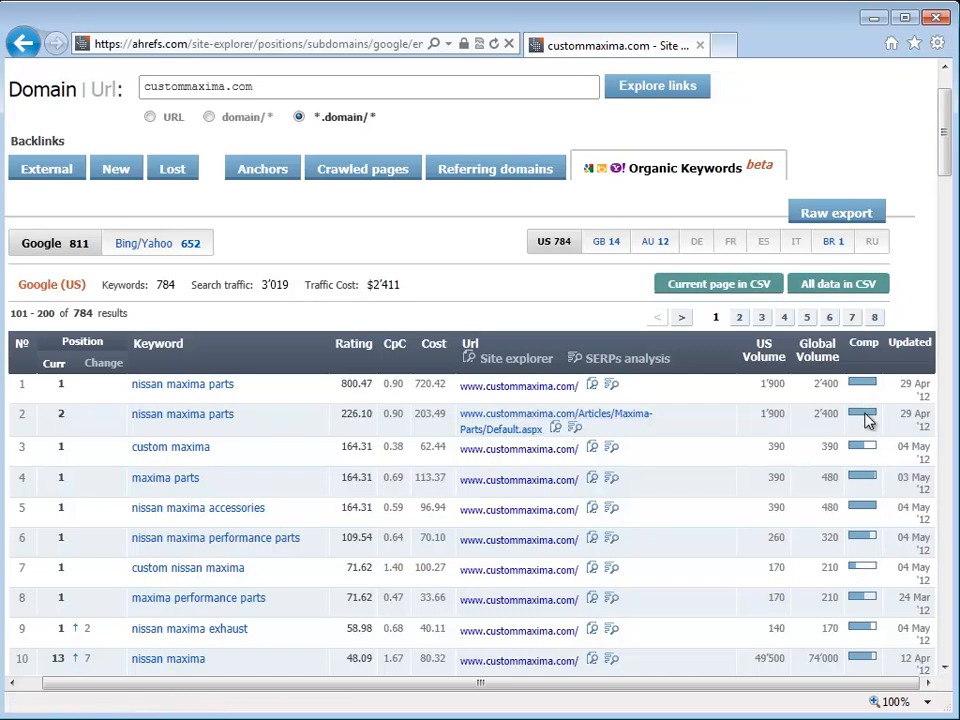
mouse_move(952, 418)
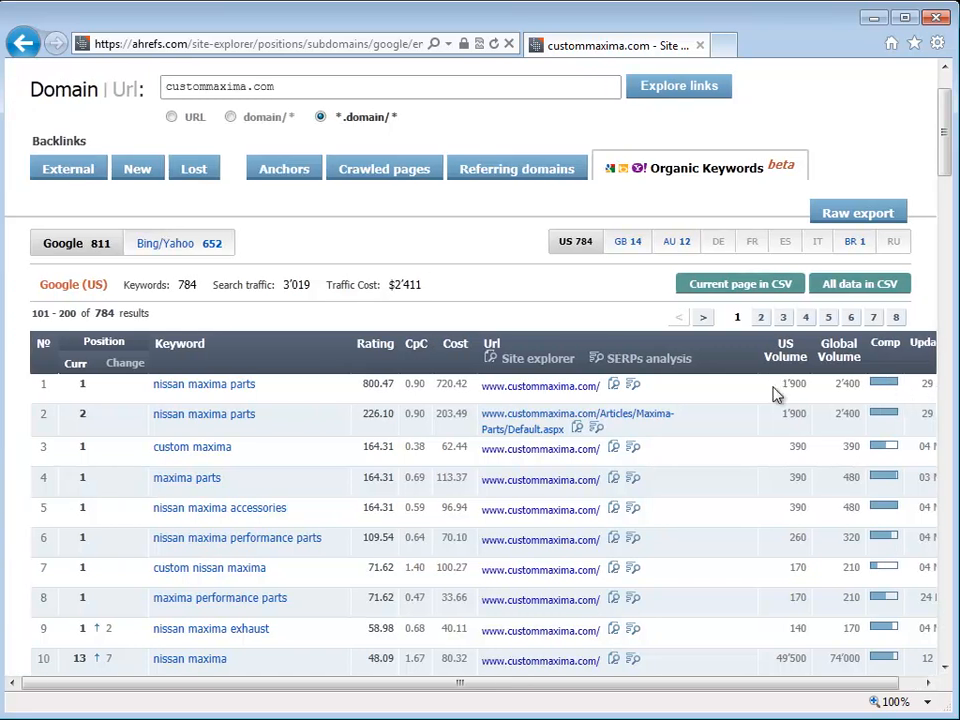
mouse_move(864, 396)
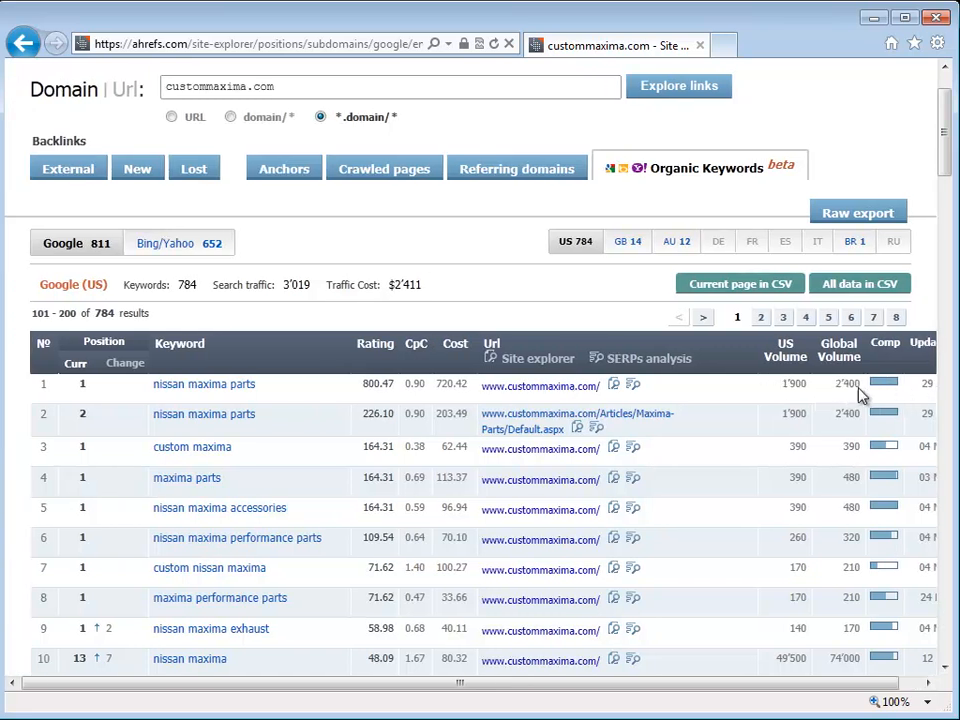
double_click(404, 284)
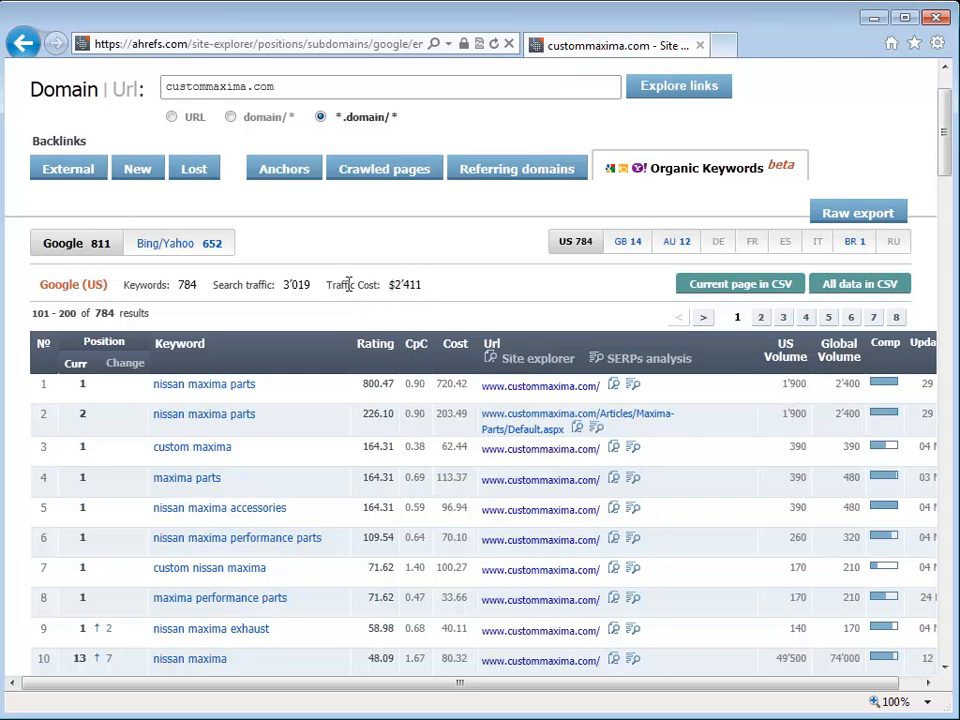
mouse_move(476, 290)
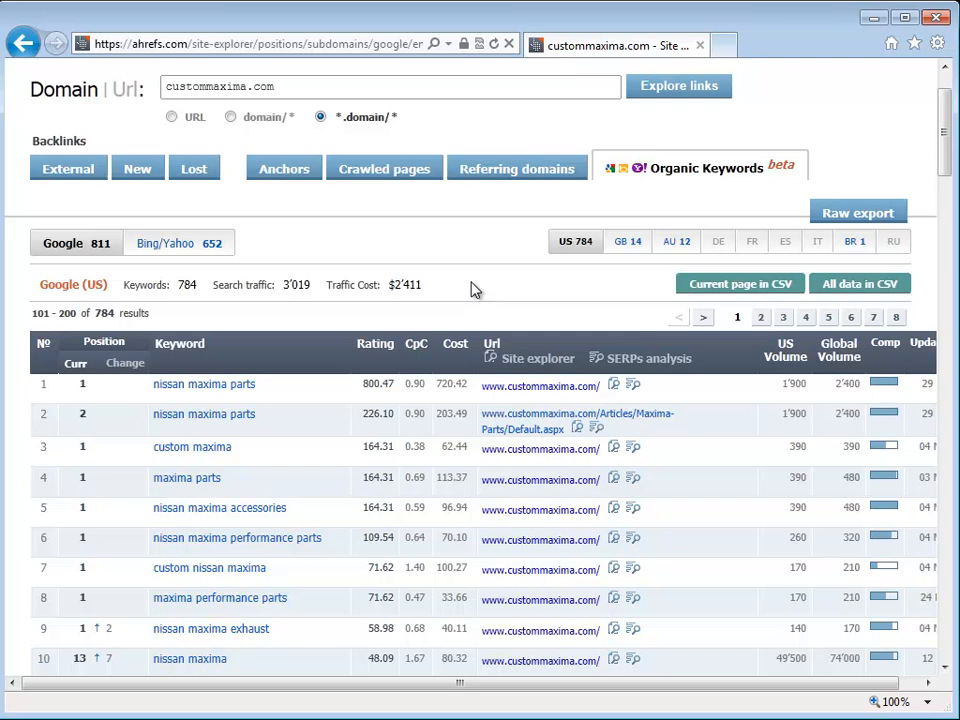
mouse_move(268, 316)
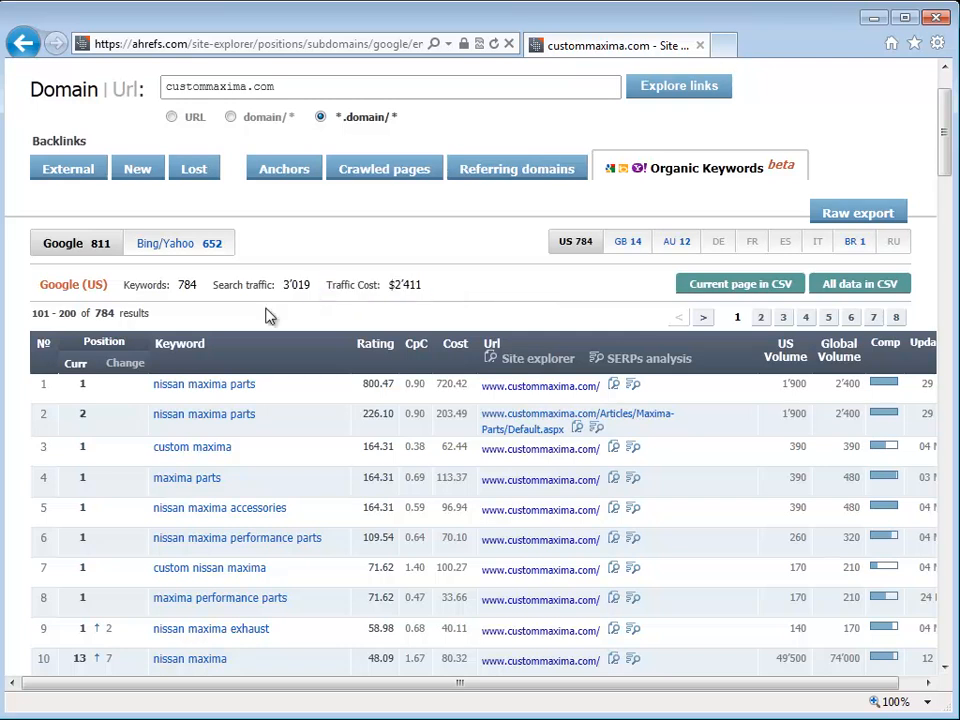
mouse_move(744, 414)
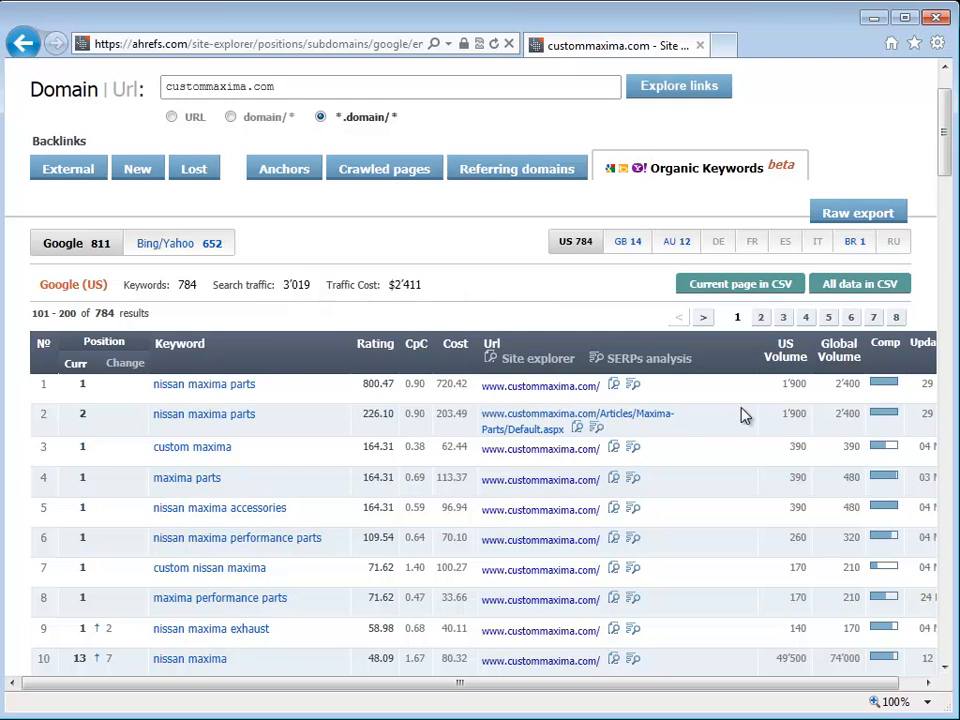
mouse_move(576, 248)
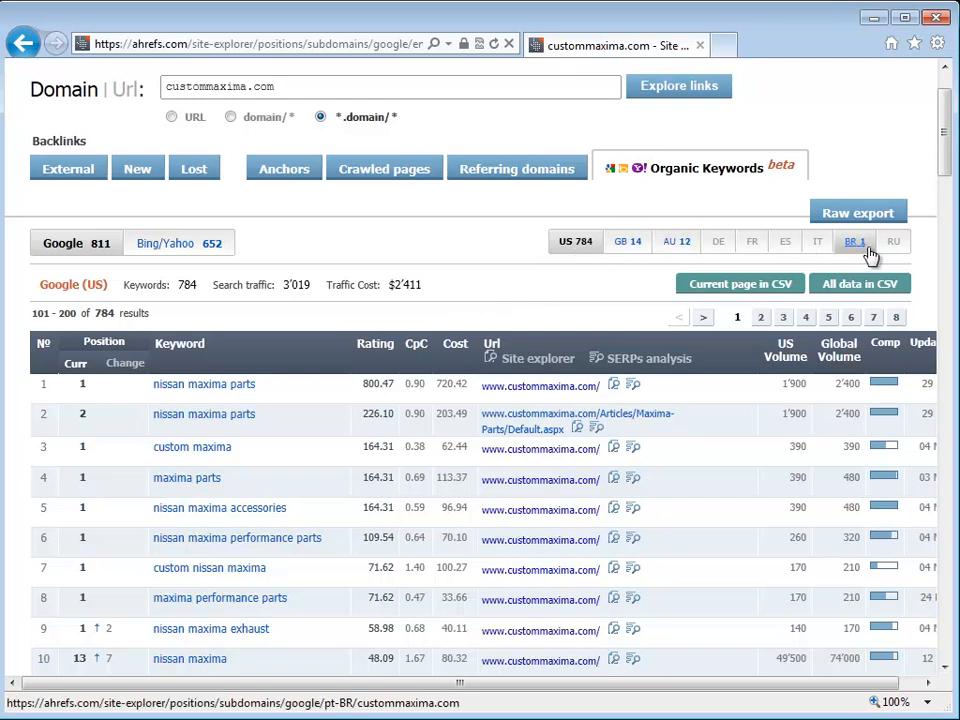
left_click(628, 240)
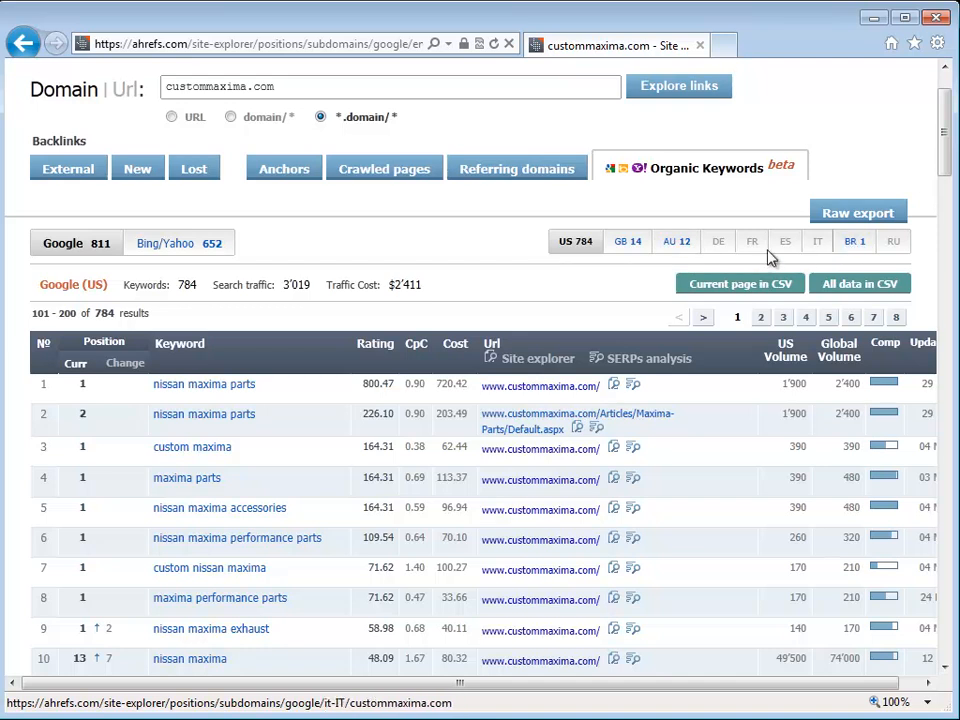
left_click(628, 240)
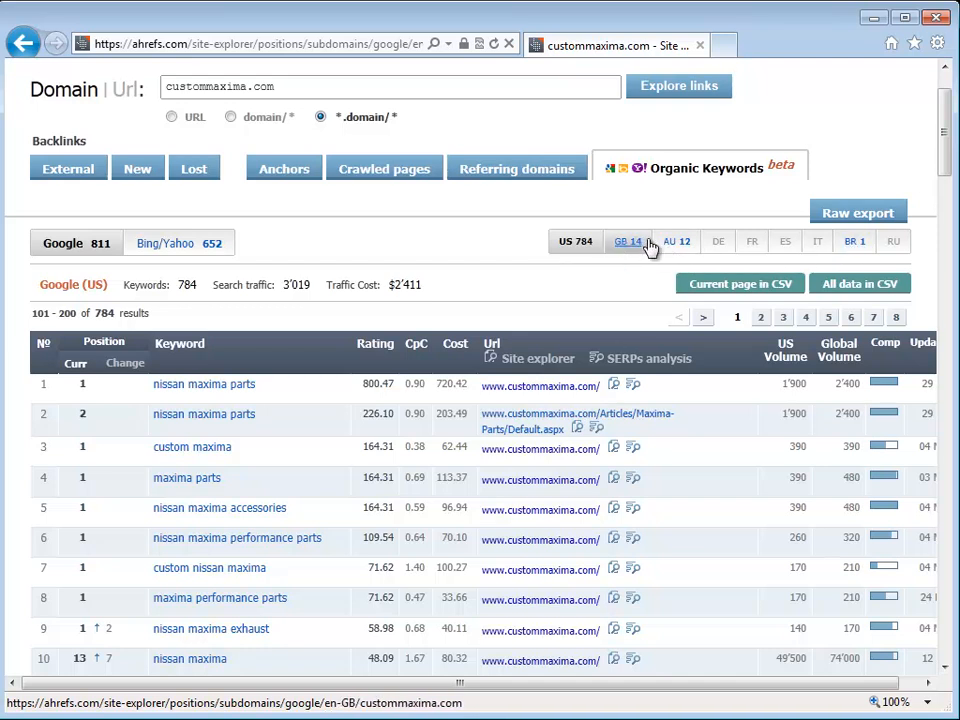
mouse_move(816, 240)
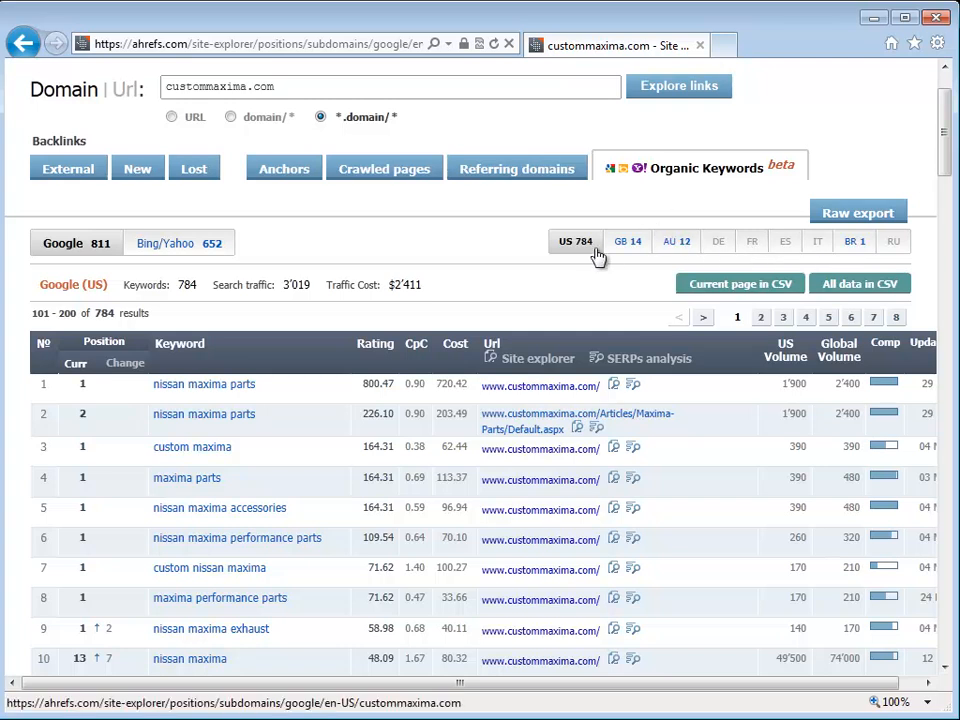
scroll("up", 3)
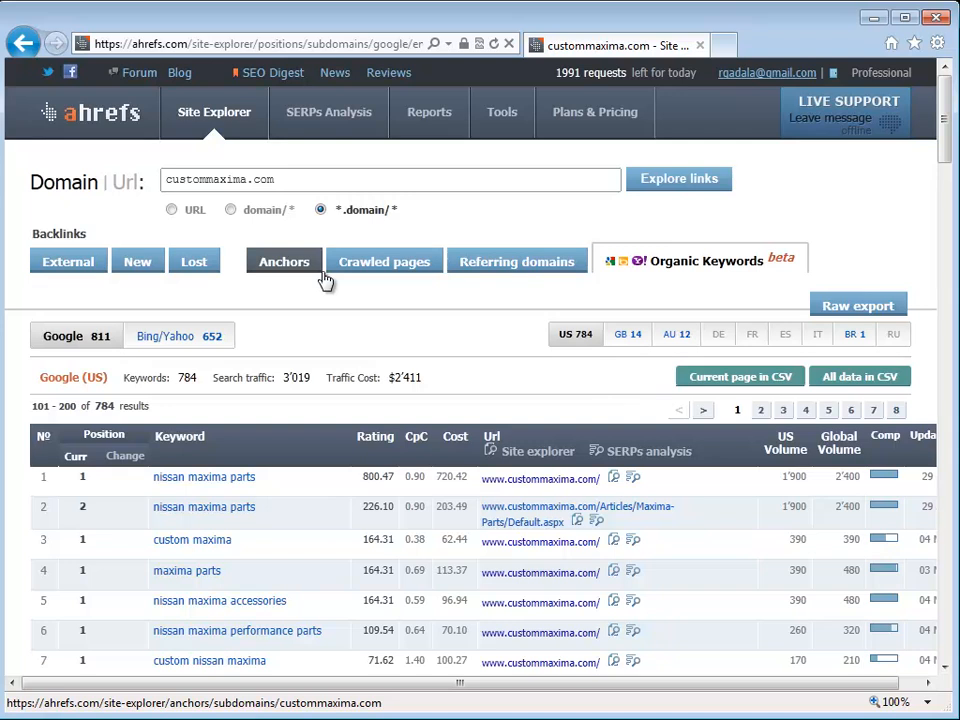
mouse_move(332, 244)
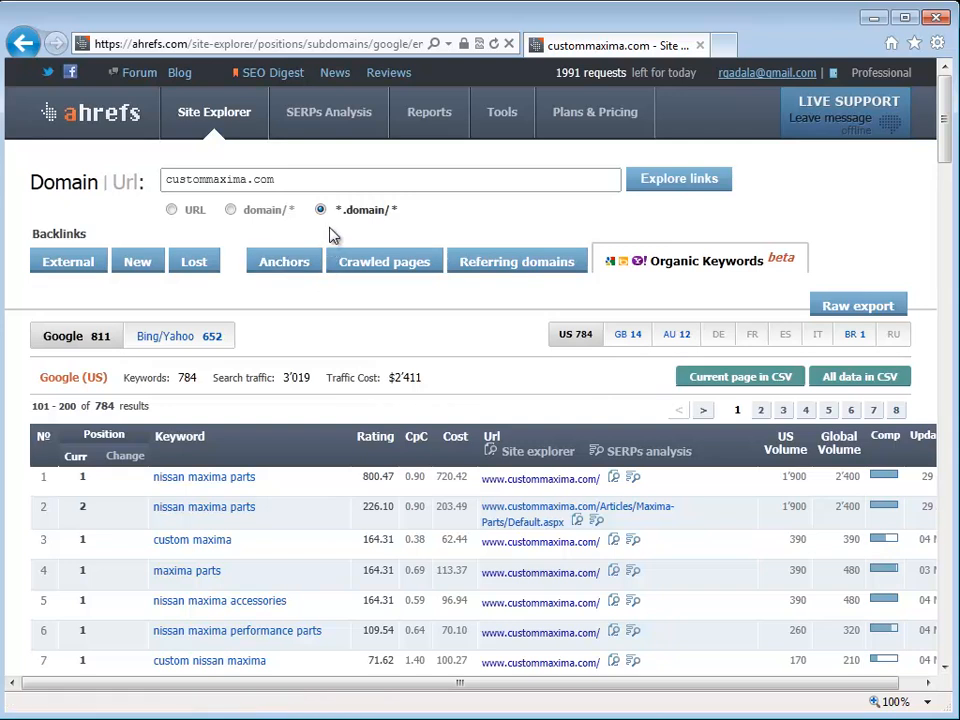
mouse_move(328, 112)
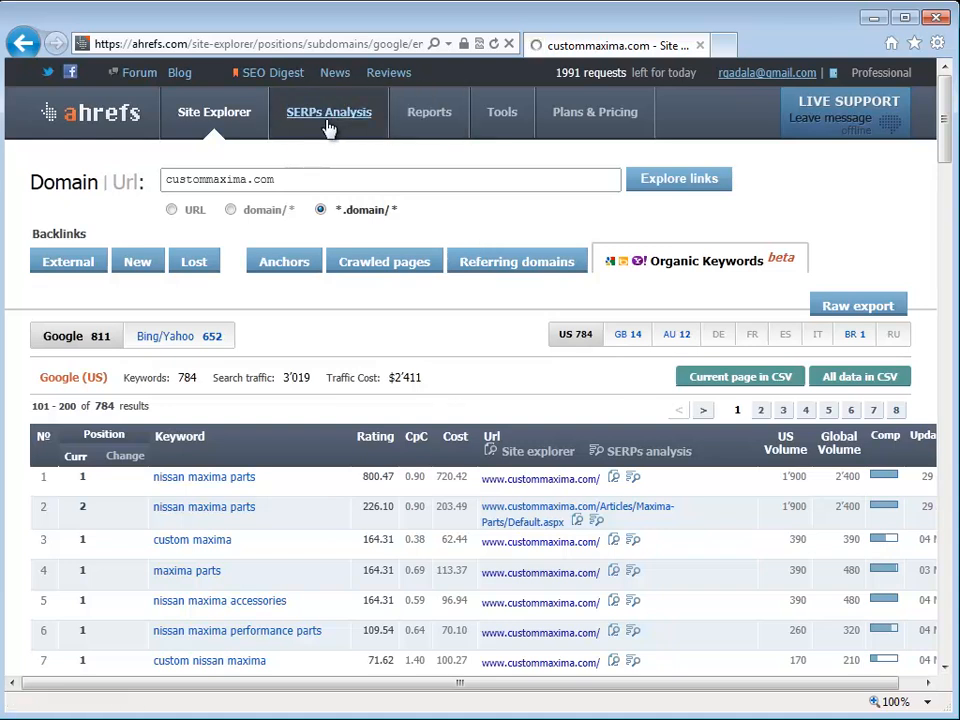
left_click(328, 112)
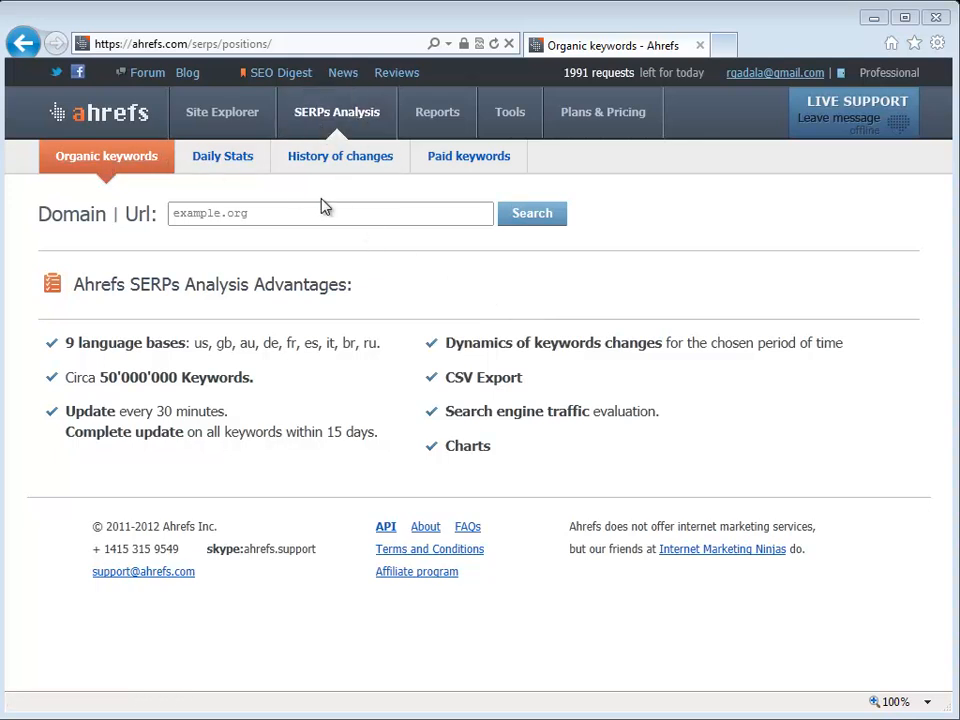
type("cua")
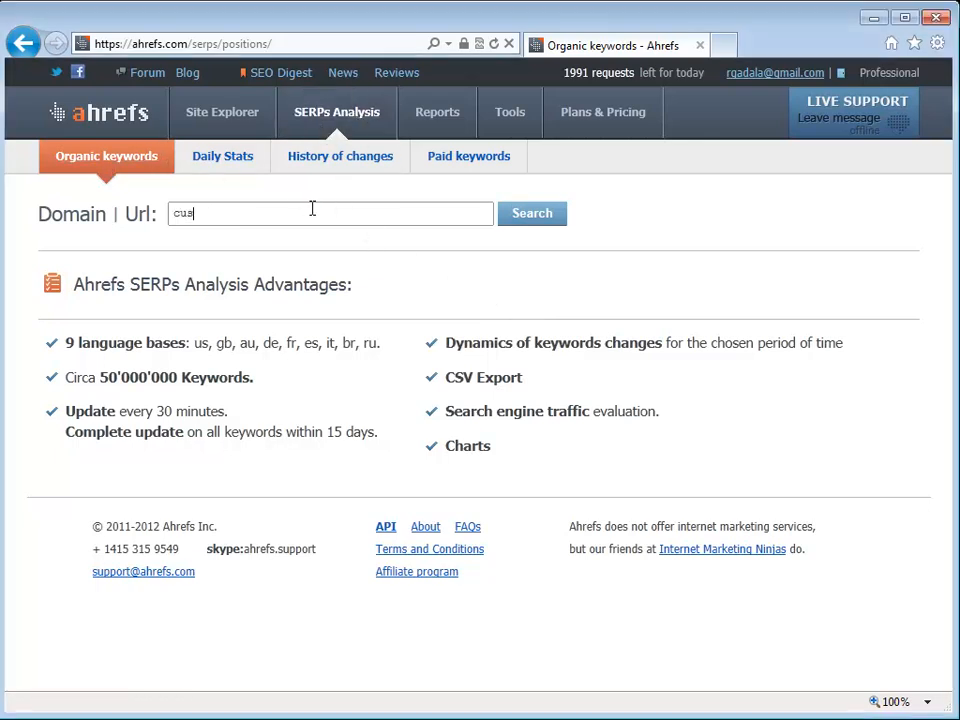
type("custommaxima.com")
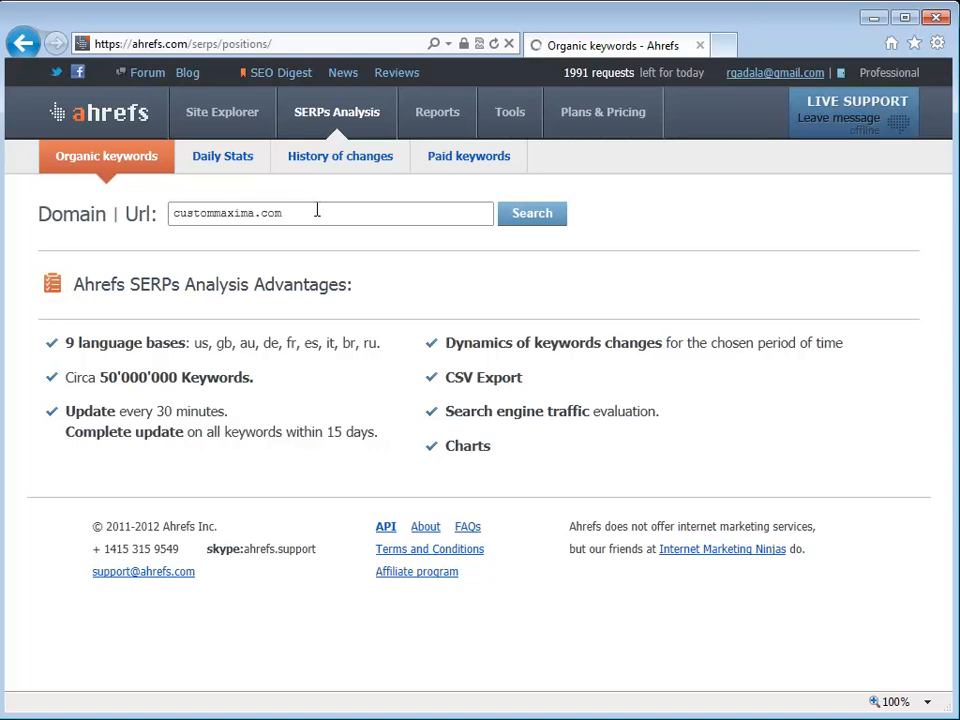
left_click(532, 212)
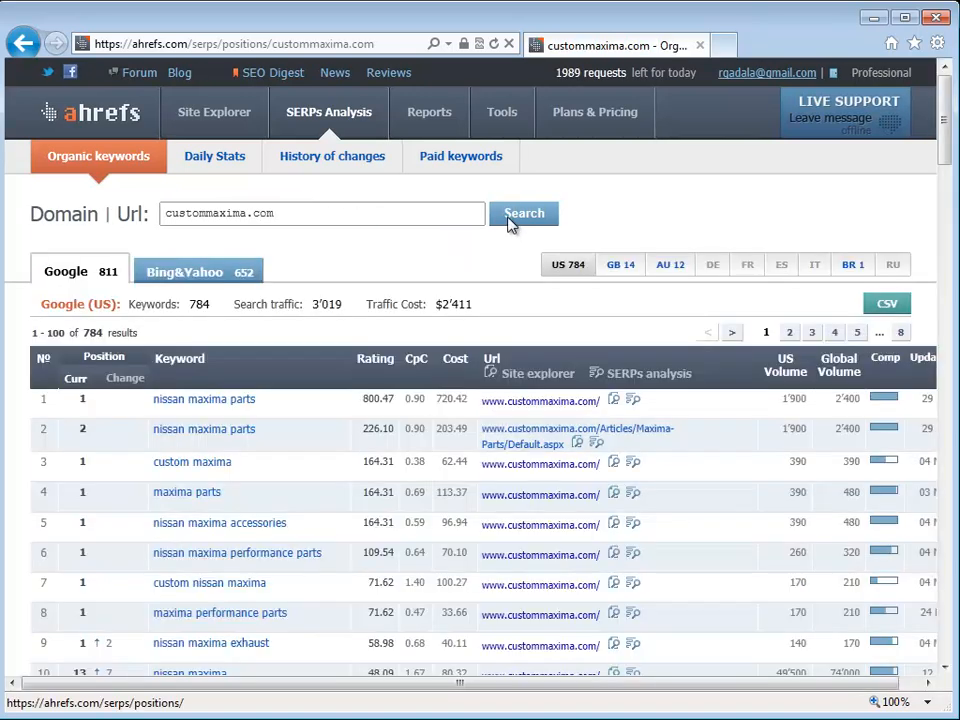
mouse_move(716, 324)
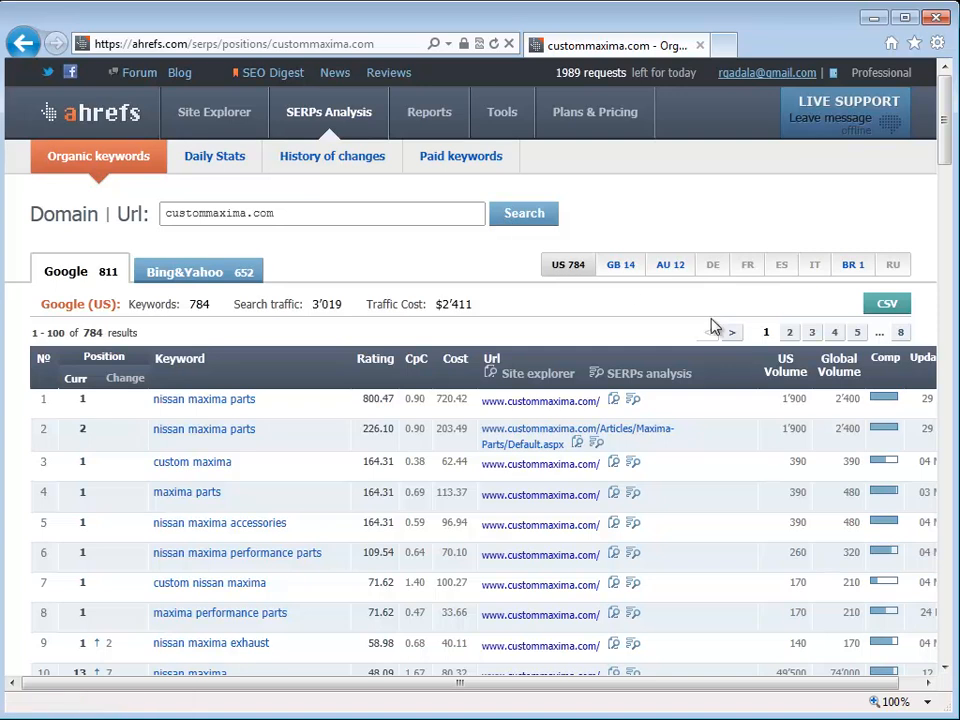
scroll("down", 3)
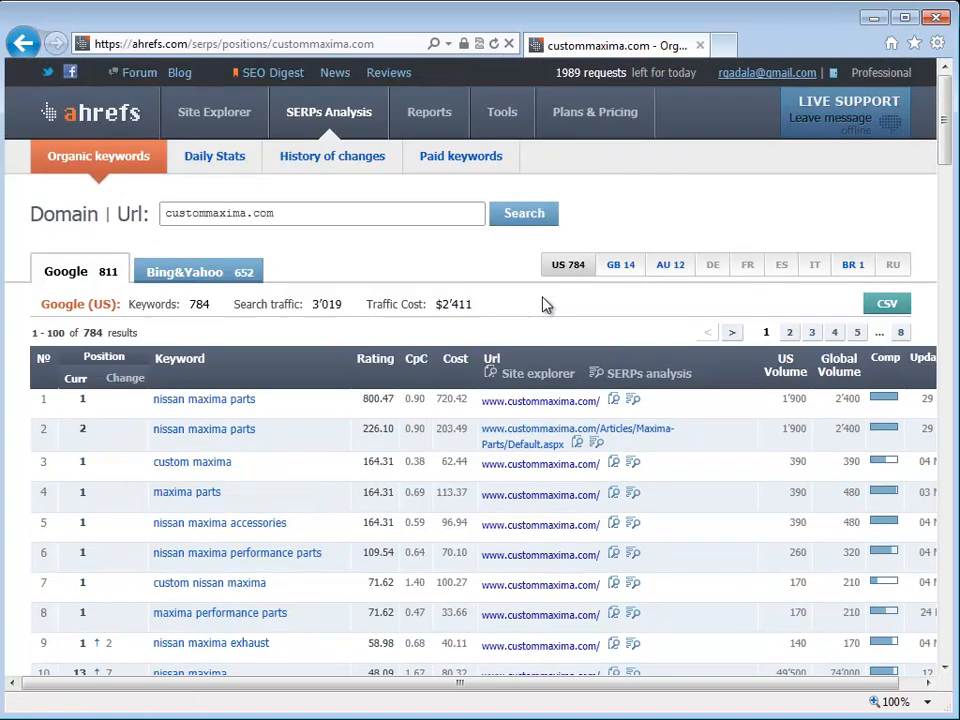
mouse_move(98, 156)
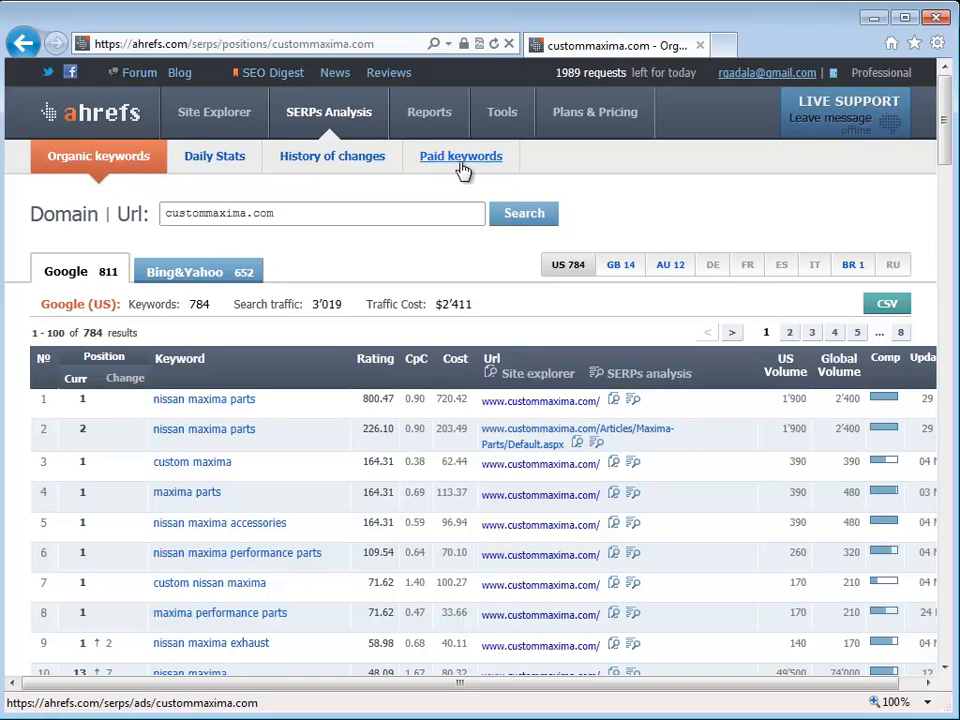
mouse_move(214, 156)
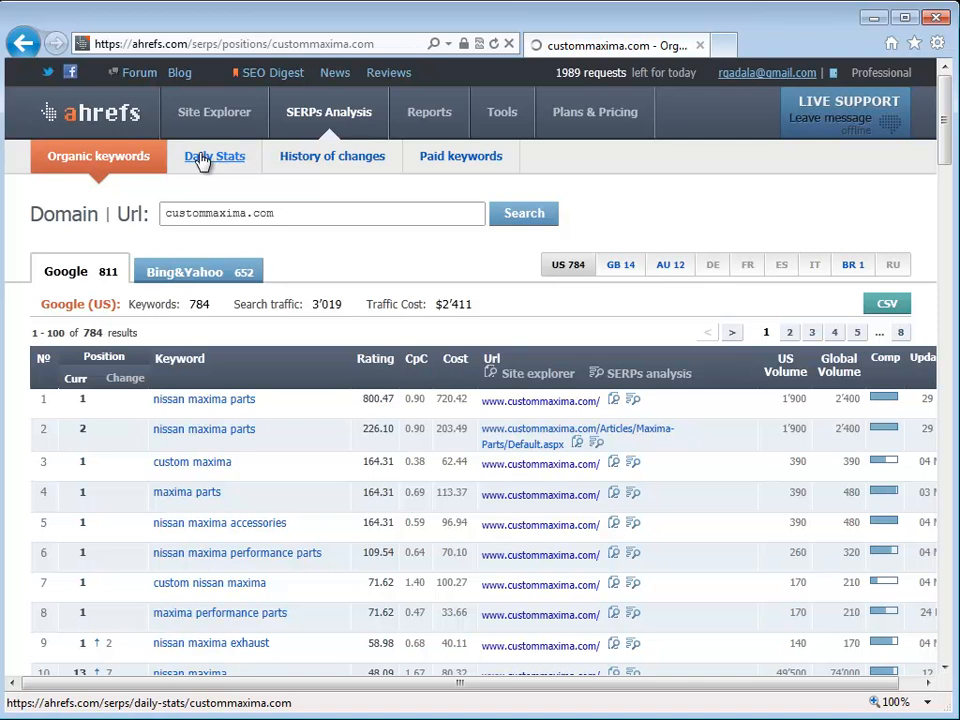
Show Daily Stats with the SE Traffic chart and 101 days of new and lost keywords
left_click(214, 156)
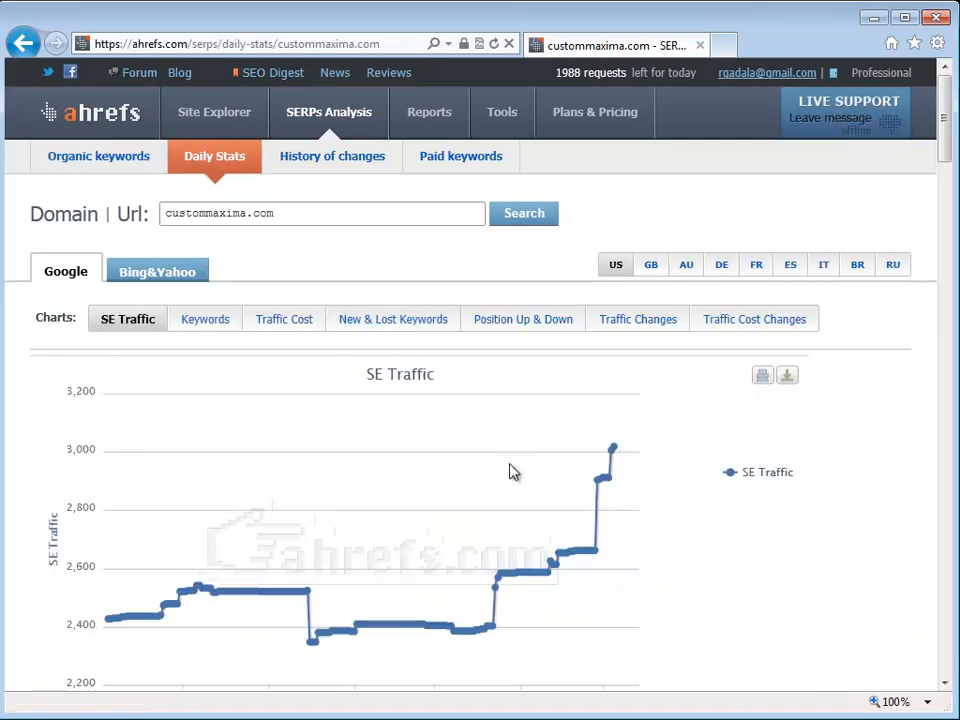
scroll("down", 3)
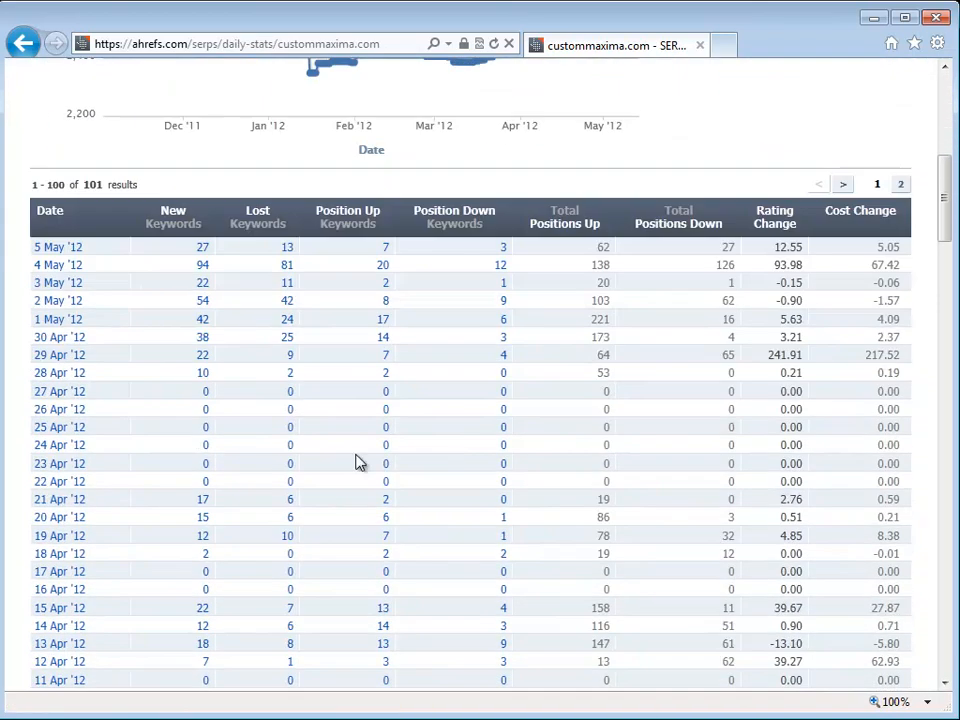
mouse_move(204, 252)
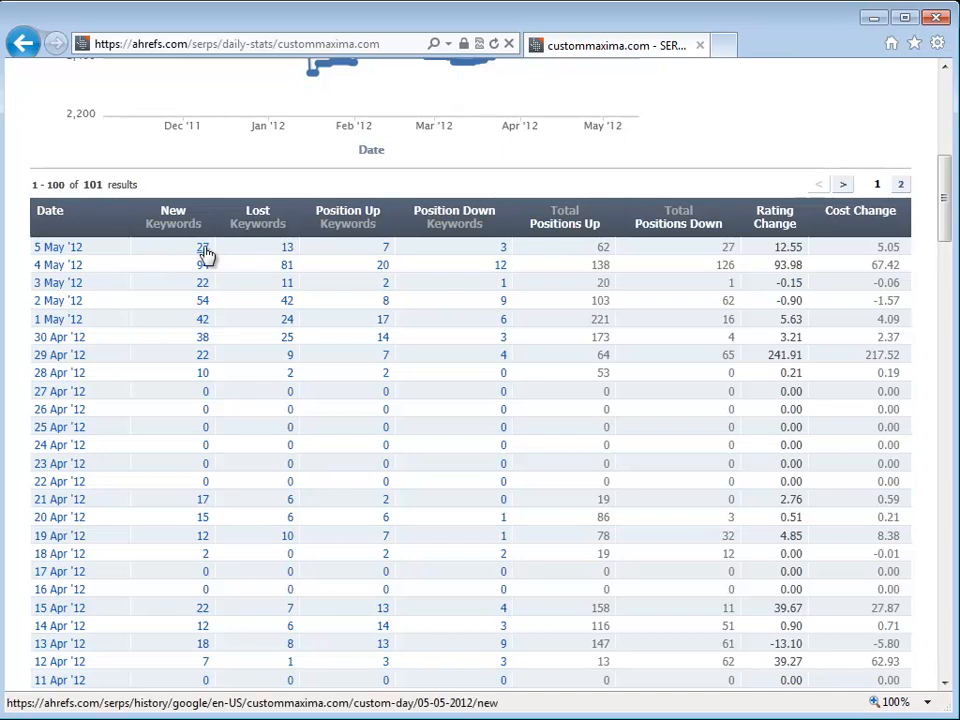
mouse_move(292, 252)
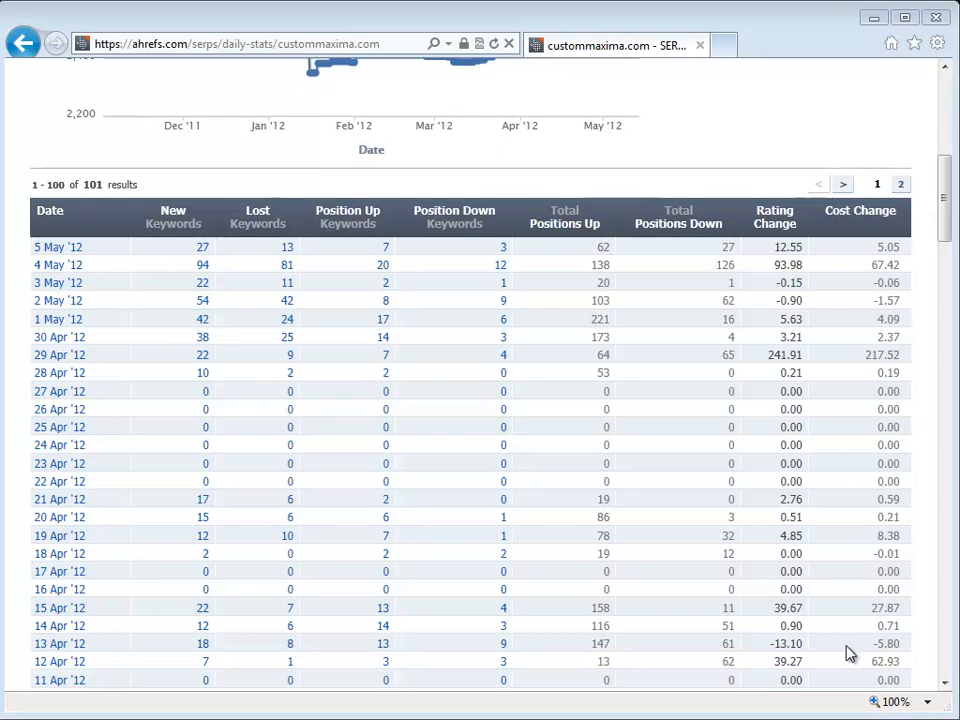
mouse_move(652, 176)
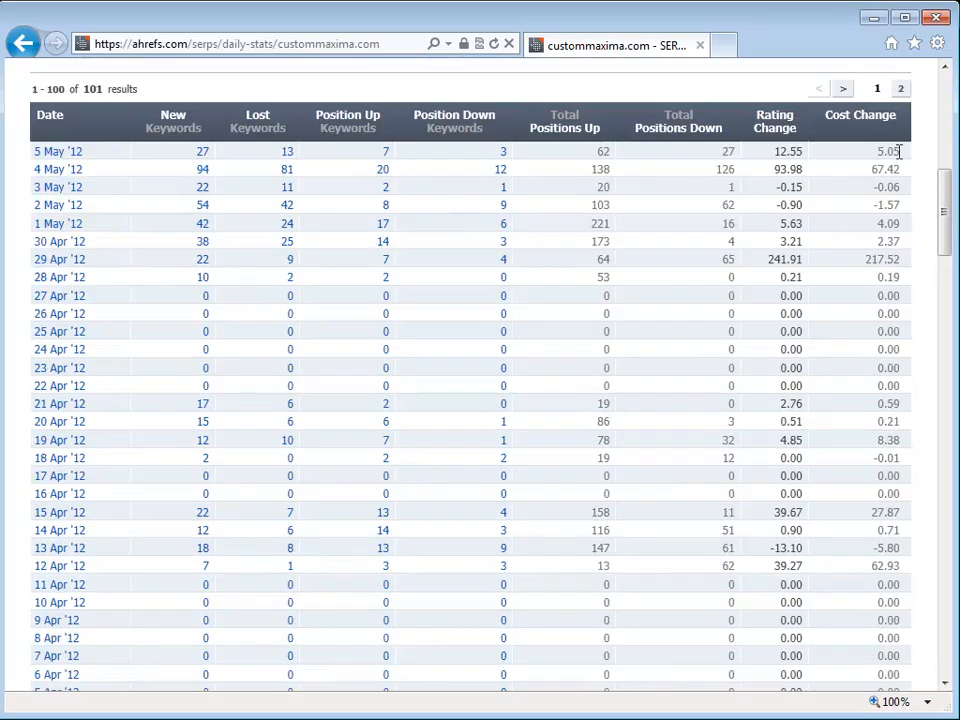
mouse_move(910, 276)
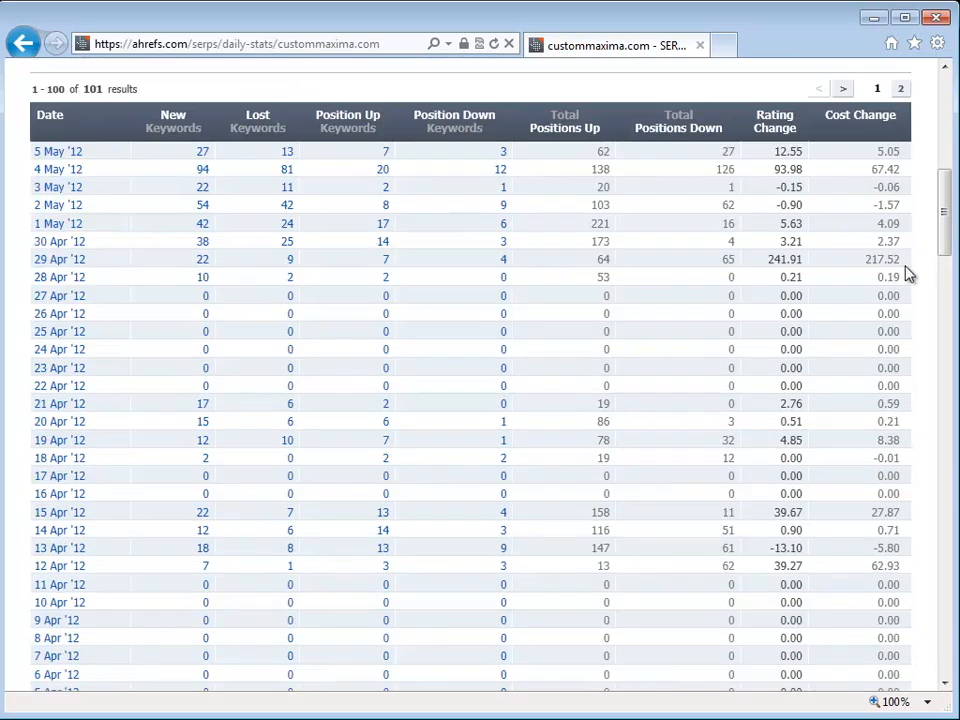
mouse_move(900, 260)
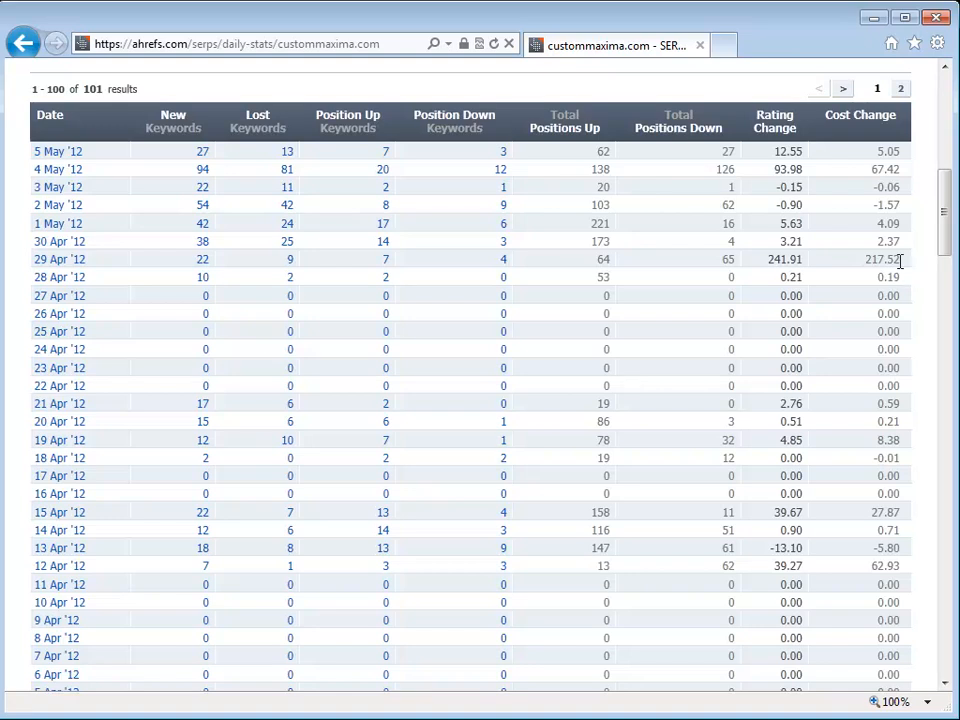
mouse_move(904, 268)
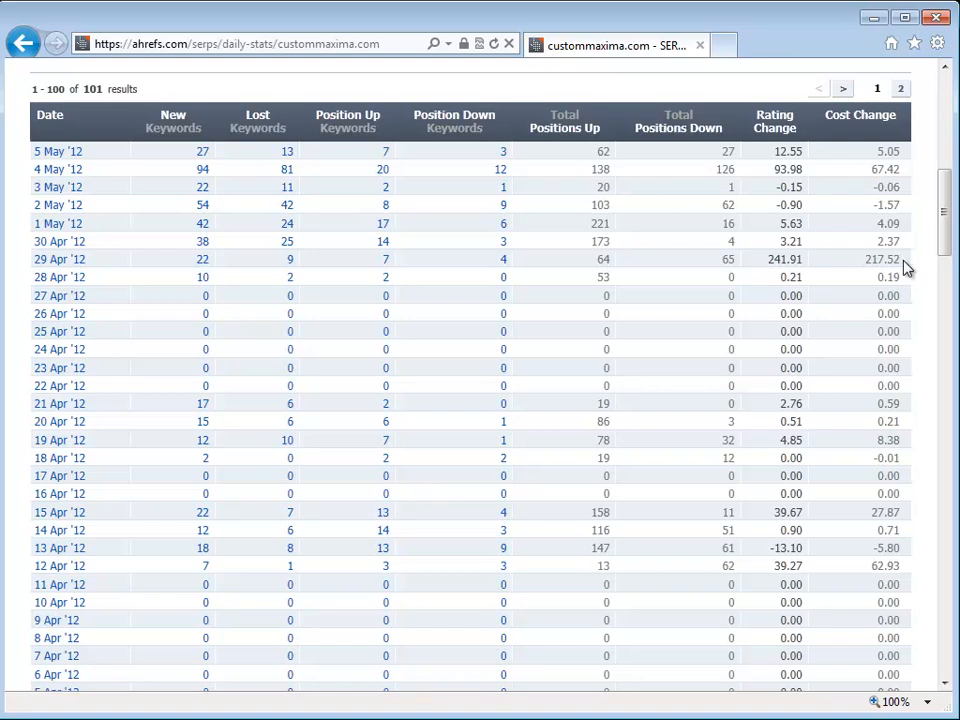
scroll("up", 3)
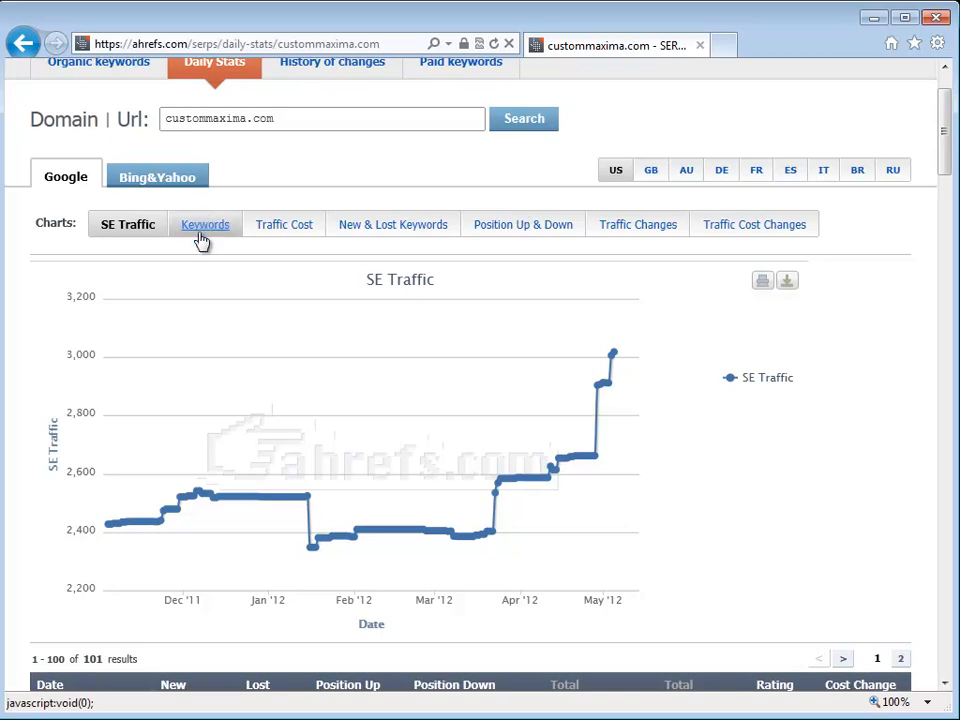
left_click(204, 224)
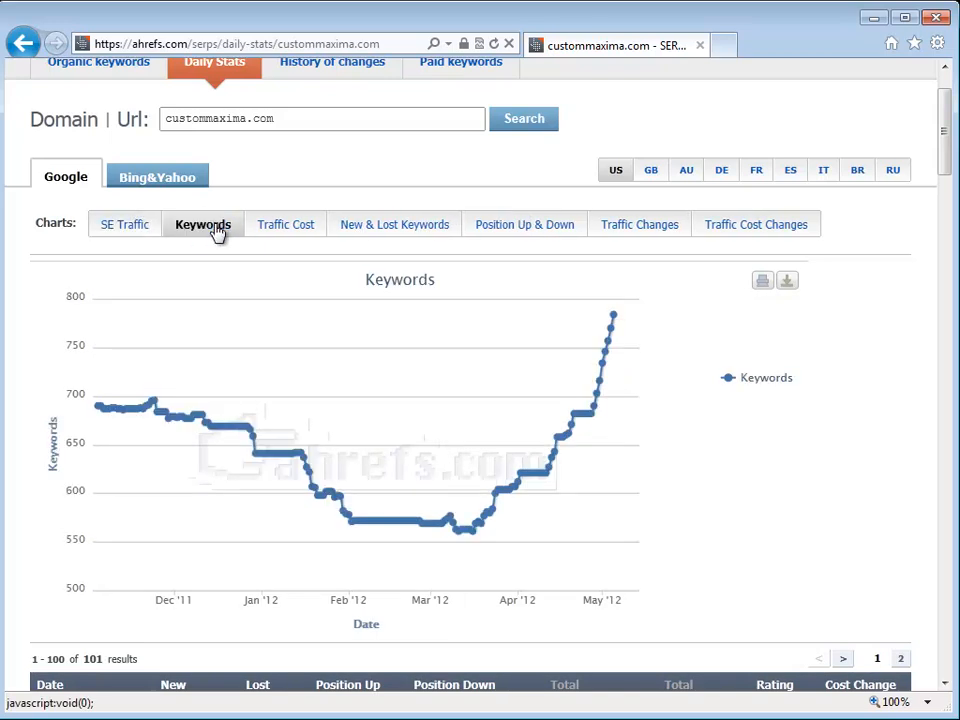
left_click(280, 224)
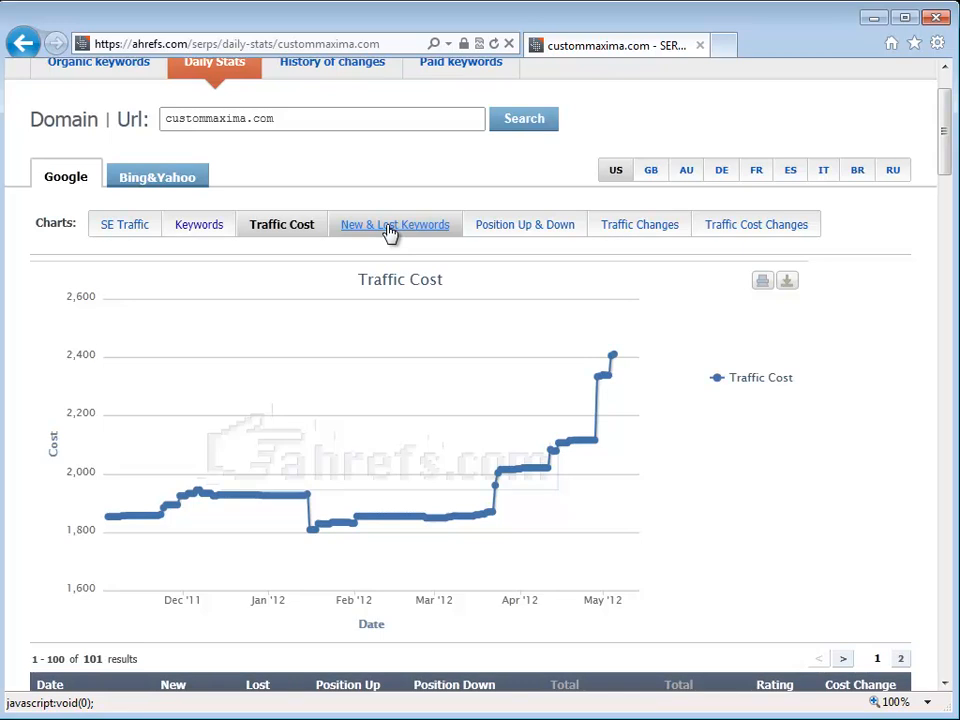
scroll("down", 3)
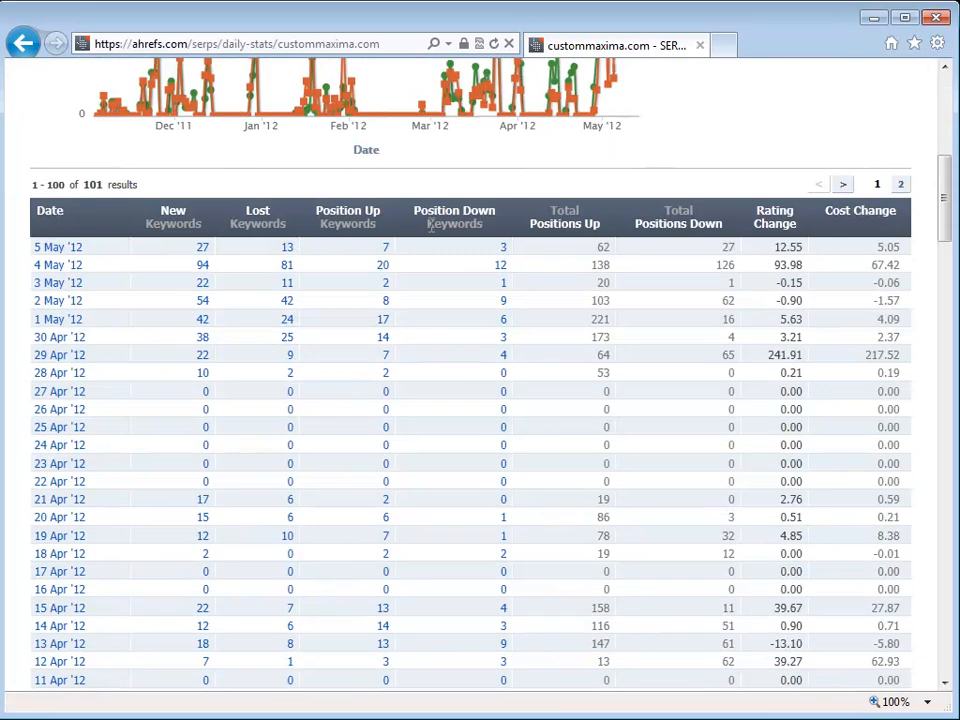
mouse_move(344, 260)
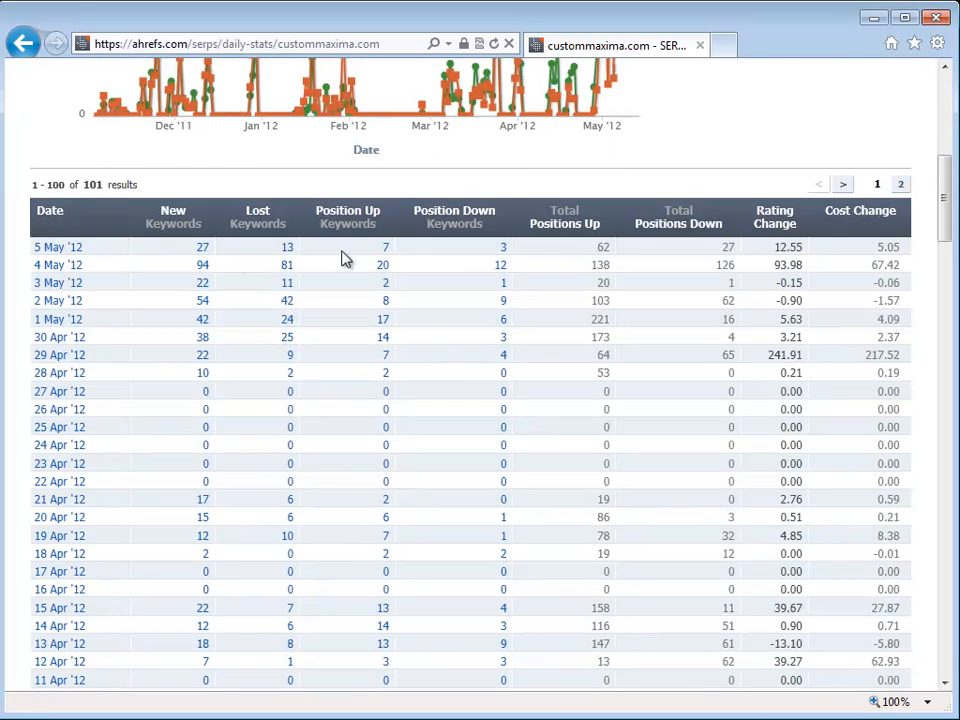
scroll("up", 3)
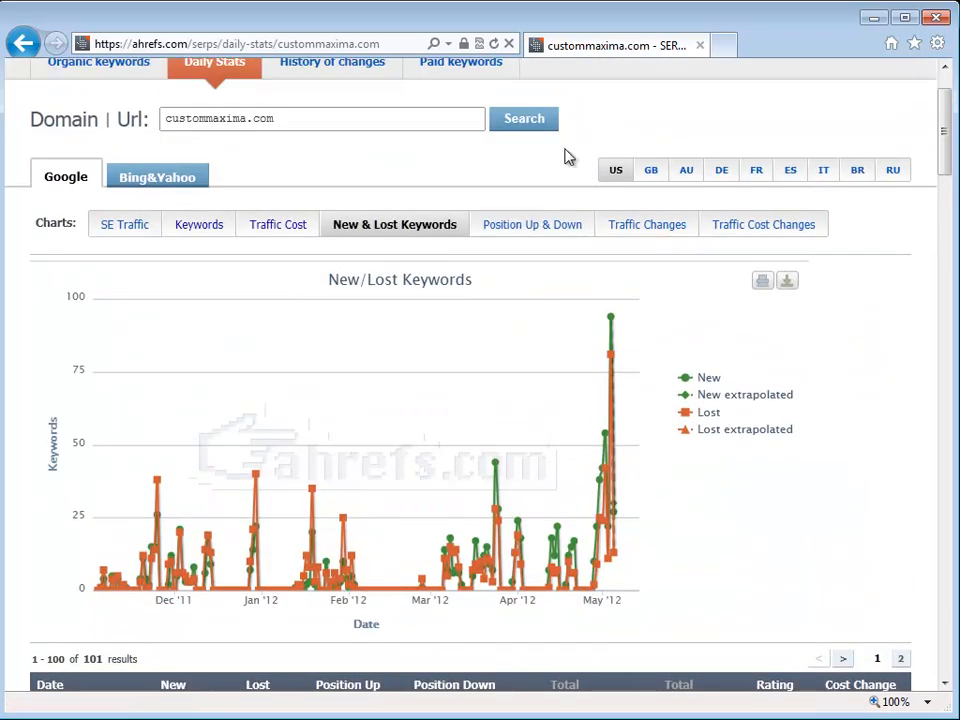
scroll("up", 3)
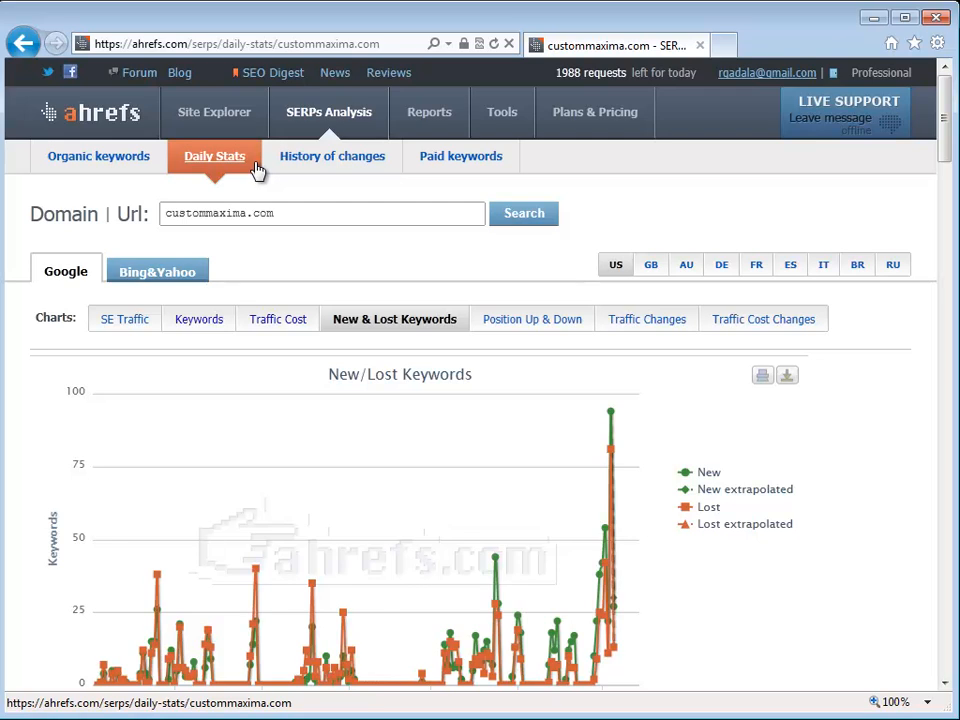
mouse_move(190, 164)
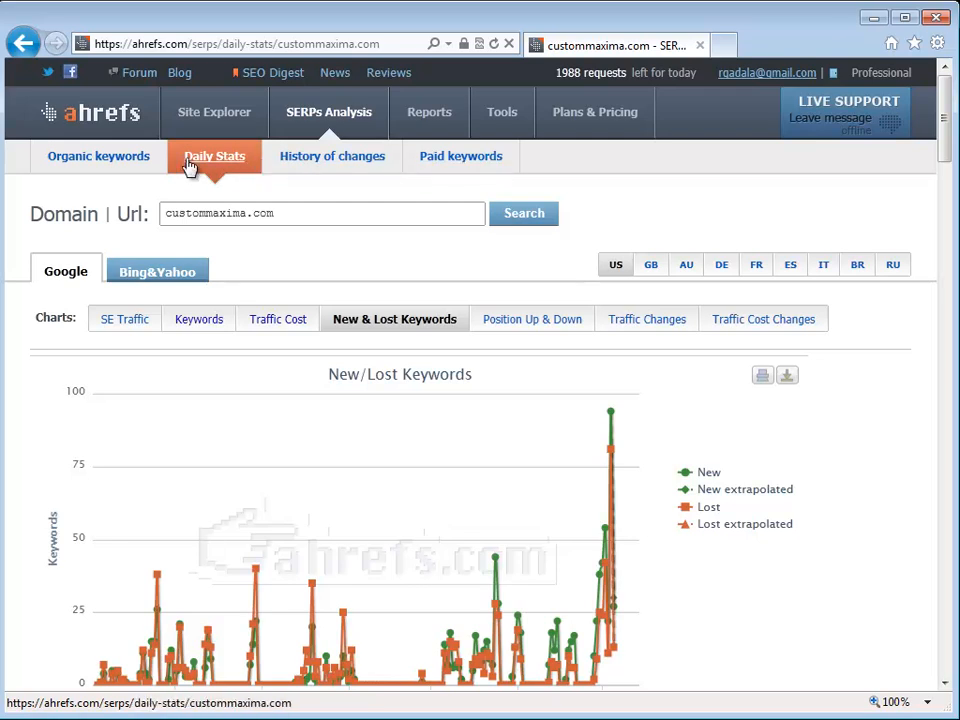
mouse_move(214, 112)
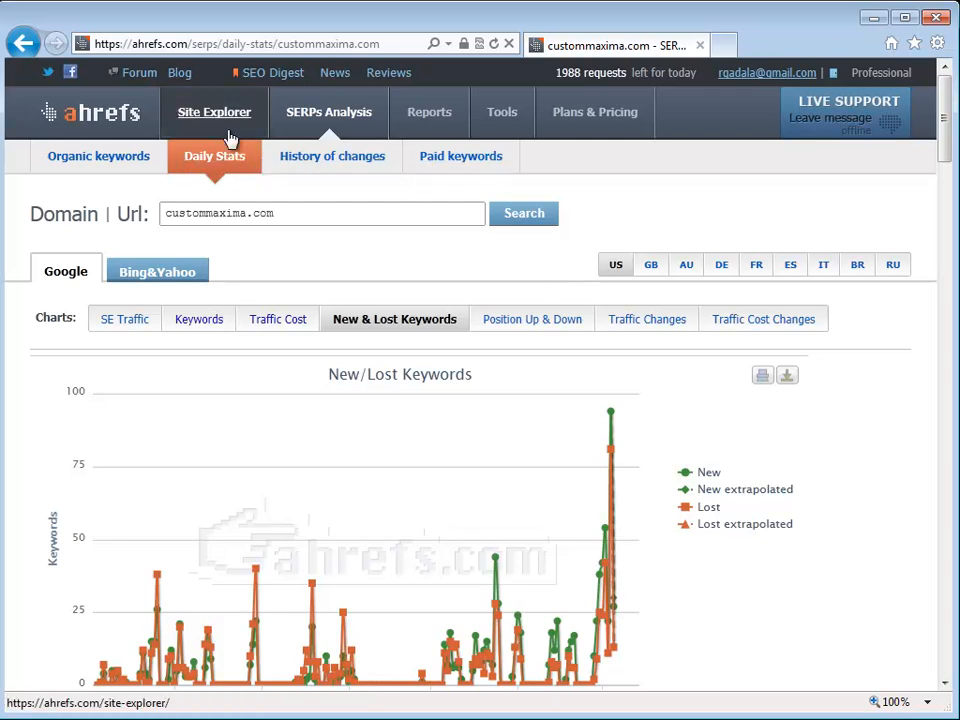
mouse_move(224, 122)
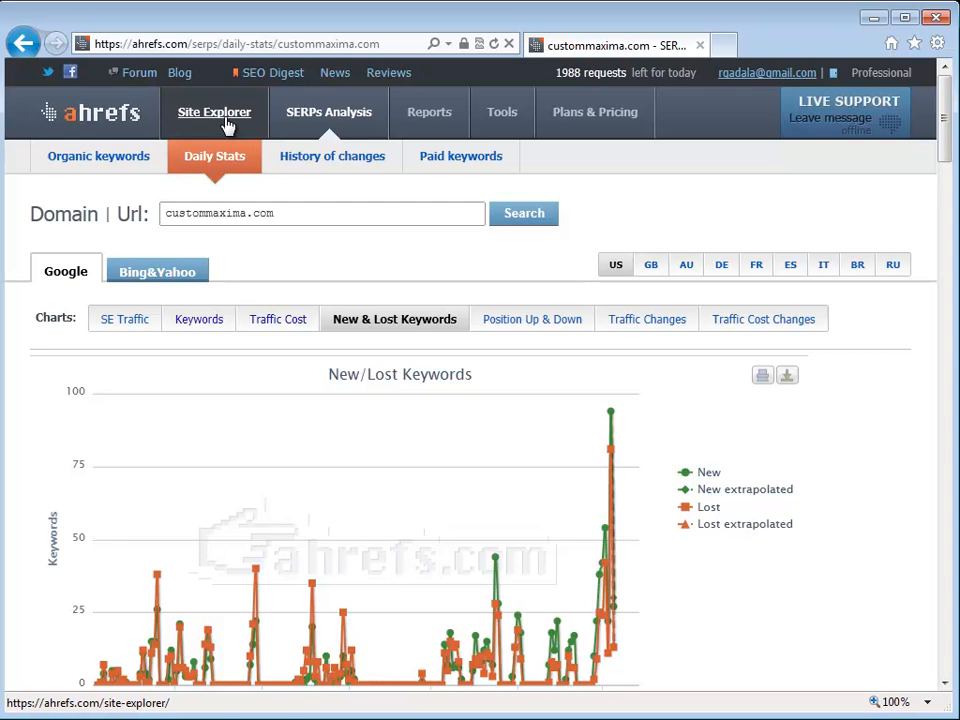
left_click(124, 318)
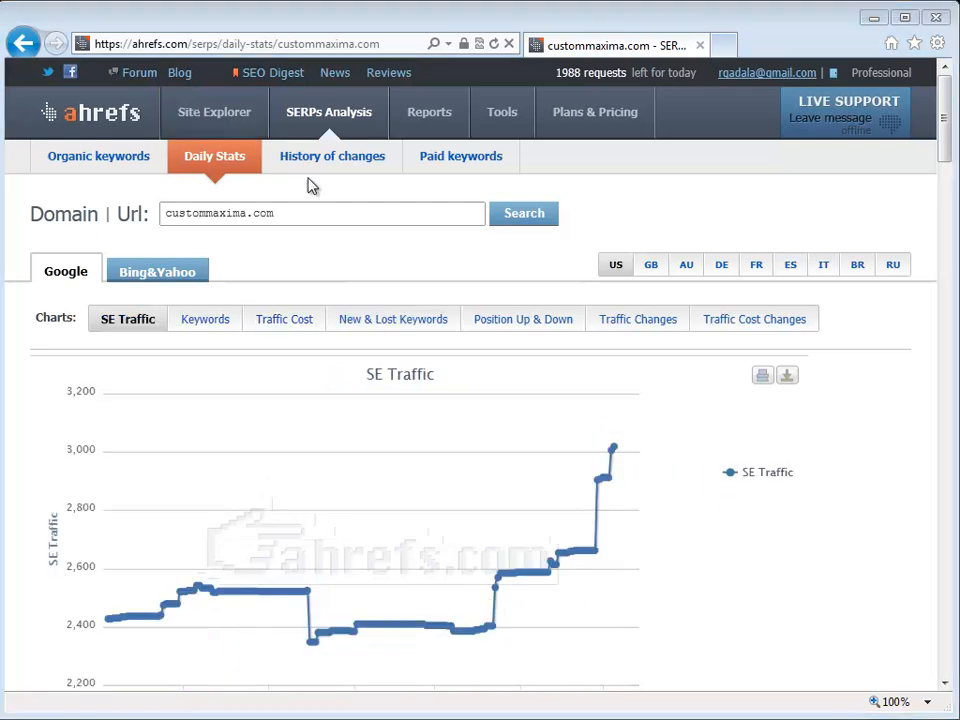
mouse_move(328, 112)
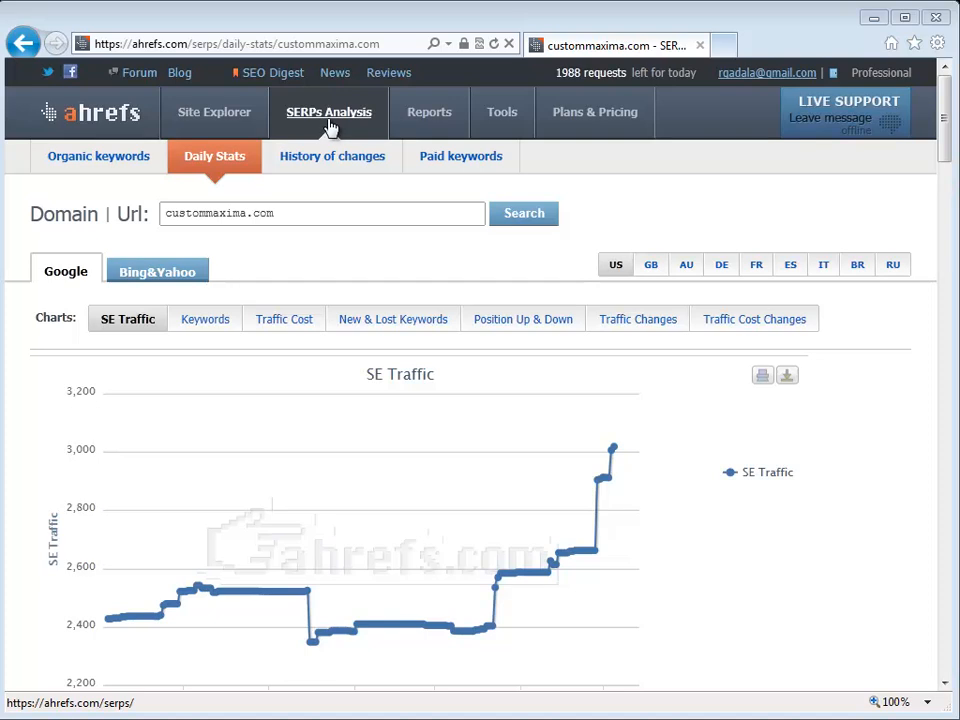
Return via SERPs Analysis to the organic keywords report, now listing carid.com's 116,980 keywords
left_click(98, 156)
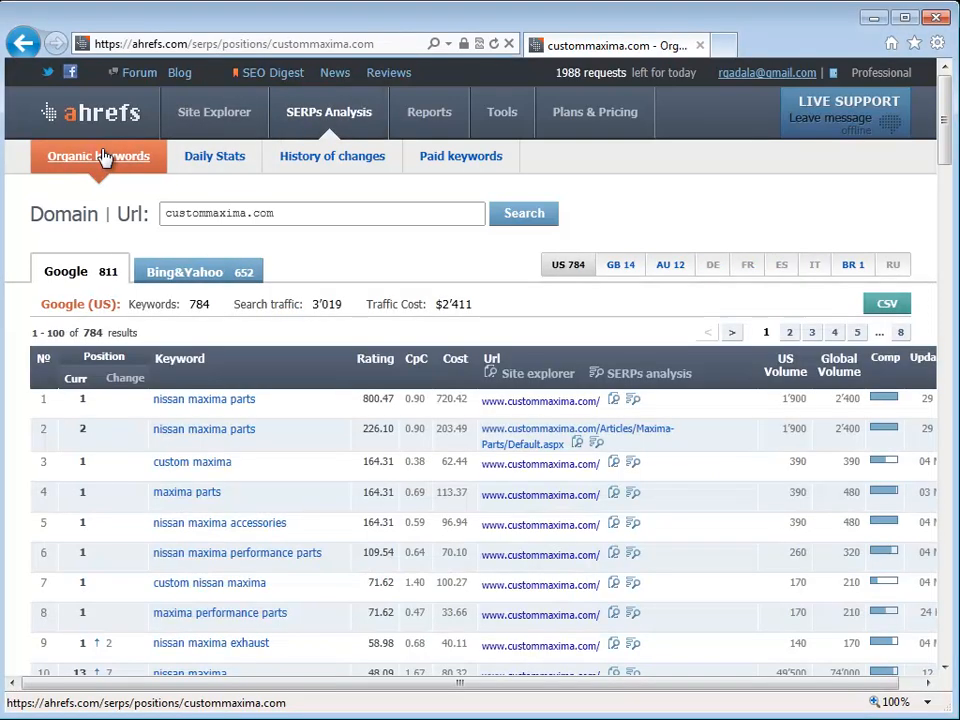
scroll("down", 3)
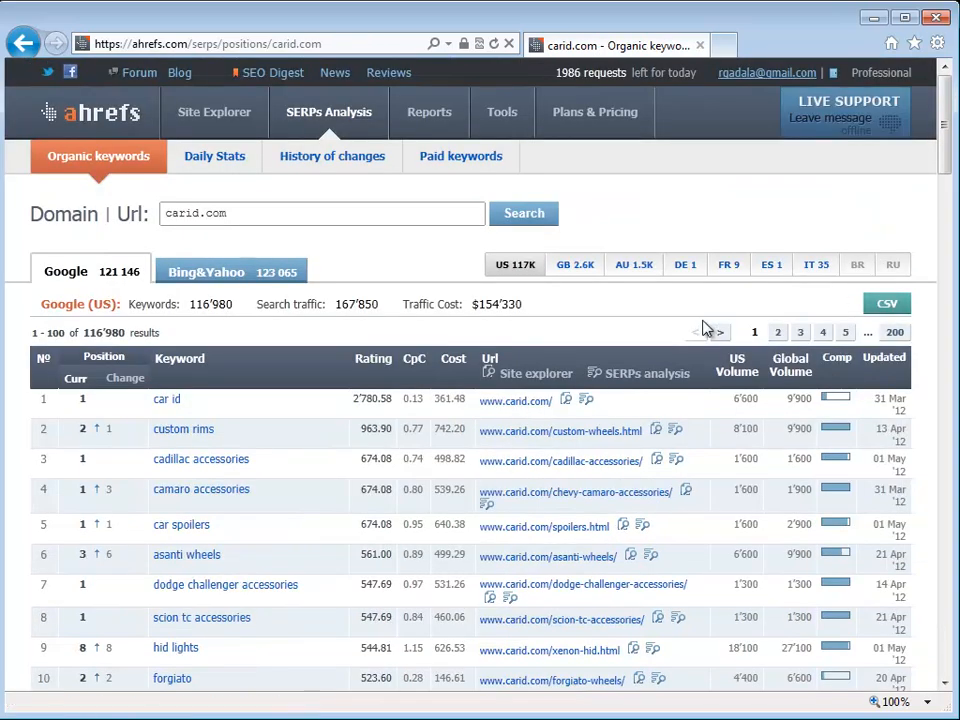
scroll("down", 3)
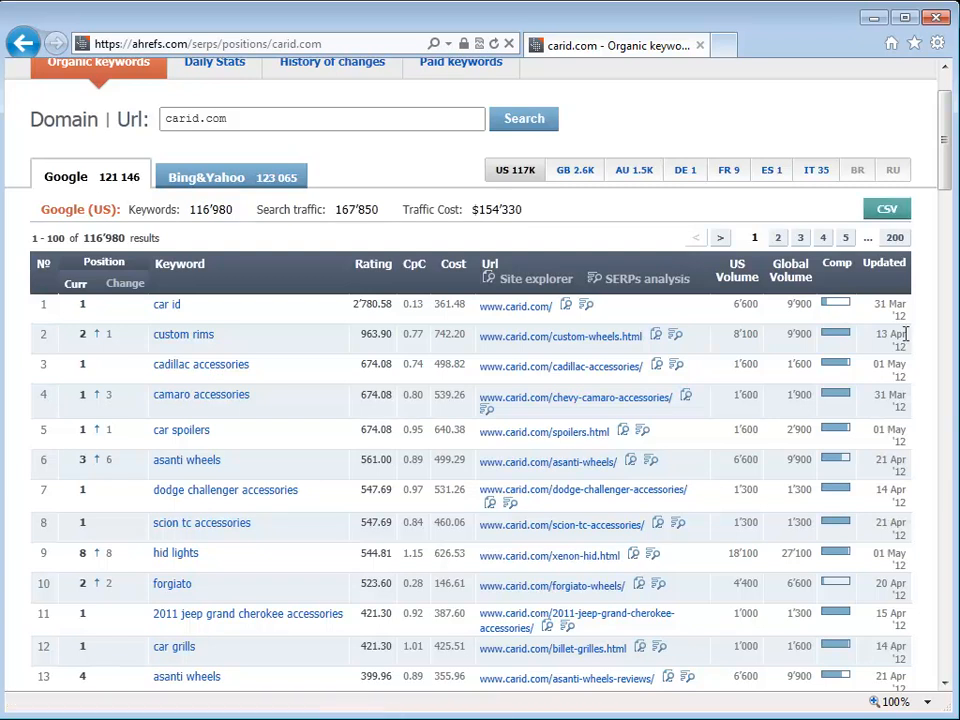
mouse_move(864, 404)
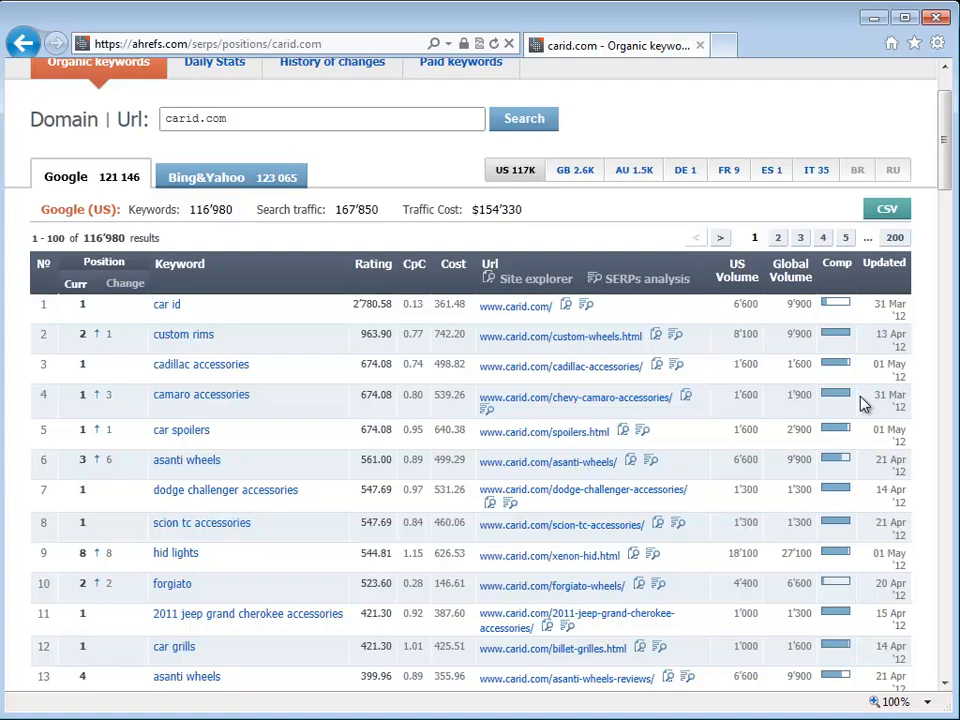
mouse_move(402, 356)
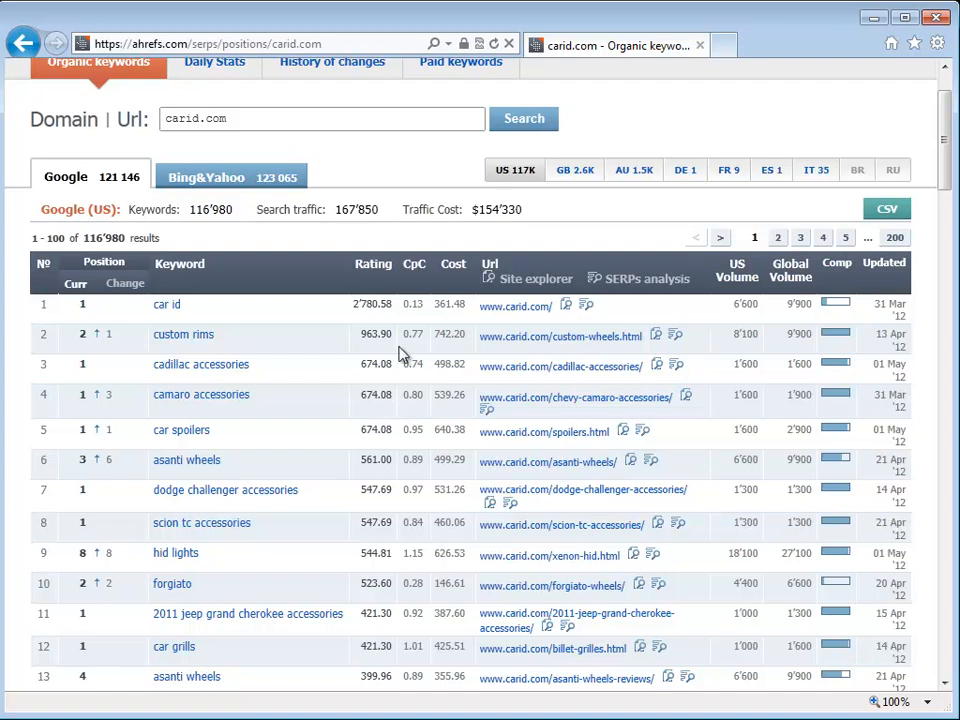
mouse_move(484, 368)
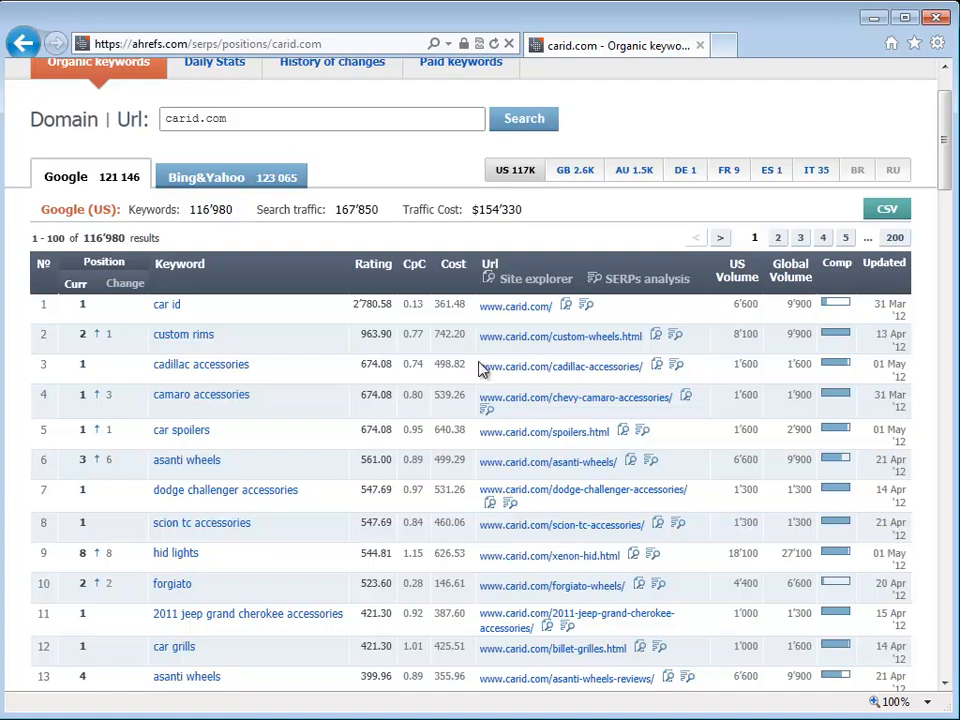
scroll("up", 3)
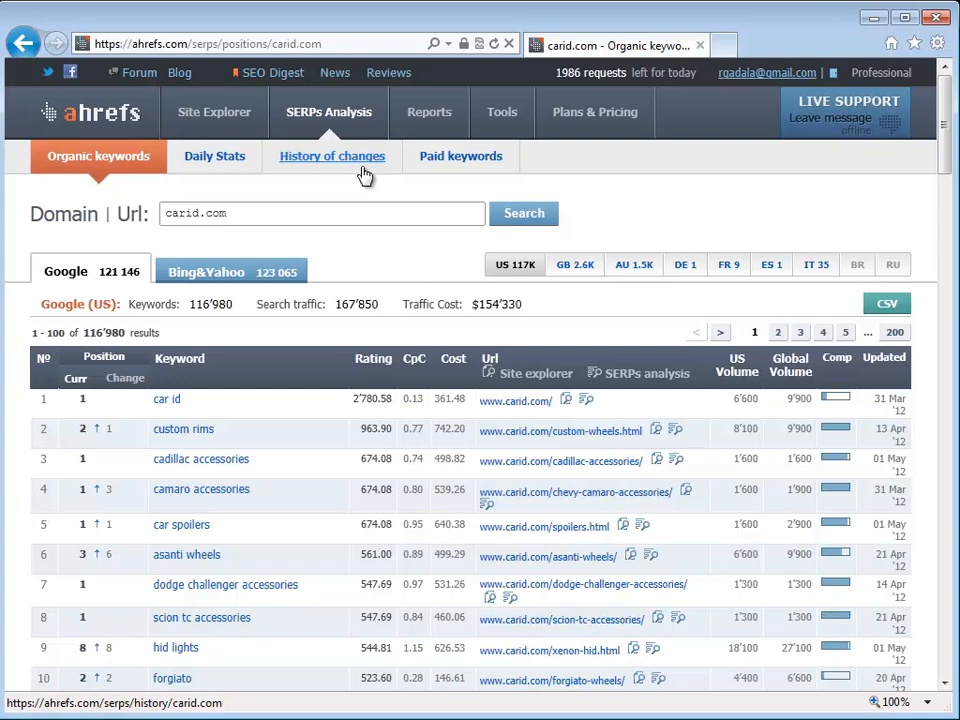
scroll("down", 3)
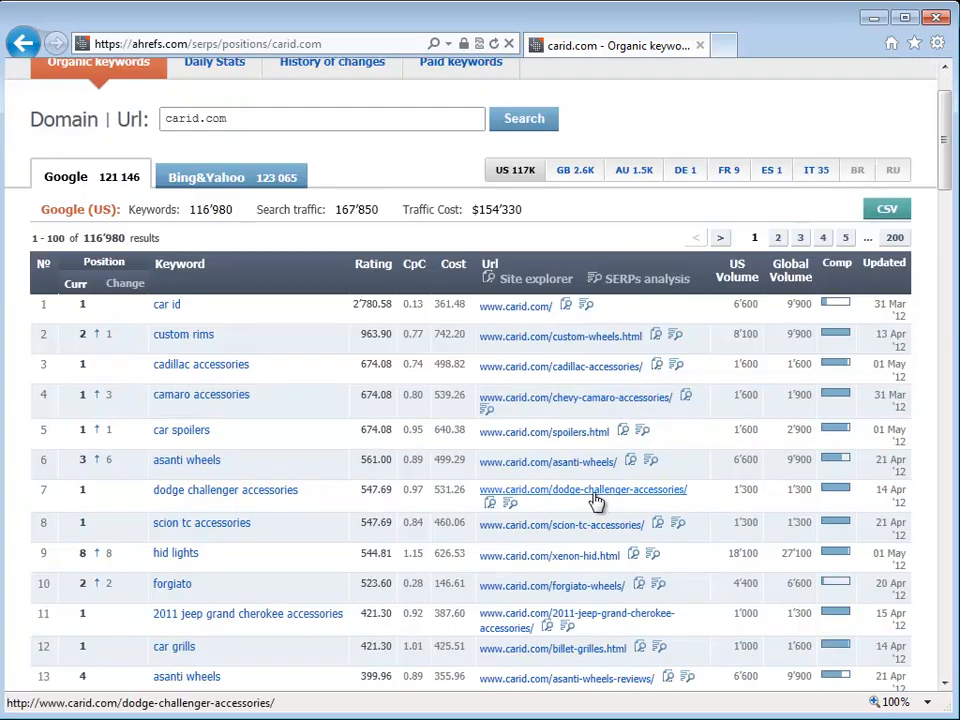
scroll("up", 3)
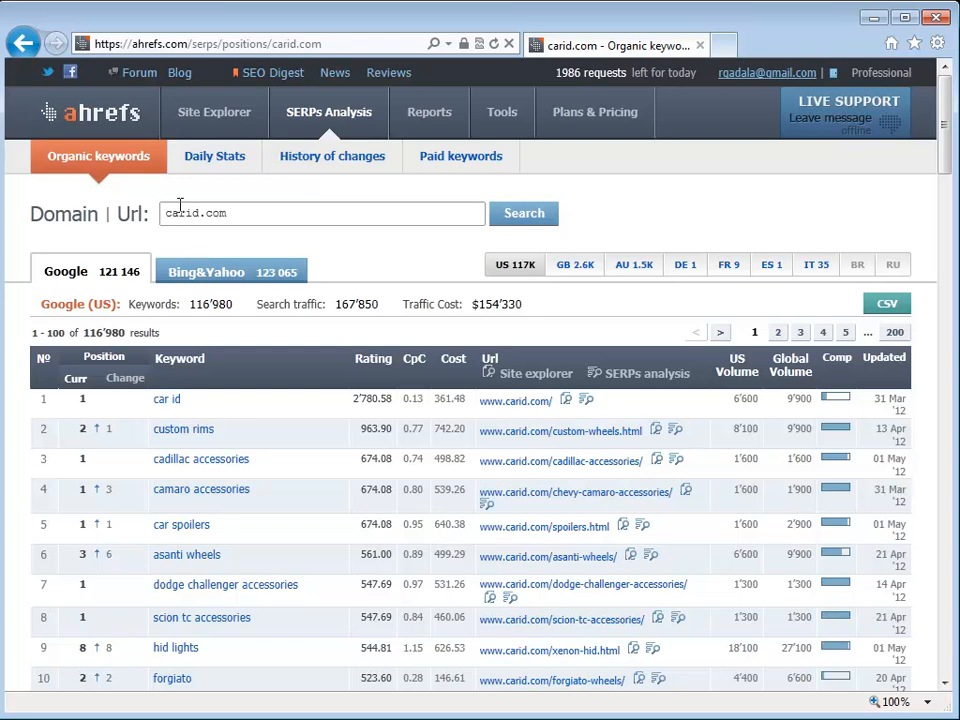
mouse_move(246, 204)
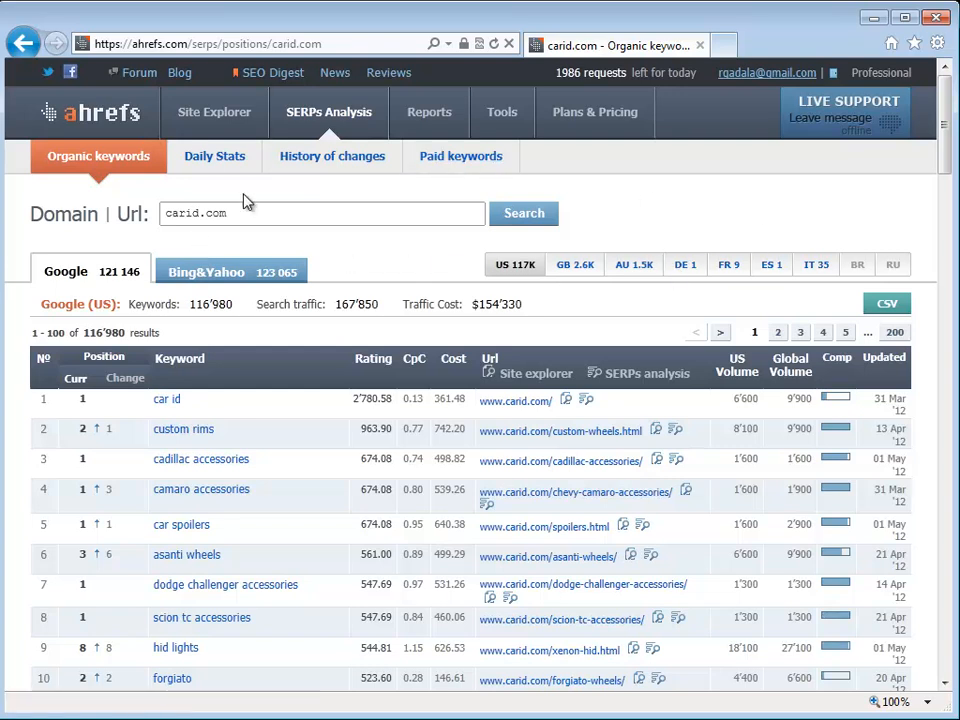
mouse_move(332, 230)
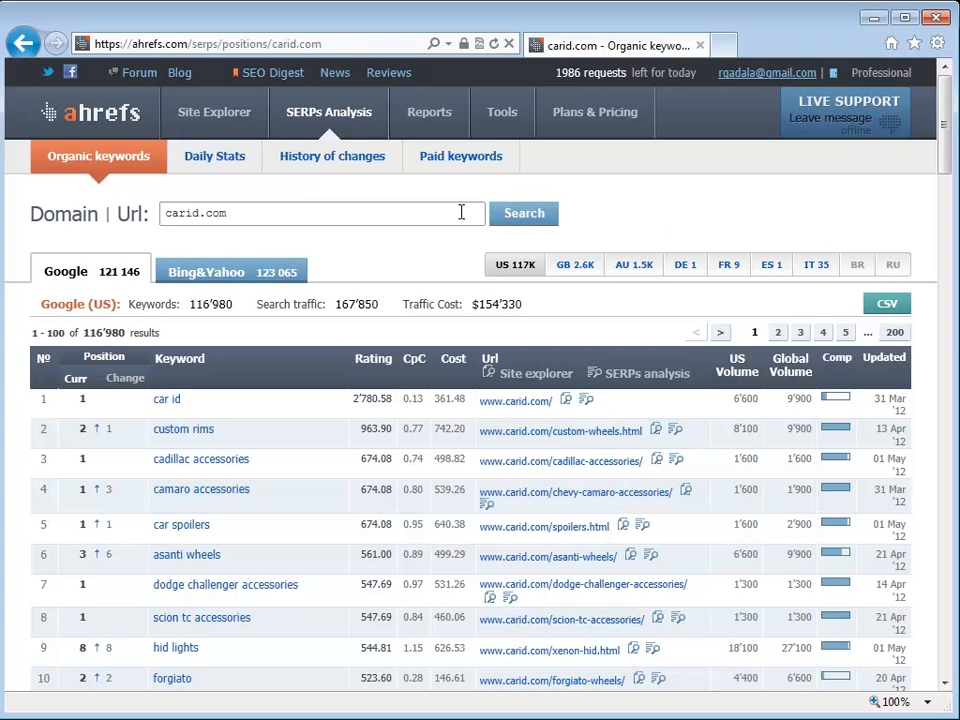
mouse_move(212, 156)
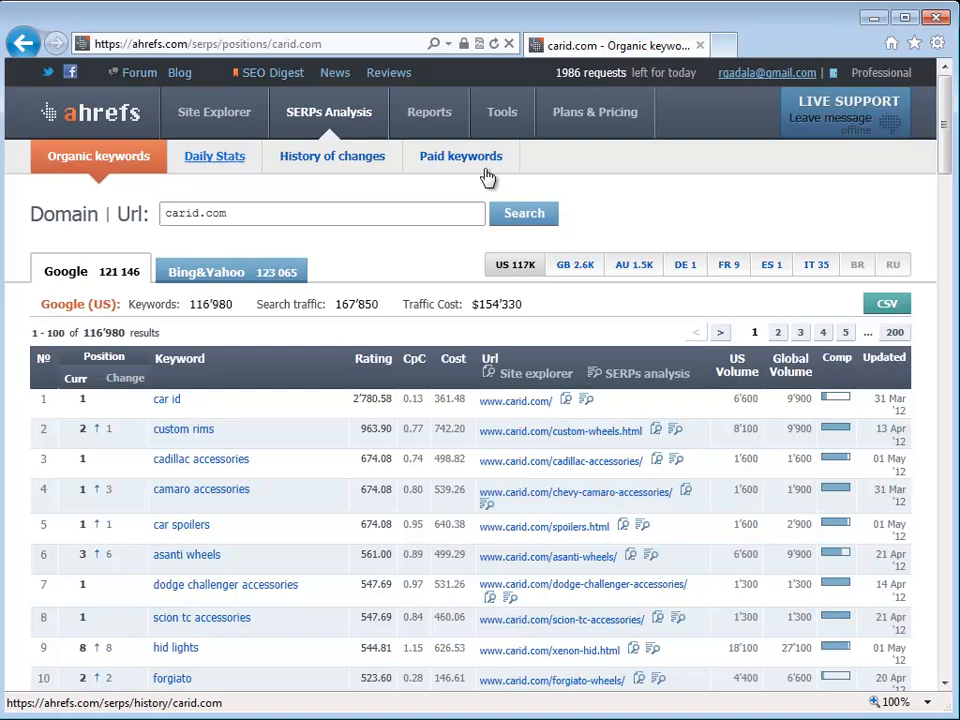
mouse_move(490, 160)
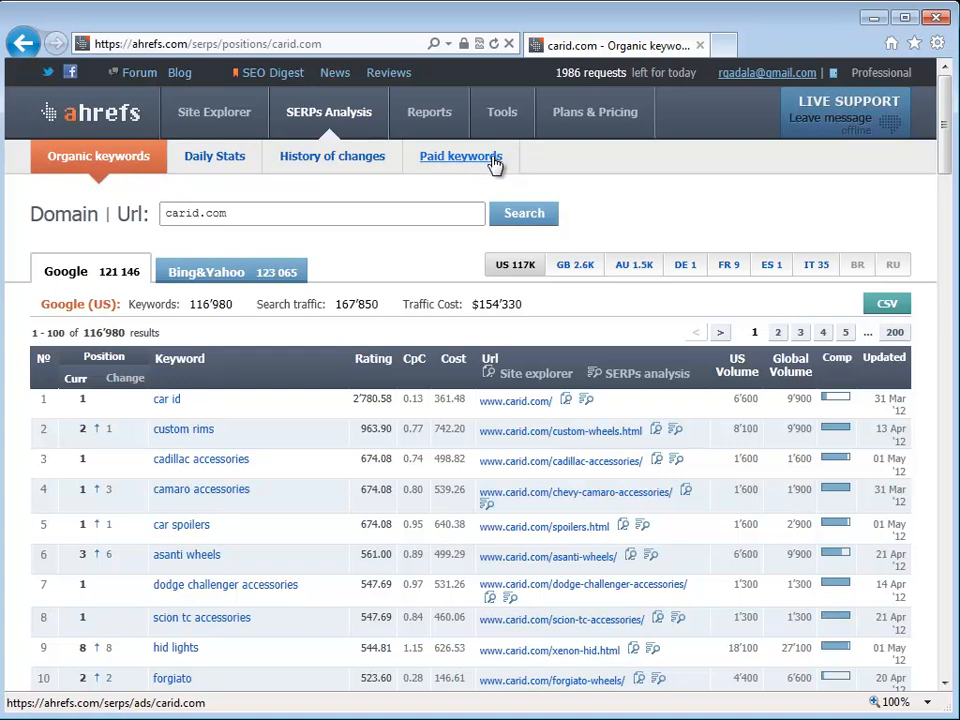
Show carid.com's Paid keywords report: 217 Google US keywords, 6,923 traffic costing $5,746
left_click(460, 156)
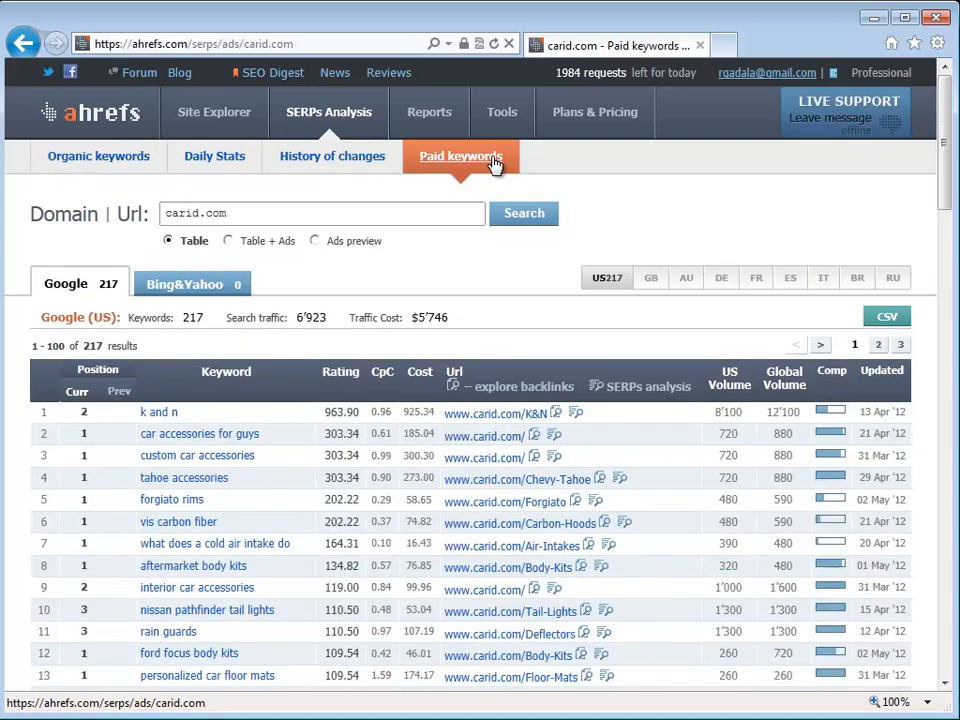
mouse_move(724, 410)
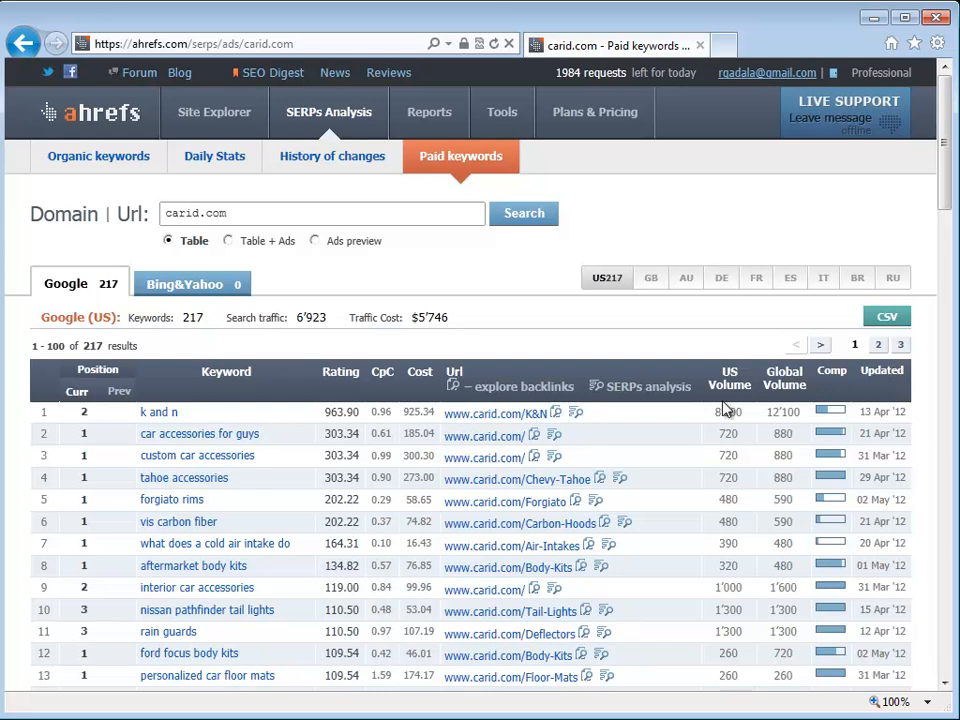
mouse_move(214, 156)
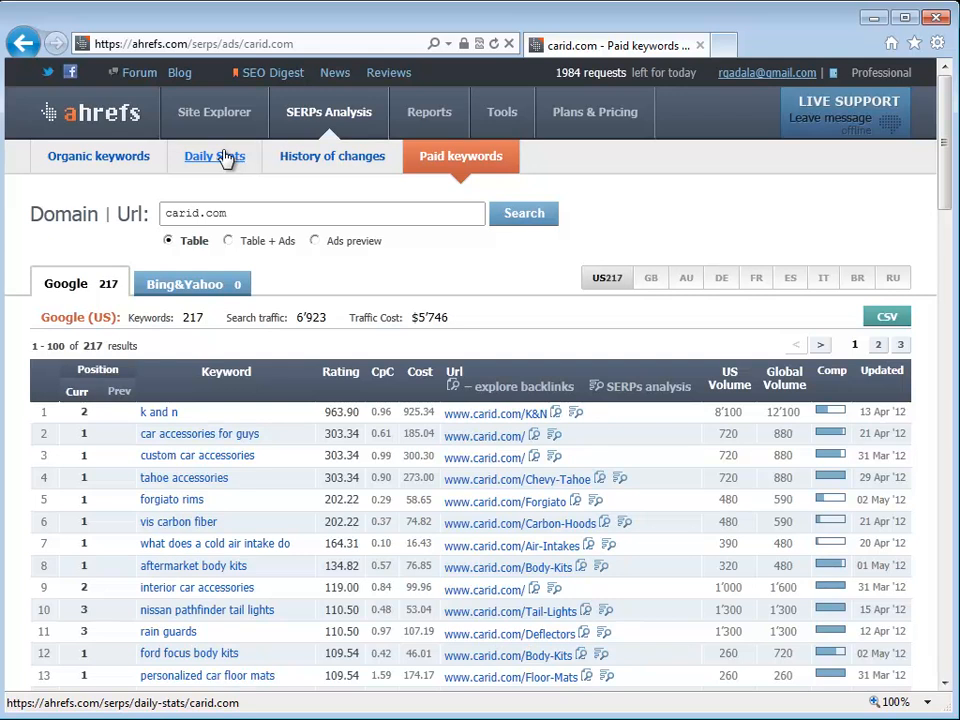
Show carid.com's Daily Stats with the Keywords chart (69,000 to 117,000) and 118-day table
left_click(214, 156)
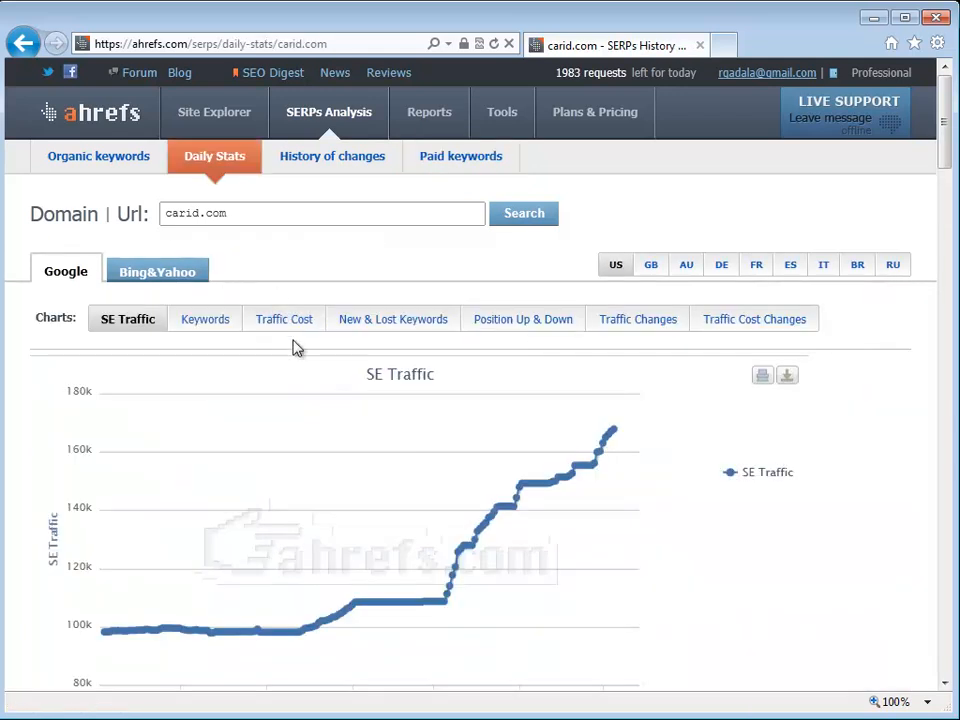
left_click(204, 318)
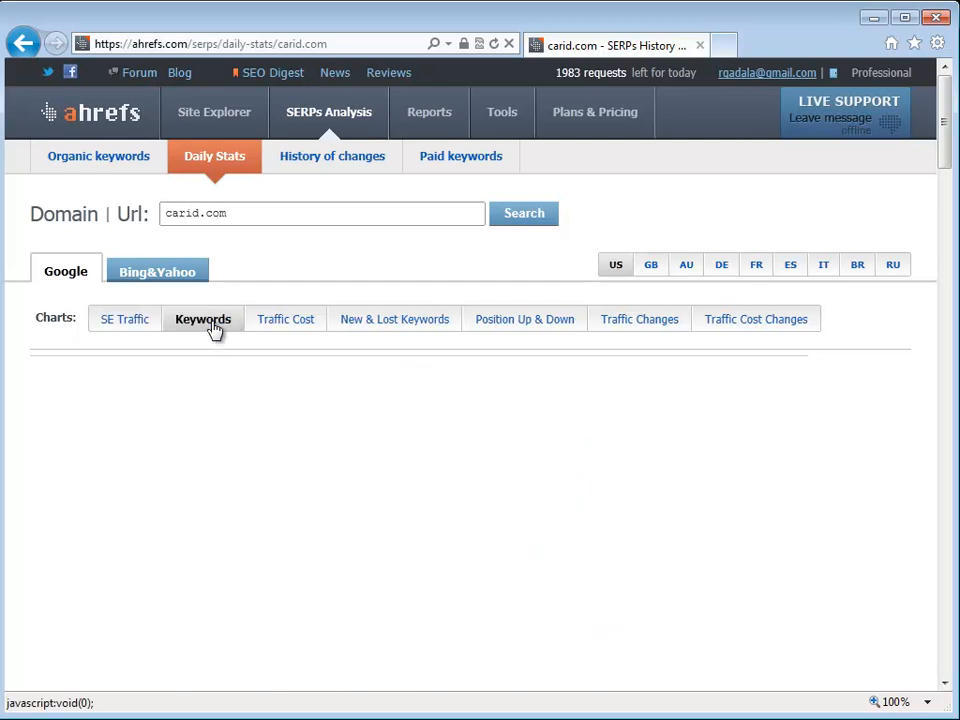
left_click(204, 320)
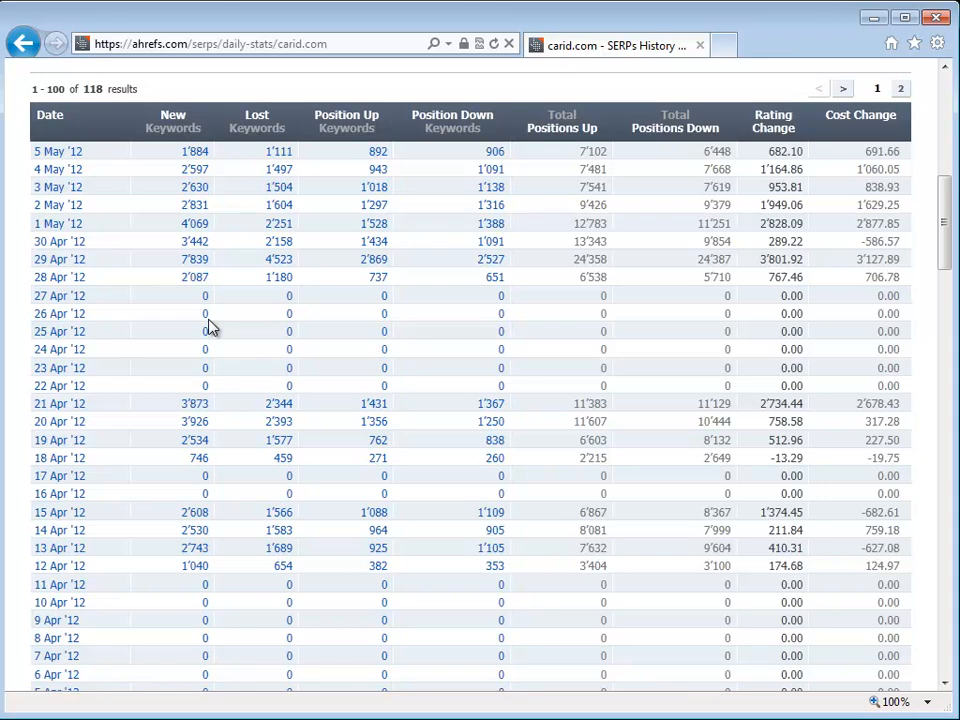
mouse_move(204, 314)
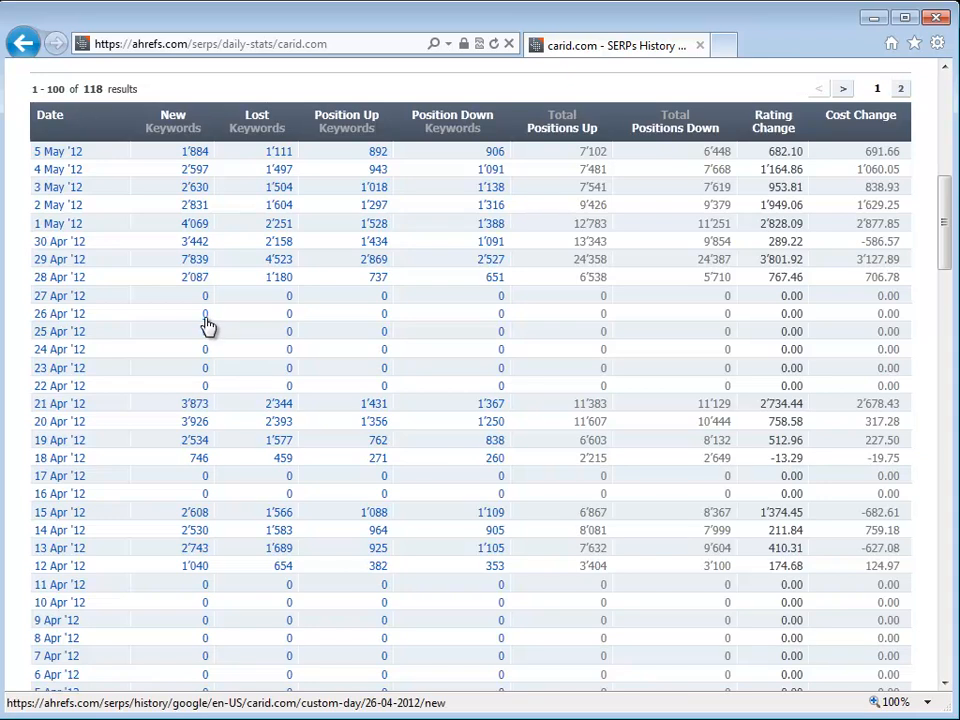
mouse_move(184, 324)
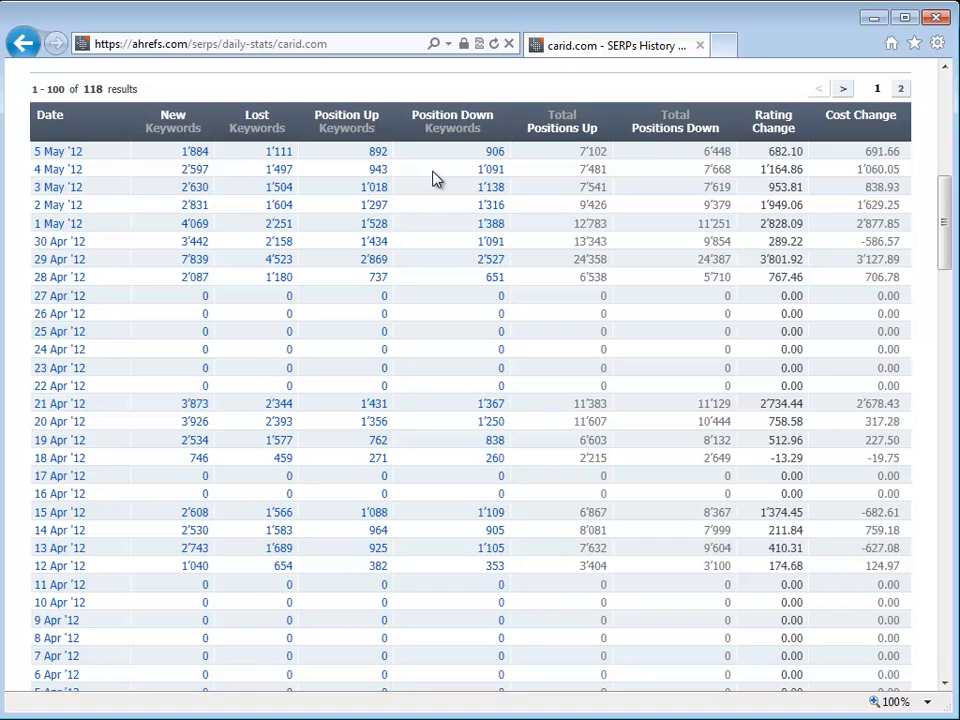
mouse_move(324, 162)
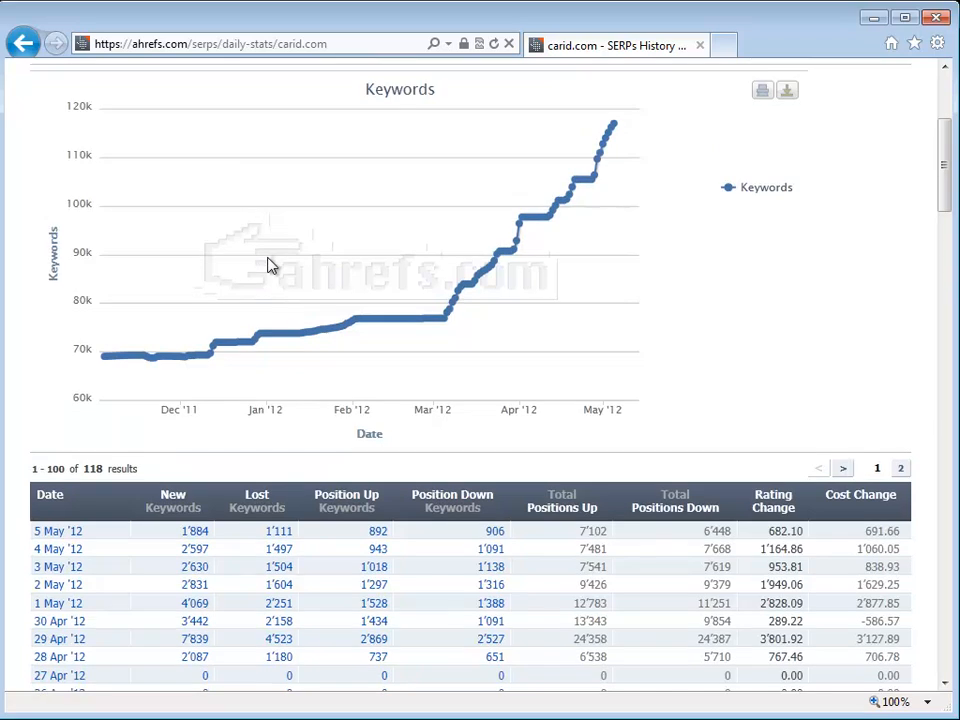
scroll("down", 3)
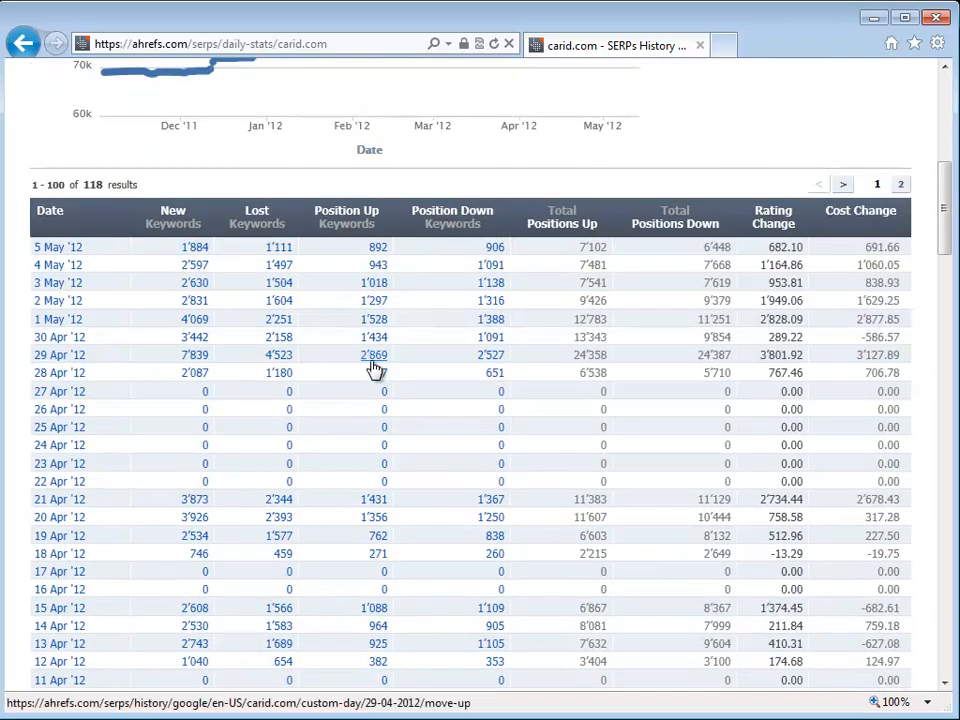
mouse_move(368, 290)
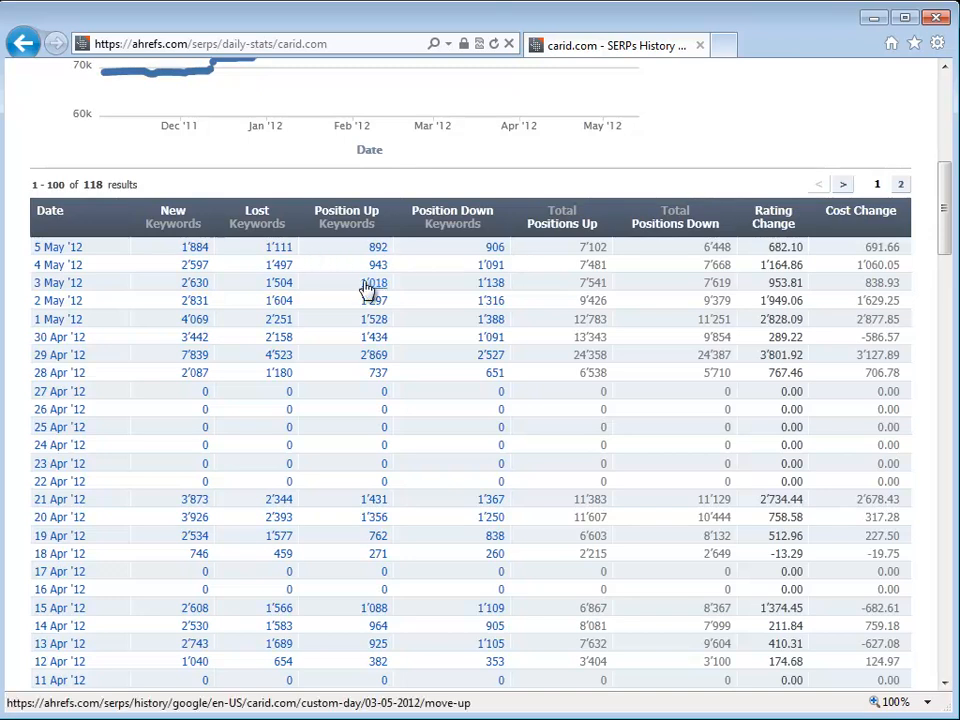
mouse_move(280, 264)
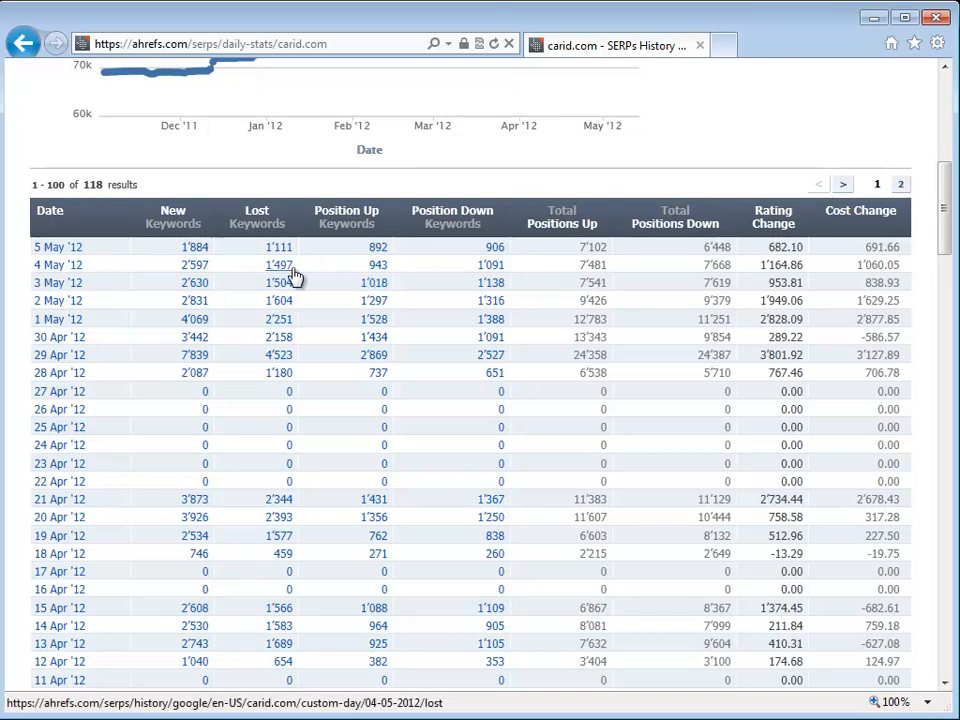
mouse_move(398, 272)
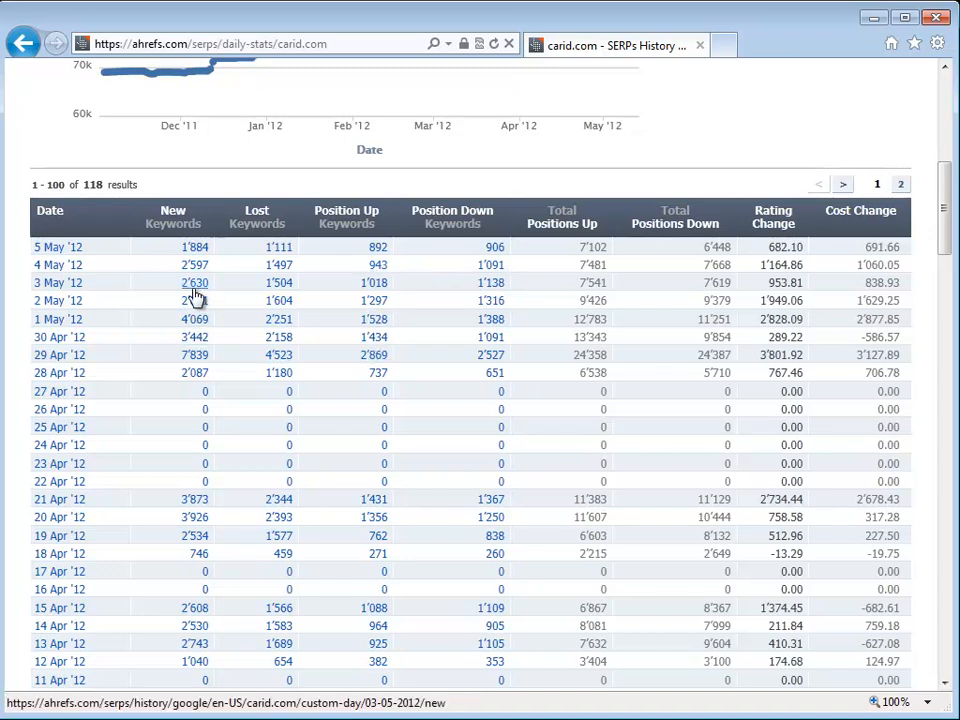
mouse_move(504, 336)
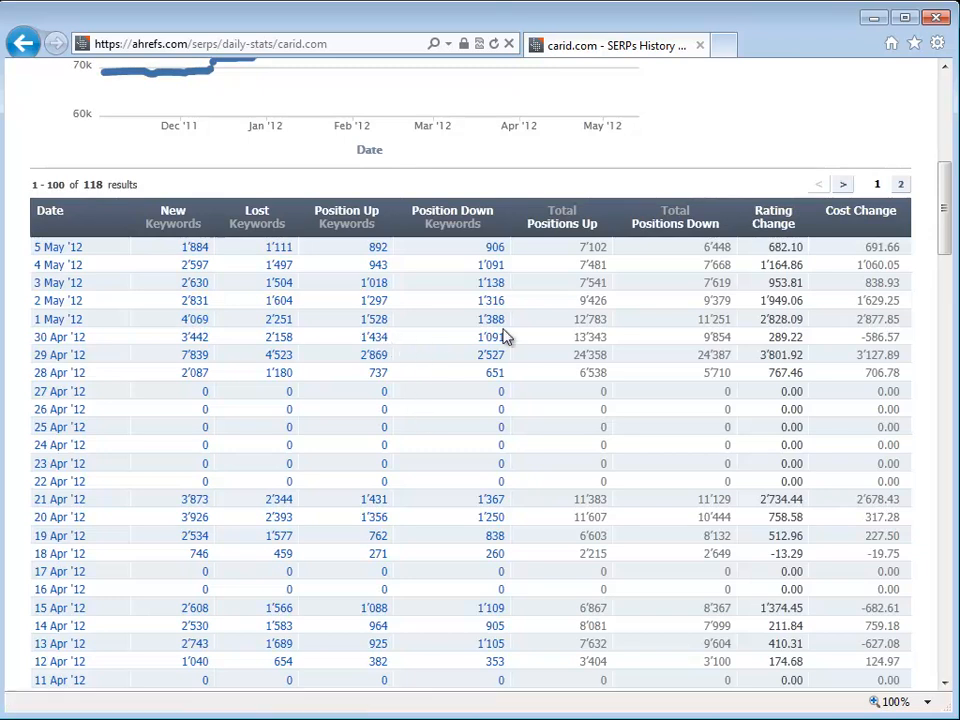
mouse_move(372, 300)
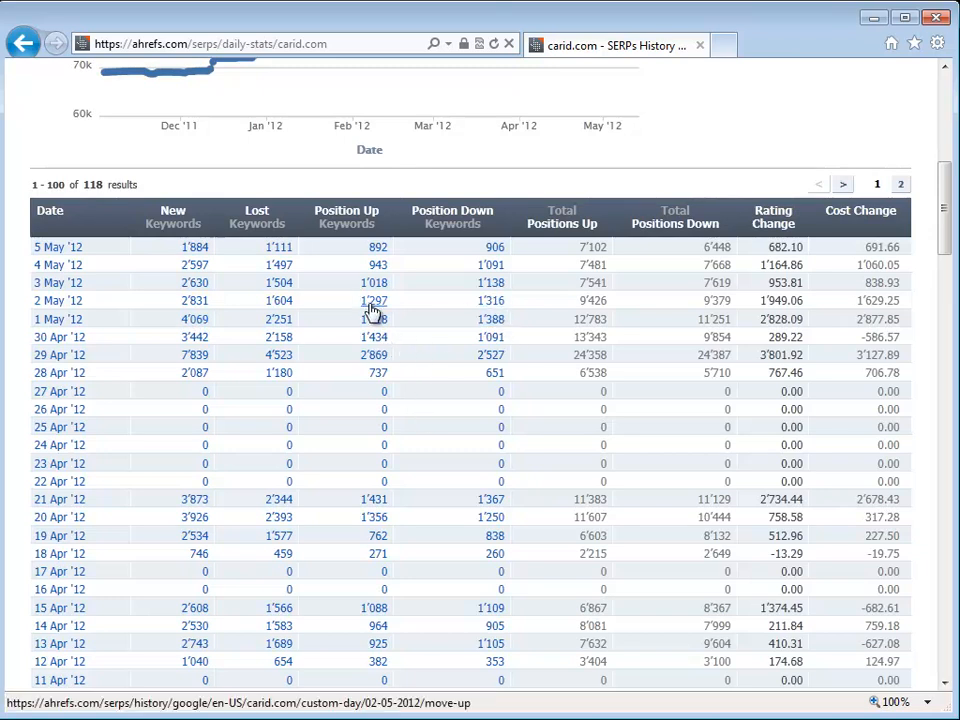
mouse_move(668, 304)
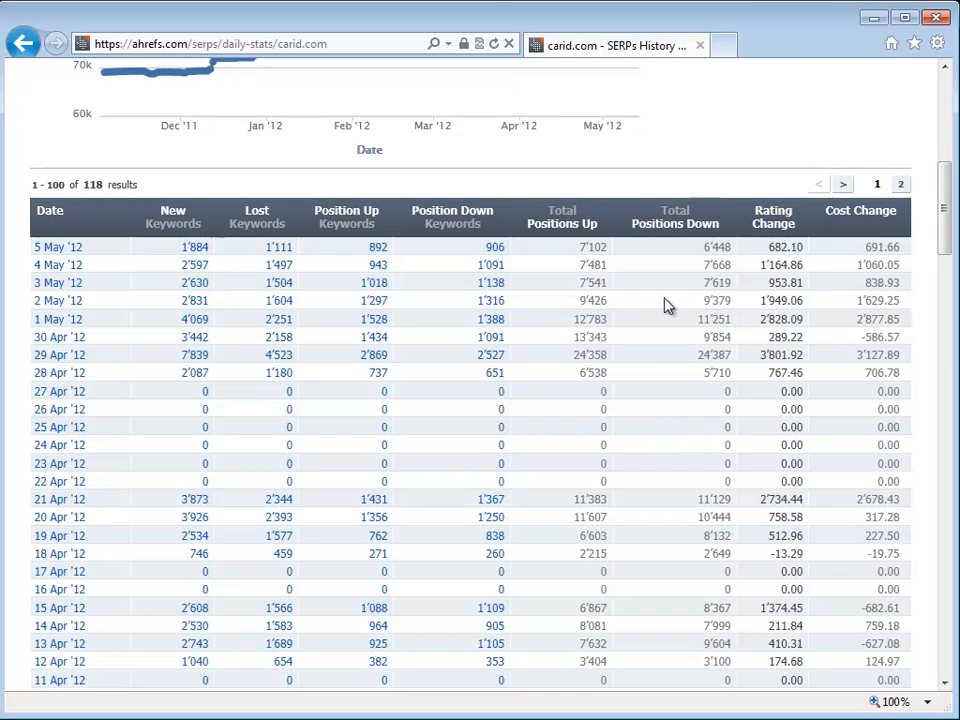
mouse_move(944, 238)
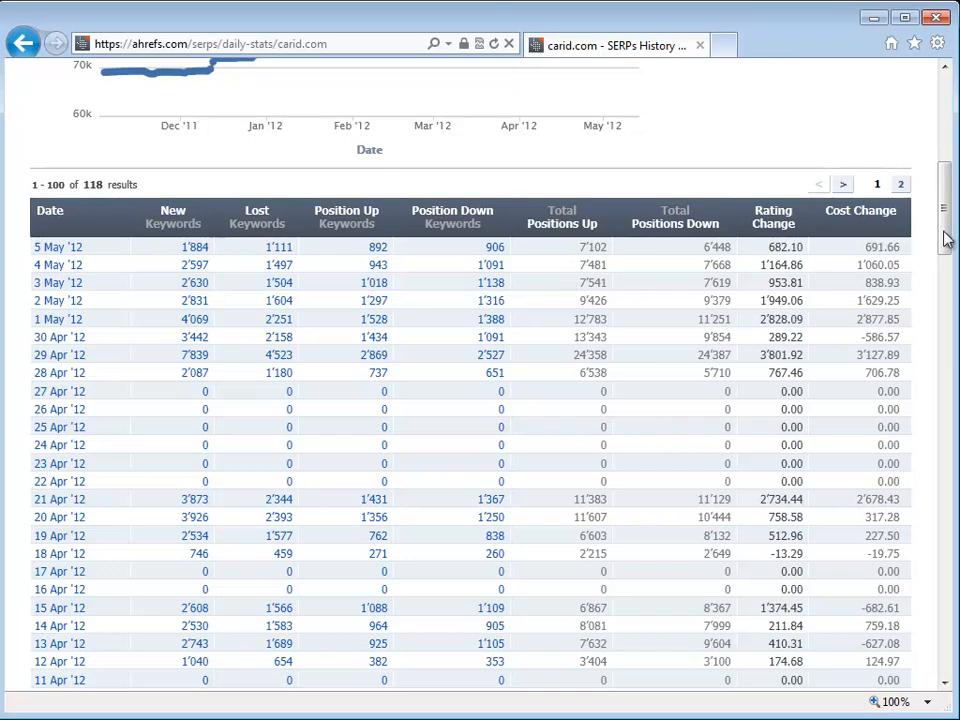
mouse_move(838, 220)
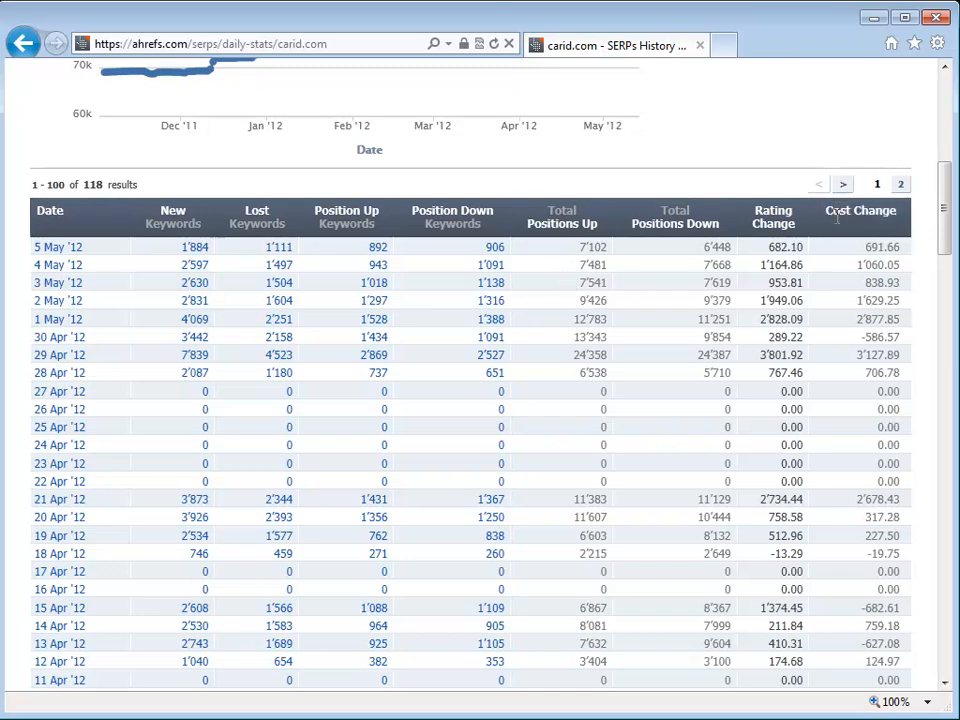
mouse_move(838, 230)
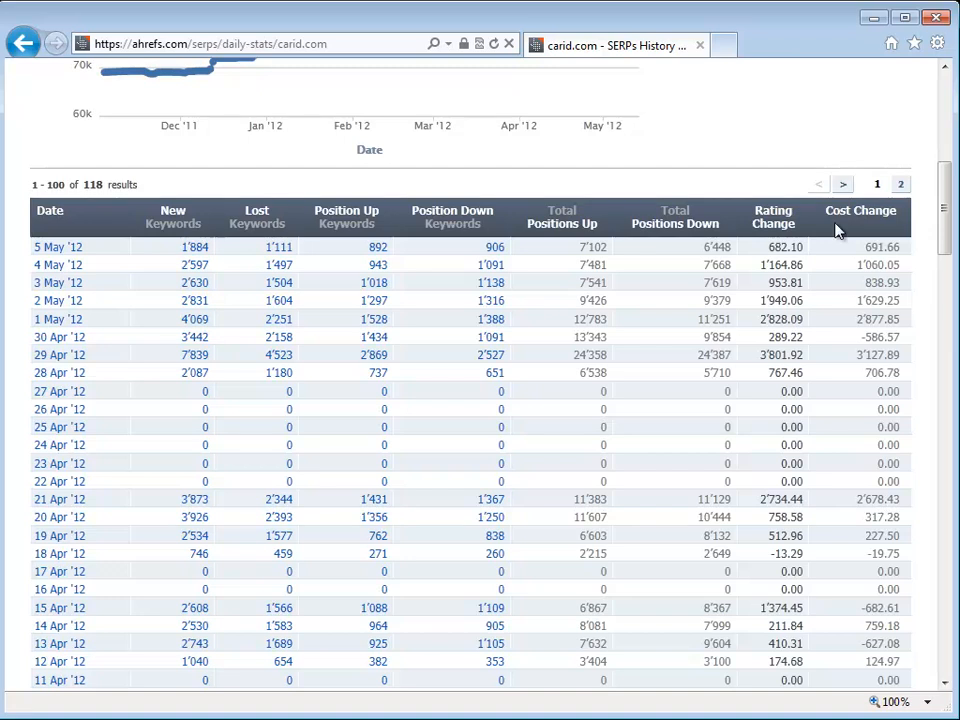
mouse_move(858, 328)
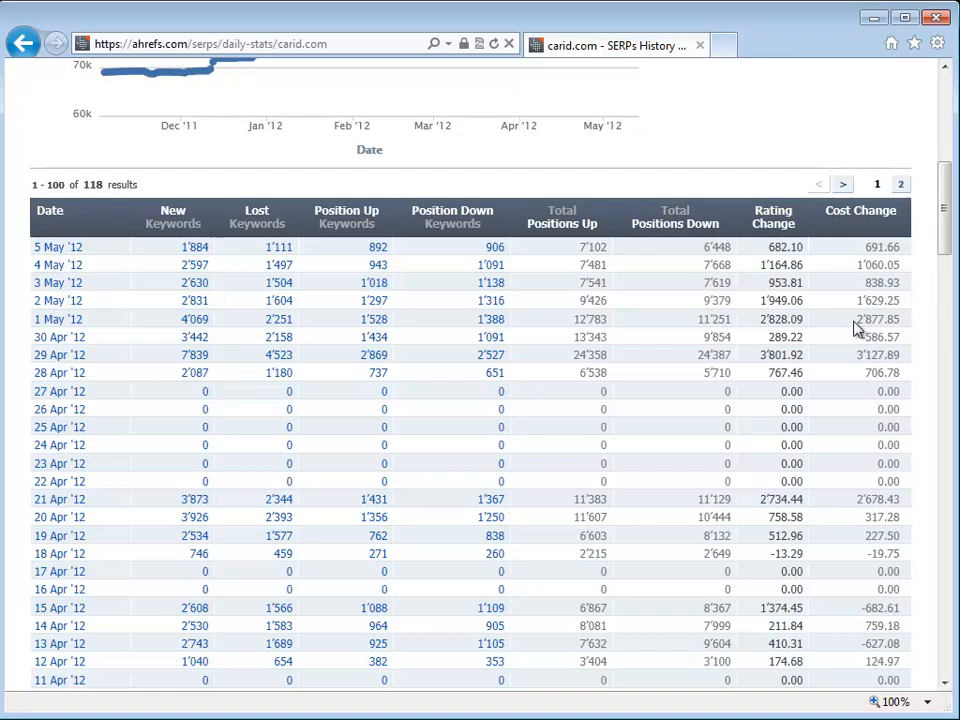
scroll("down", 3)
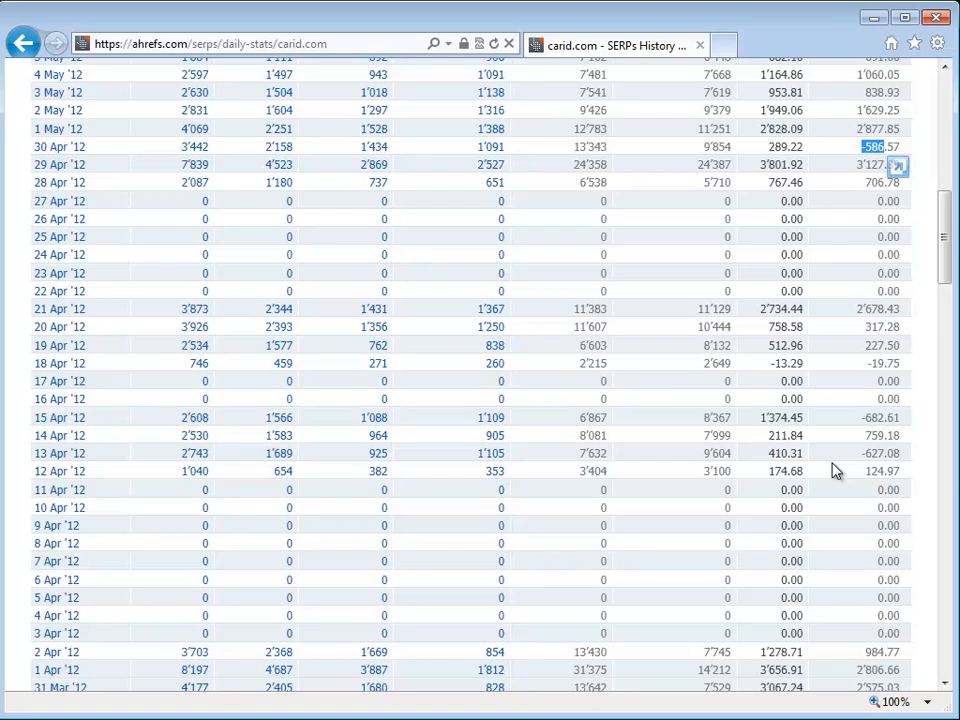
scroll("down", 3)
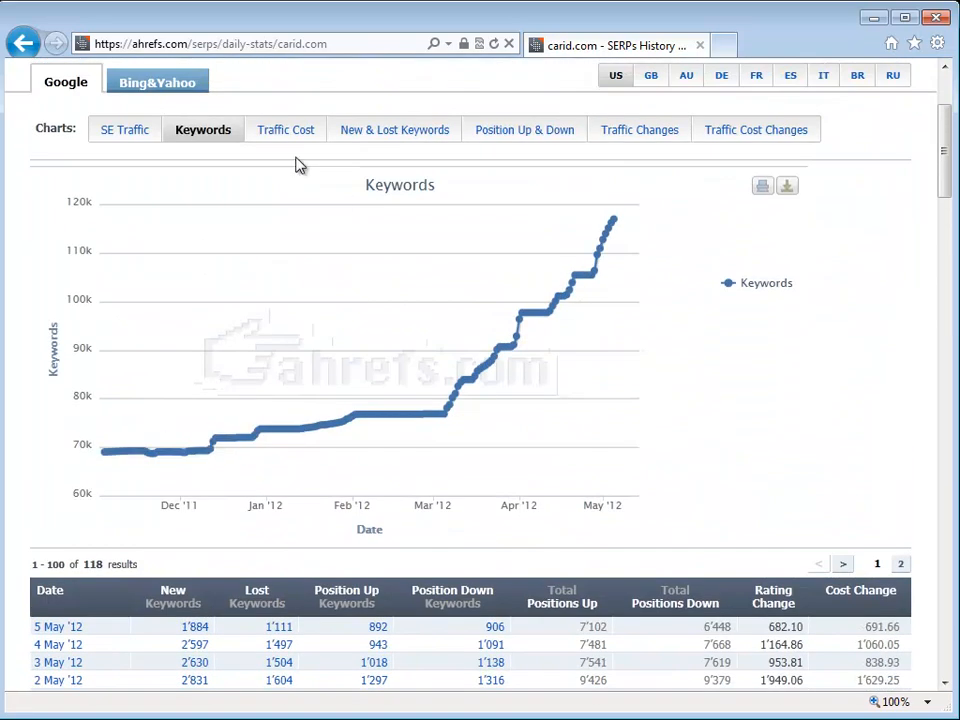
mouse_move(636, 156)
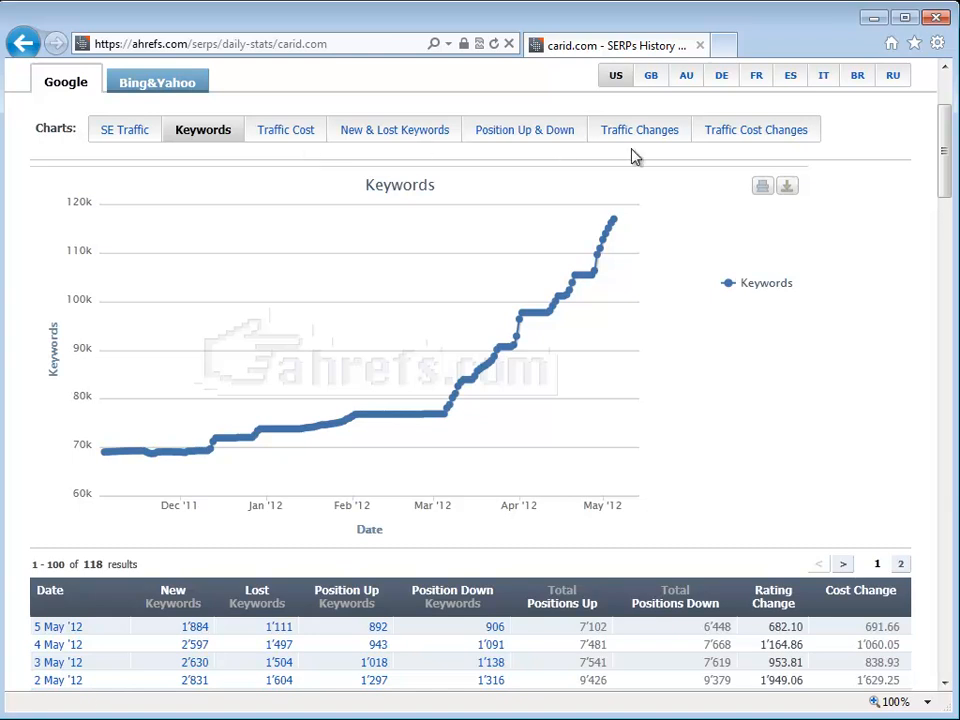
scroll("down", 3)
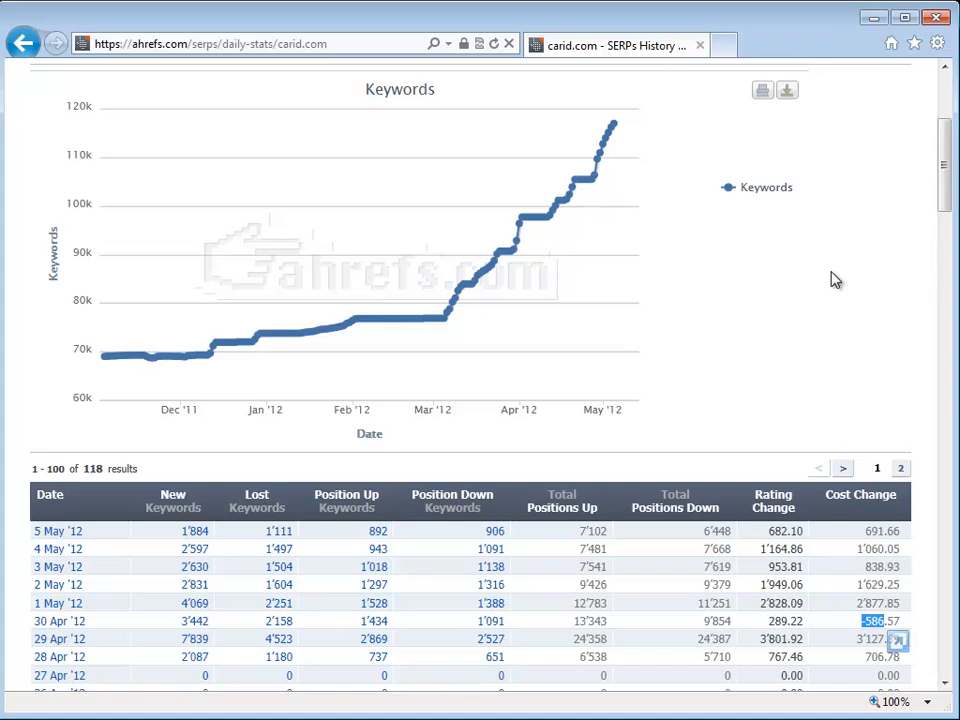
scroll("up", 3)
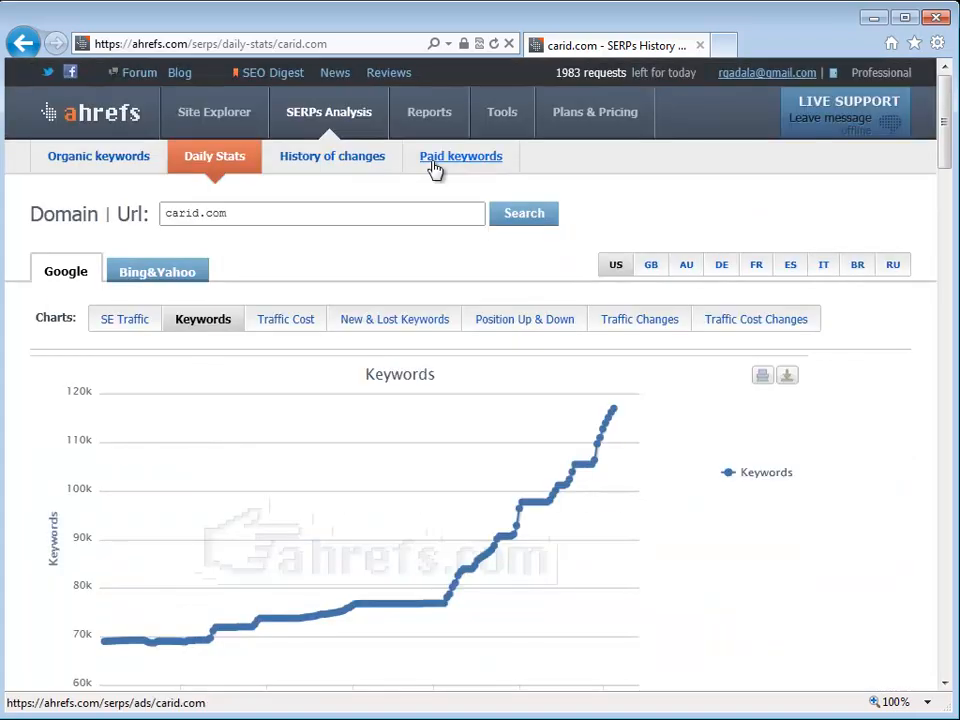
Show carid.com's History of changes for the last 7 days, from 5 May 2012 backward
left_click(332, 156)
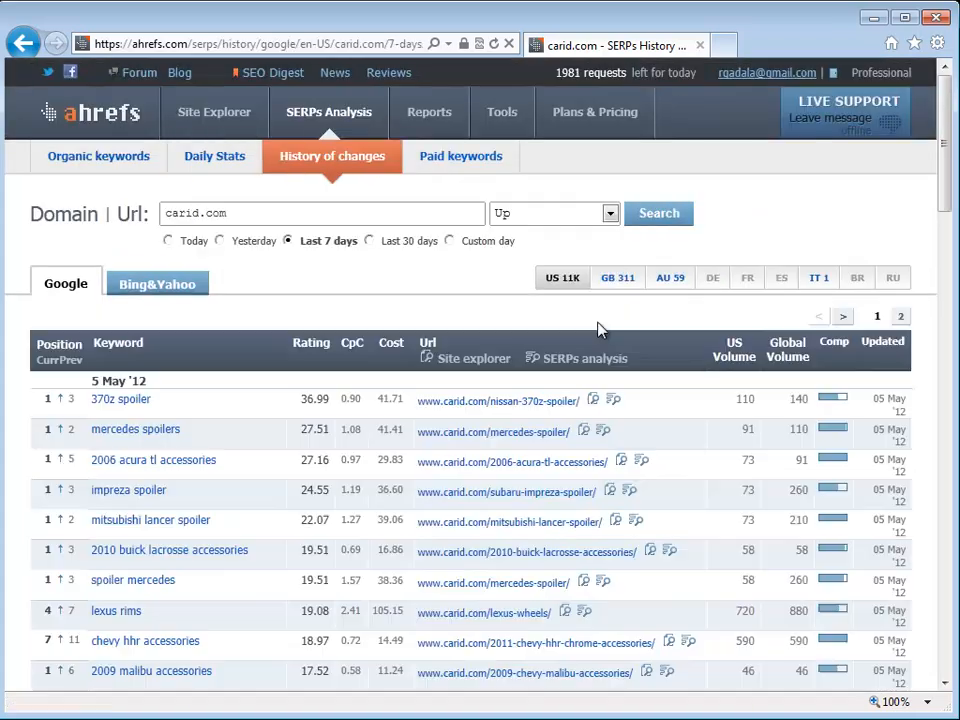
mouse_move(696, 412)
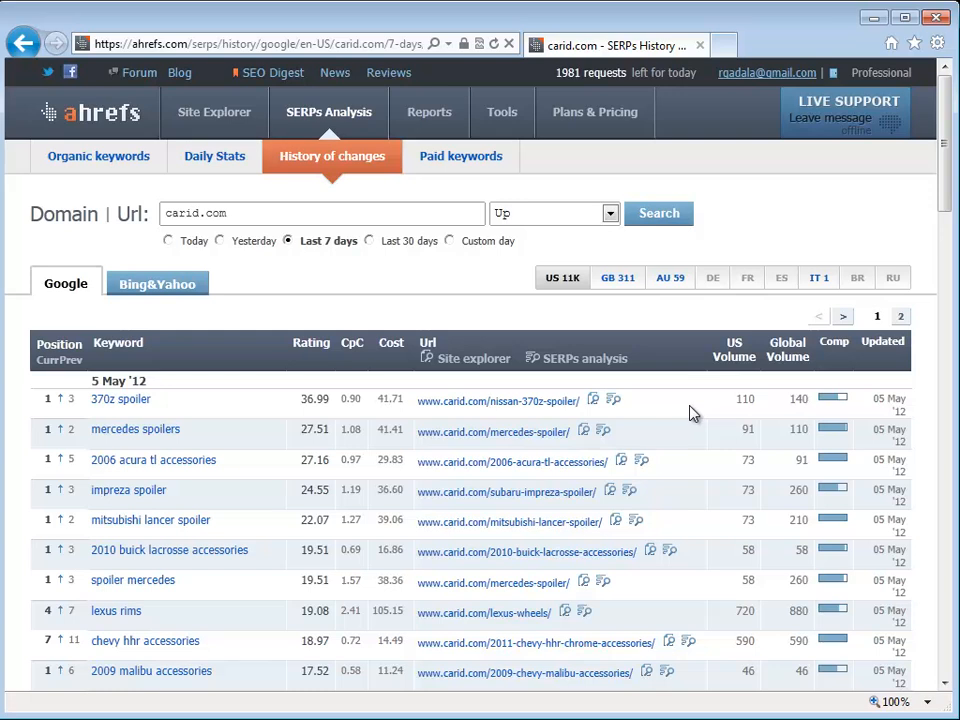
mouse_move(268, 250)
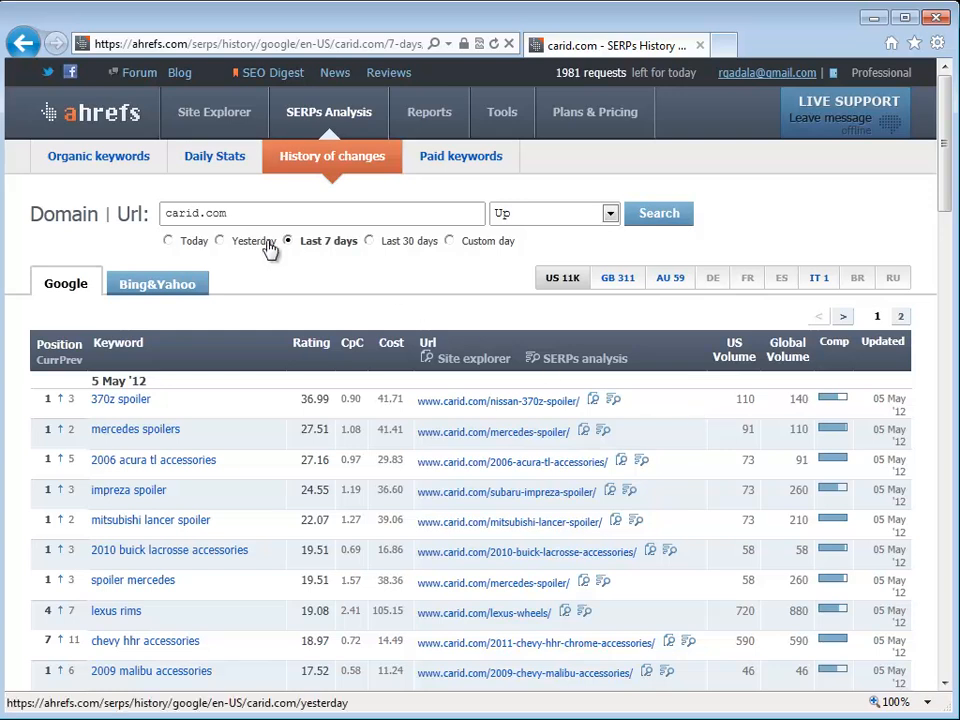
scroll("down", 3)
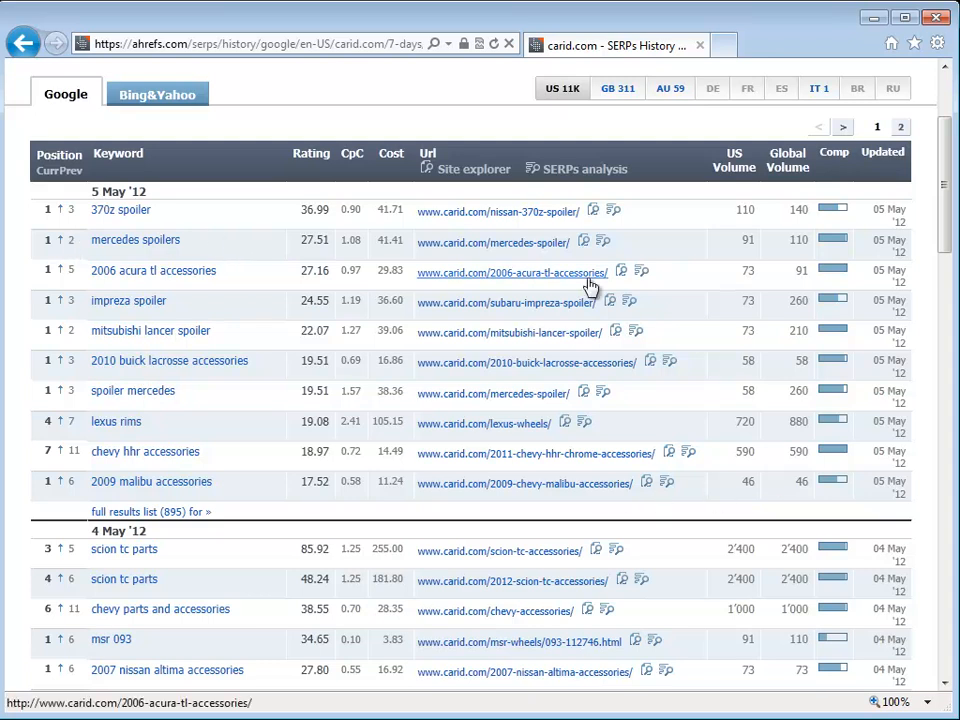
mouse_move(140, 222)
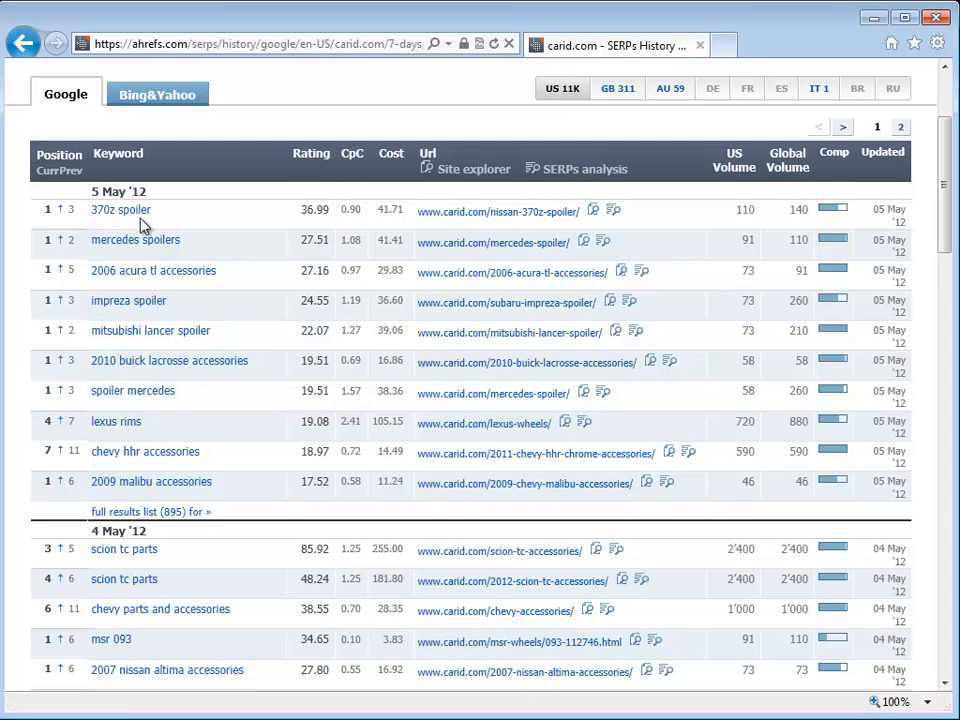
scroll("down", 3)
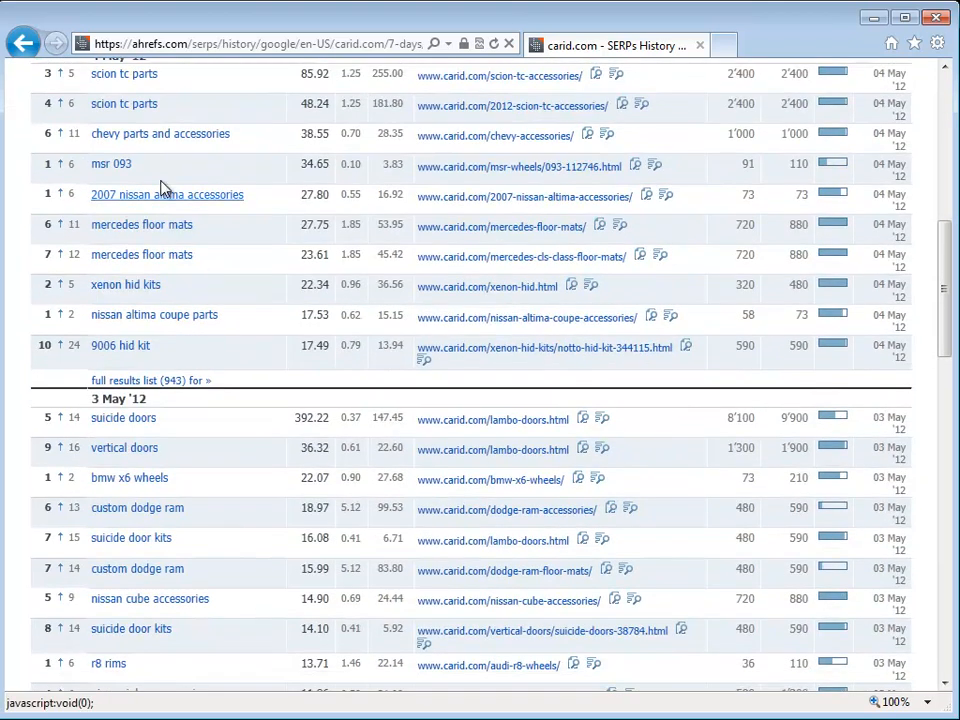
scroll("down", 3)
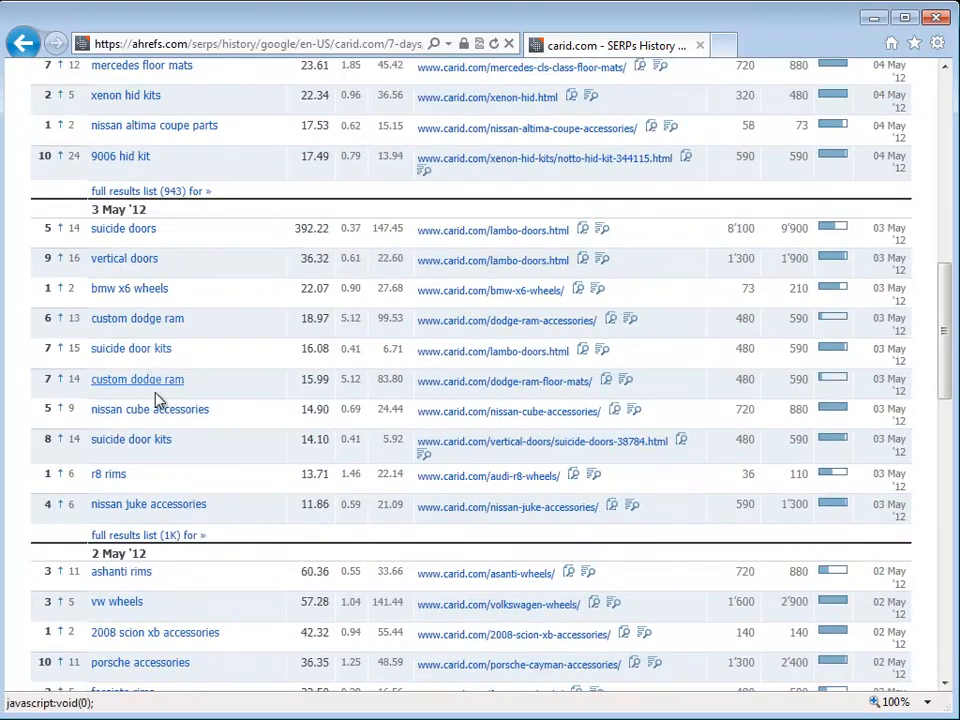
mouse_move(56, 228)
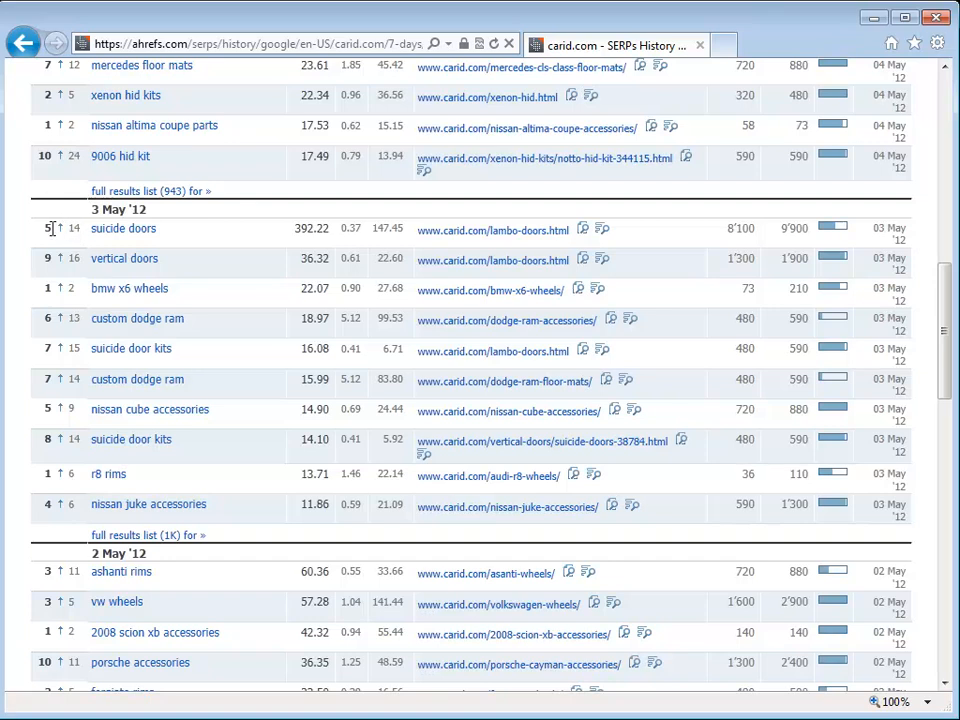
scroll("down", 3)
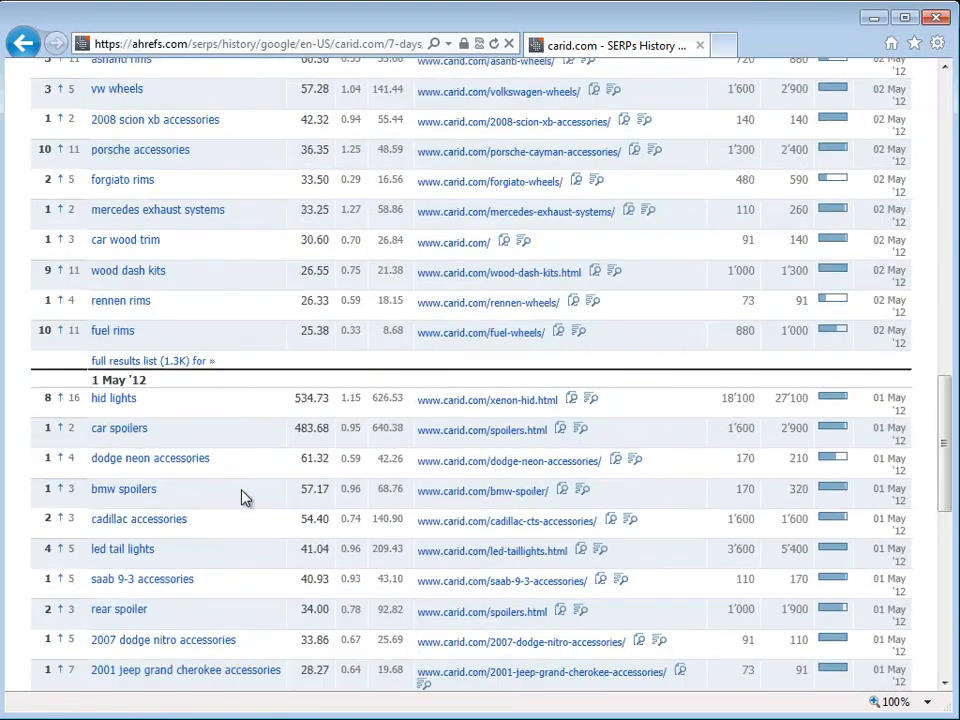
scroll("up", 3)
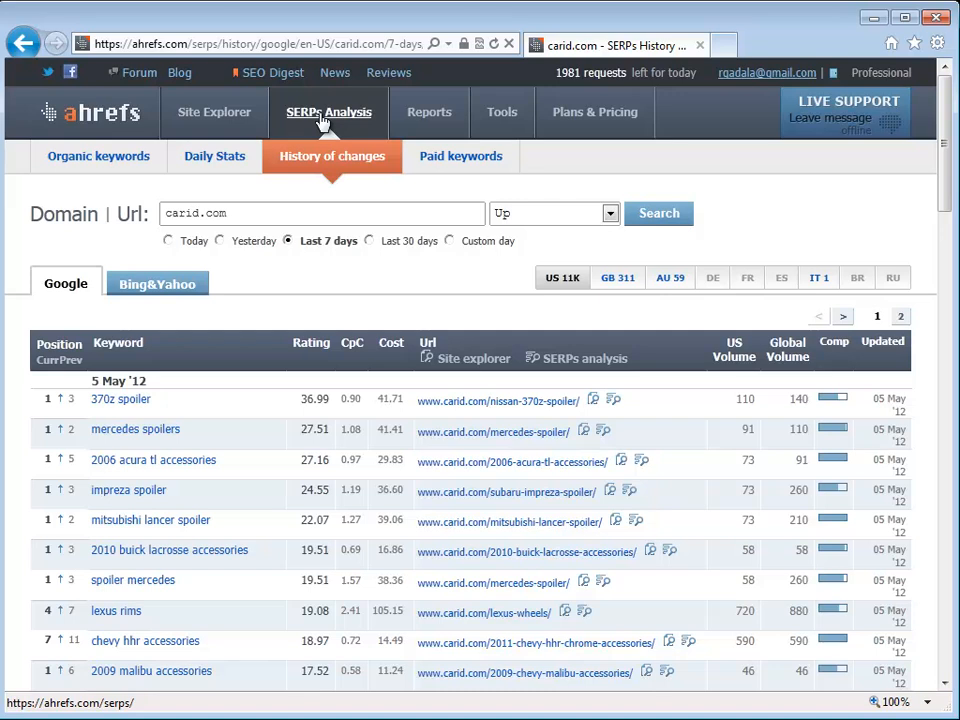
mouse_move(214, 112)
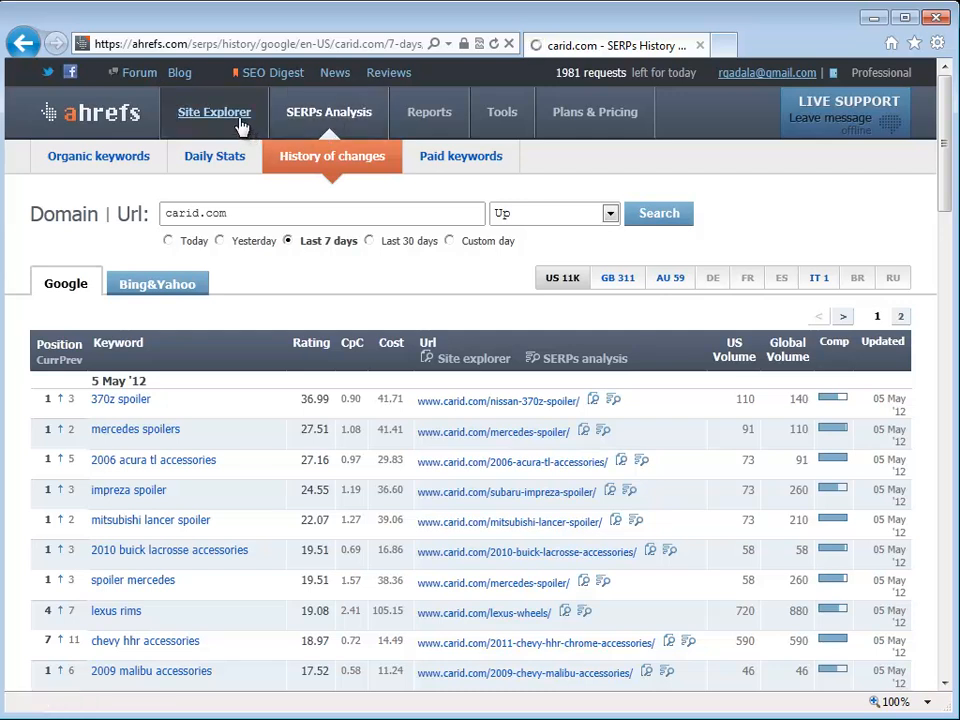
Run a Site Explorer backlink lookup for carid.com, showing about 1.2 million links
left_click(214, 112)
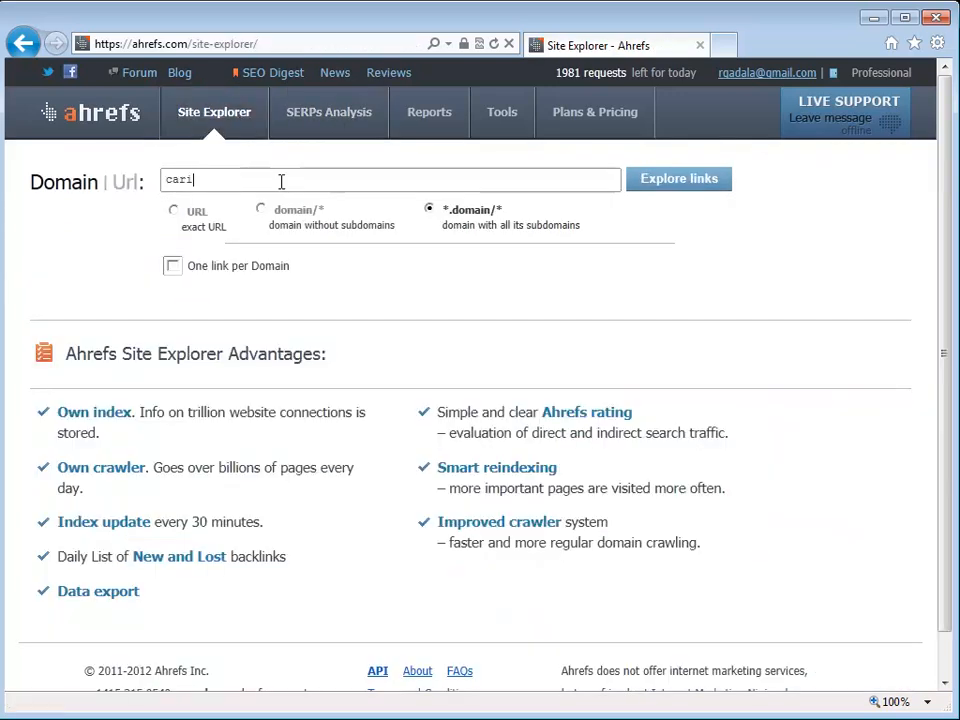
type("d.com")
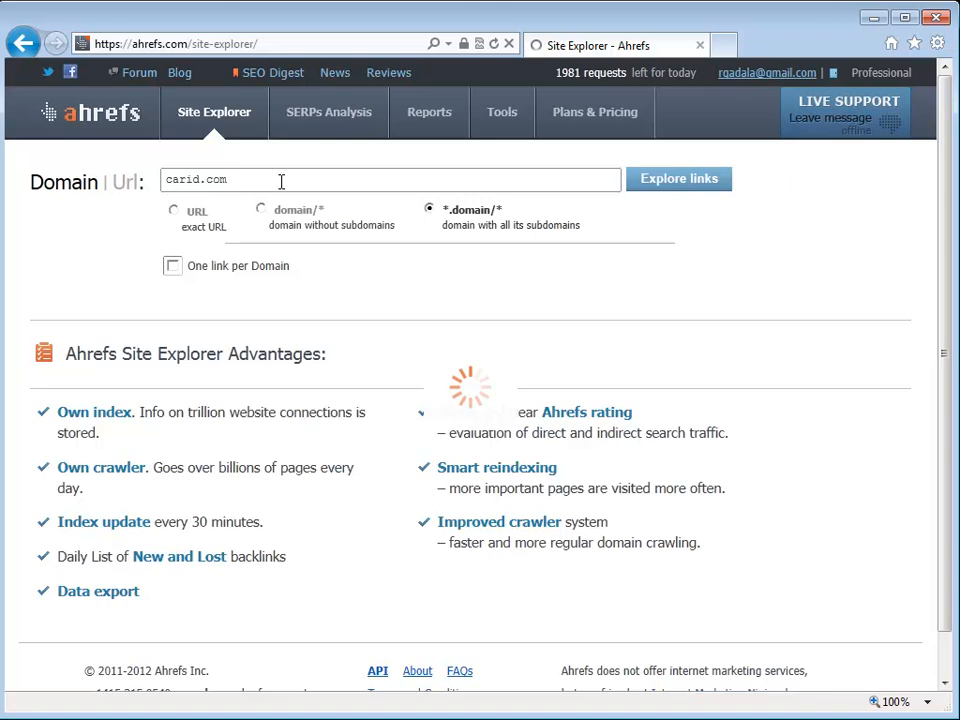
left_click(678, 178)
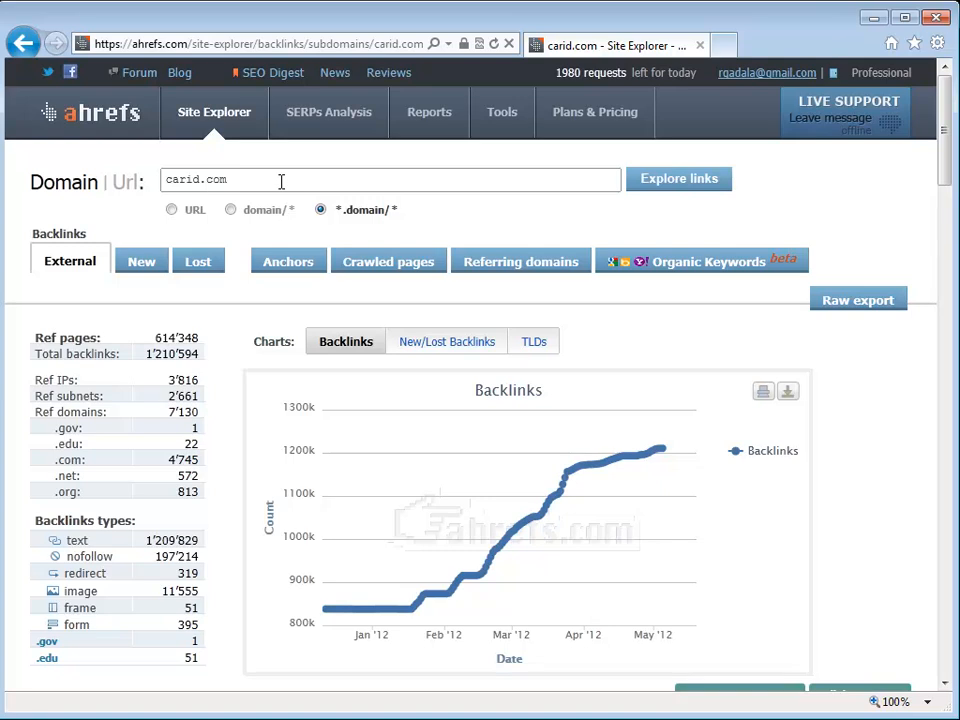
mouse_move(224, 198)
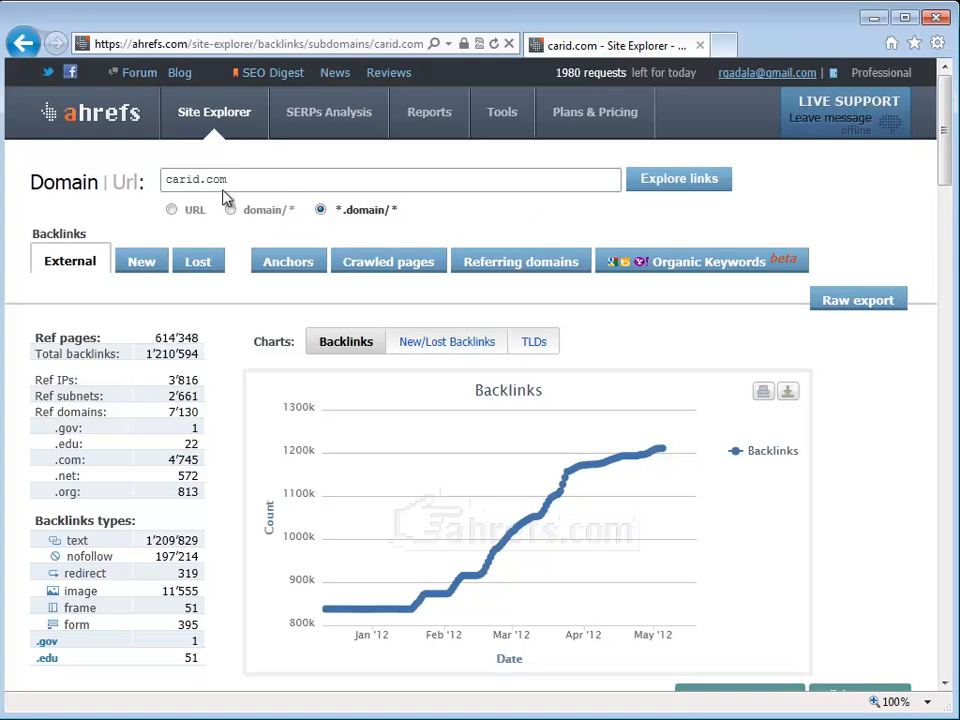
scroll("down", 3)
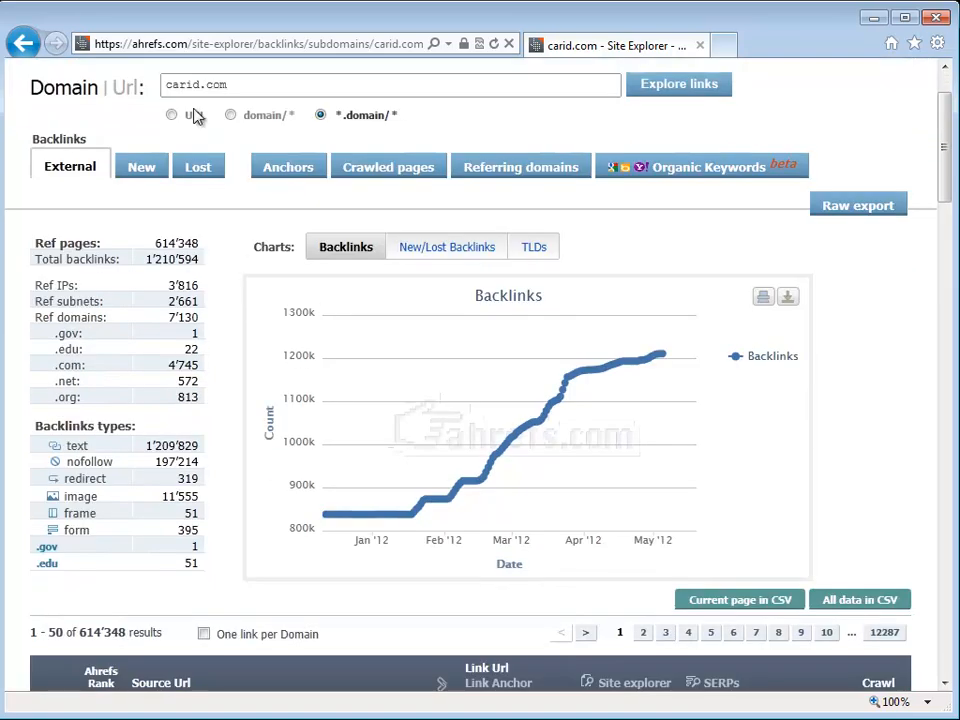
double_click(182, 316)
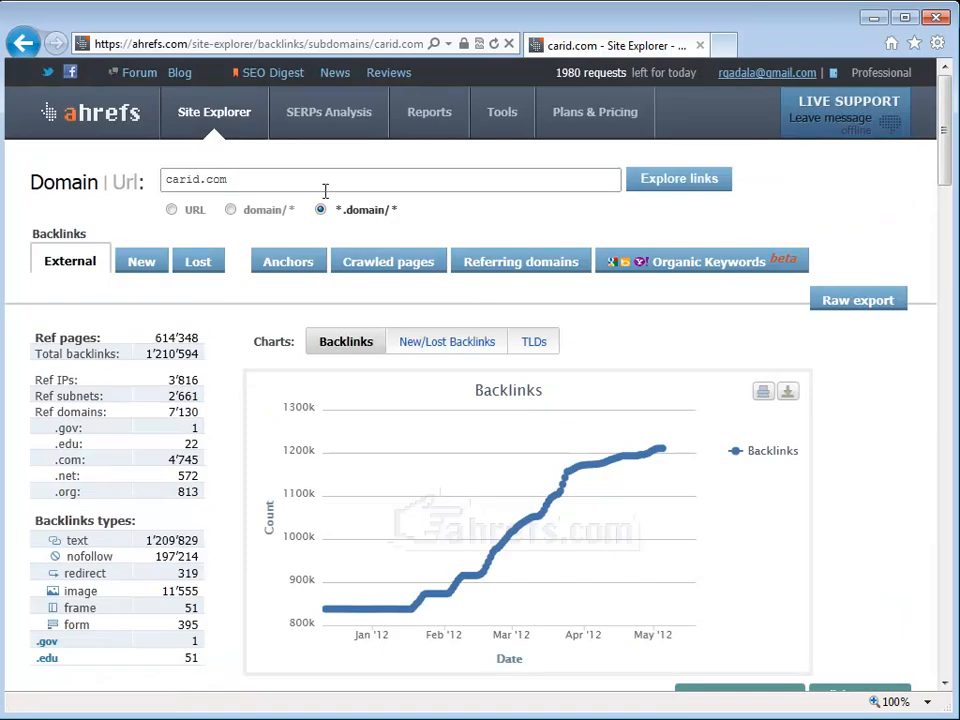
Load carid.com's organic keywords report (116,982 Google US keywords), then head to Anchors
left_click(700, 260)
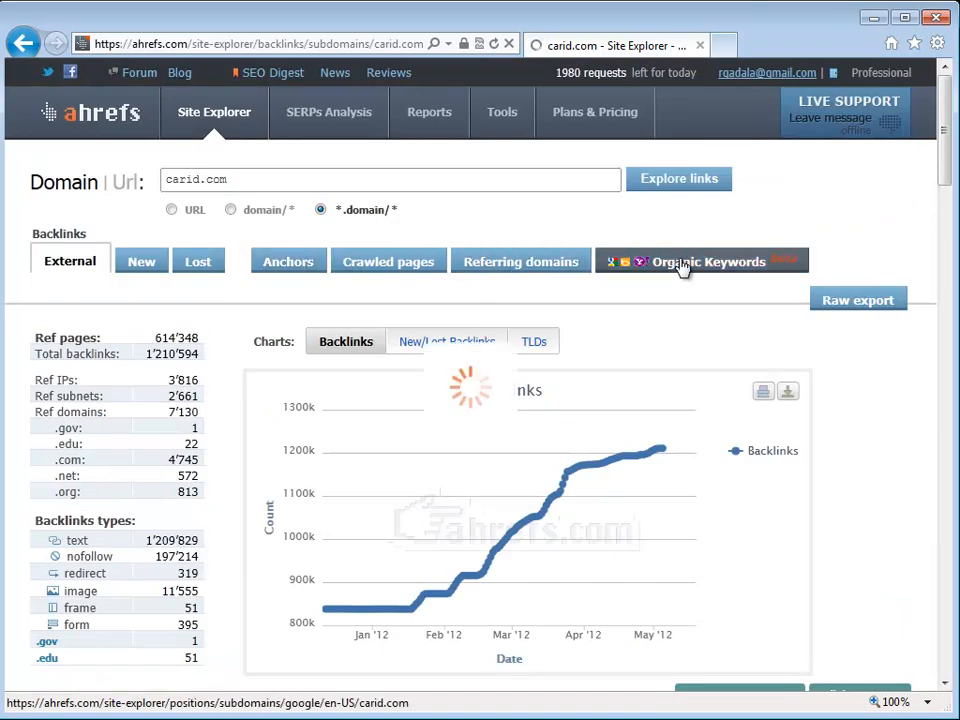
left_click(700, 260)
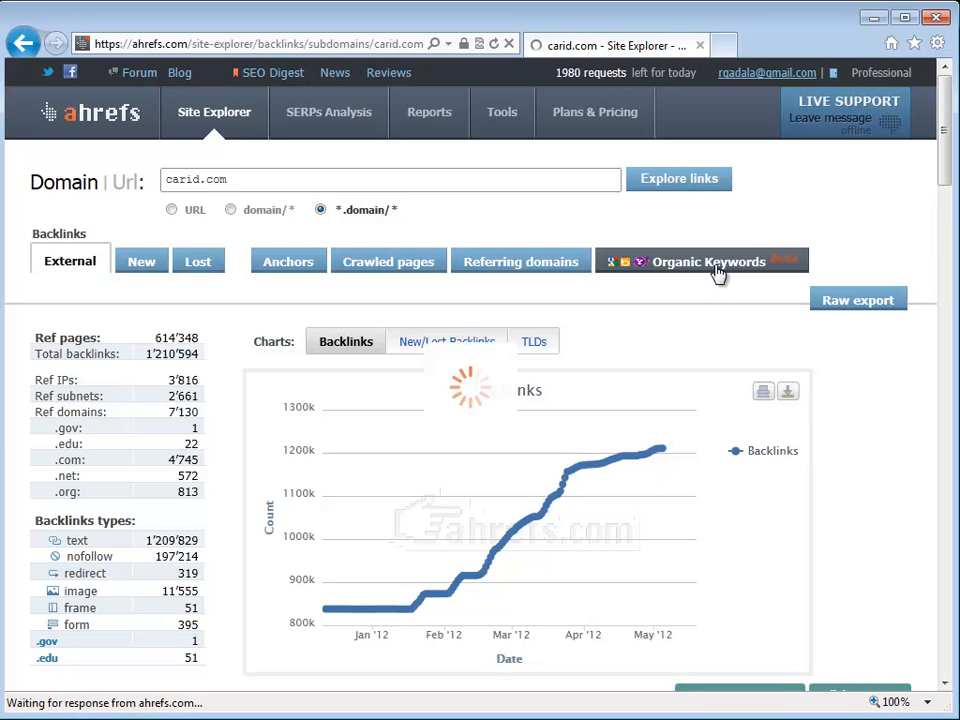
left_click(706, 260)
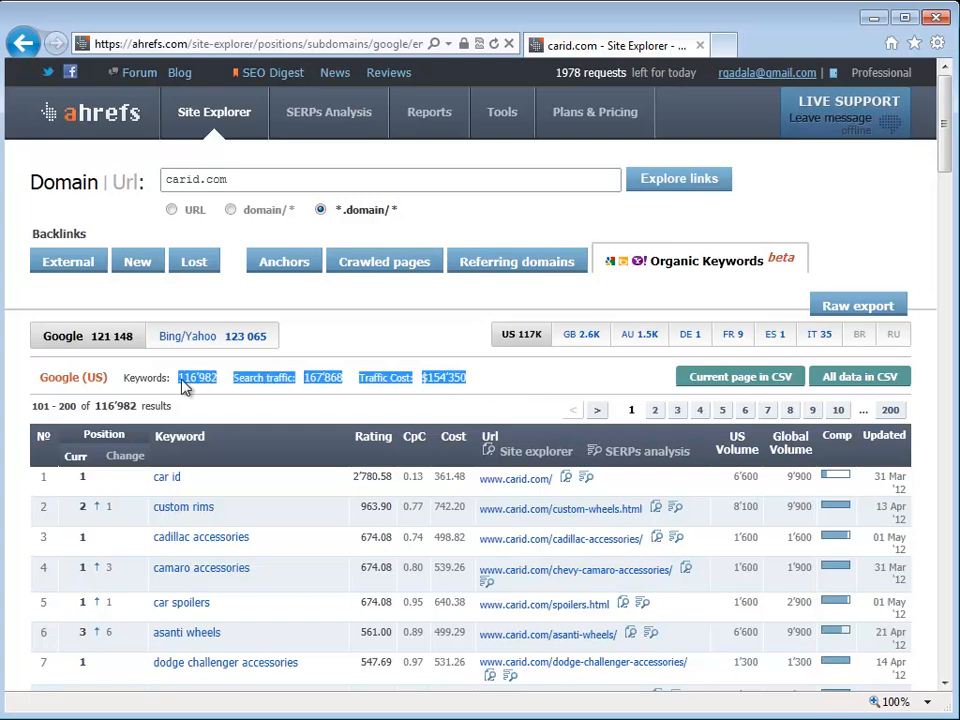
mouse_move(420, 344)
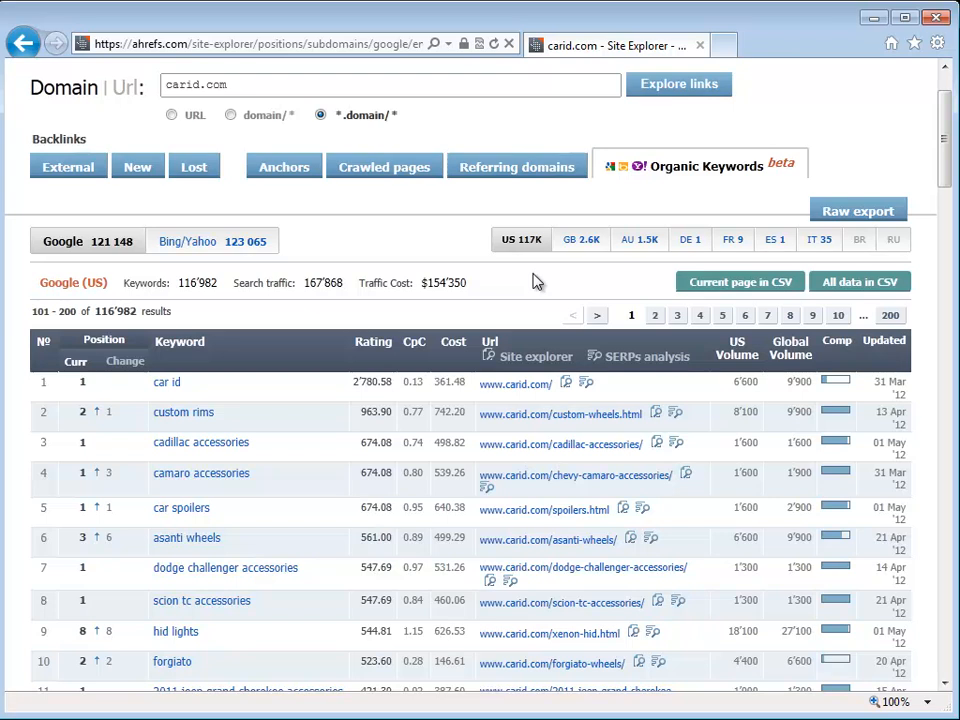
mouse_move(380, 160)
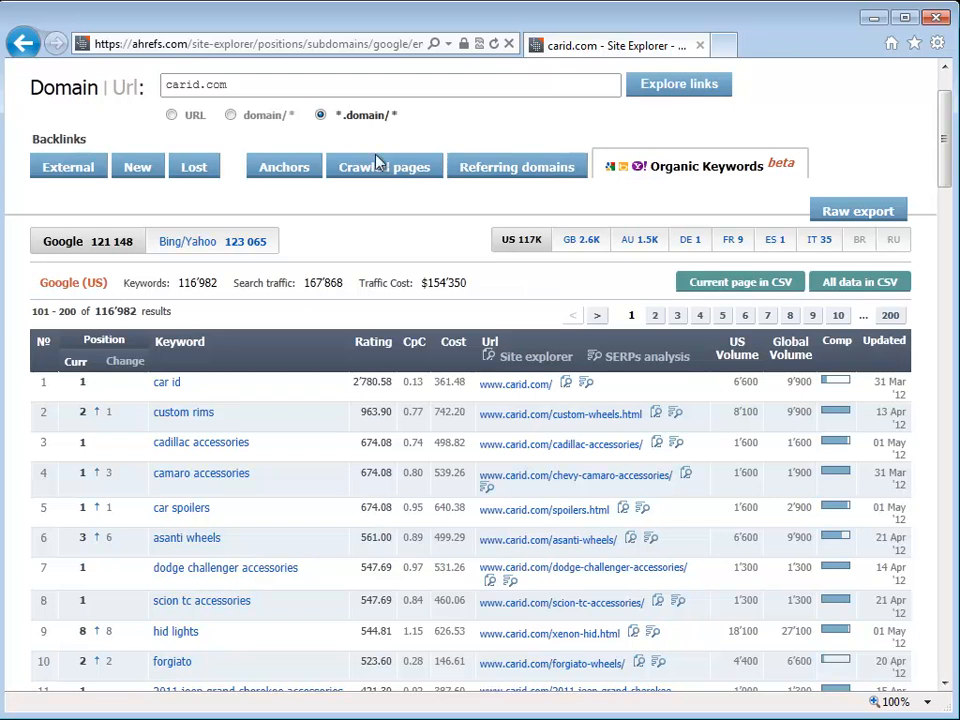
scroll("up", 3)
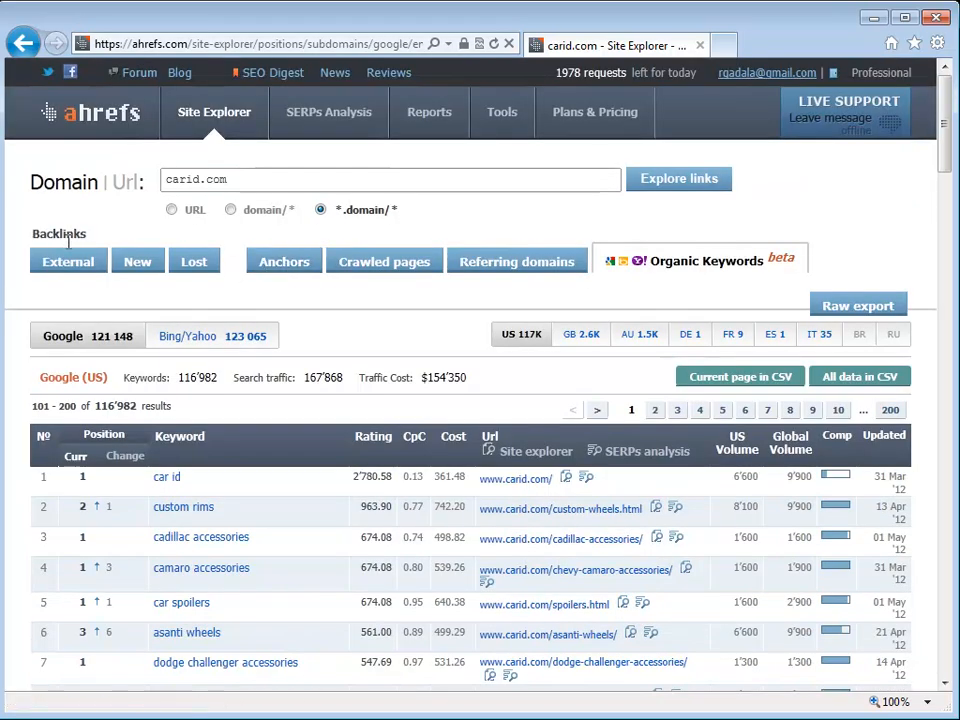
left_click(284, 260)
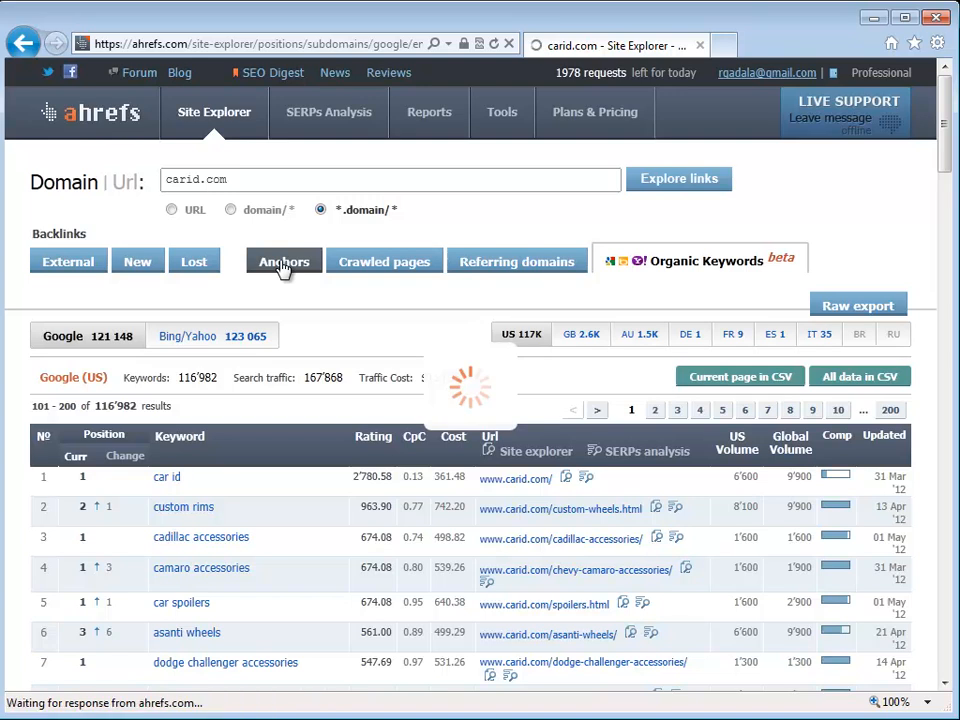
Review carid.com's 47,943 anchor texts led by noText, car accessories and truck accessories
left_click(284, 260)
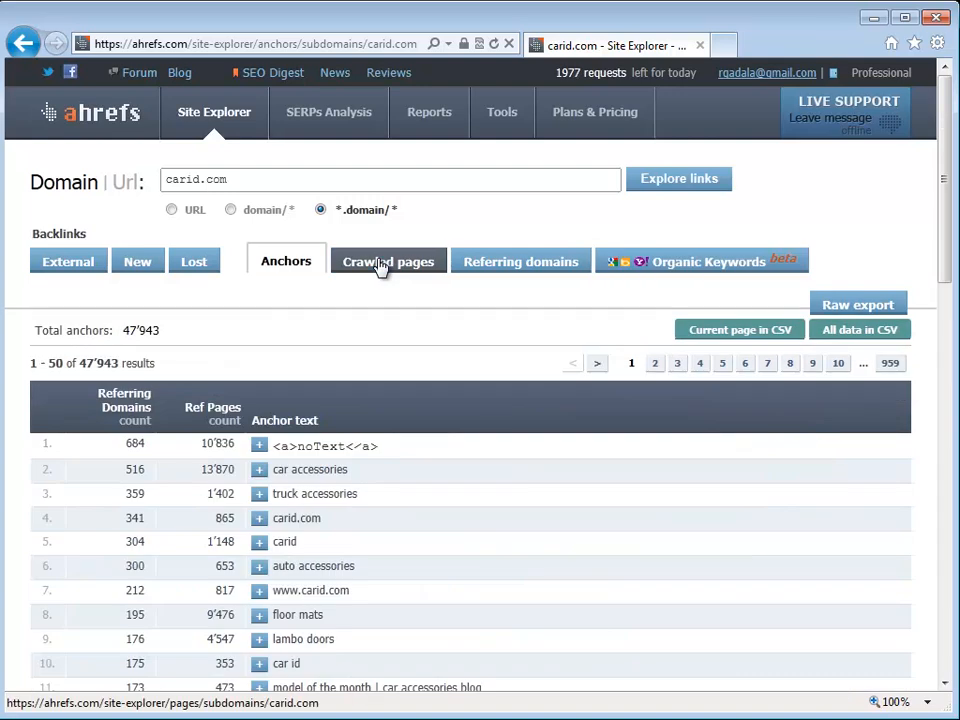
scroll("down", 3)
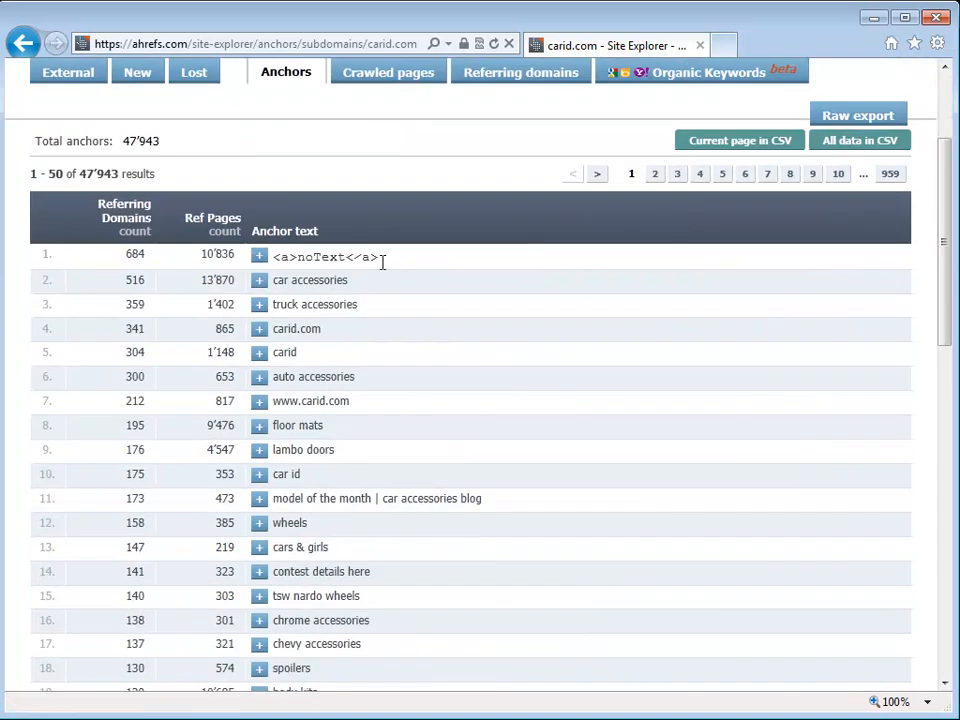
mouse_move(440, 264)
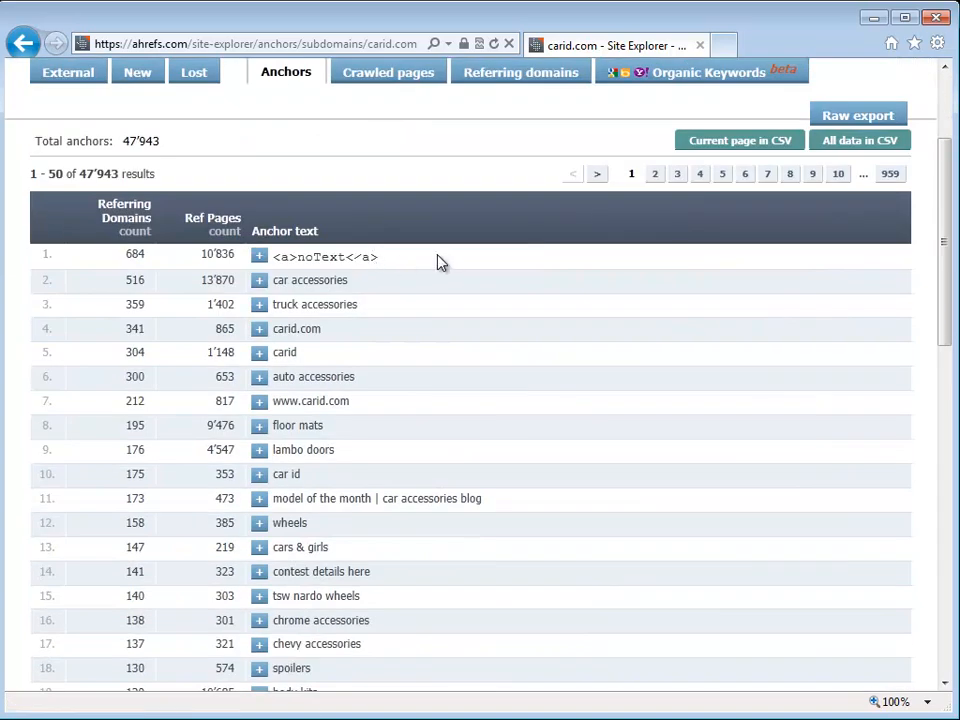
mouse_move(408, 260)
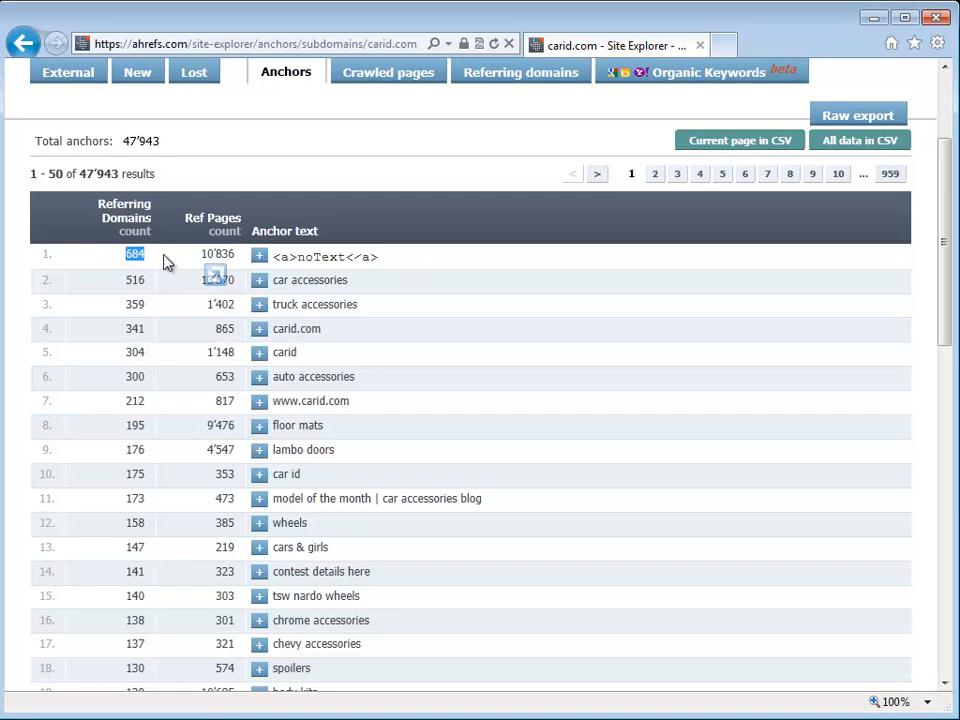
double_click(324, 256)
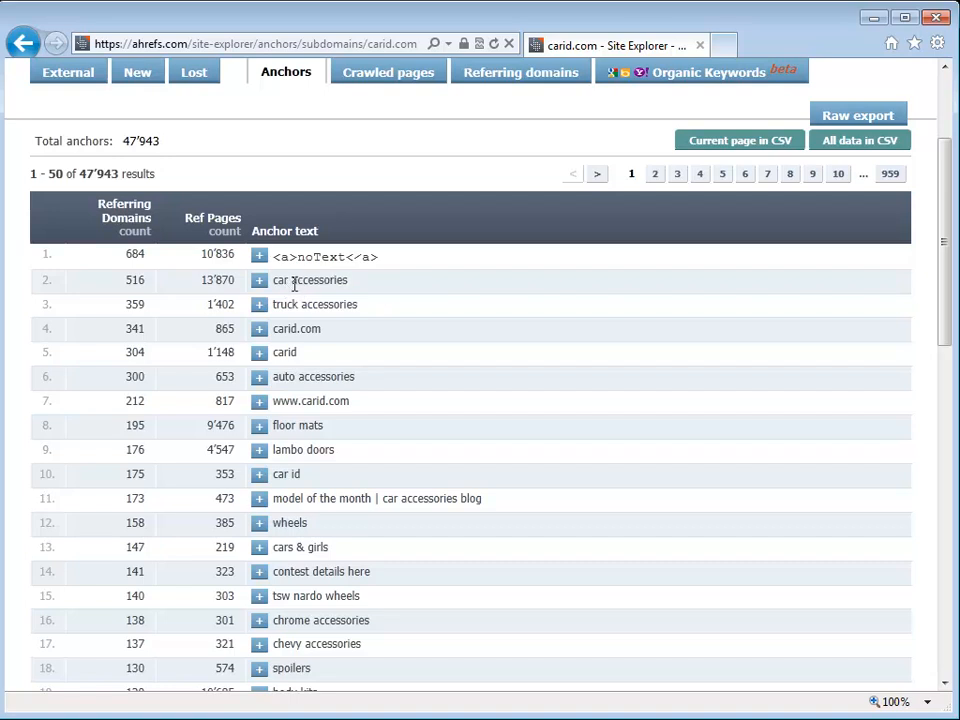
mouse_move(190, 202)
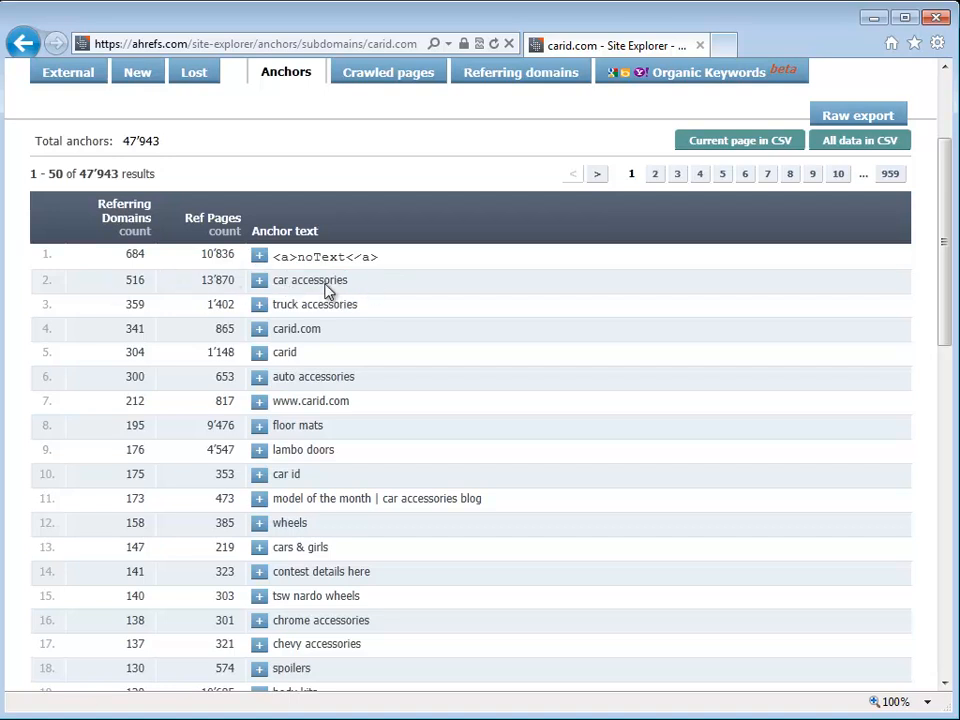
mouse_move(276, 290)
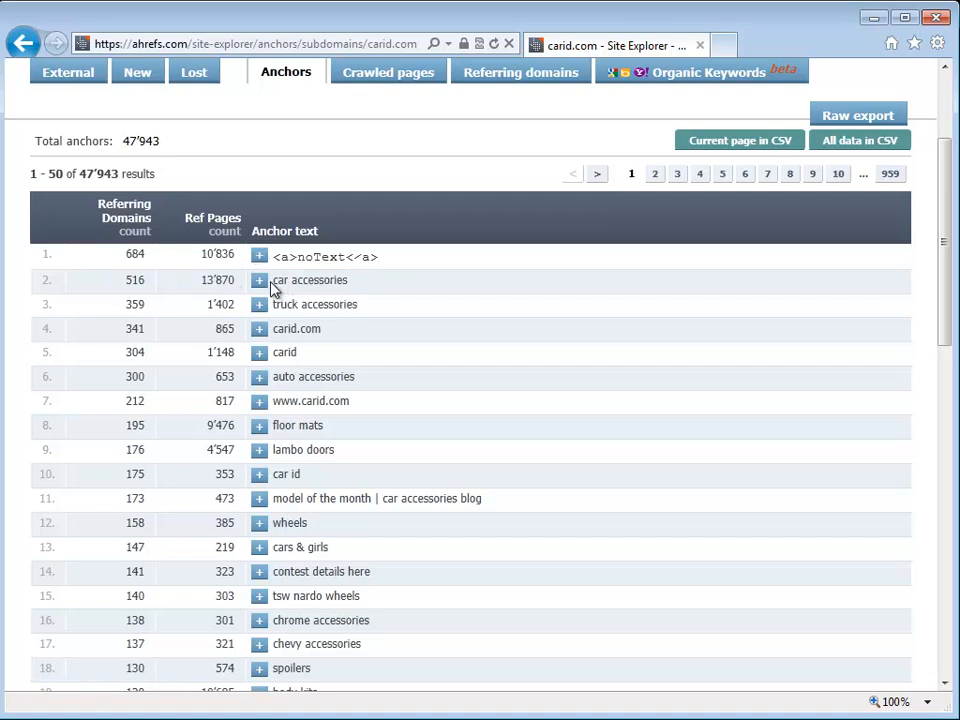
mouse_move(390, 256)
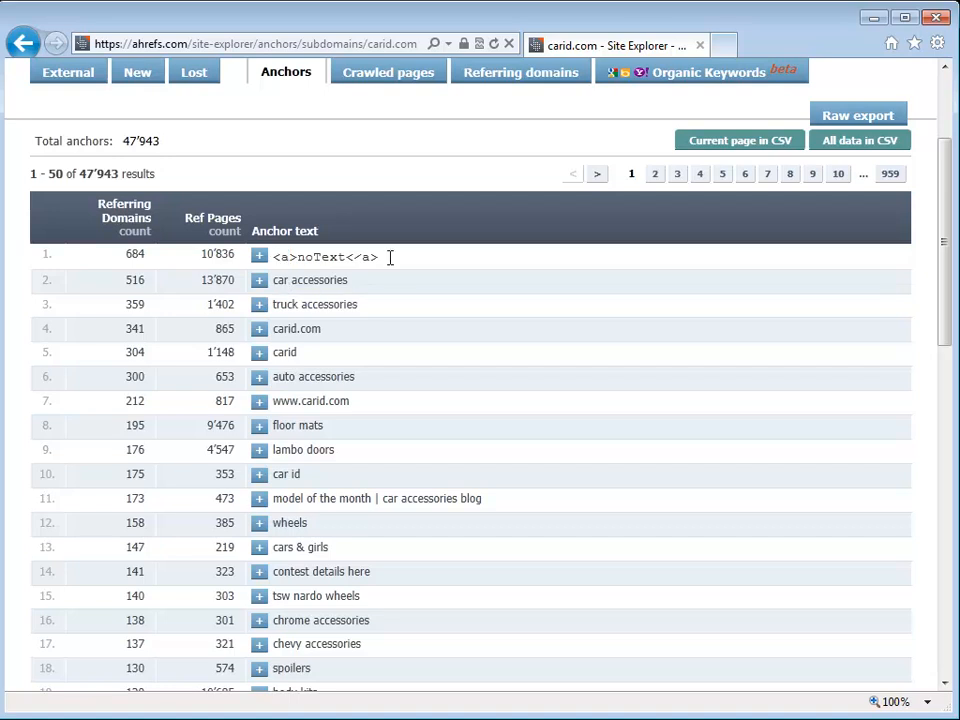
mouse_move(278, 256)
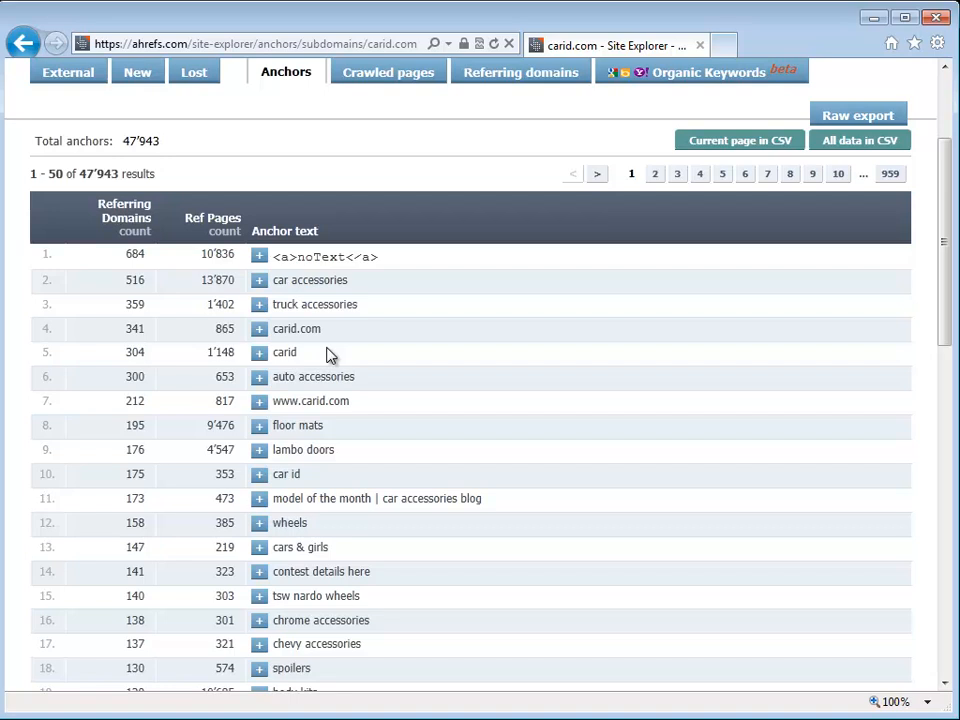
double_click(324, 256)
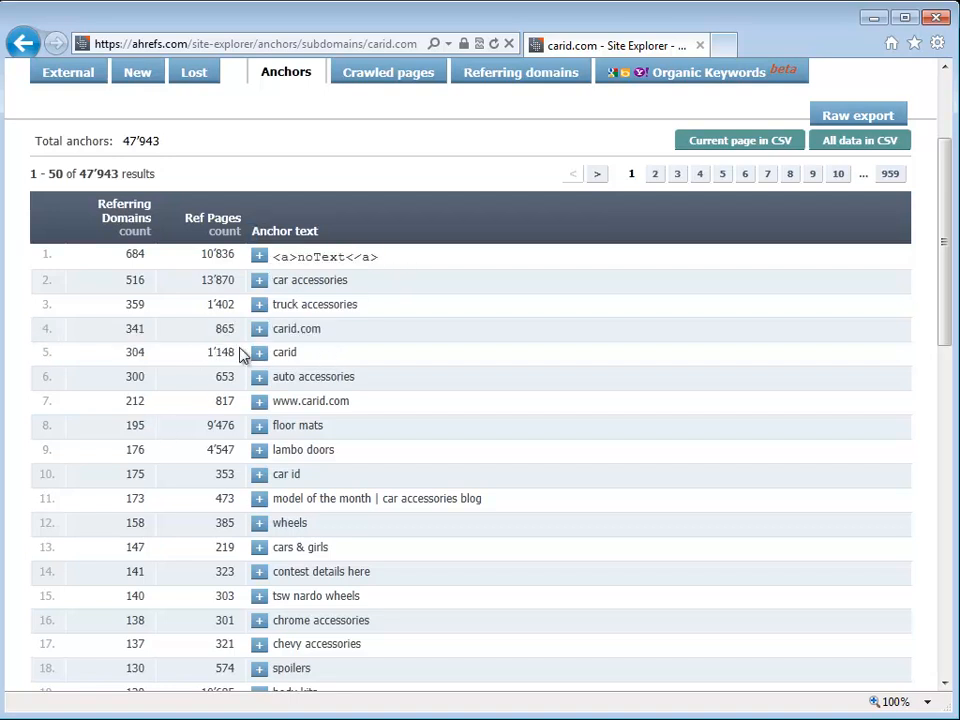
mouse_move(504, 346)
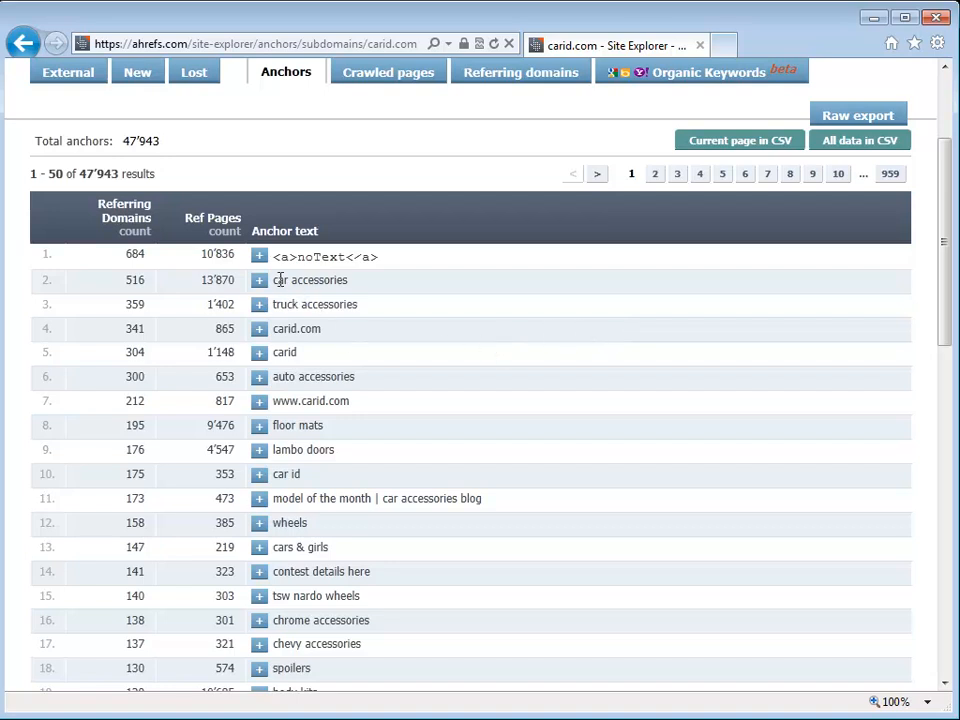
mouse_move(240, 268)
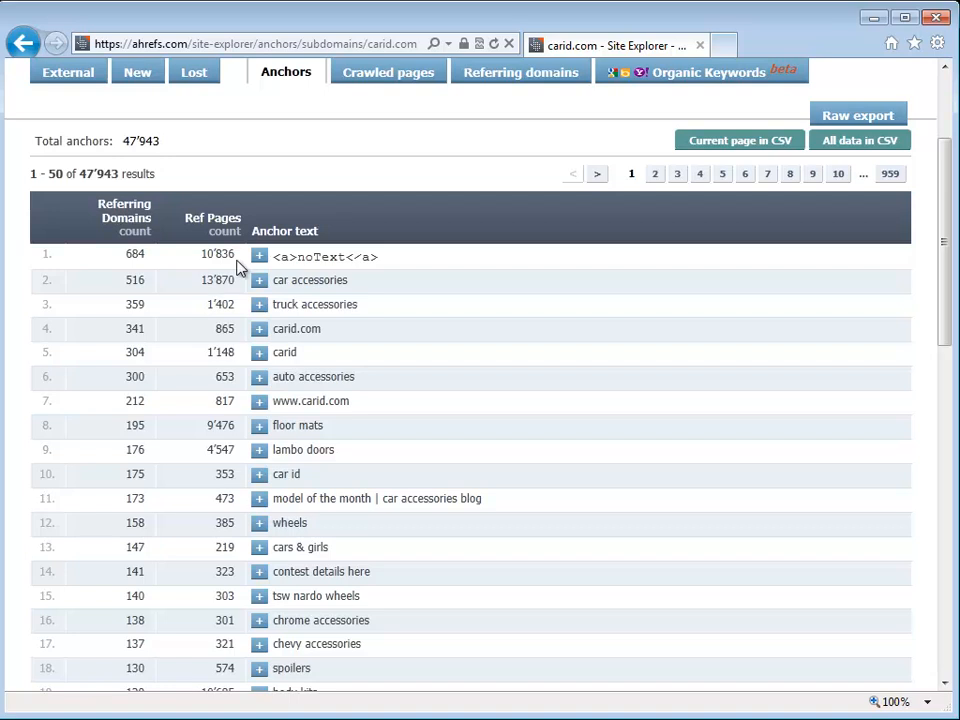
mouse_move(280, 300)
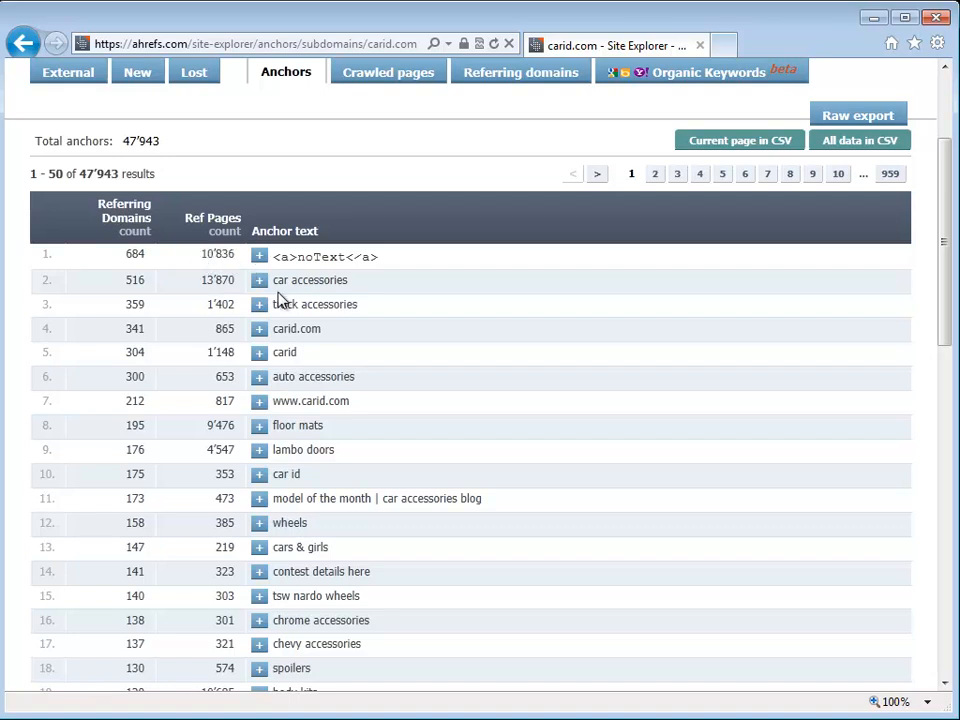
scroll("down", 3)
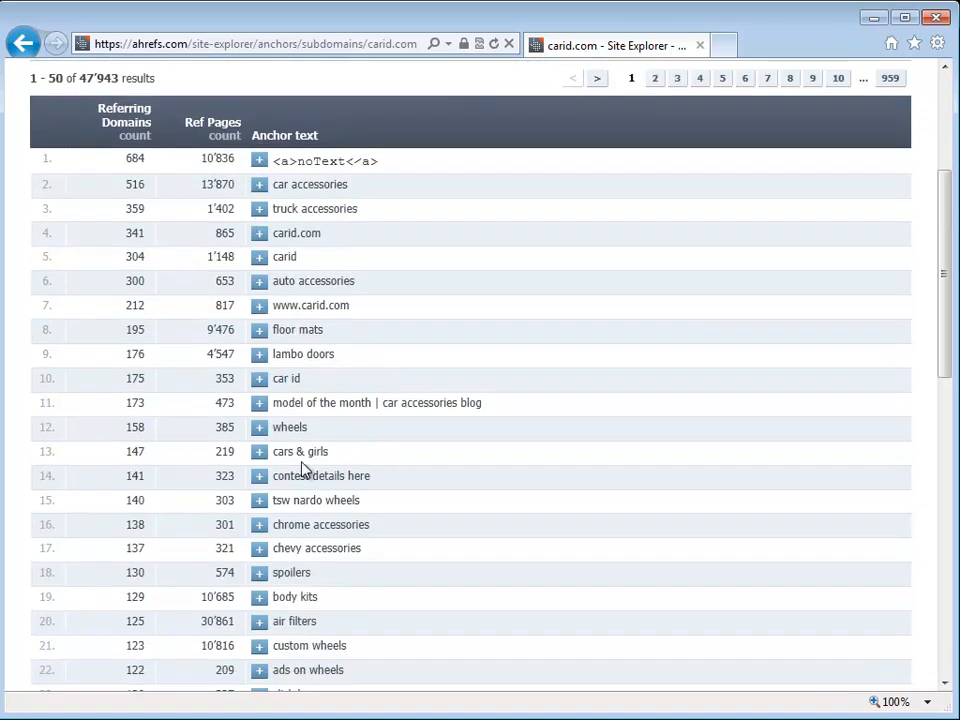
mouse_move(416, 474)
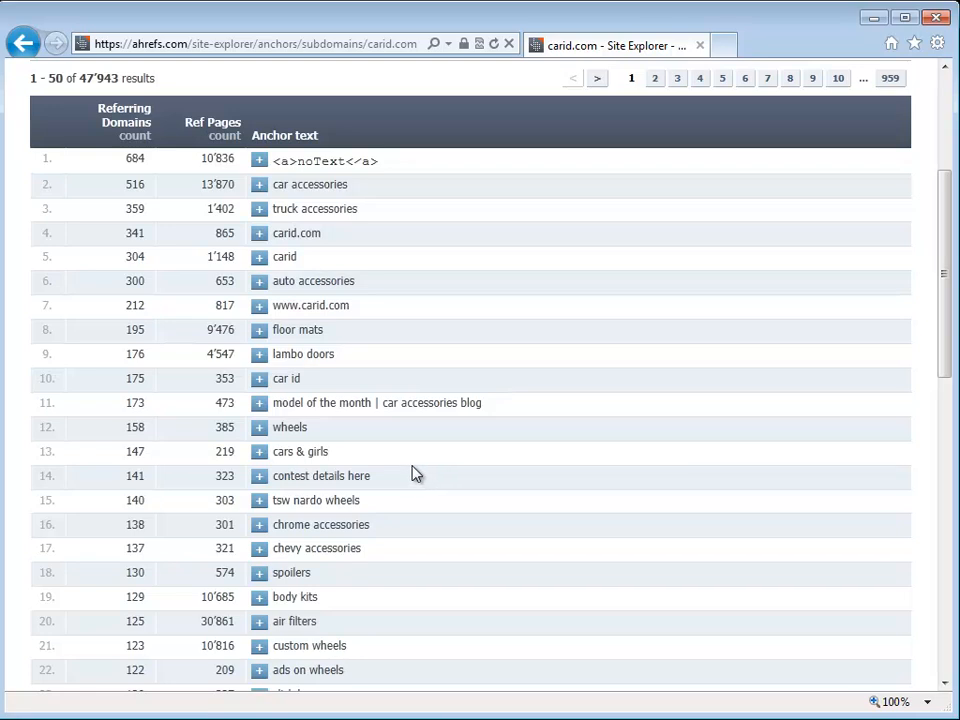
mouse_move(336, 332)
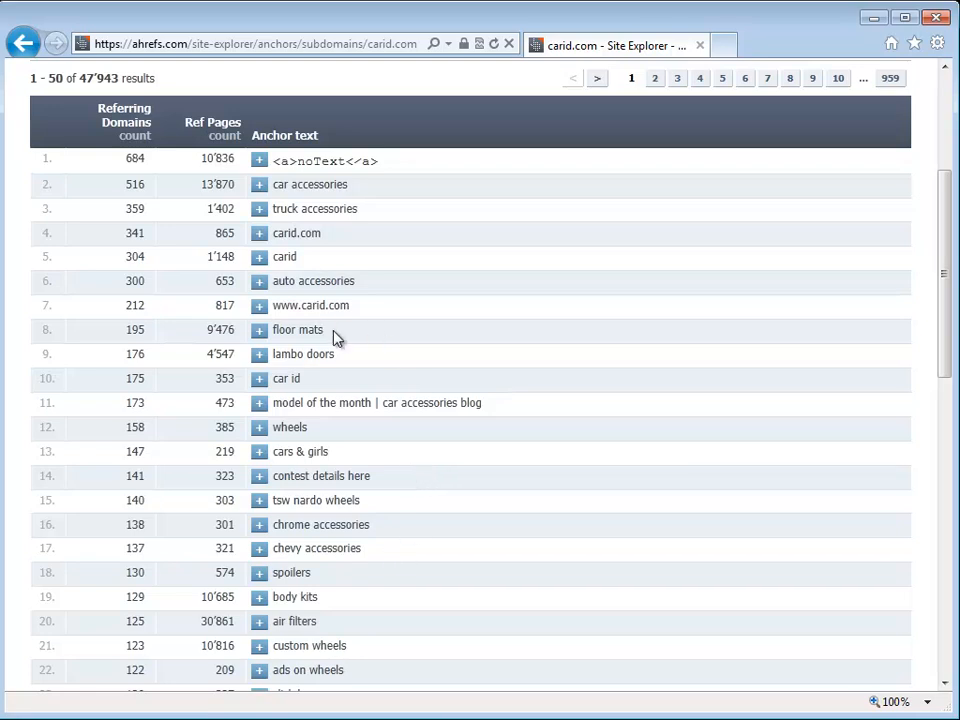
double_click(304, 354)
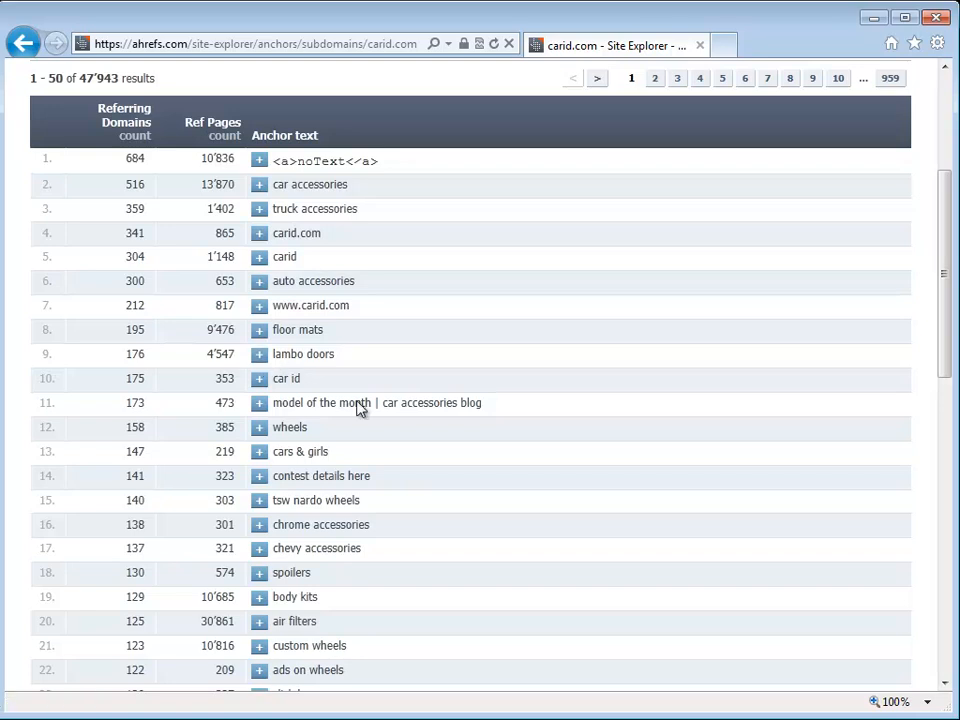
scroll("up", 3)
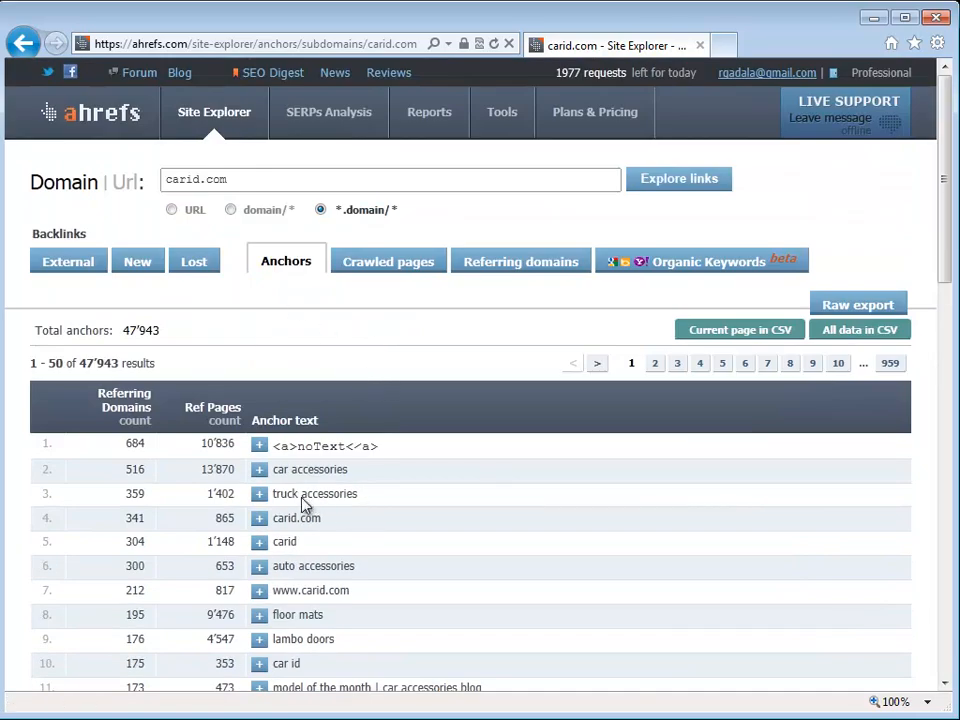
mouse_move(276, 566)
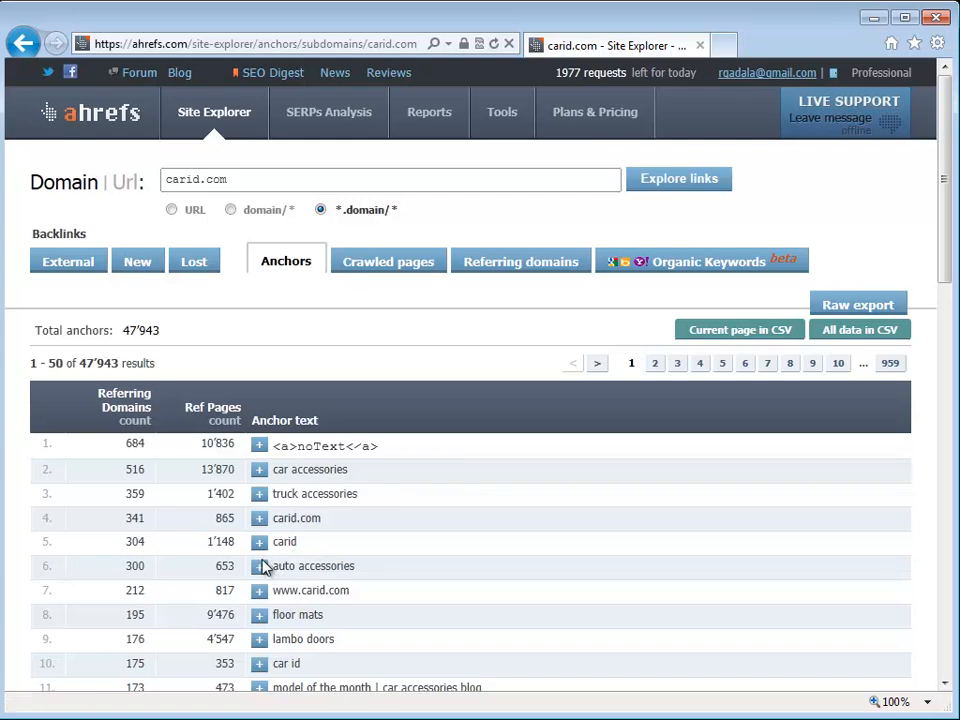
mouse_move(252, 492)
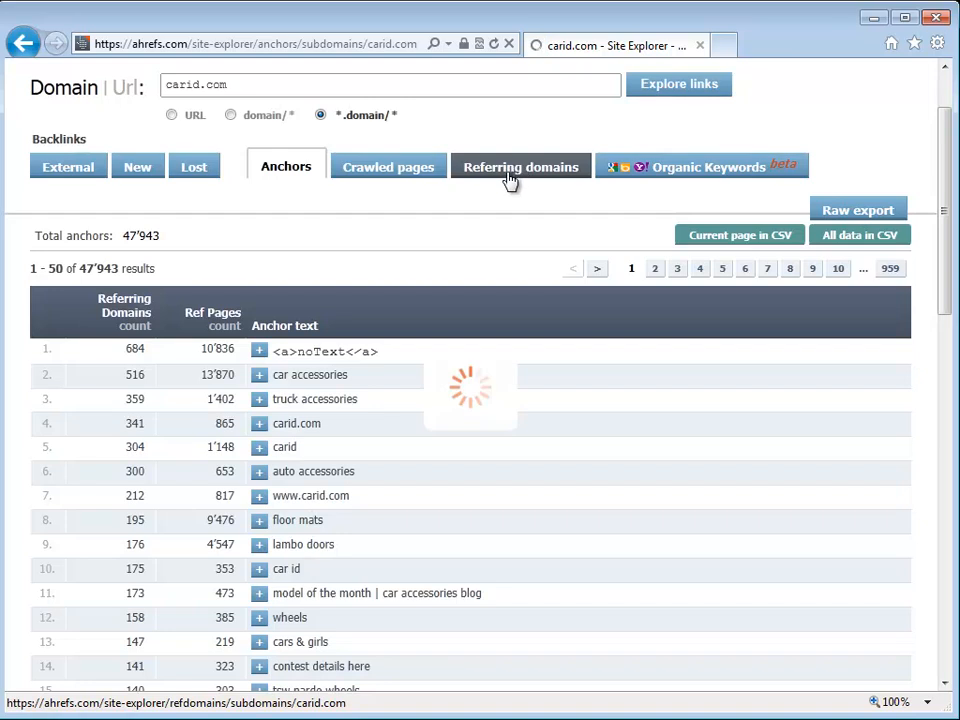
Scroll through carid.com's 7,130 referring domains led by benzworld.org, mazda3forums.com and tundrasolutions.com
left_click(520, 166)
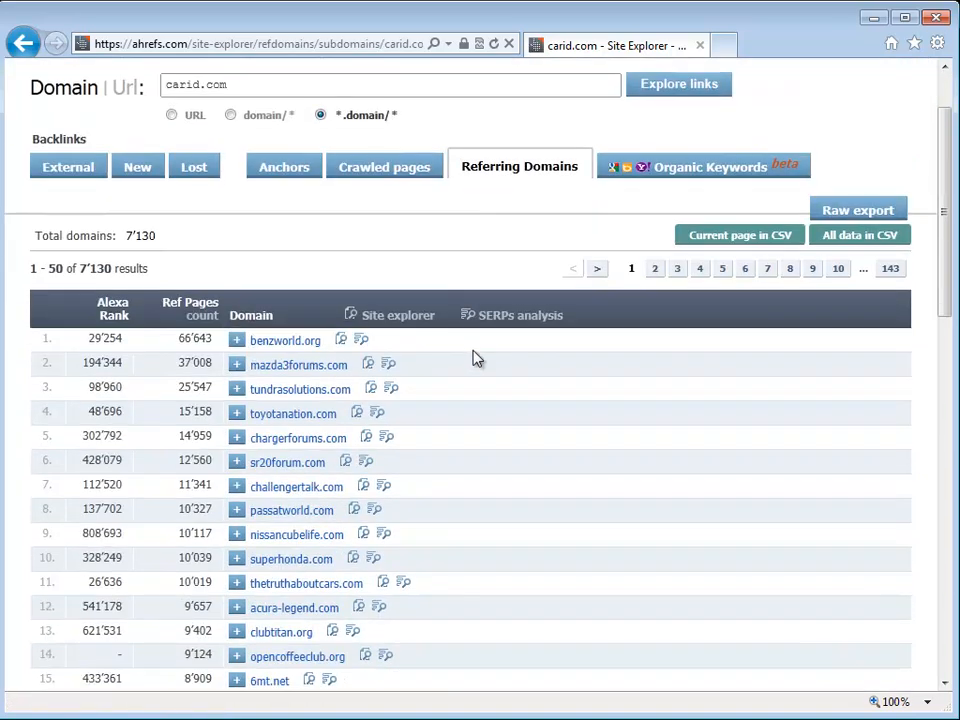
mouse_move(344, 418)
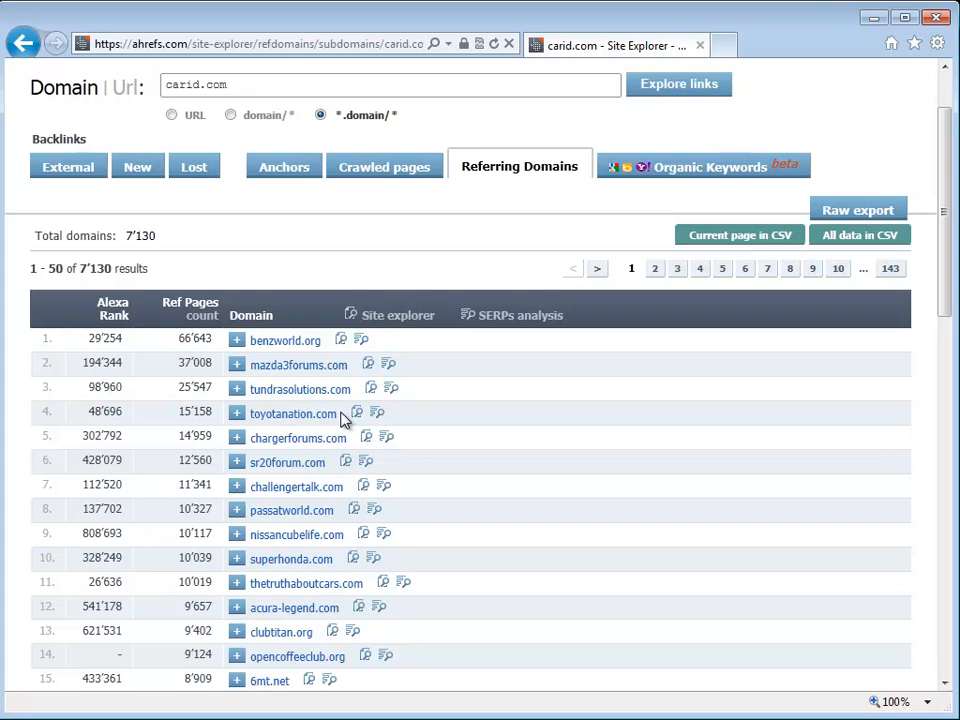
mouse_move(292, 412)
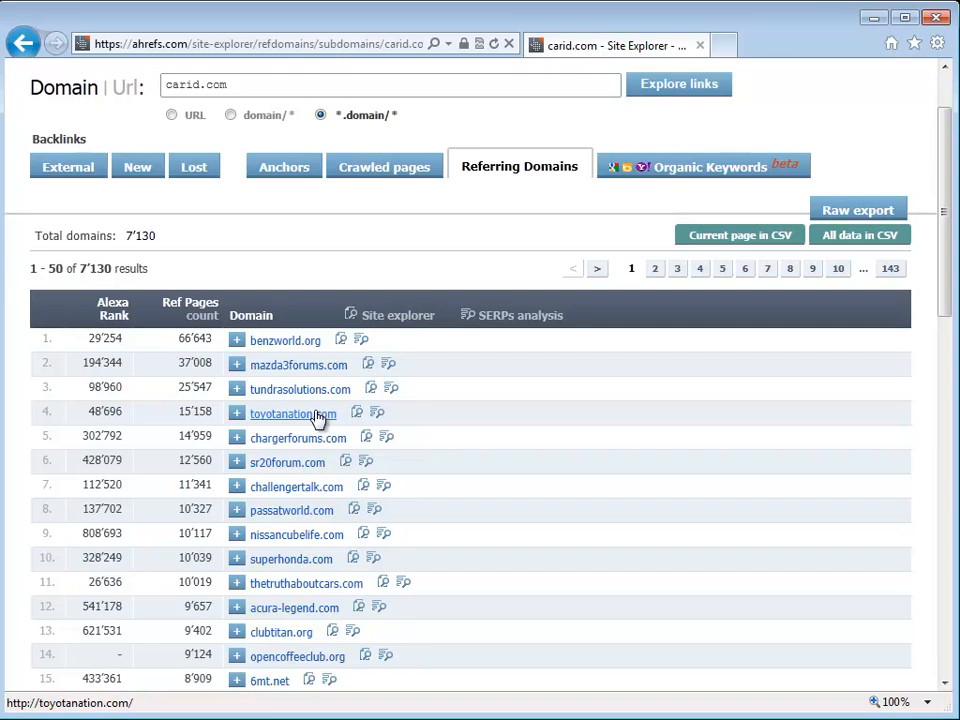
scroll("down", 3)
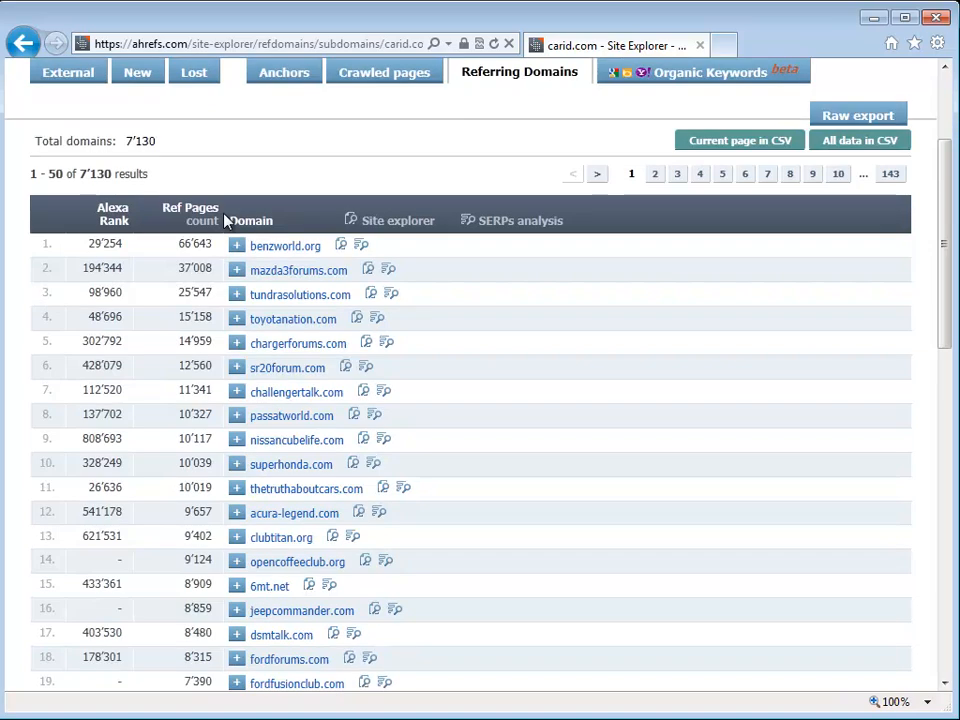
mouse_move(360, 348)
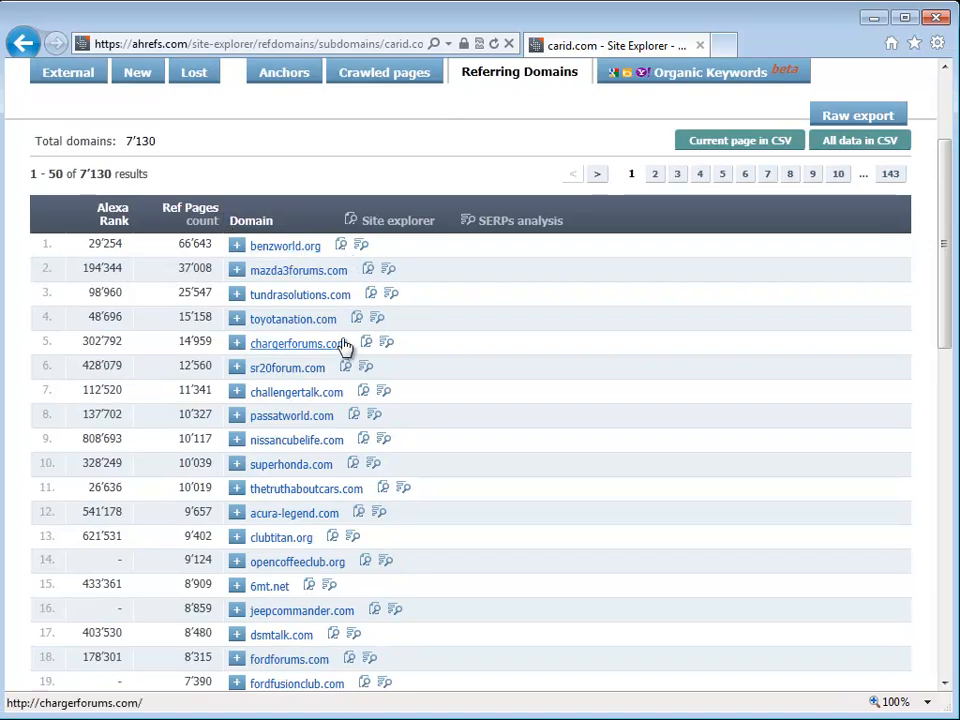
mouse_move(210, 312)
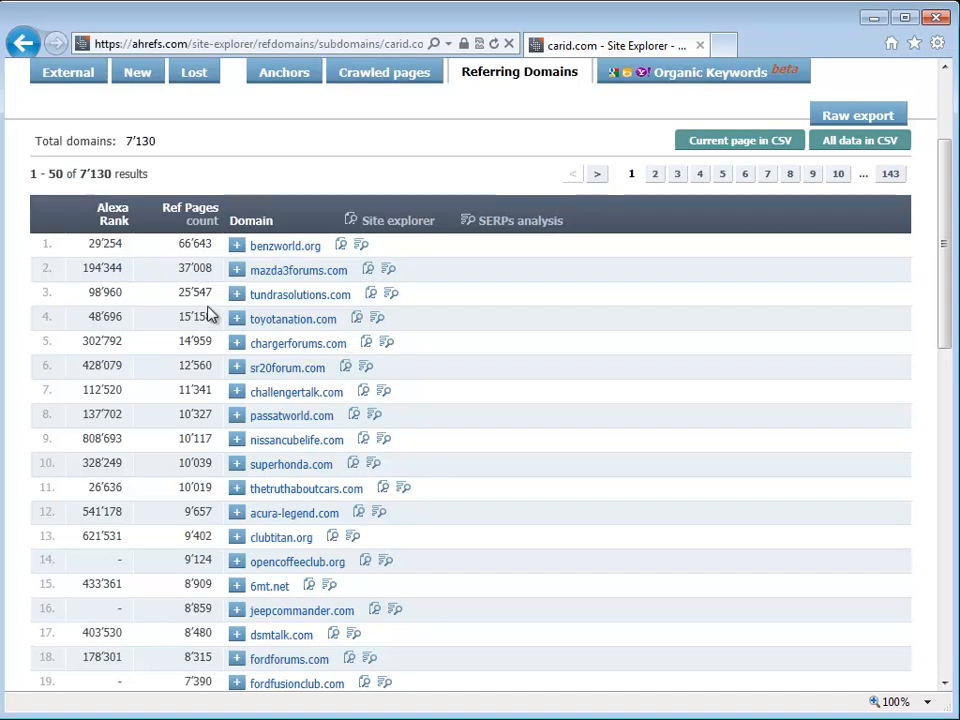
scroll("down", 3)
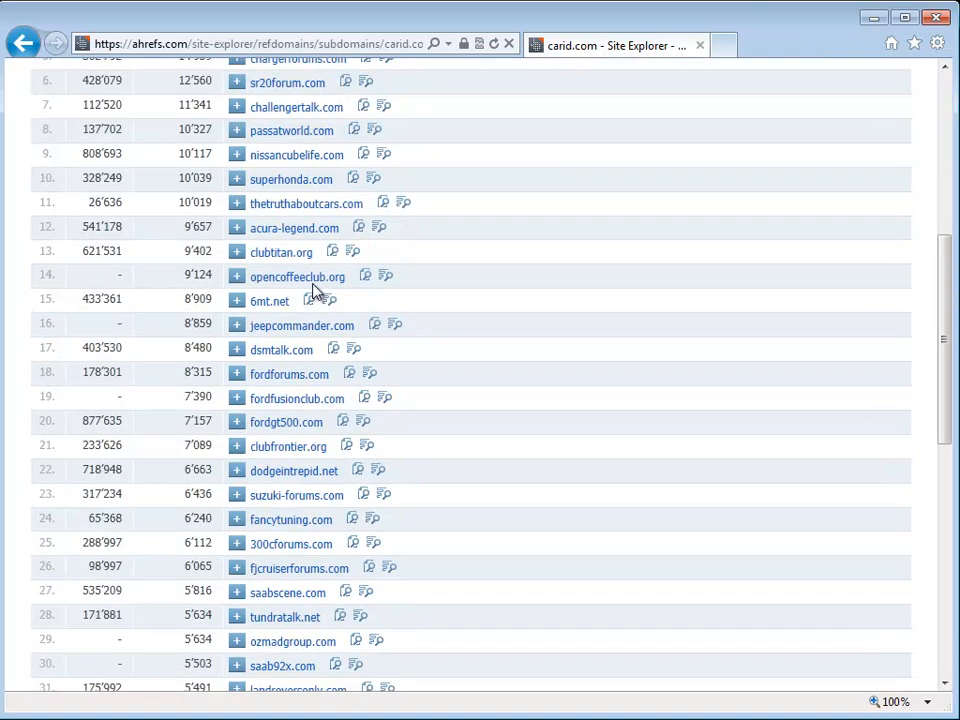
scroll("down", 3)
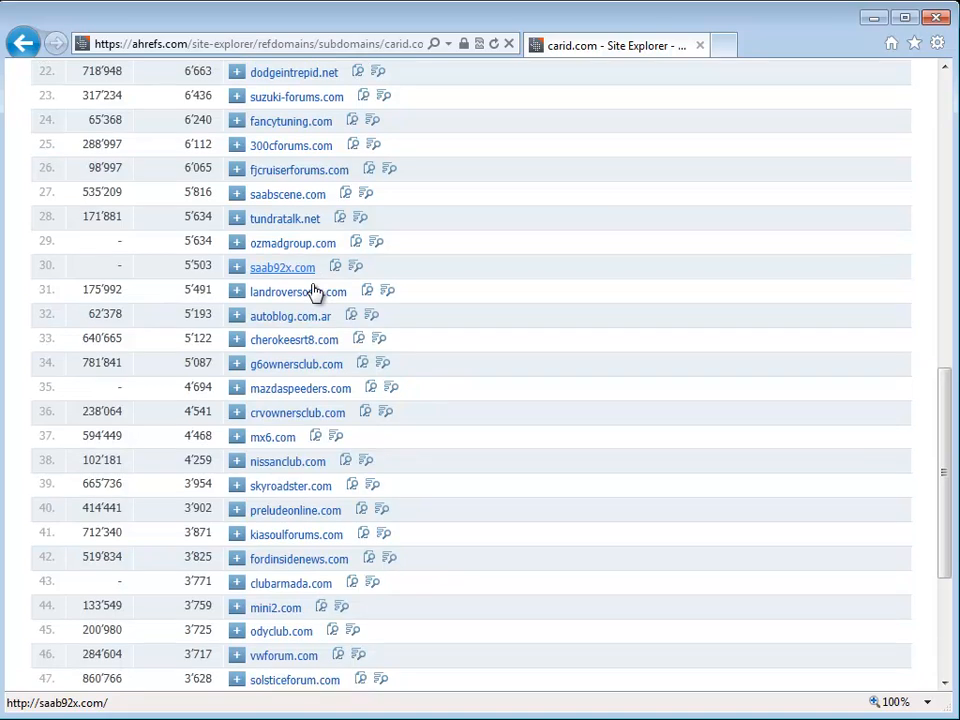
scroll("down", 3)
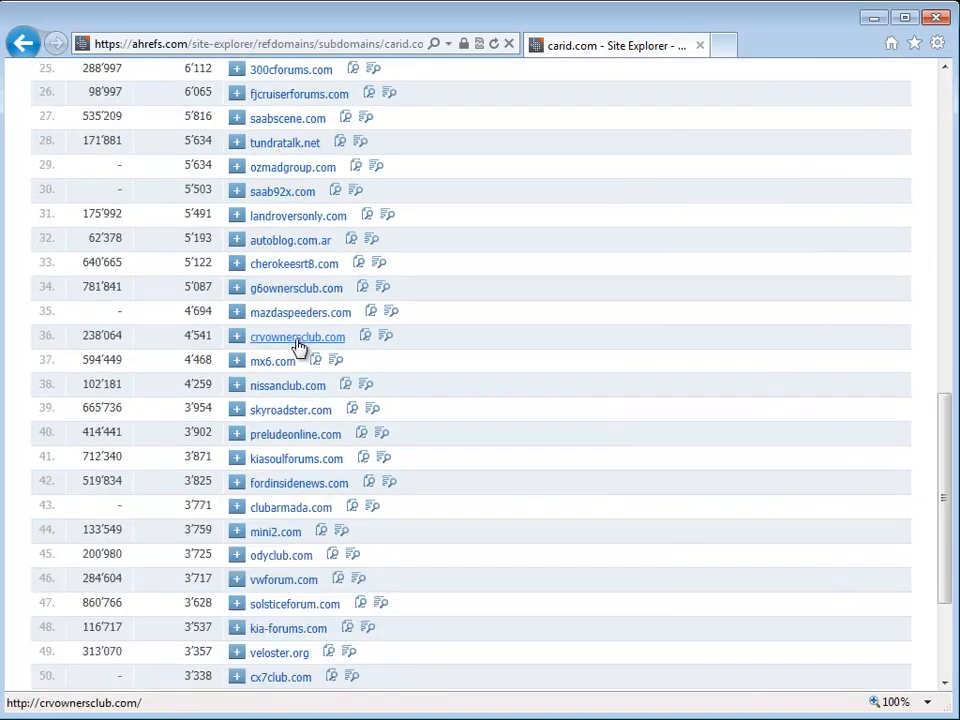
mouse_move(298, 352)
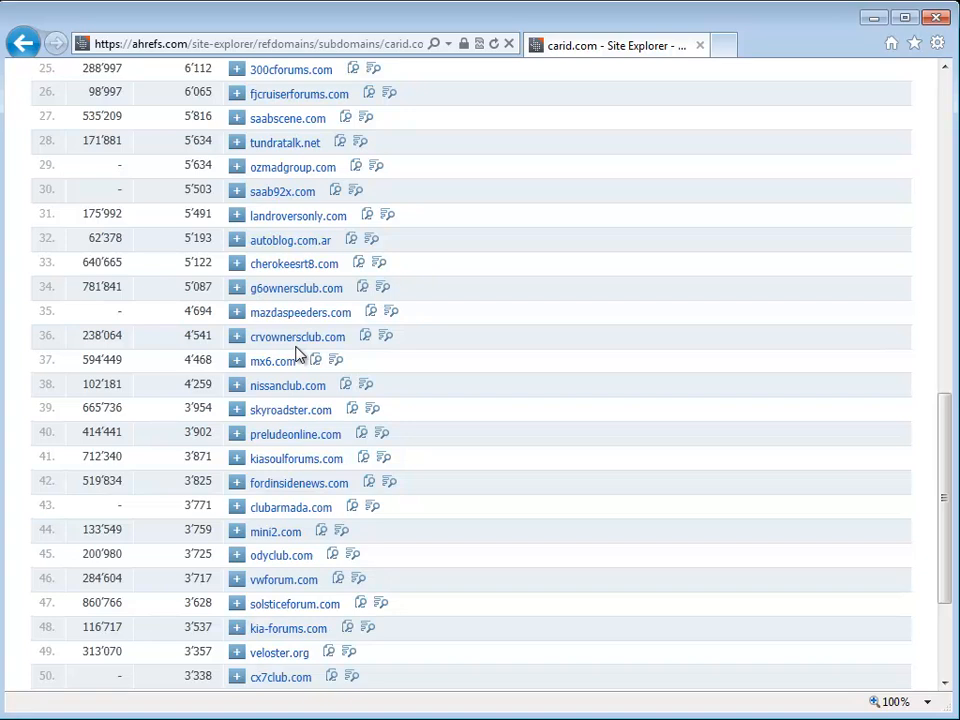
scroll("up", 3)
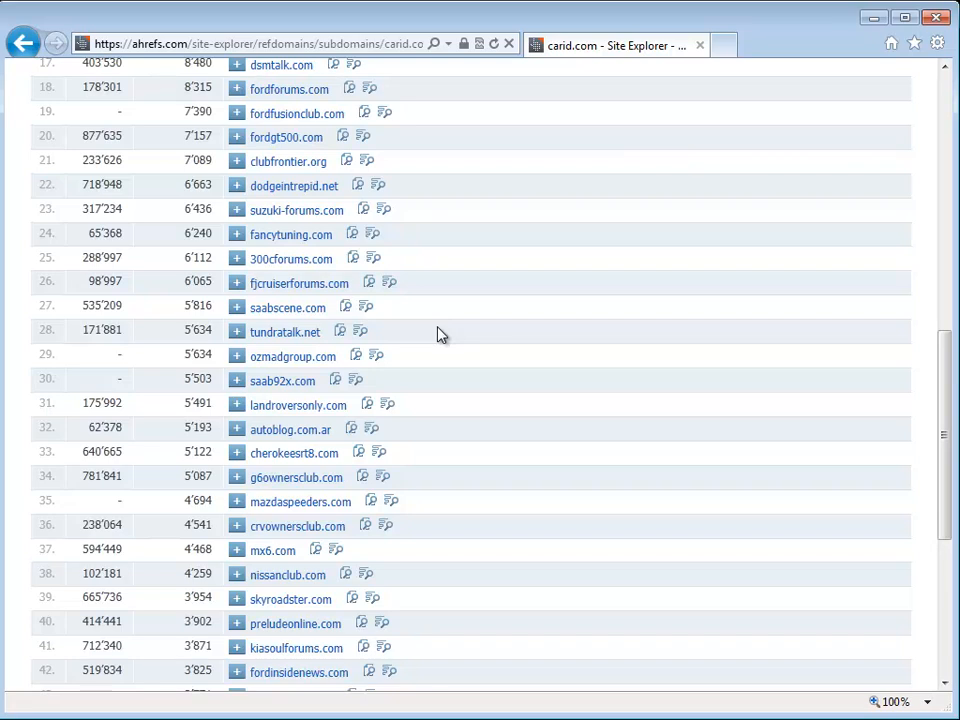
scroll("up", 3)
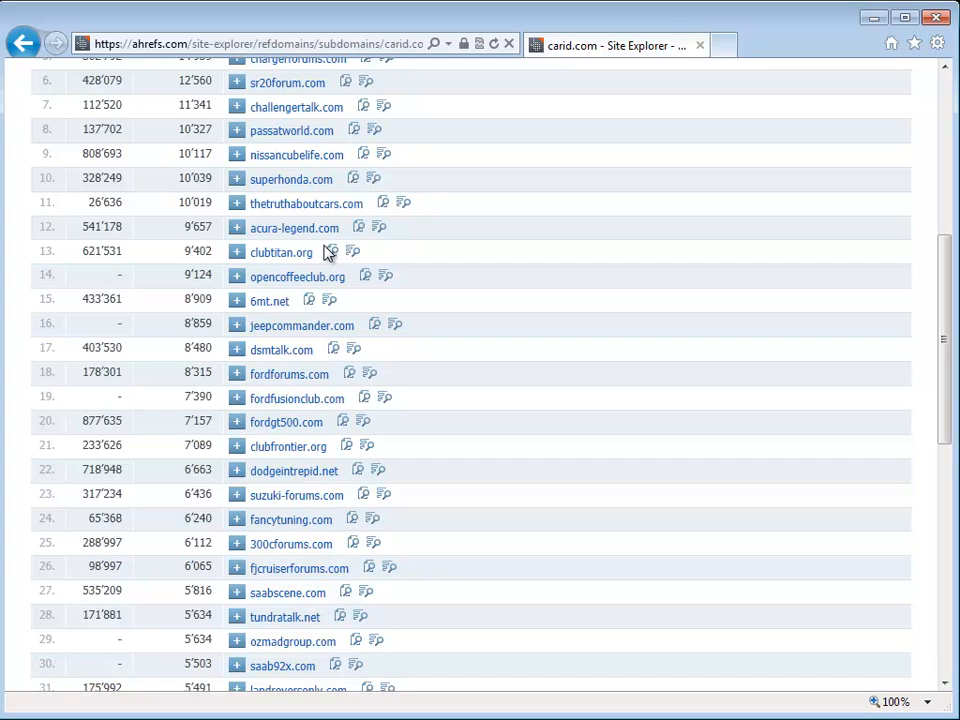
scroll("up", 3)
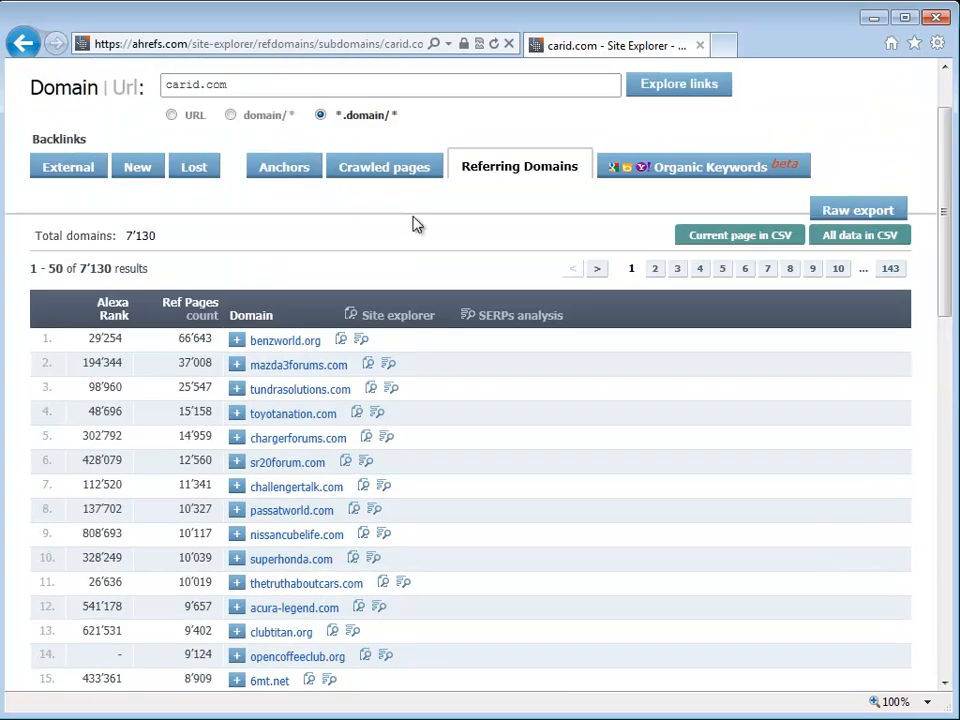
mouse_move(322, 380)
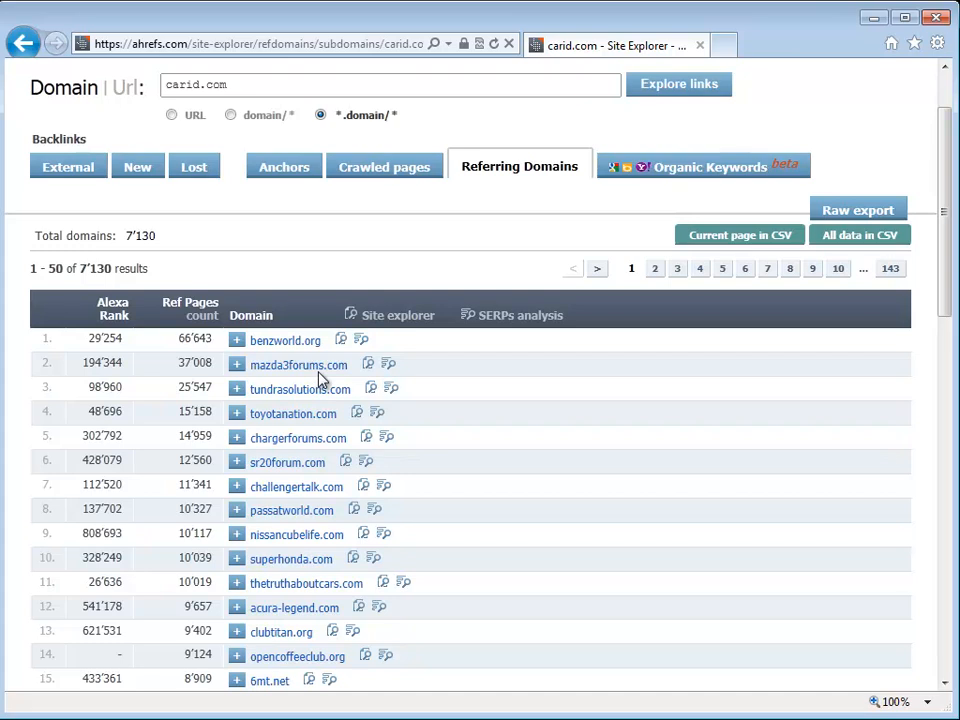
mouse_move(300, 388)
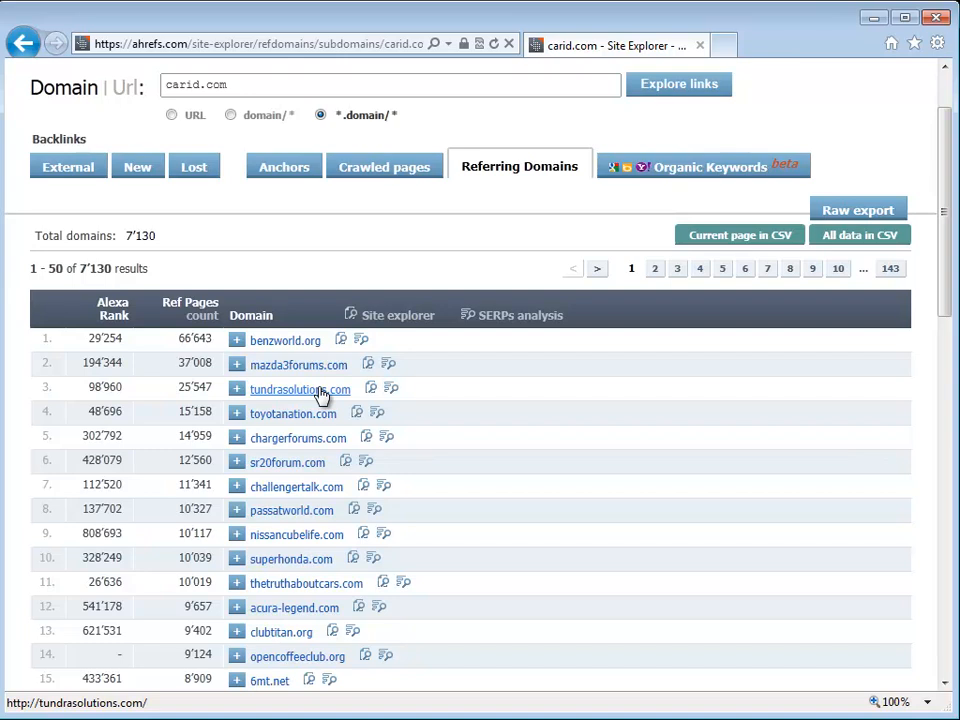
scroll("up", 3)
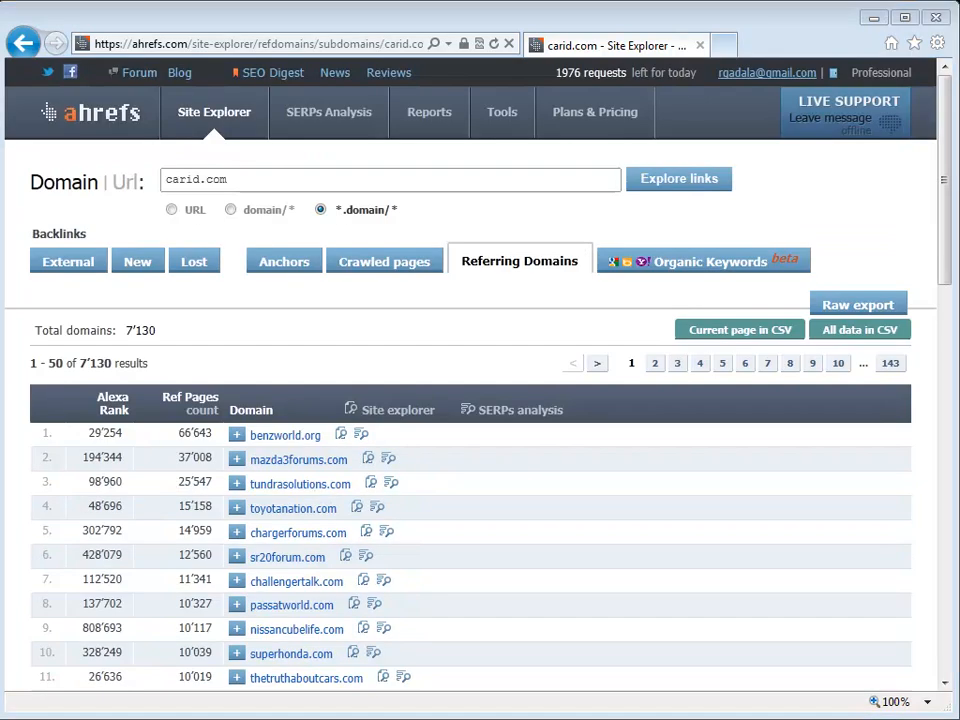
mouse_move(388, 300)
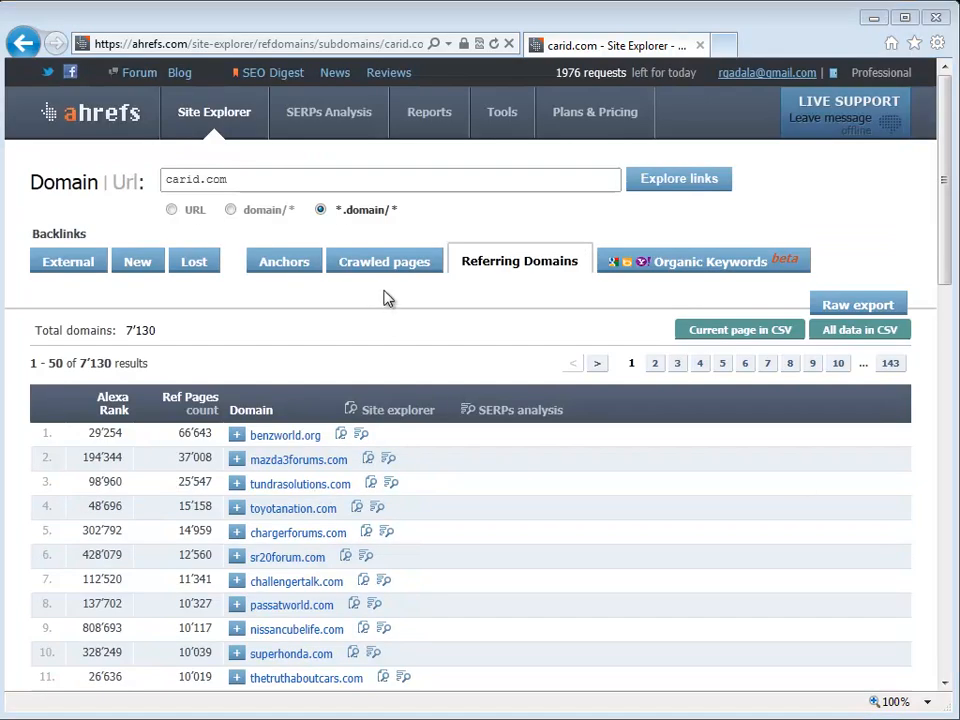
mouse_move(144, 224)
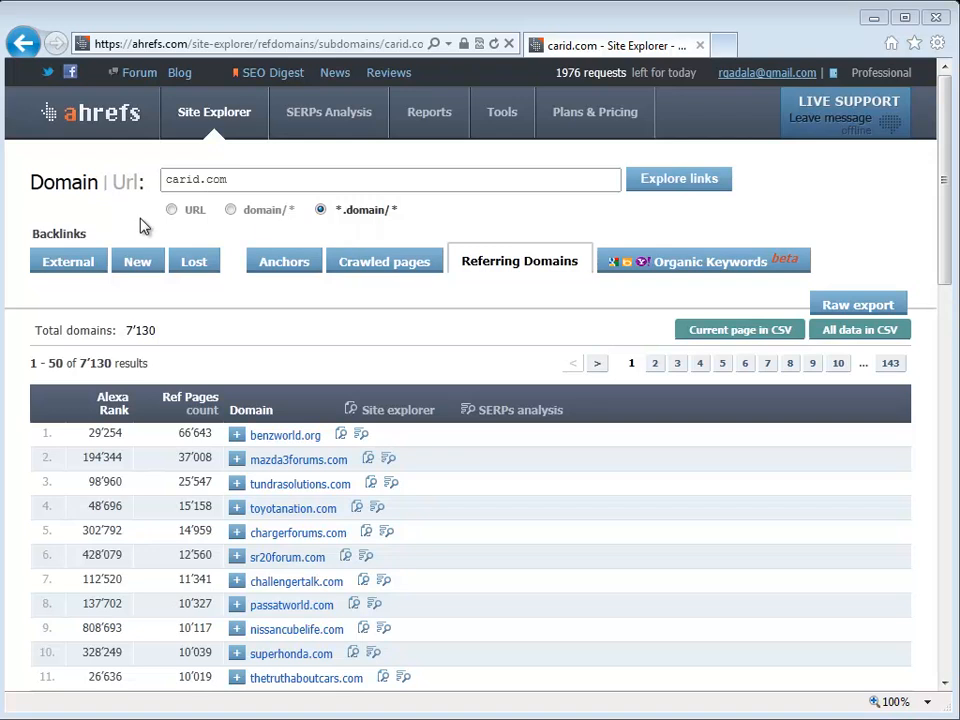
mouse_move(194, 260)
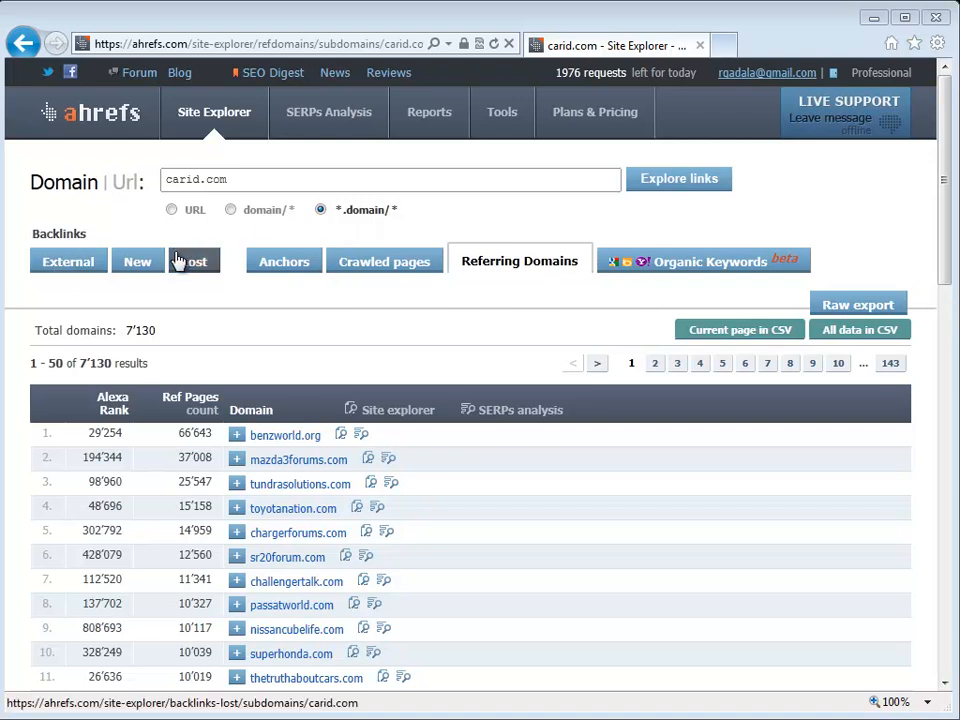
mouse_move(68, 296)
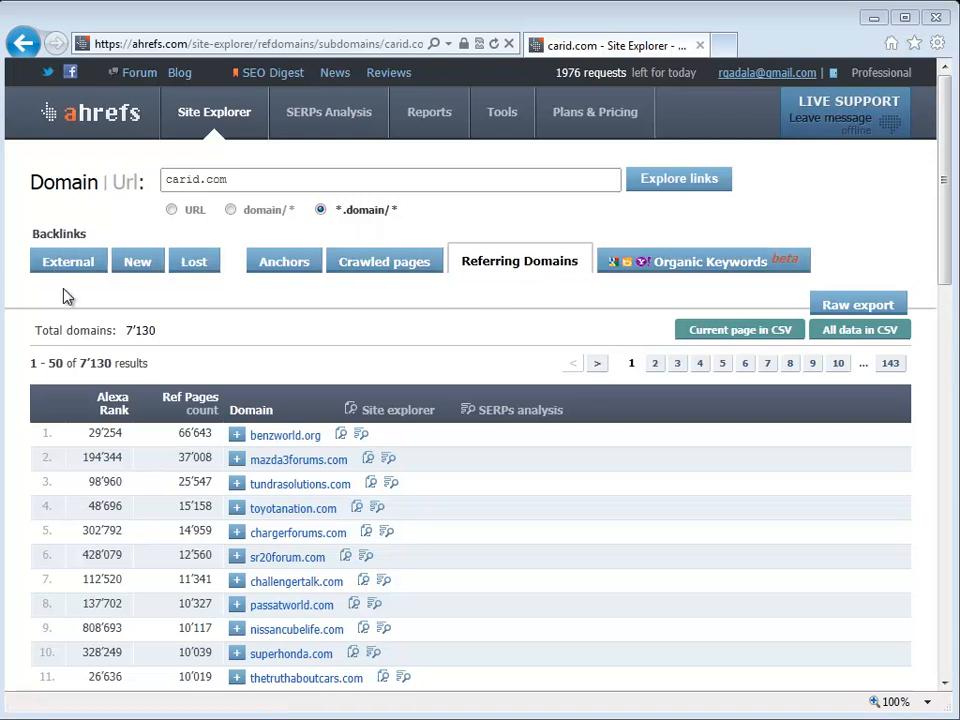
mouse_move(100, 280)
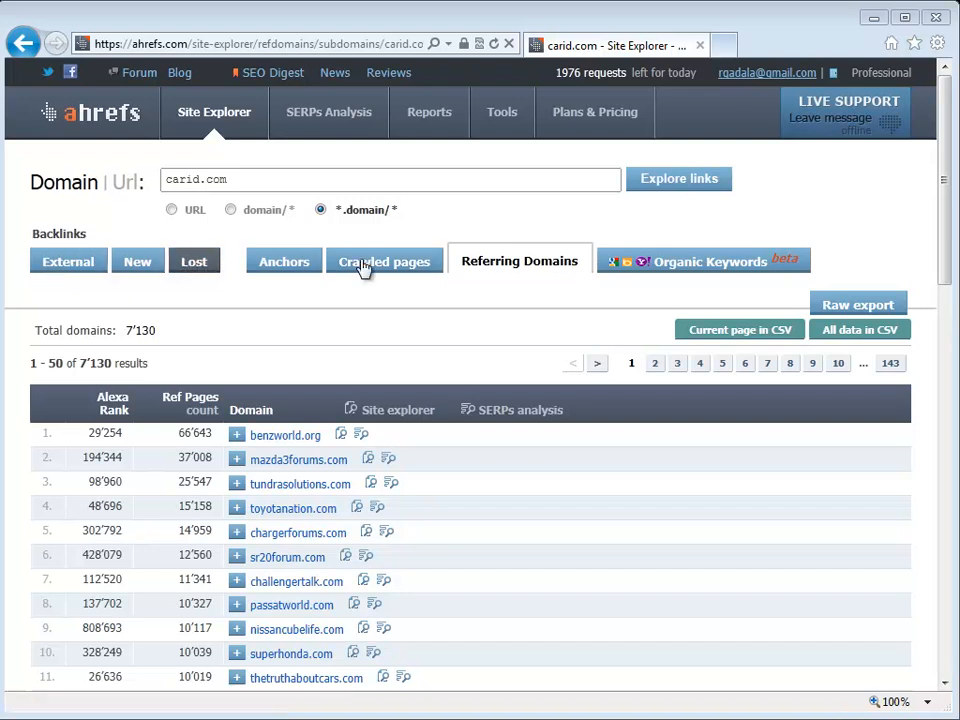
mouse_move(328, 112)
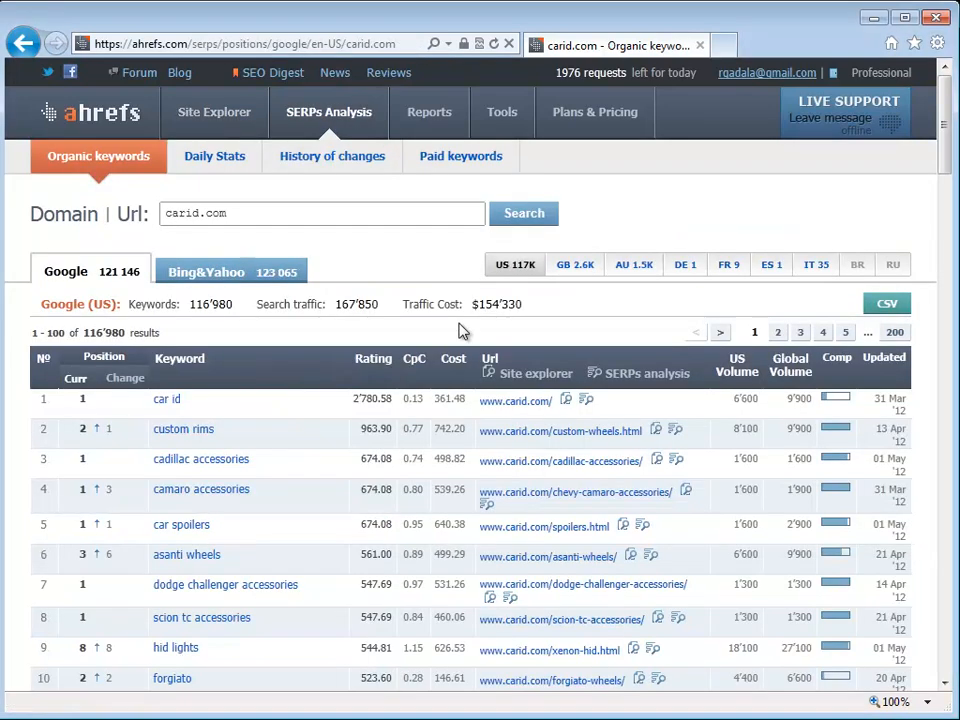
mouse_move(332, 156)
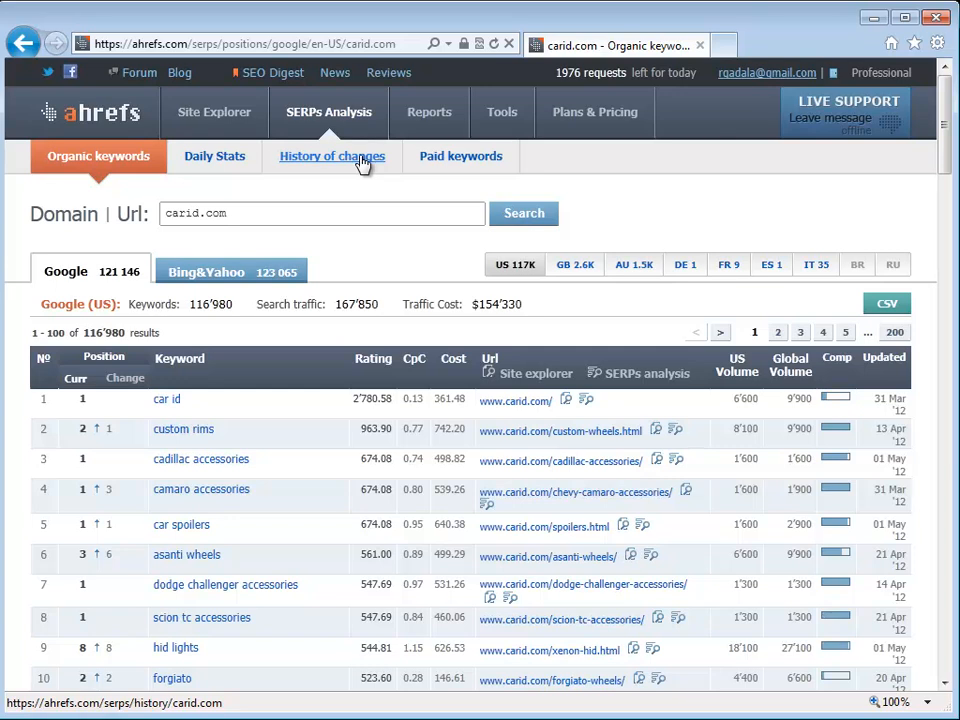
mouse_move(328, 112)
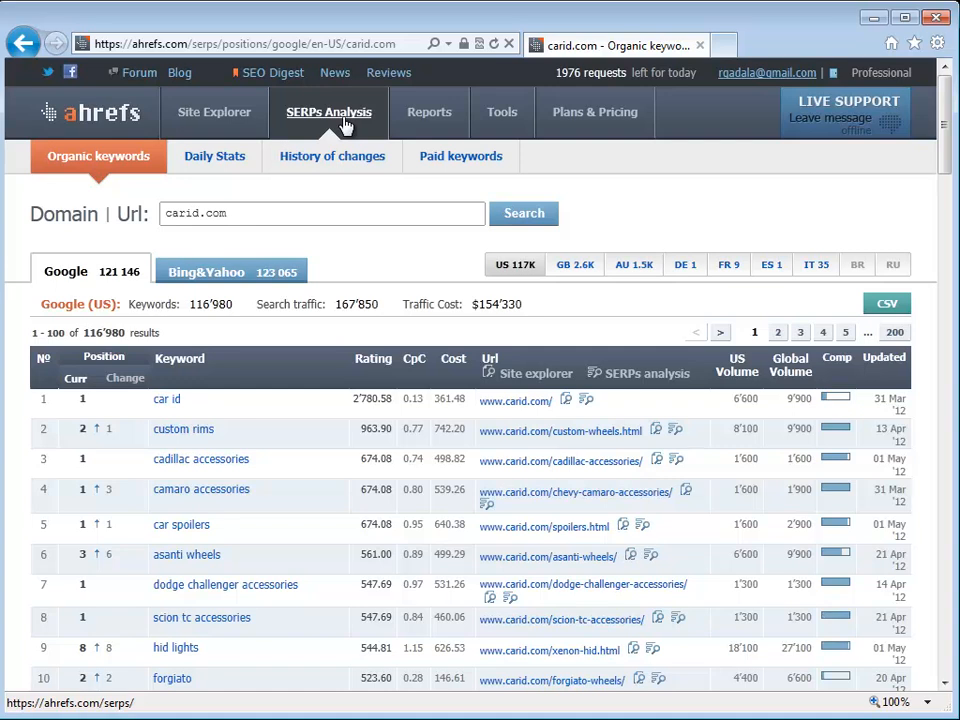
Return to carid.com's overview: 1,210,594 backlinks, 7,130 referring domains and the growth chart
left_click(200, 112)
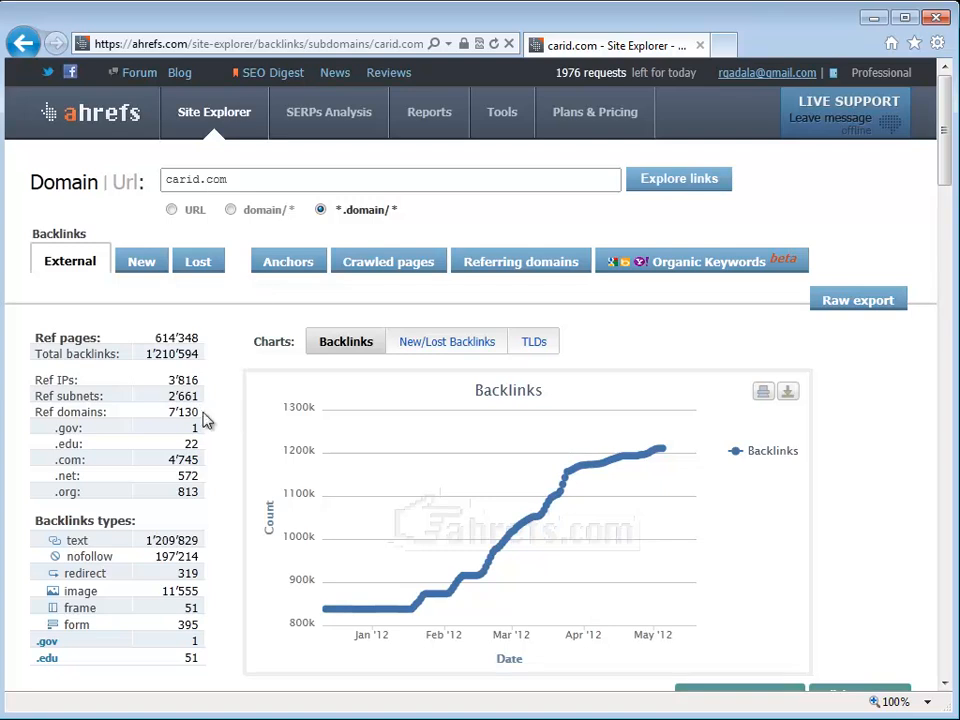
mouse_move(168, 420)
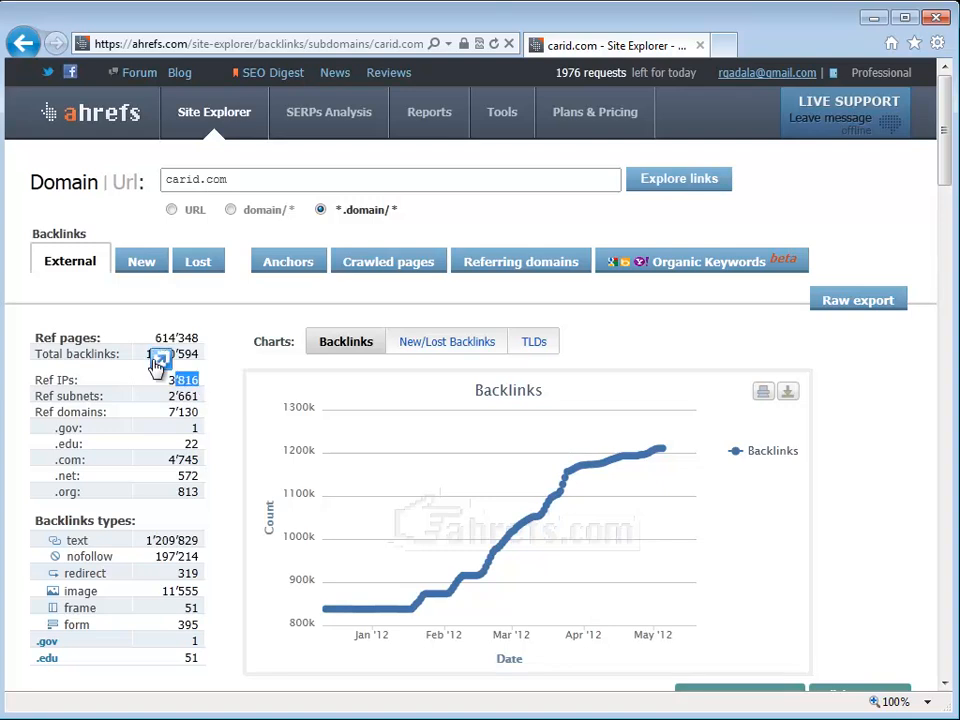
mouse_move(210, 360)
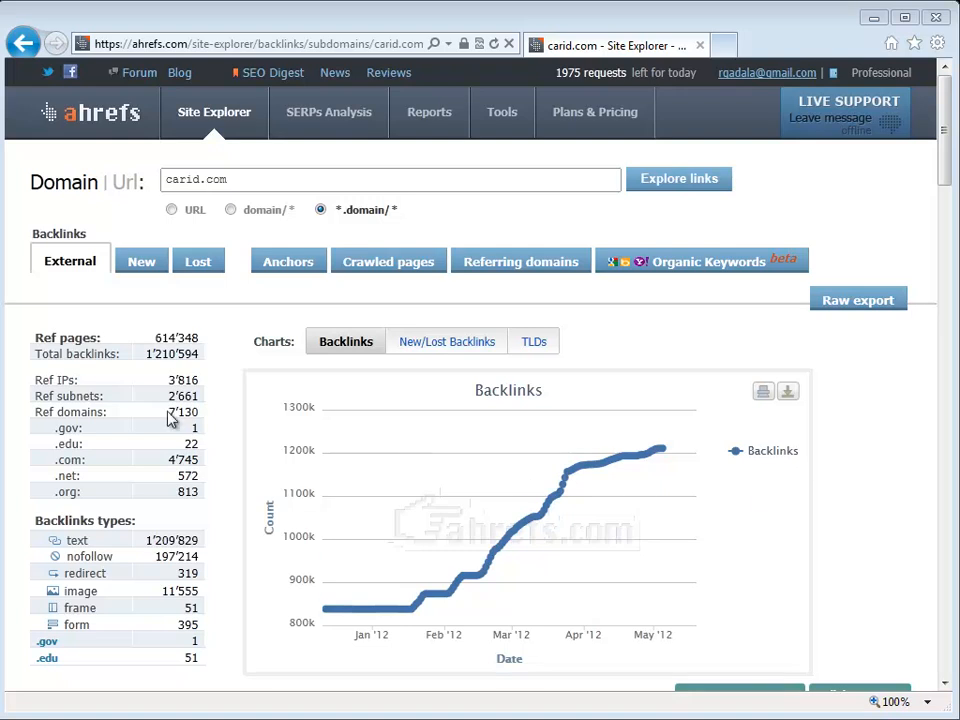
mouse_move(156, 388)
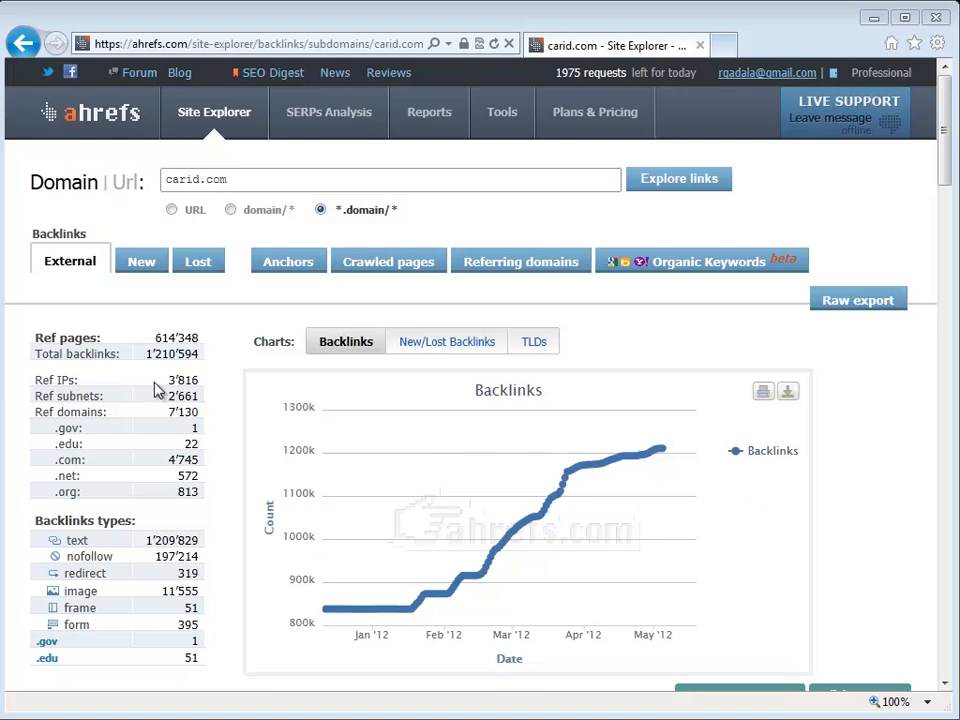
mouse_move(208, 392)
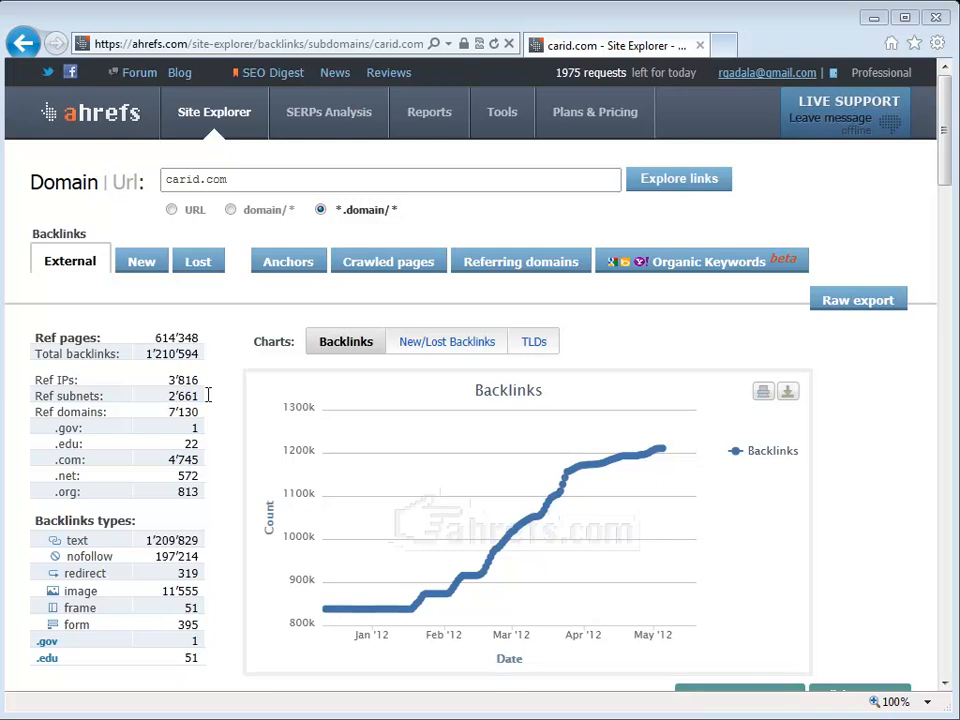
mouse_move(236, 348)
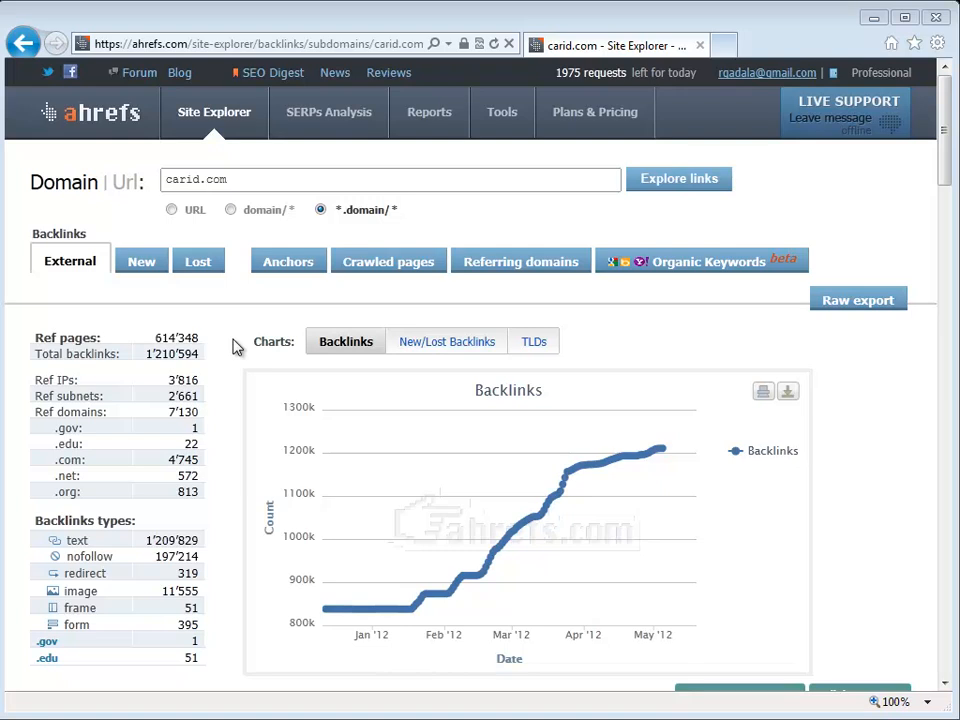
mouse_move(236, 348)
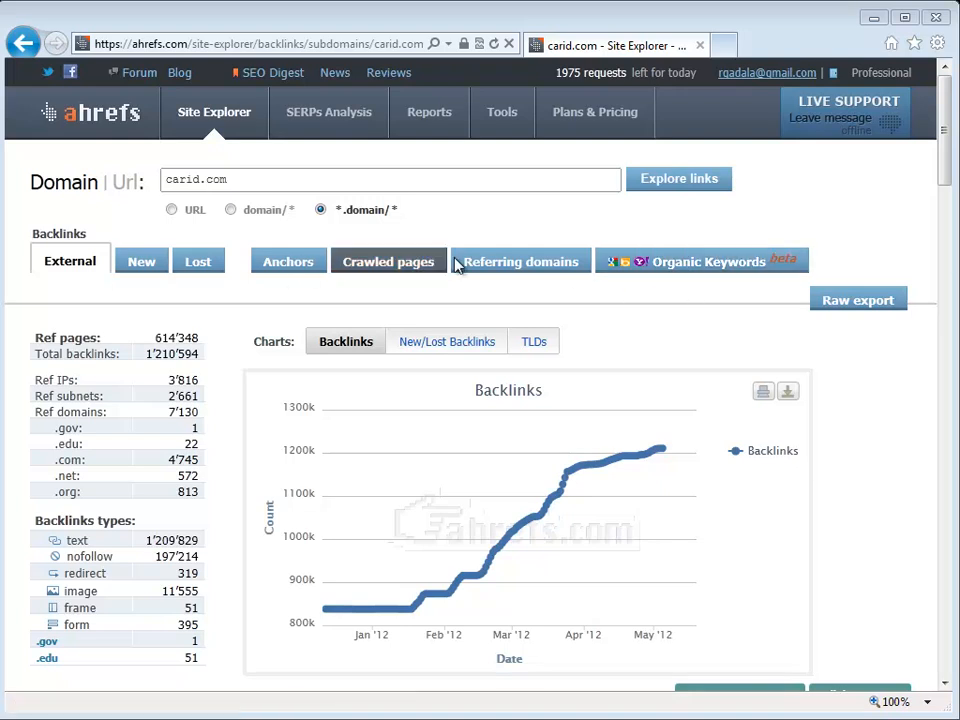
Search carid.com's page-four referring domains for 'blog' with the browser find bar
left_click(520, 260)
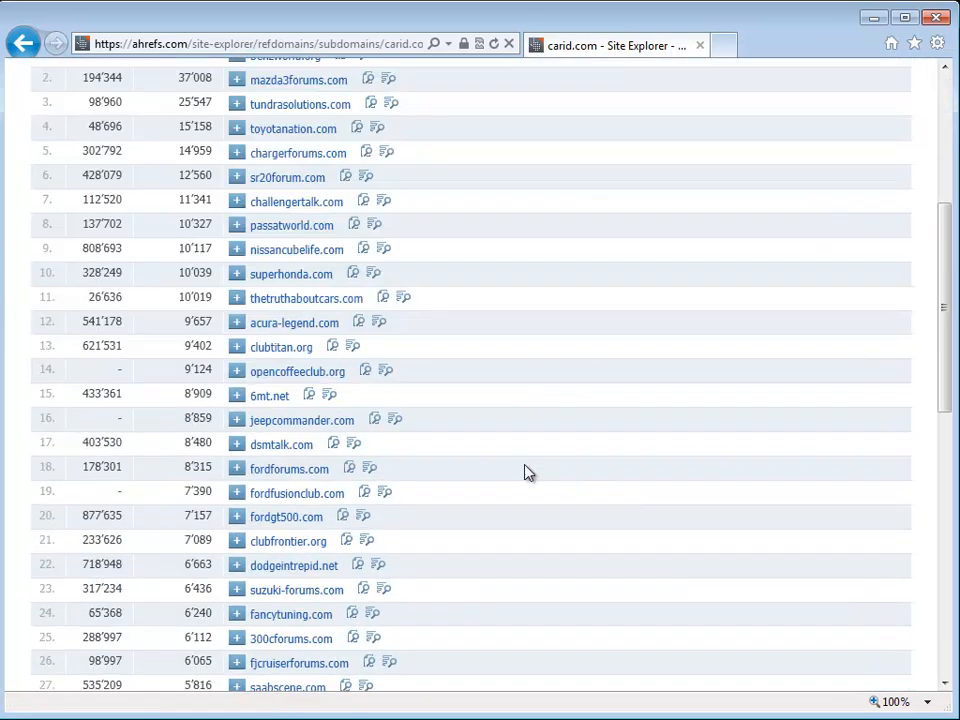
key("ctrl+f")
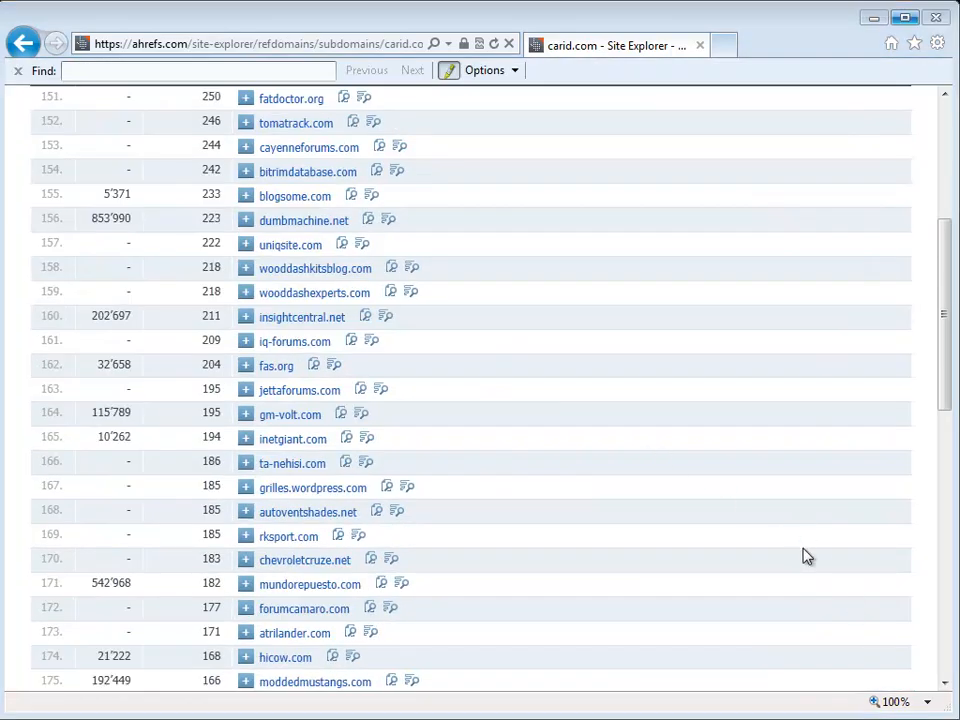
scroll("down", 3)
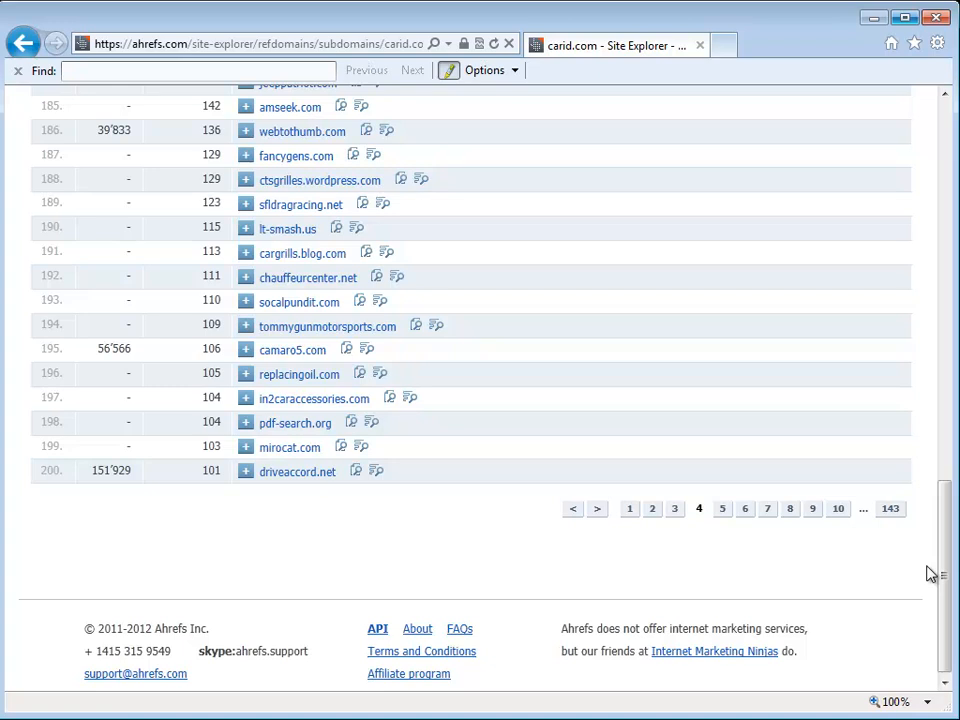
scroll("up", 3)
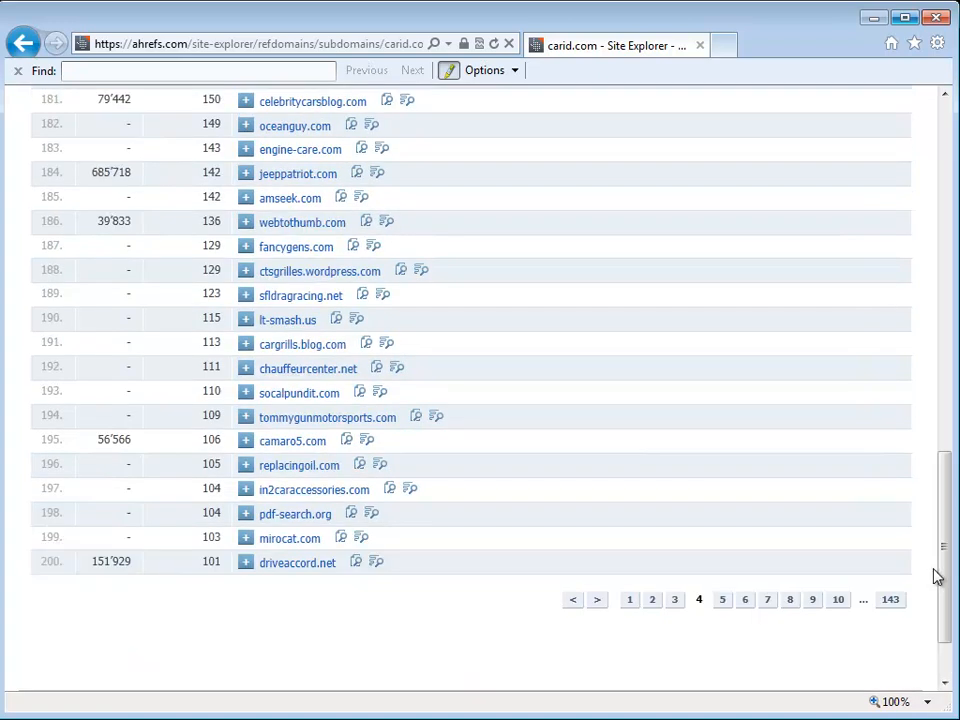
type("blog")
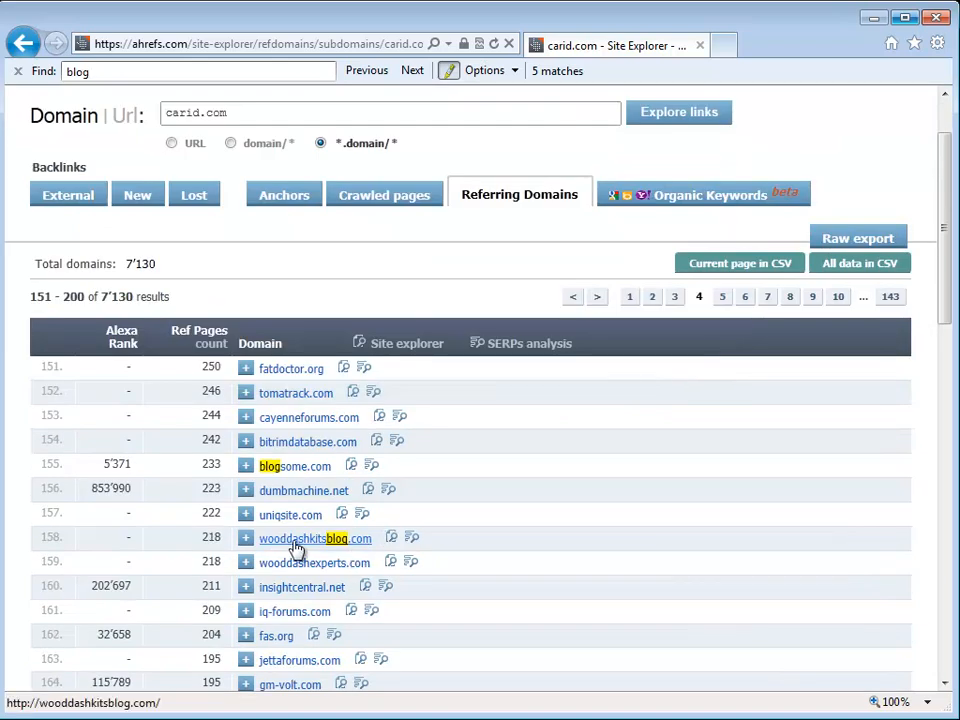
mouse_move(456, 538)
type("wordpress")
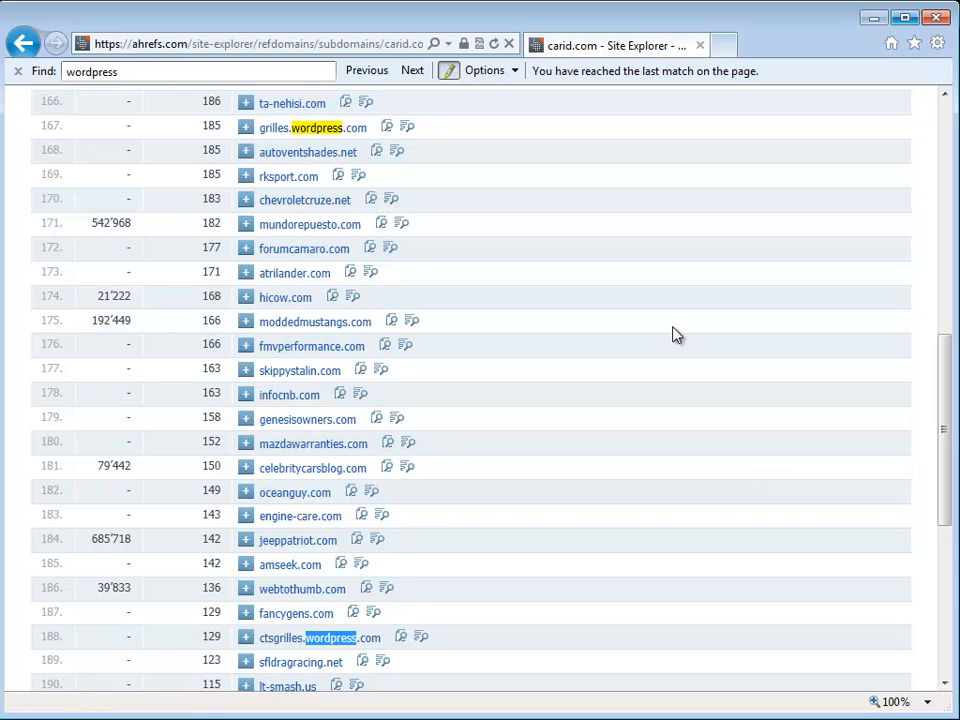
left_click(366, 70)
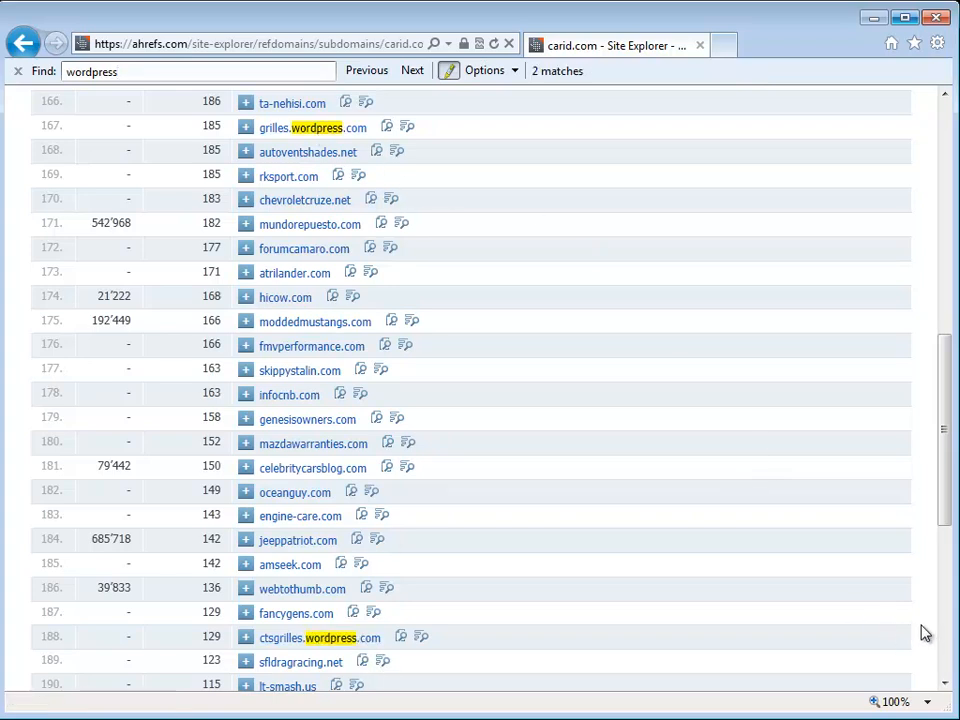
scroll("up", 3)
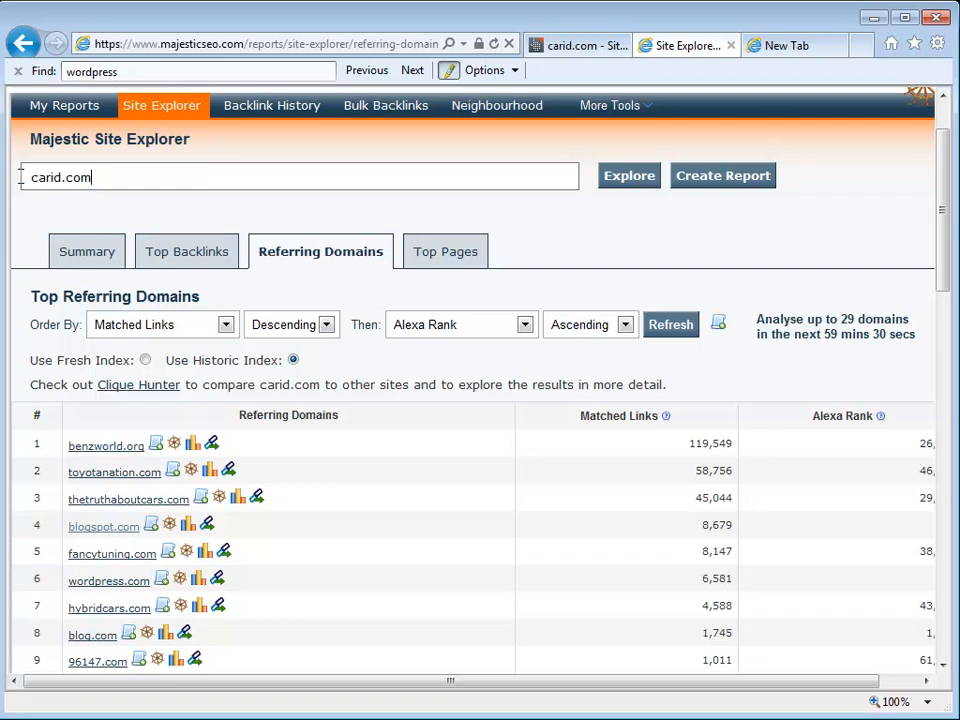
Scroll Majestic's Top Referring Domains for carid.com, finding wordpress.com with 6,581 matched links
scroll("down", 3)
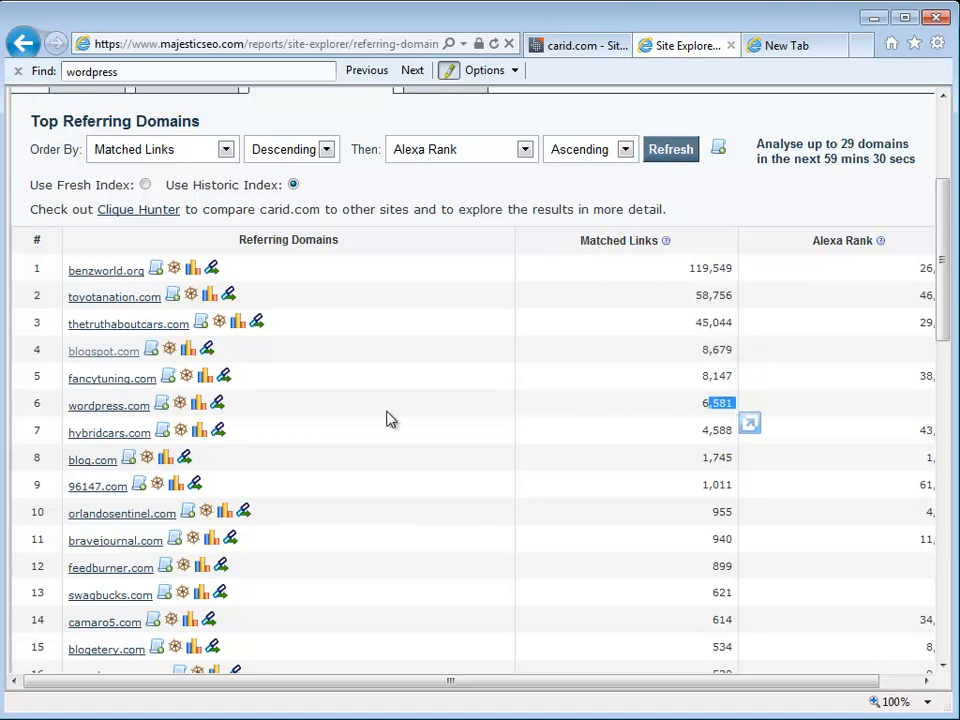
scroll("down", 3)
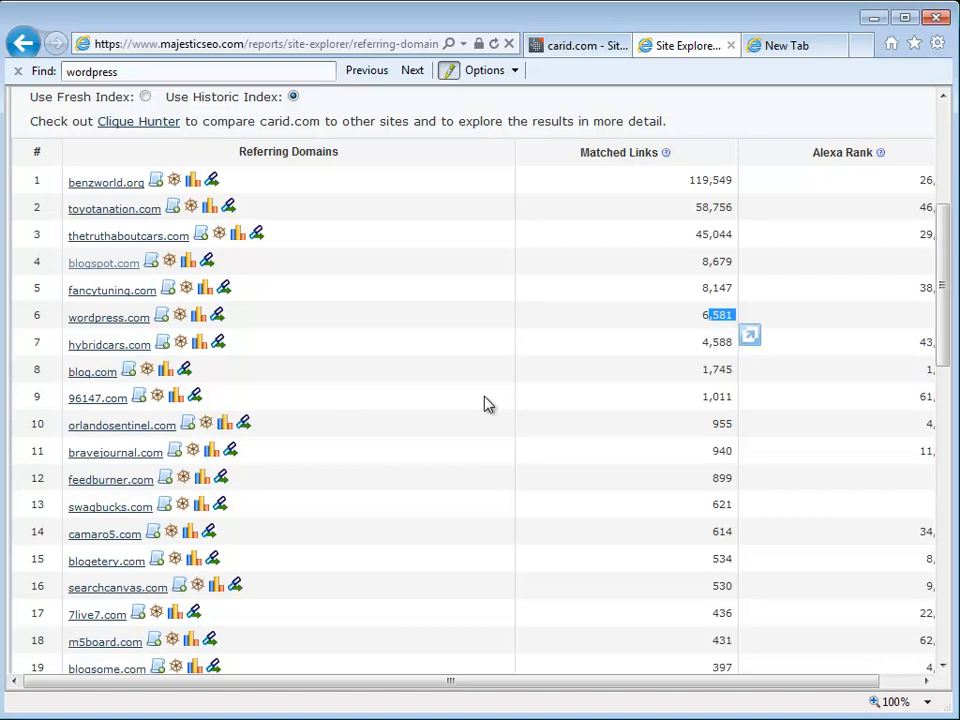
scroll("up", 3)
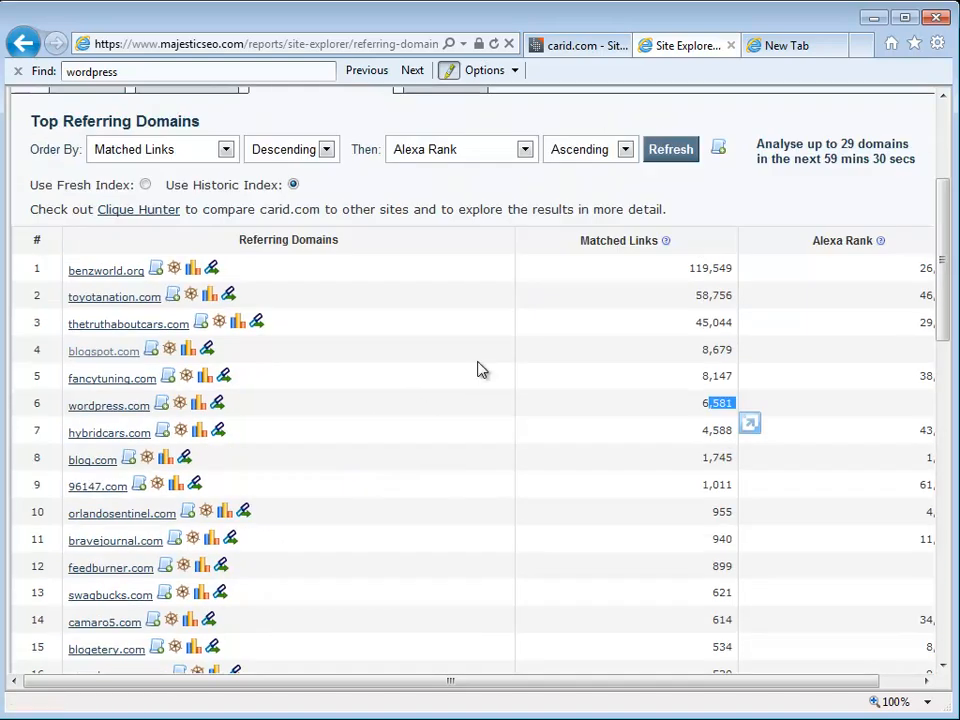
mouse_move(640, 320)
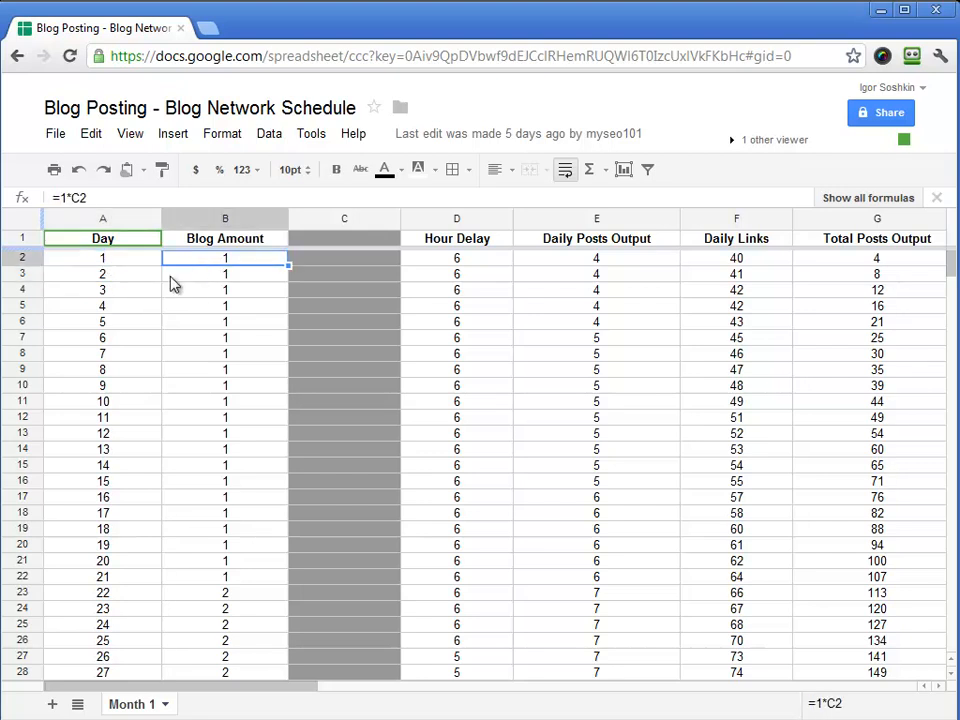
Enter =B265*101% in B266 so day 265's blog amount becomes 61
scroll("down", 3)
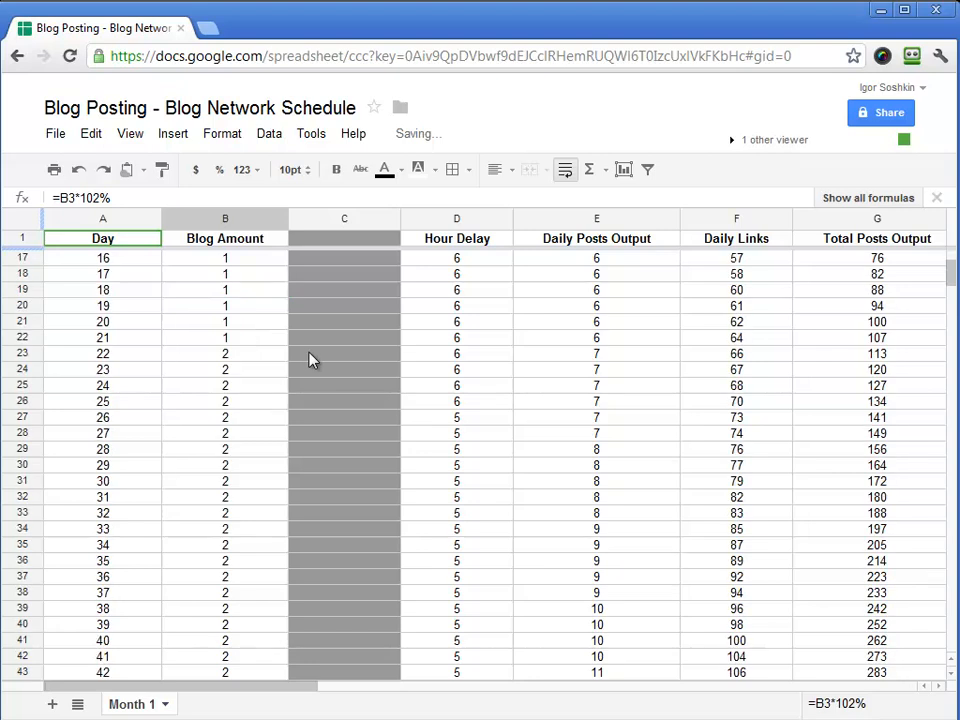
scroll("down", 3)
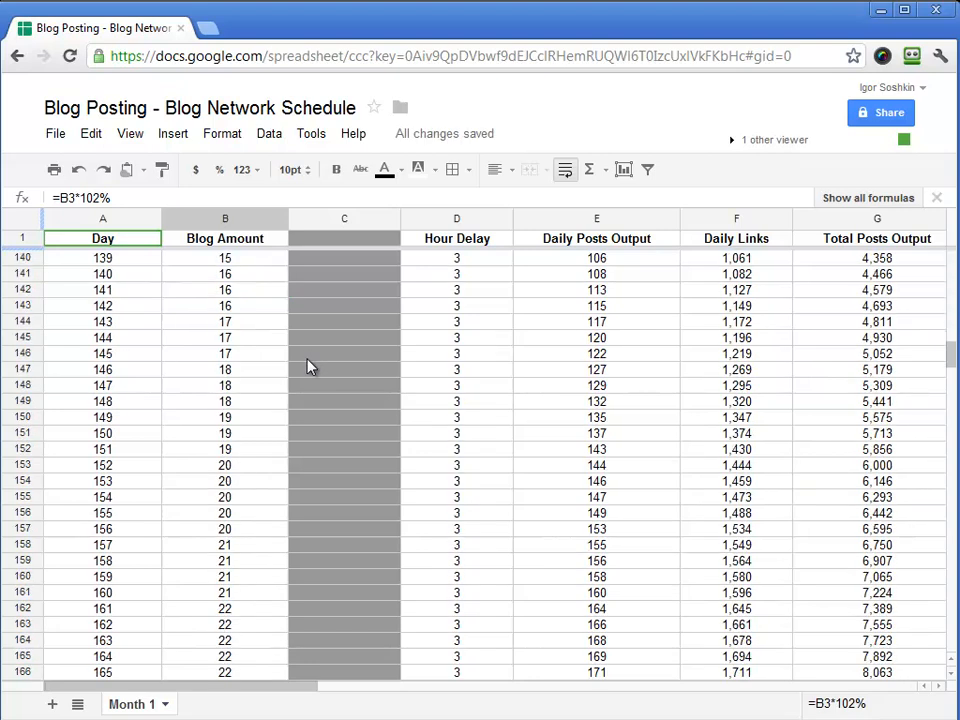
scroll("down", 3)
type("=B265*101%B263")
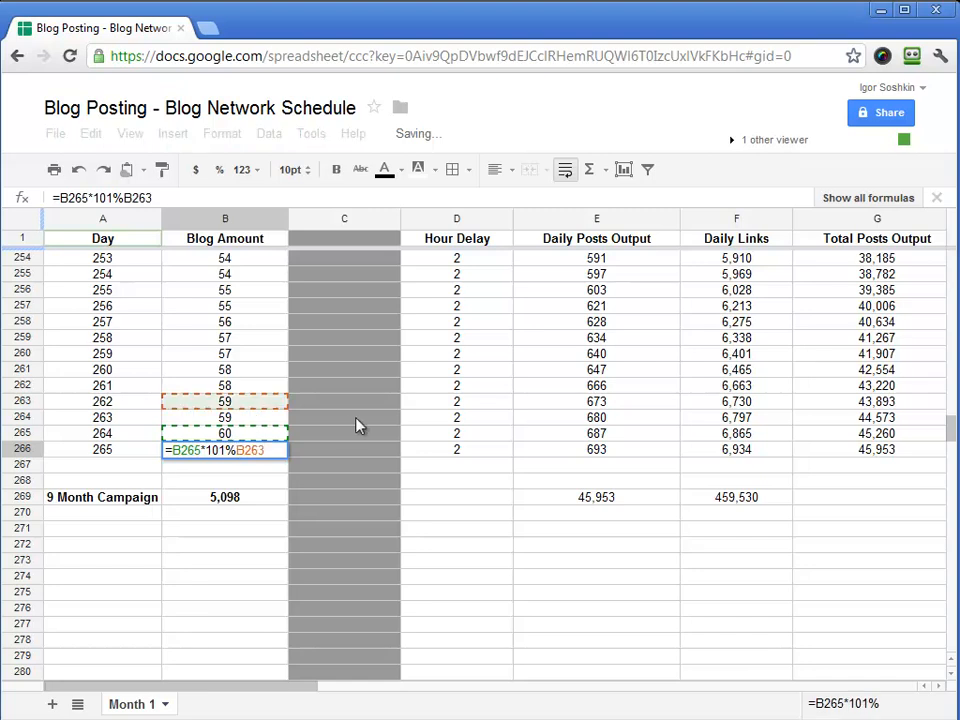
key("Return")
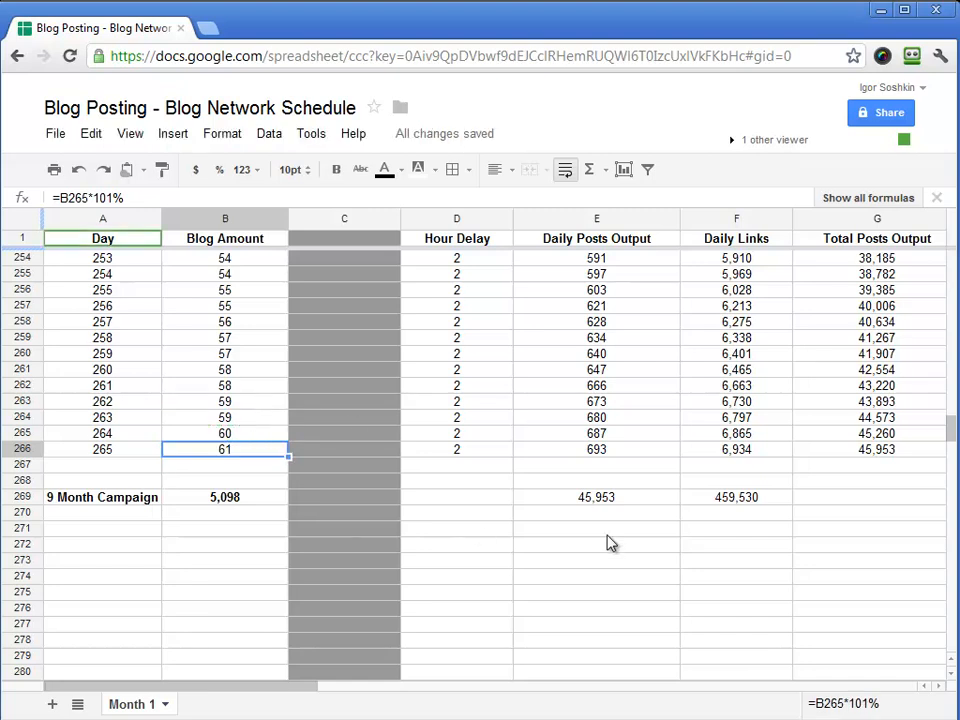
scroll("right", 3)
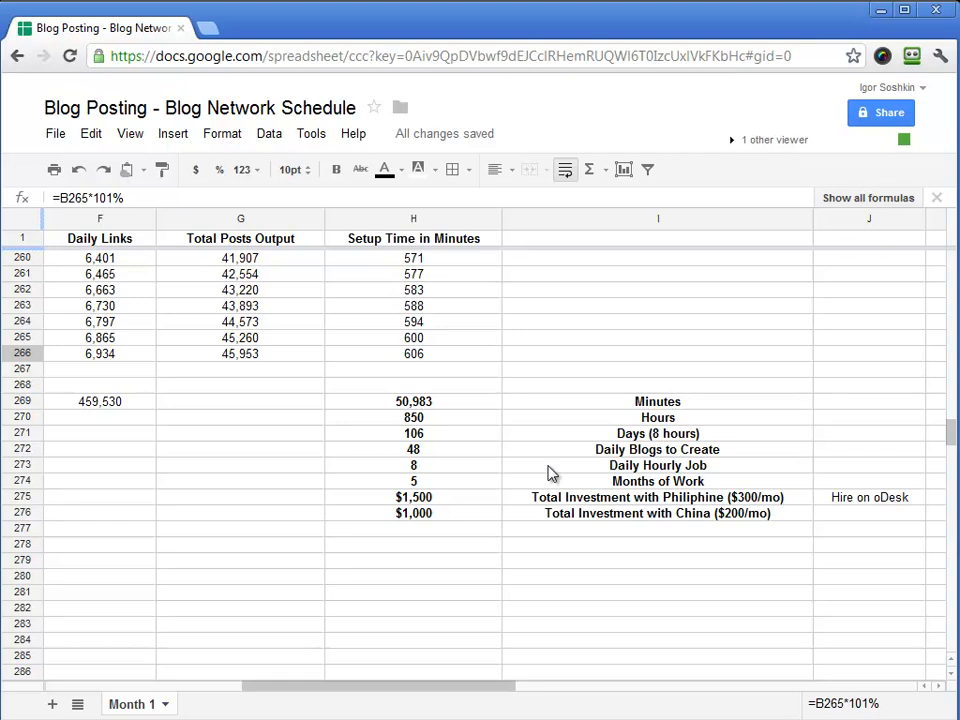
mouse_move(470, 424)
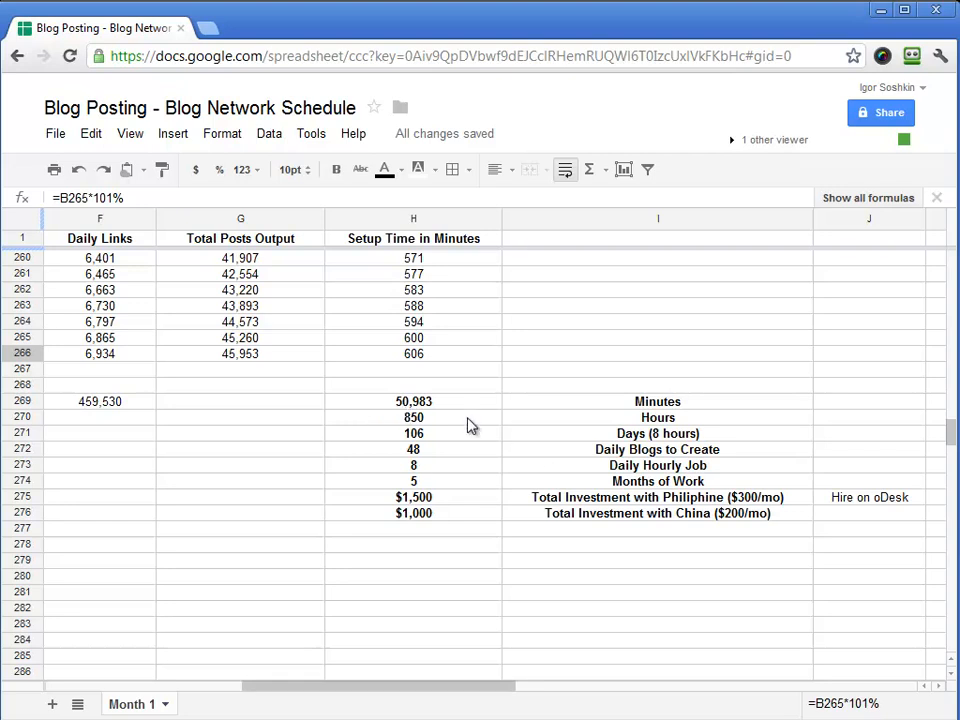
mouse_move(576, 536)
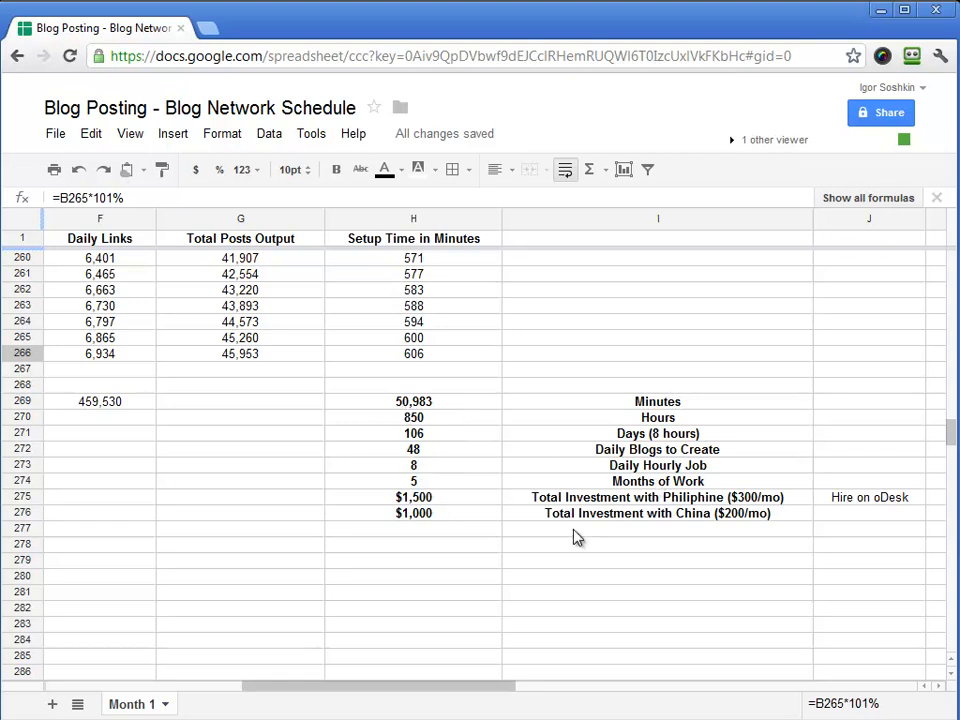
left_click(868, 496)
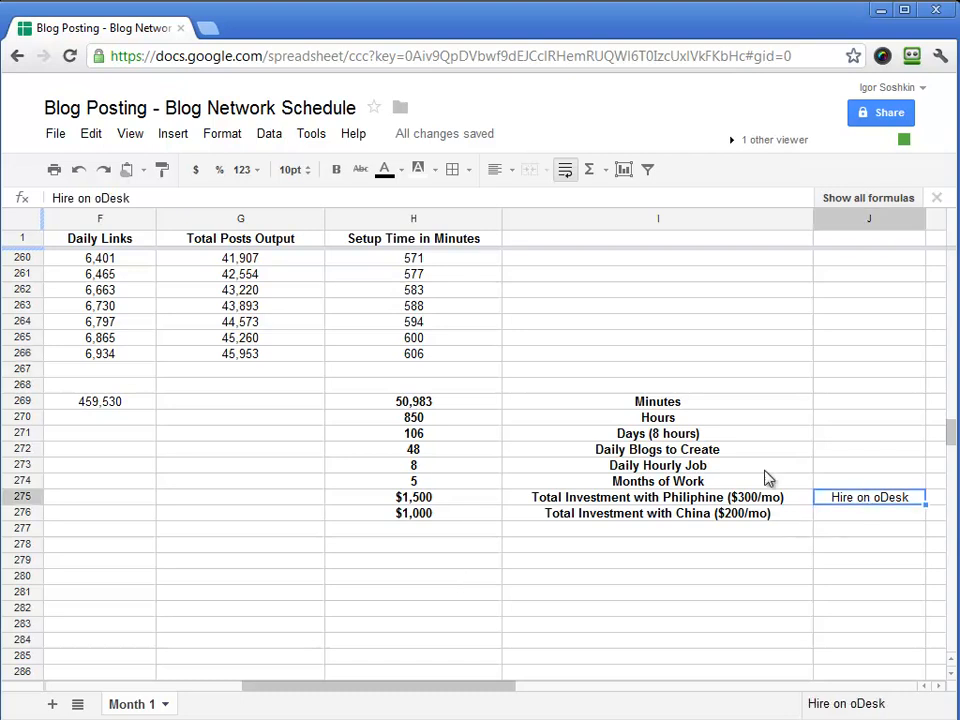
mouse_move(604, 530)
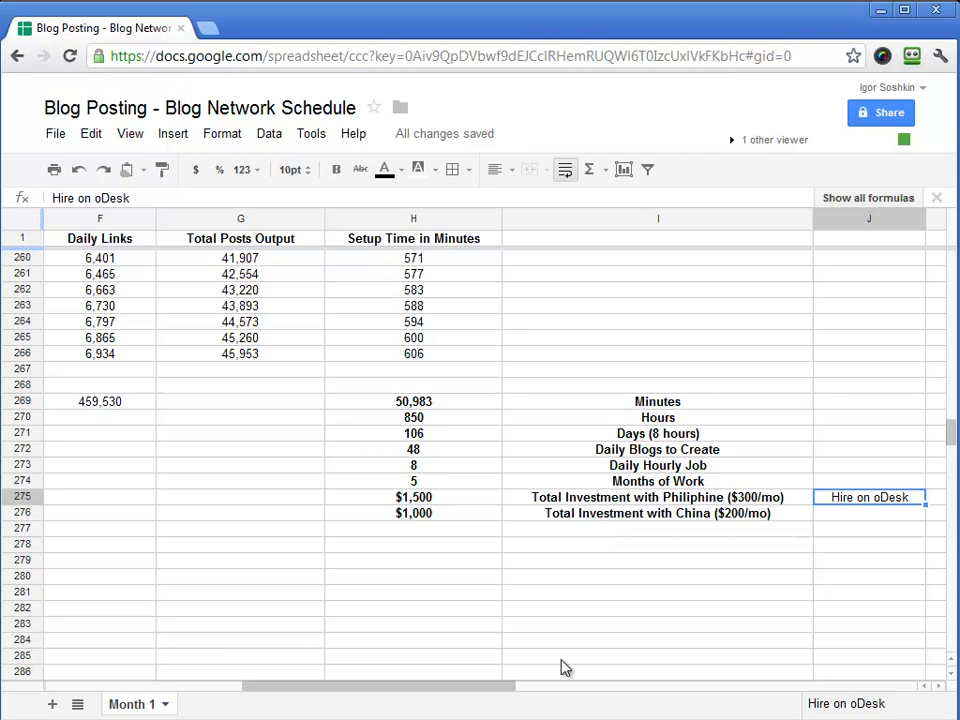
mouse_move(476, 688)
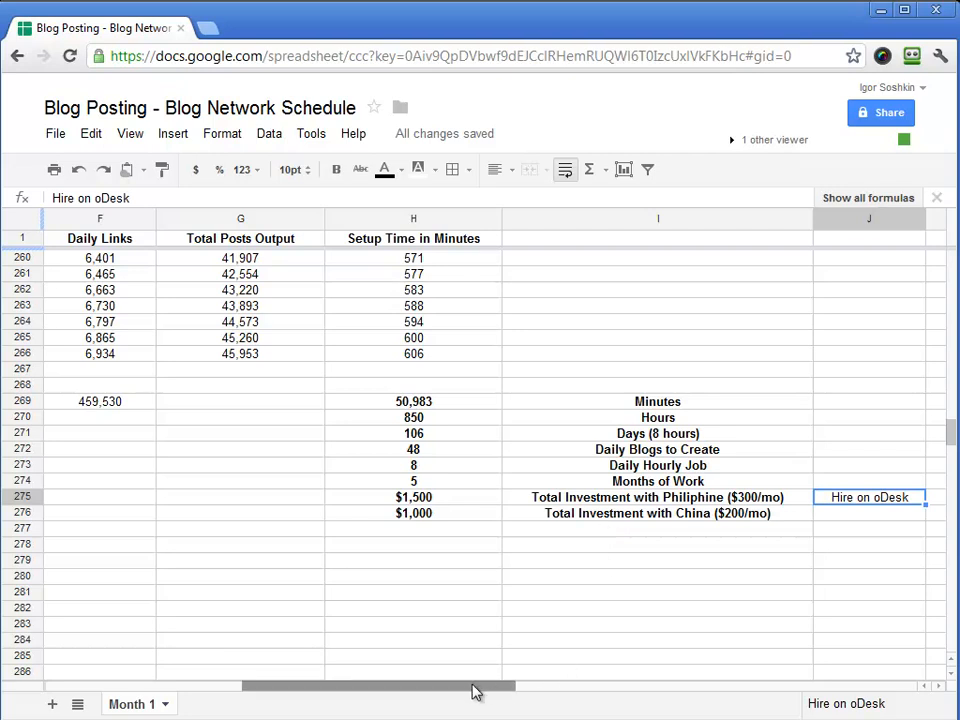
mouse_move(500, 548)
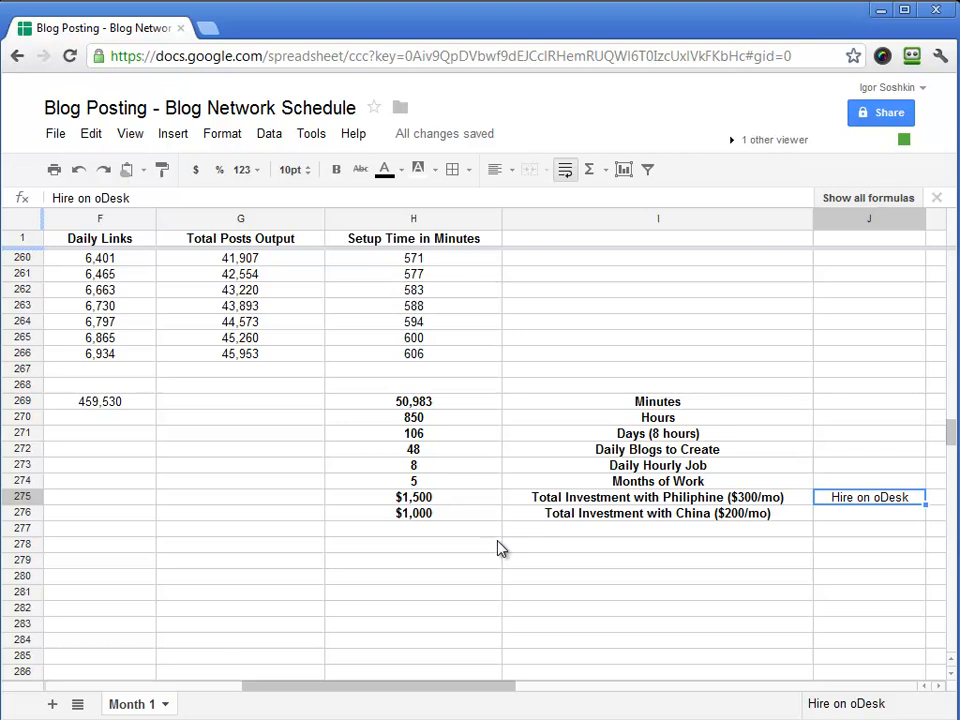
mouse_move(486, 688)
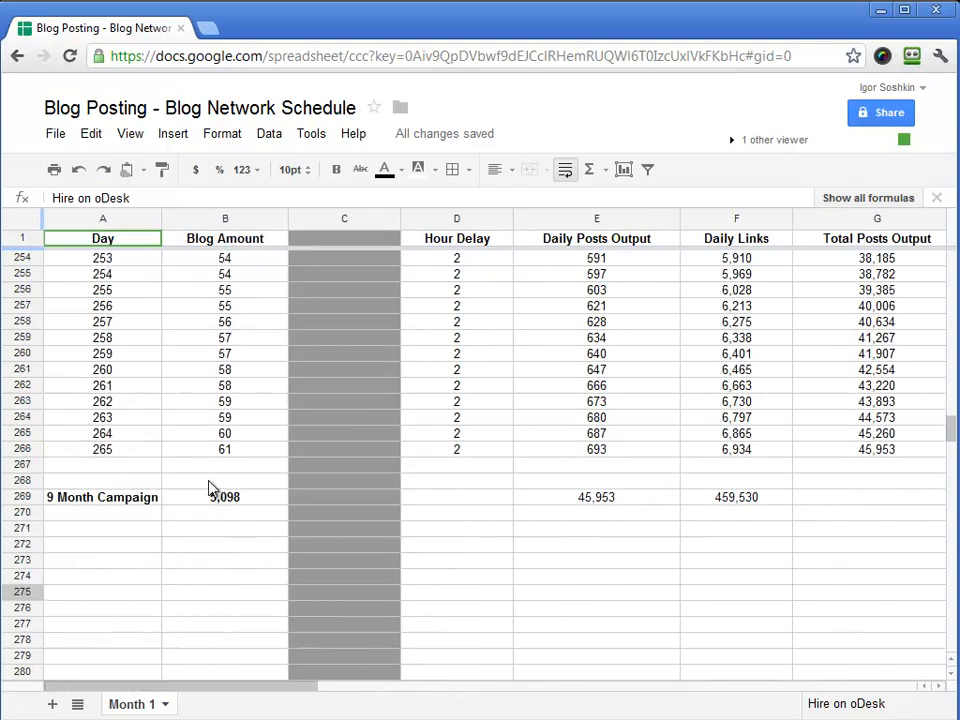
Check B269's SUM and total Daily Links in F269 with =SUM(F2:F266), giving 459,530
left_click(224, 496)
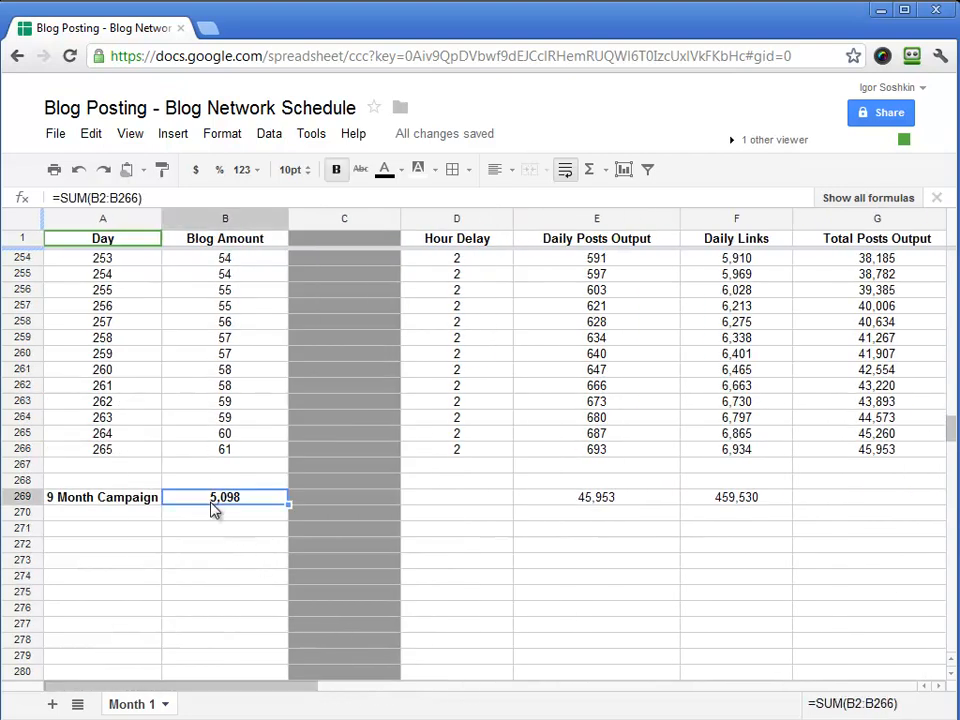
mouse_move(520, 520)
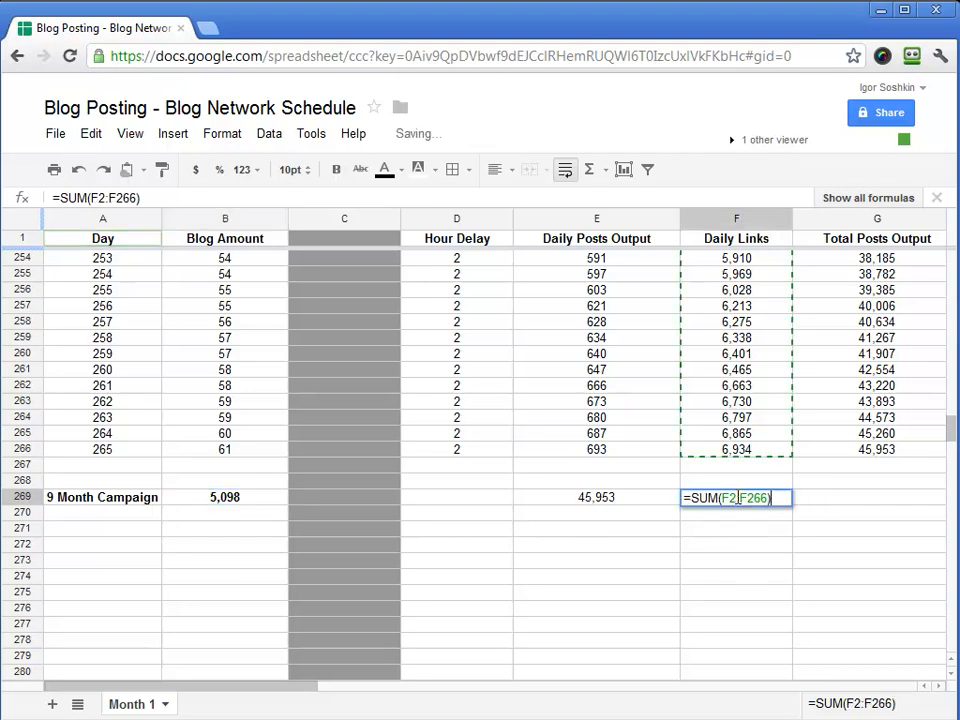
key("Return")
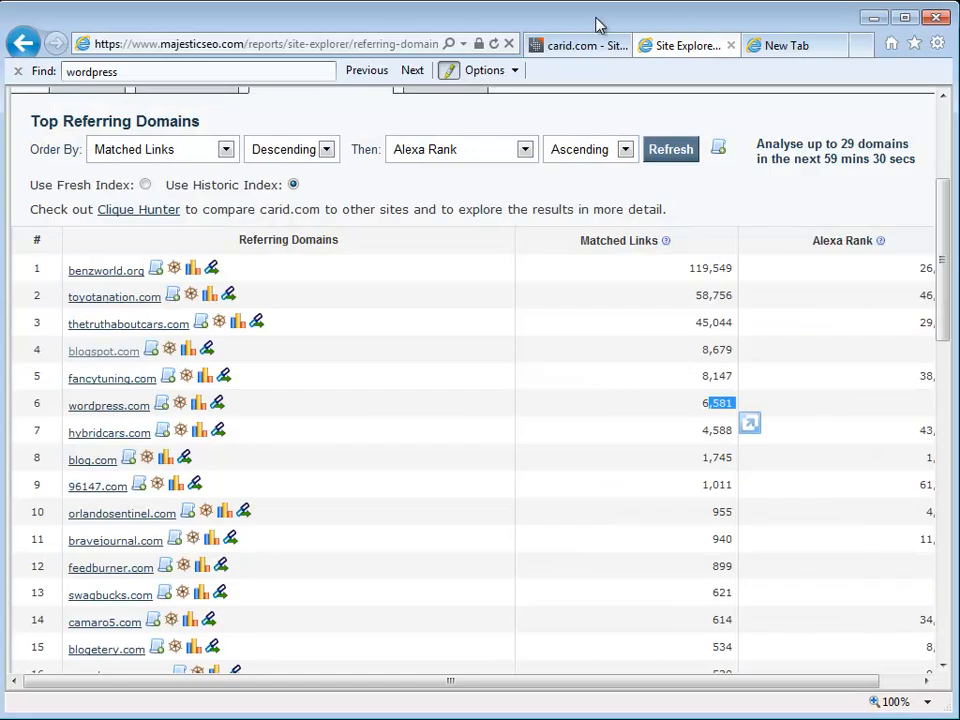
Highlight the 7,130 referring domains and 1,210,594 total backlinks figures in the summary panel
scroll("up", 3)
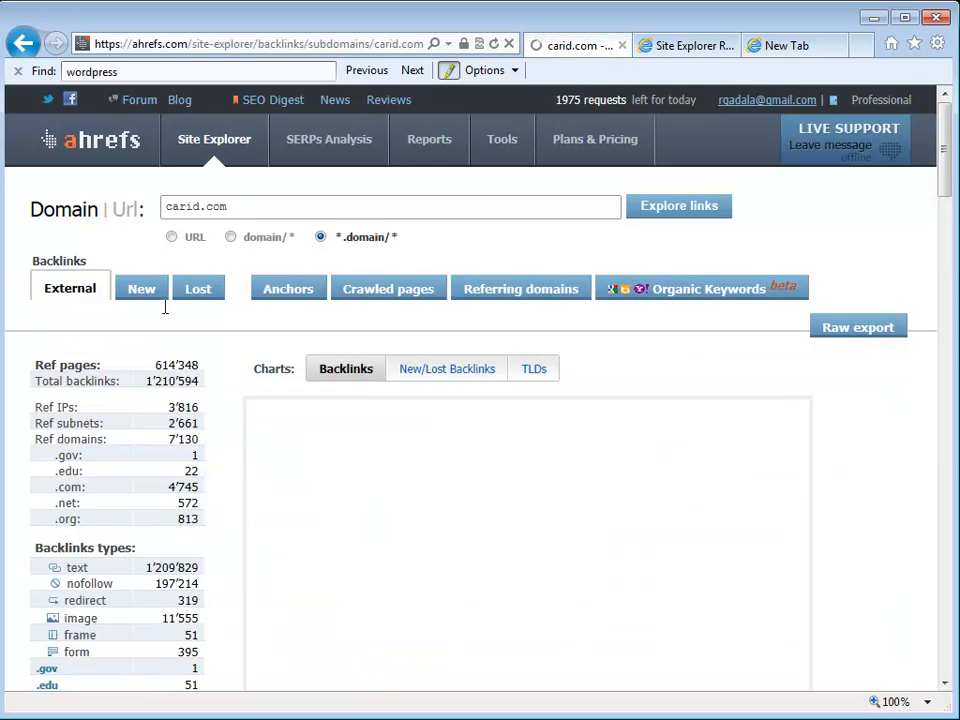
scroll("down", 3)
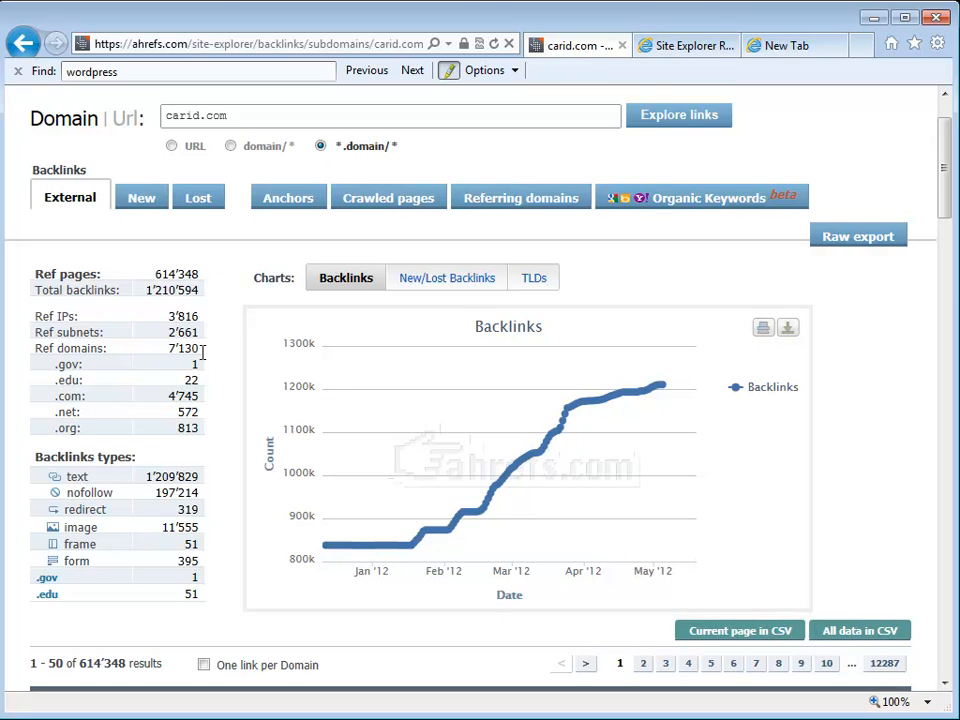
mouse_move(204, 358)
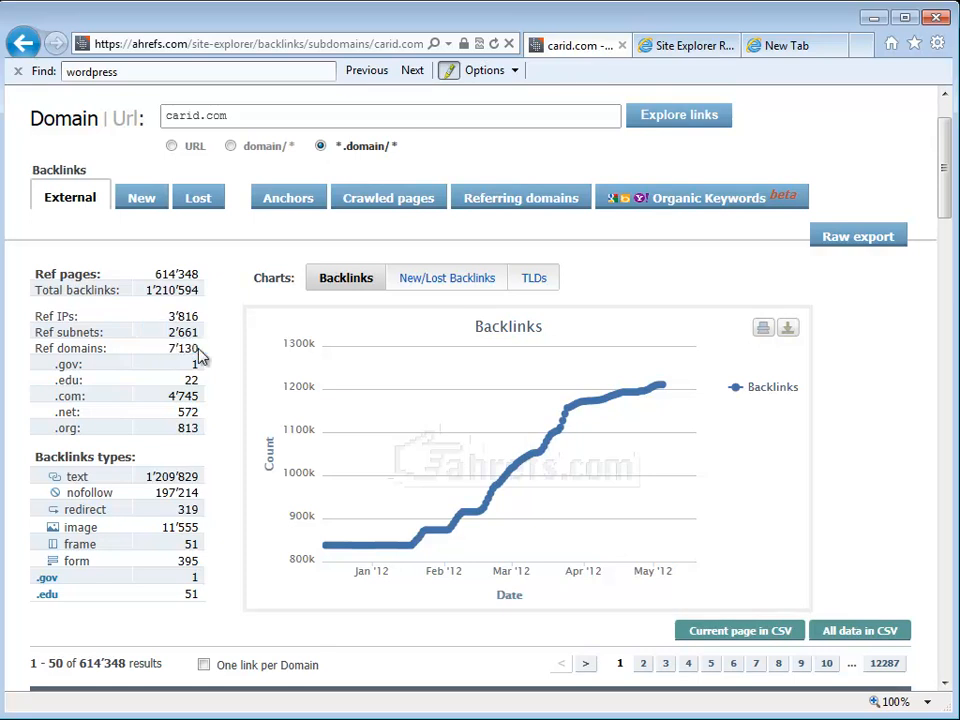
double_click(184, 316)
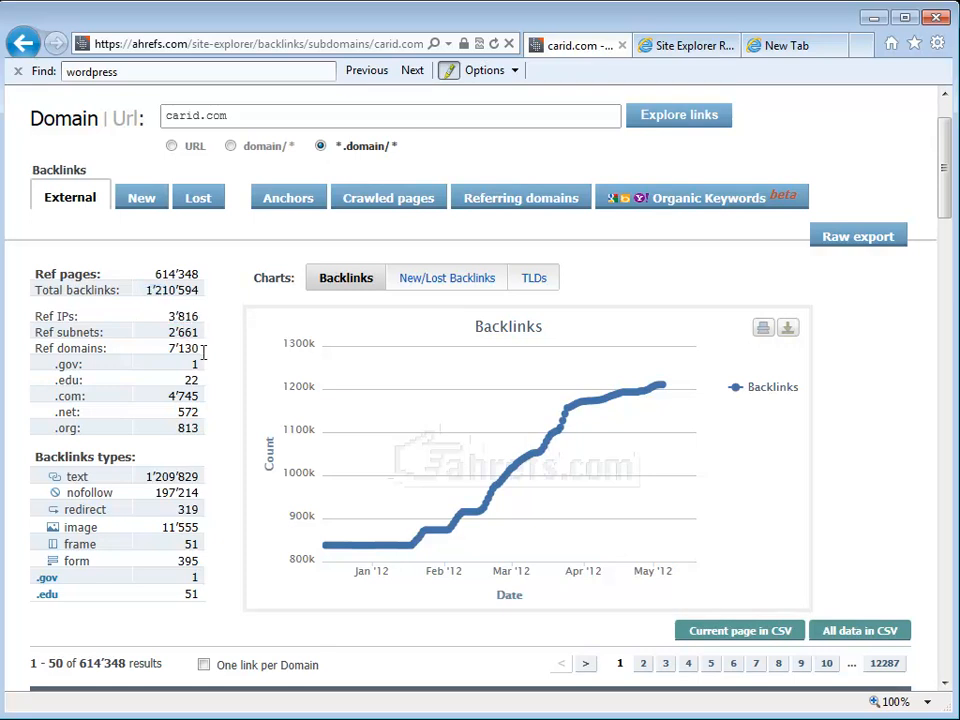
double_click(172, 290)
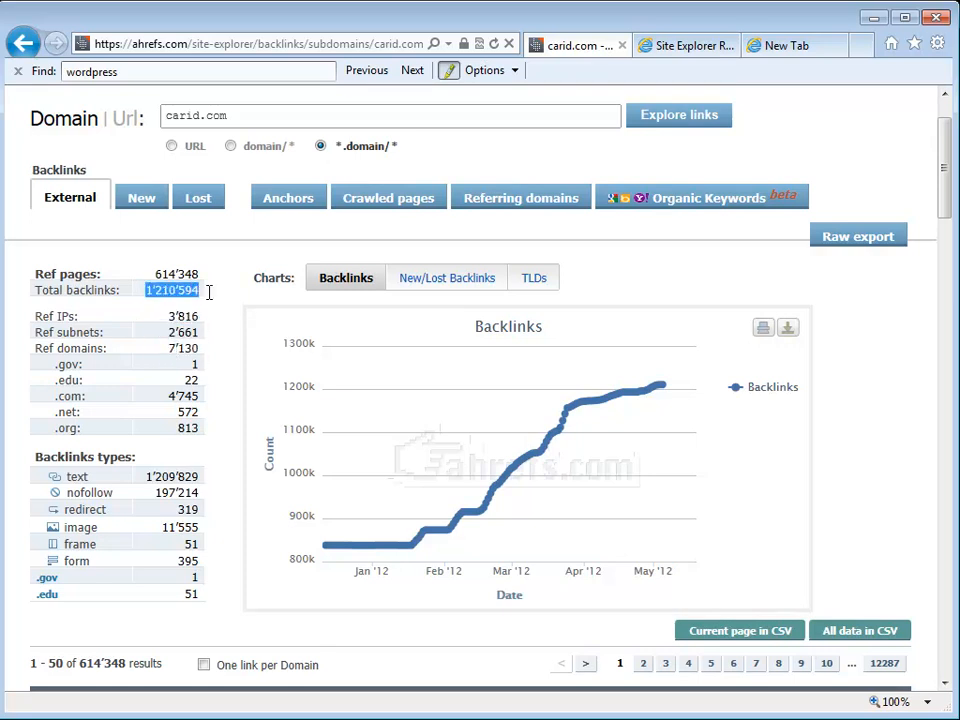
left_click(204, 298)
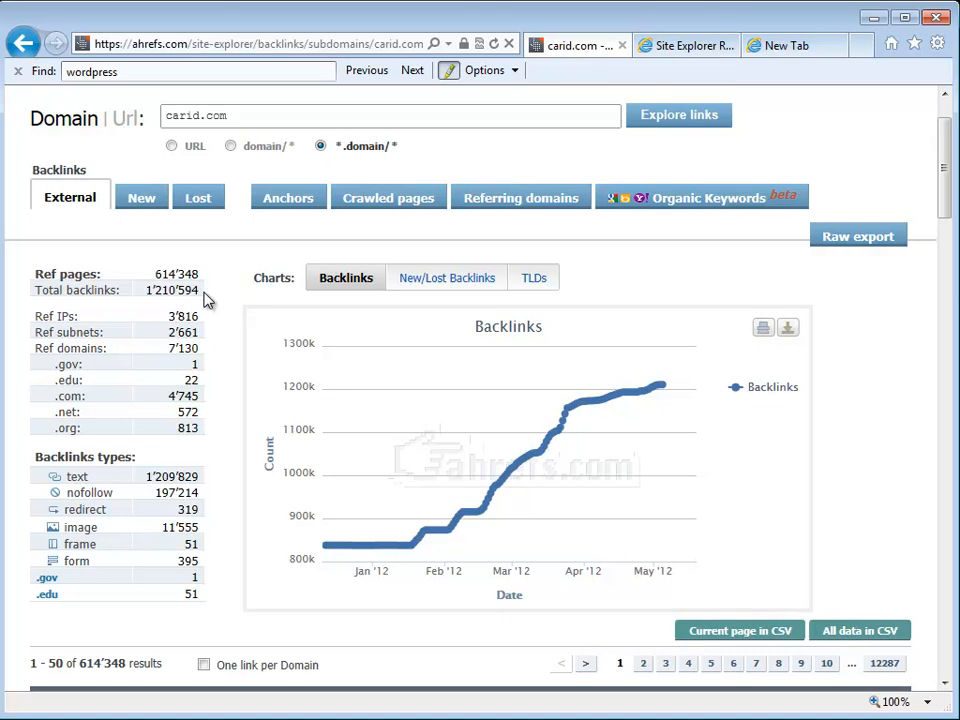
mouse_move(170, 350)
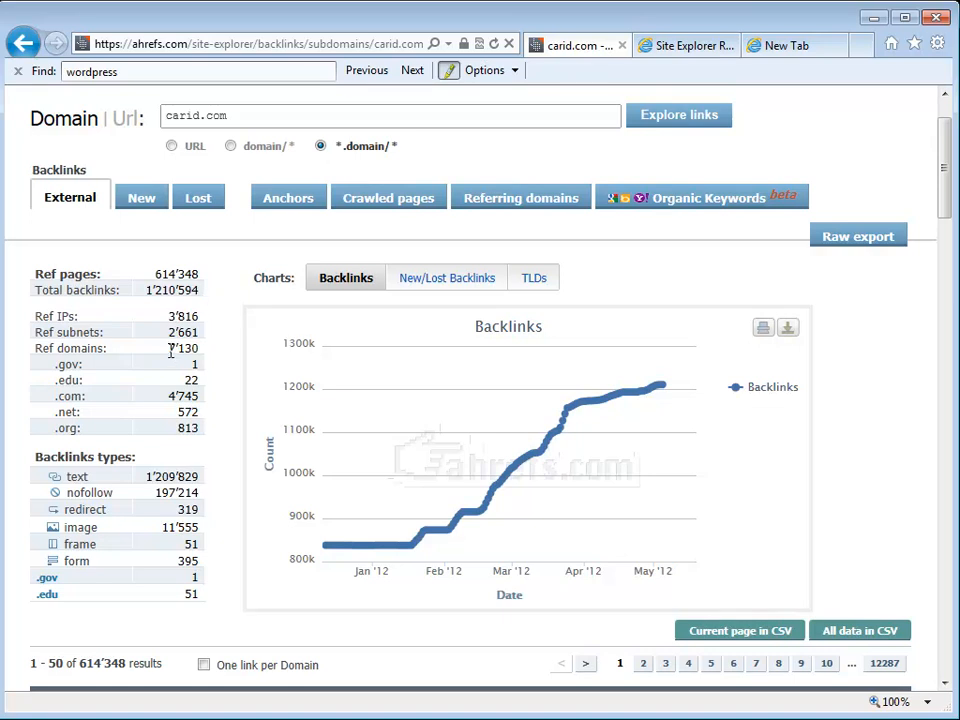
mouse_move(150, 290)
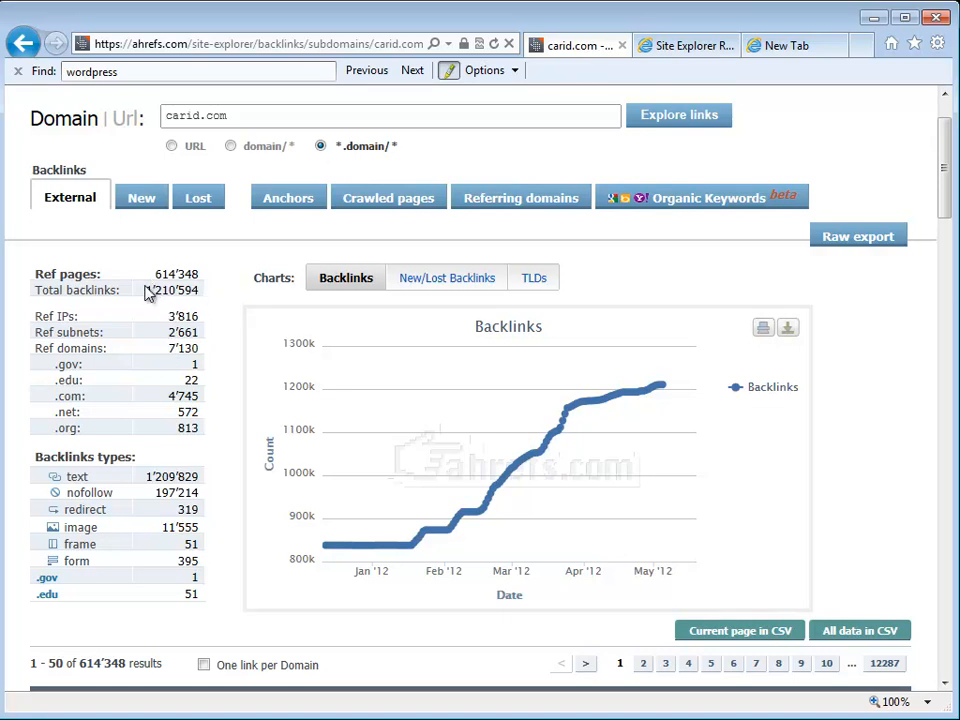